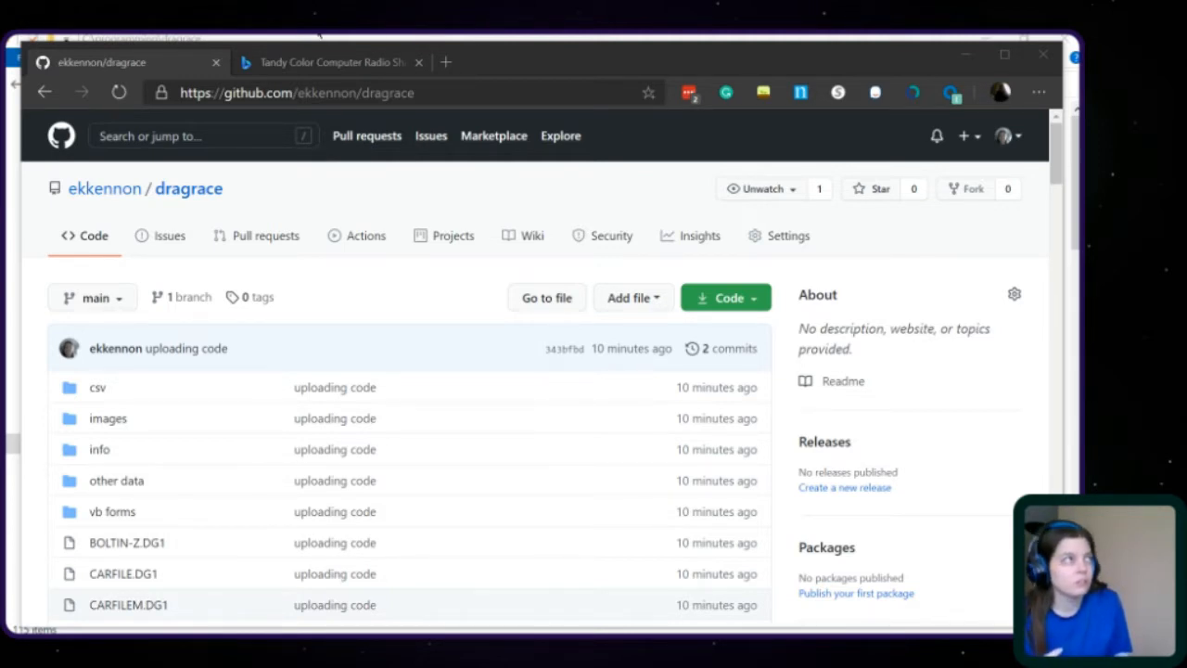
Select the DRAG-P1.EXE through DRAG-P5.EXE executables in C:\programming\dragrace.
click(330, 62)
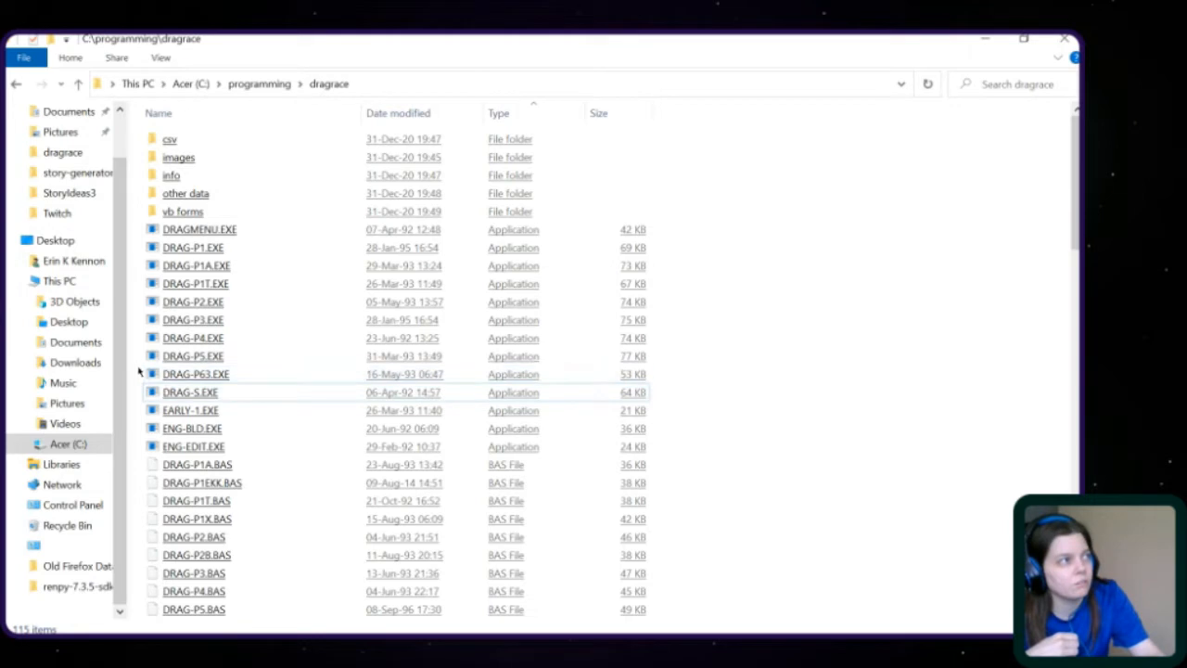
click(193, 319)
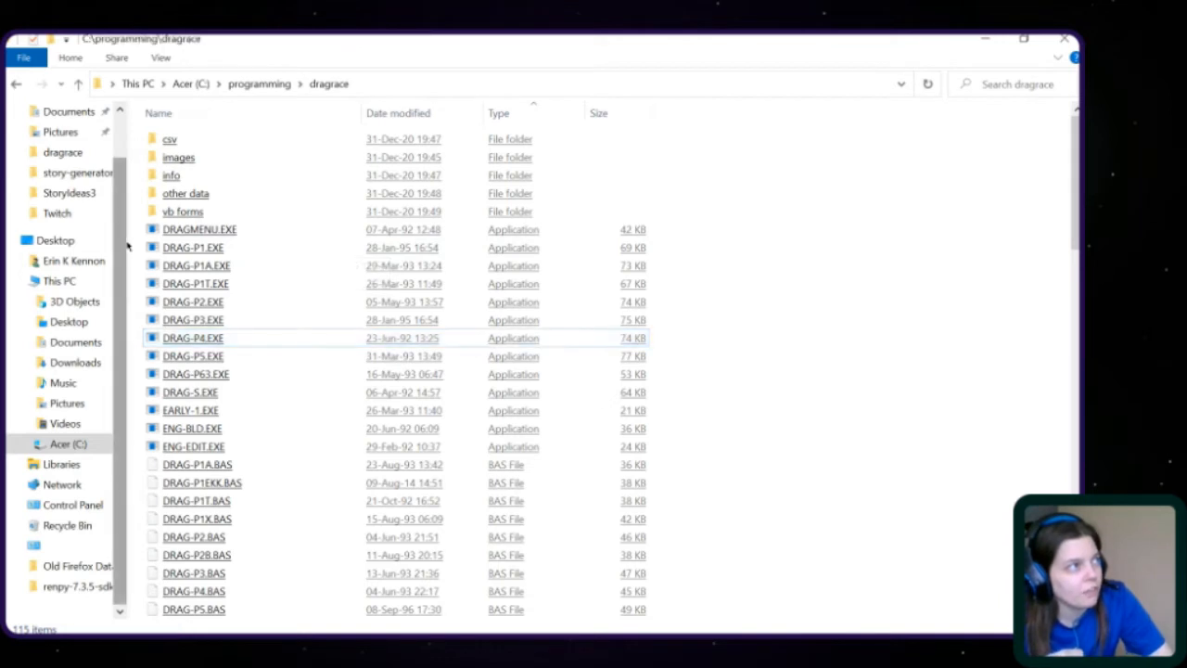
click(200, 229)
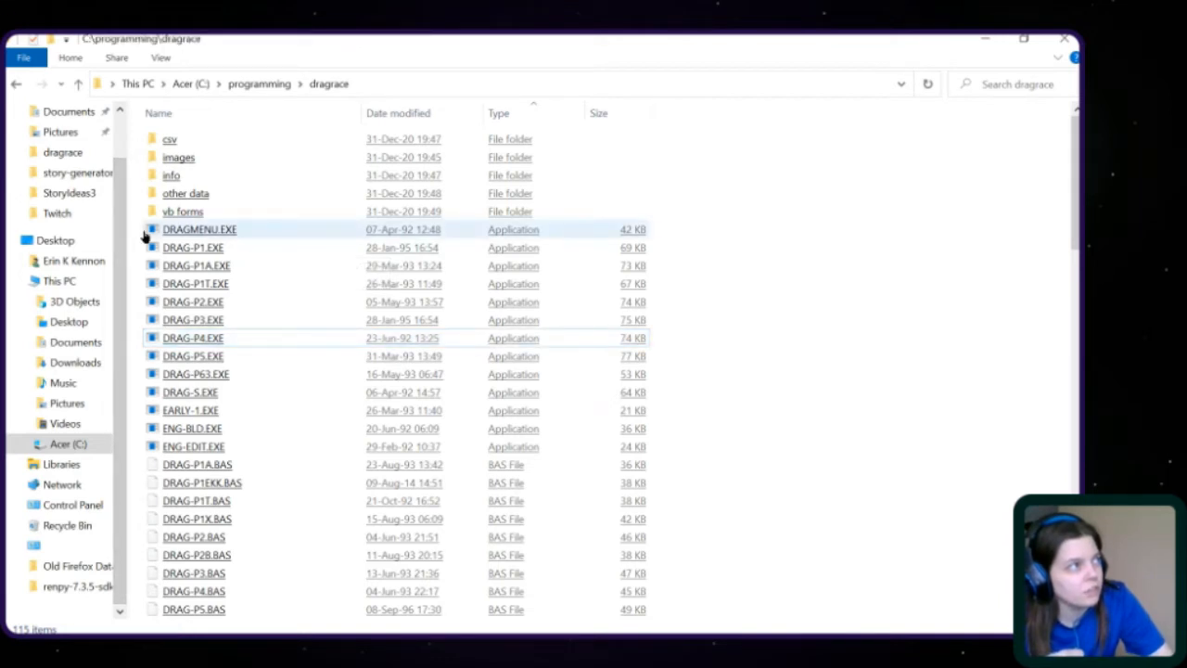
click(200, 229)
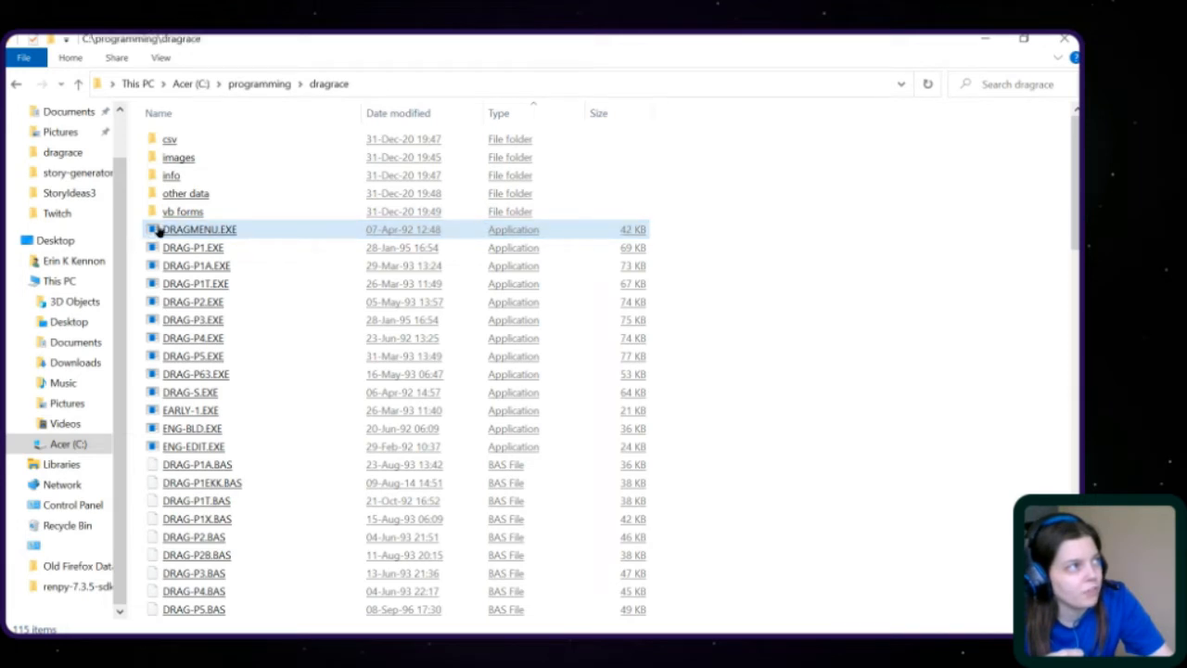
click(199, 229)
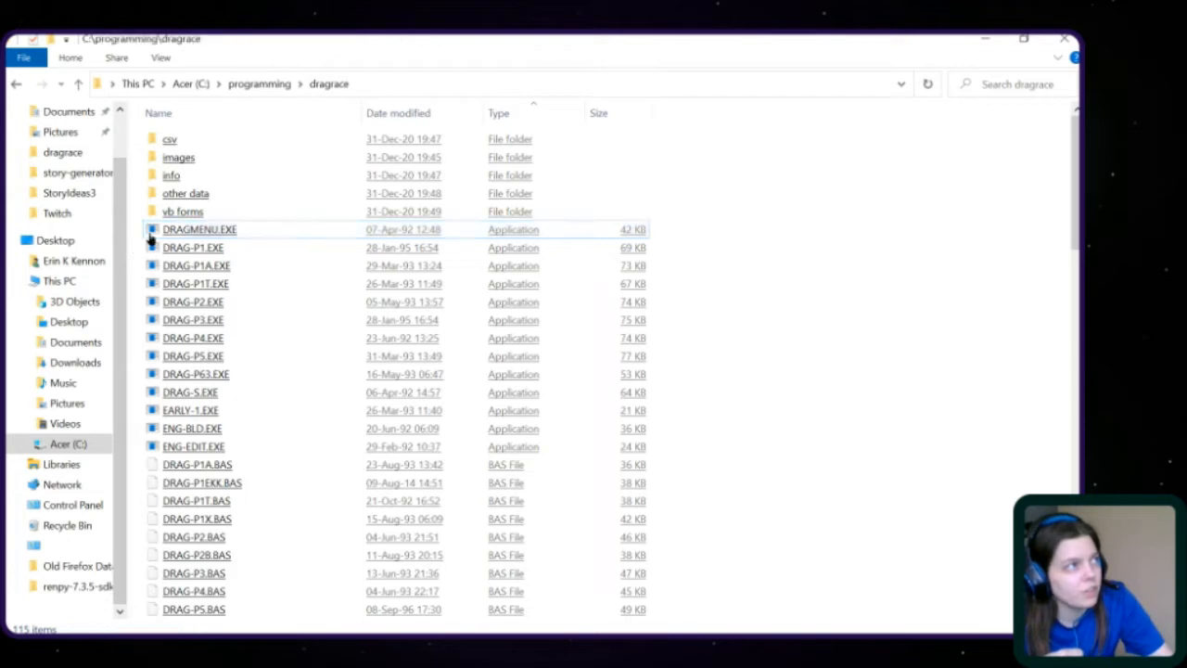
click(199, 229)
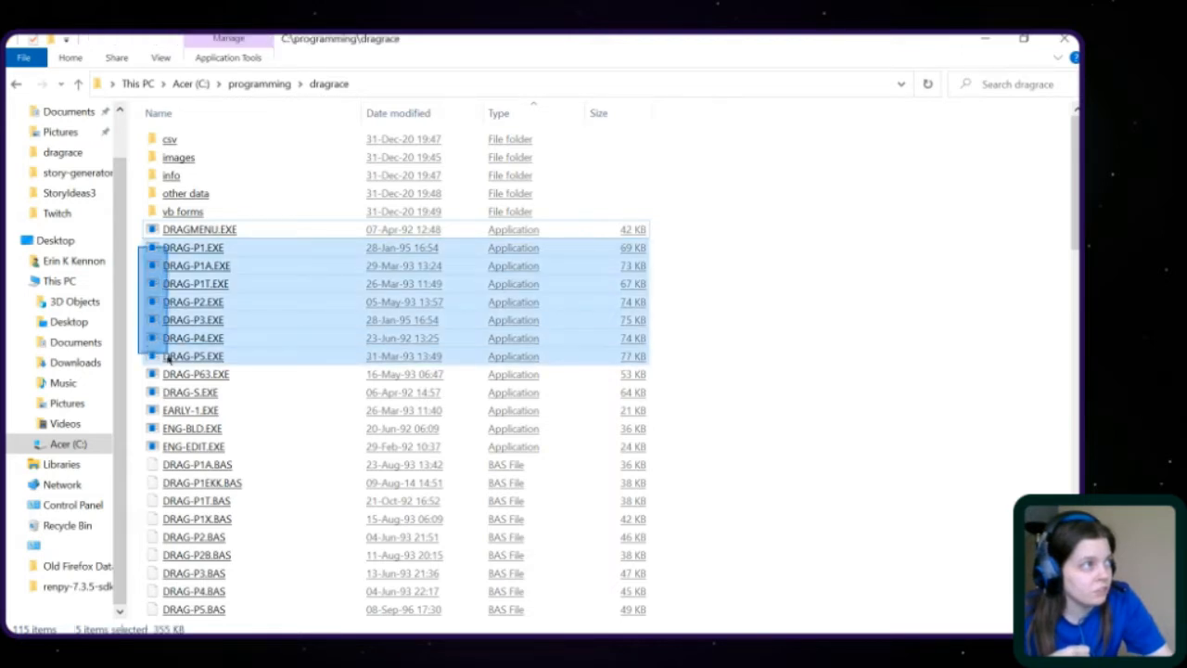
click(196, 374)
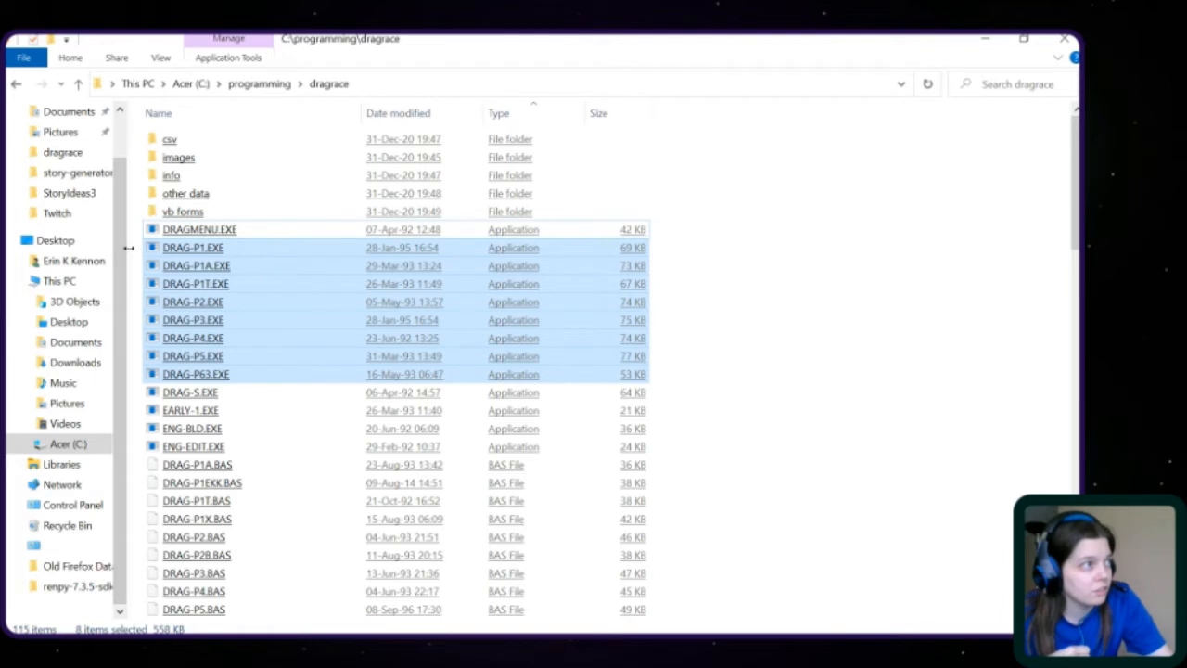
mouse_move(756, 420)
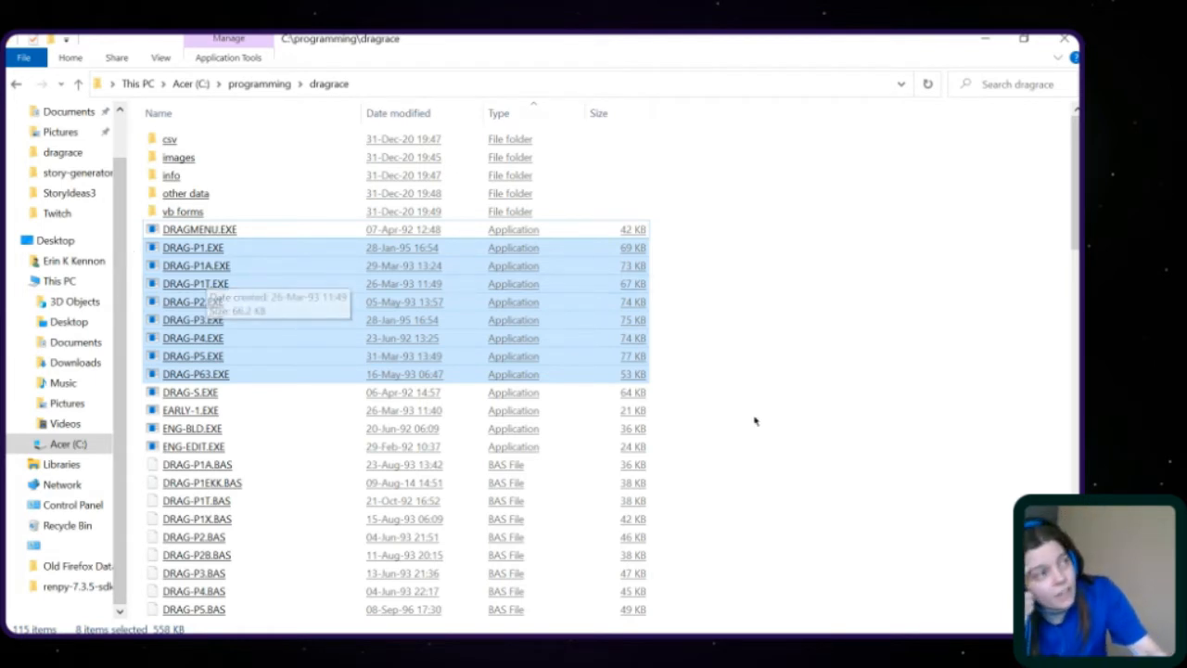
mouse_move(144, 283)
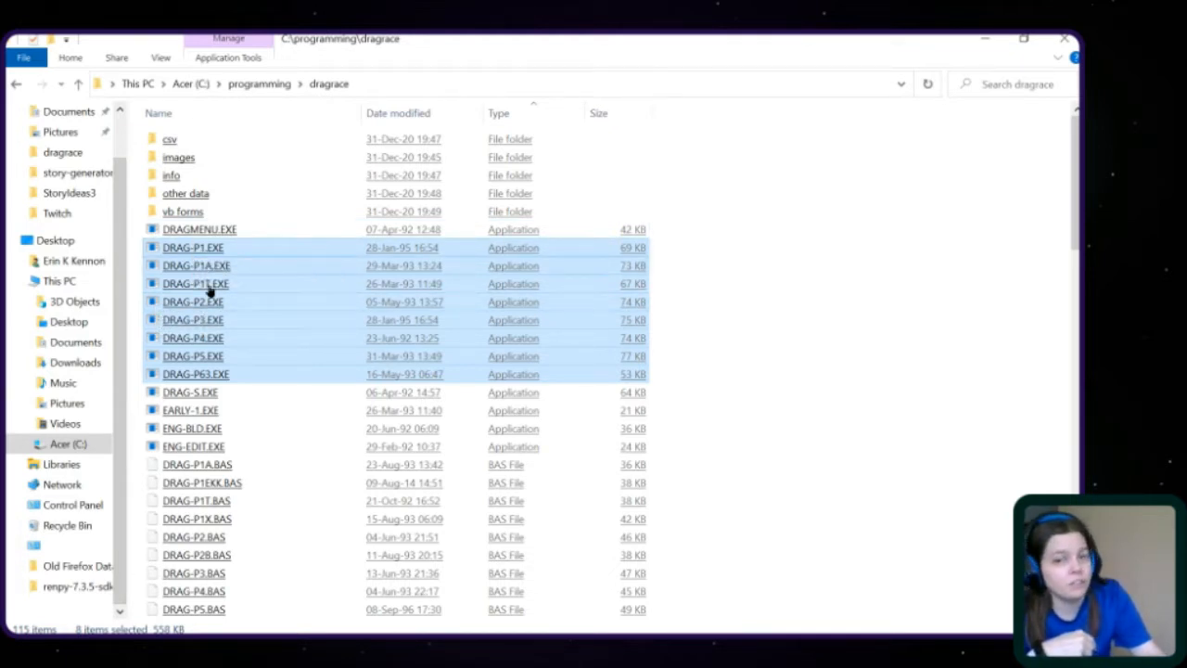
mouse_move(186, 292)
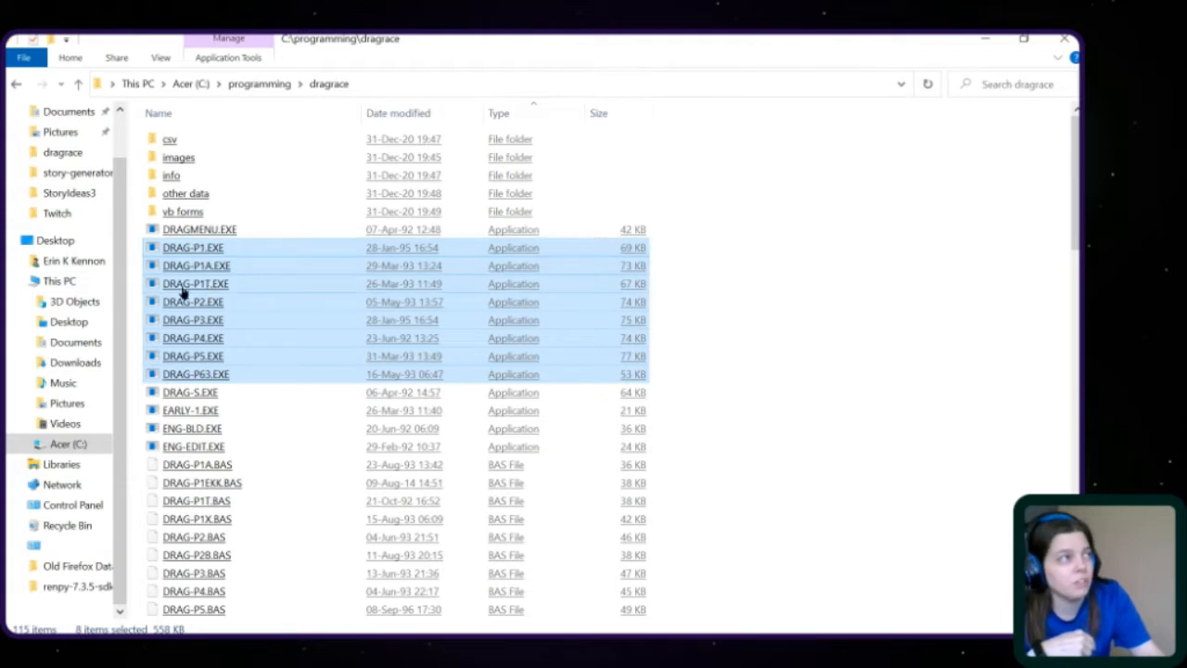
mouse_move(136, 300)
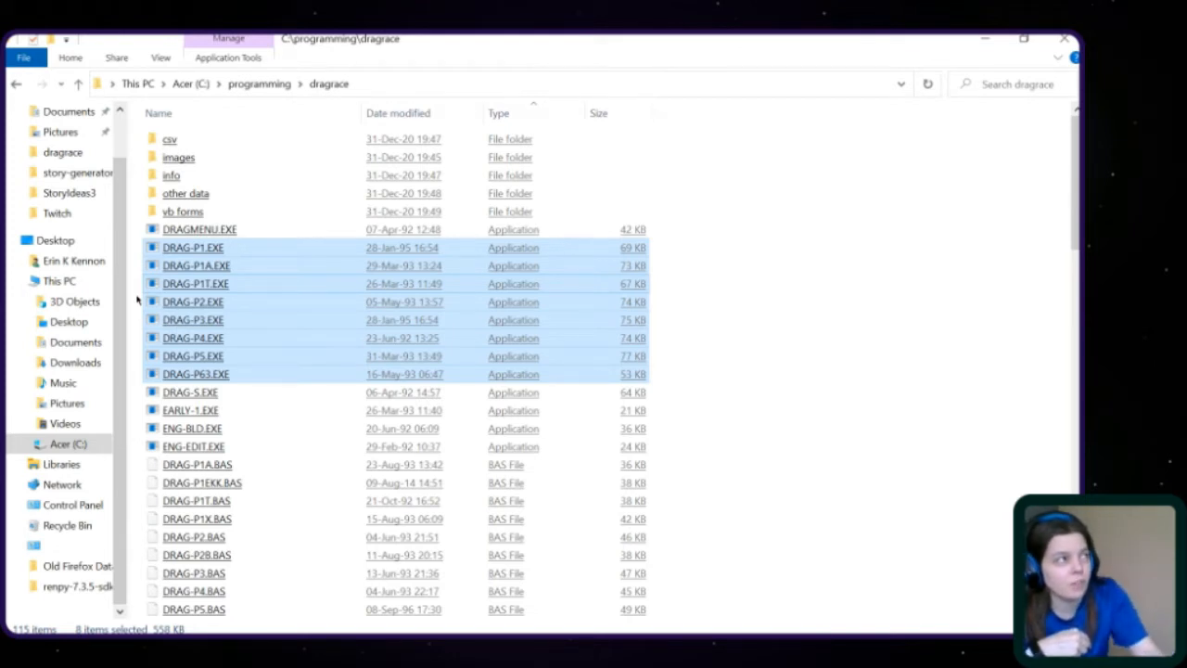
mouse_move(194, 315)
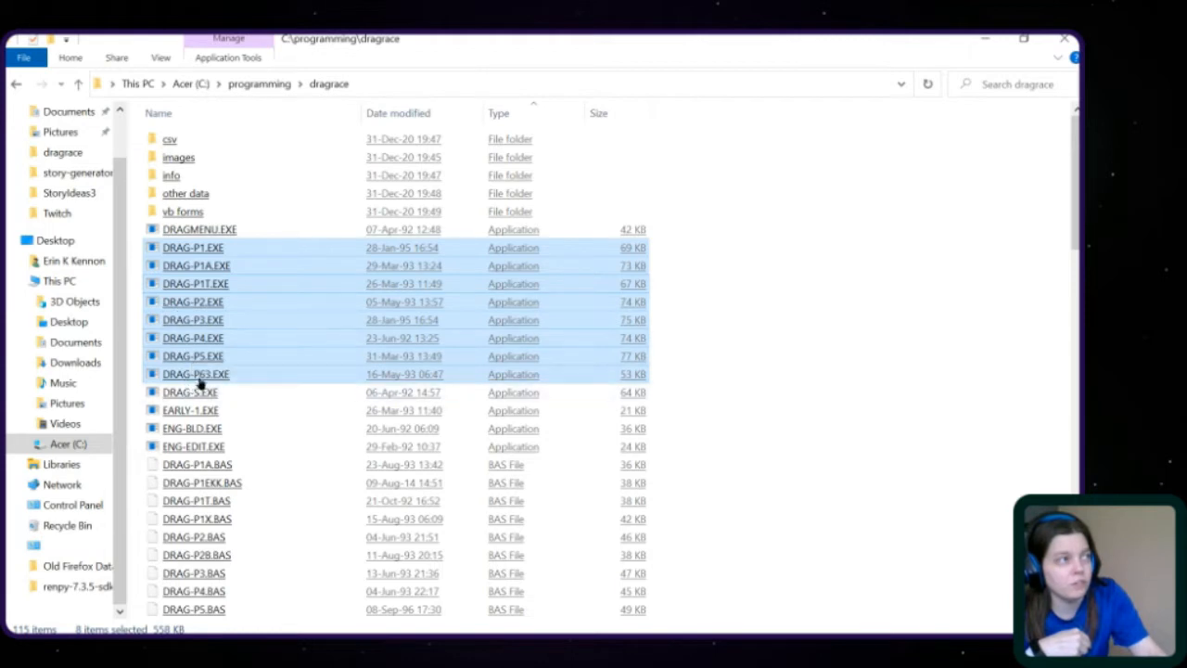
mouse_move(196, 378)
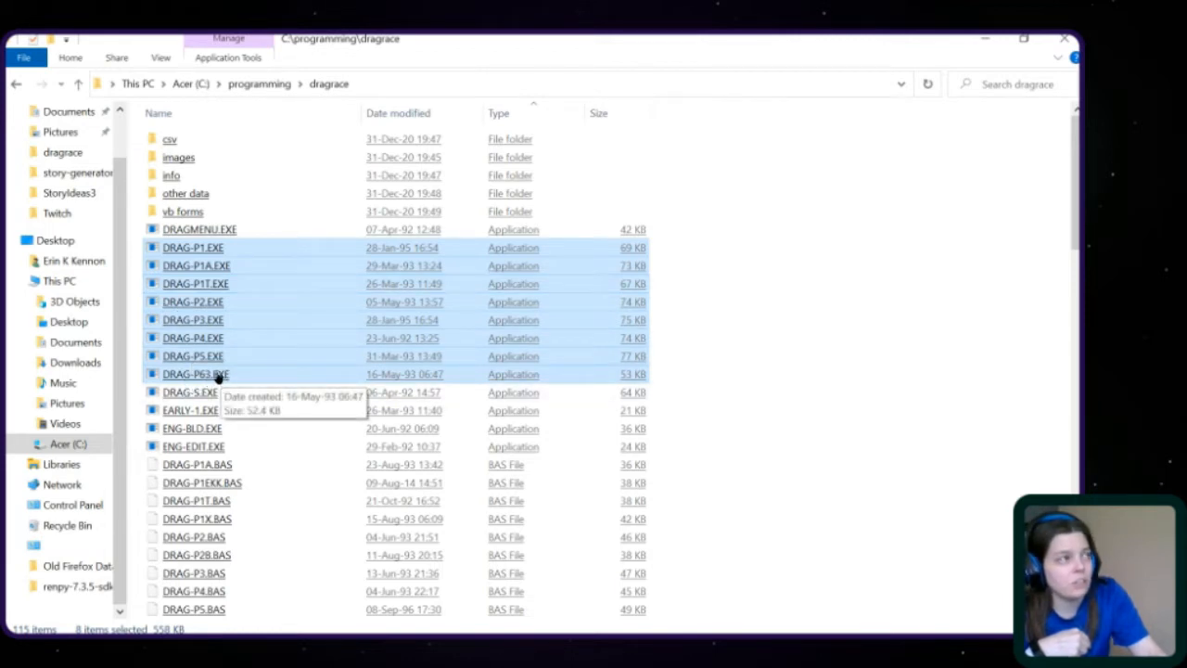
mouse_move(196, 374)
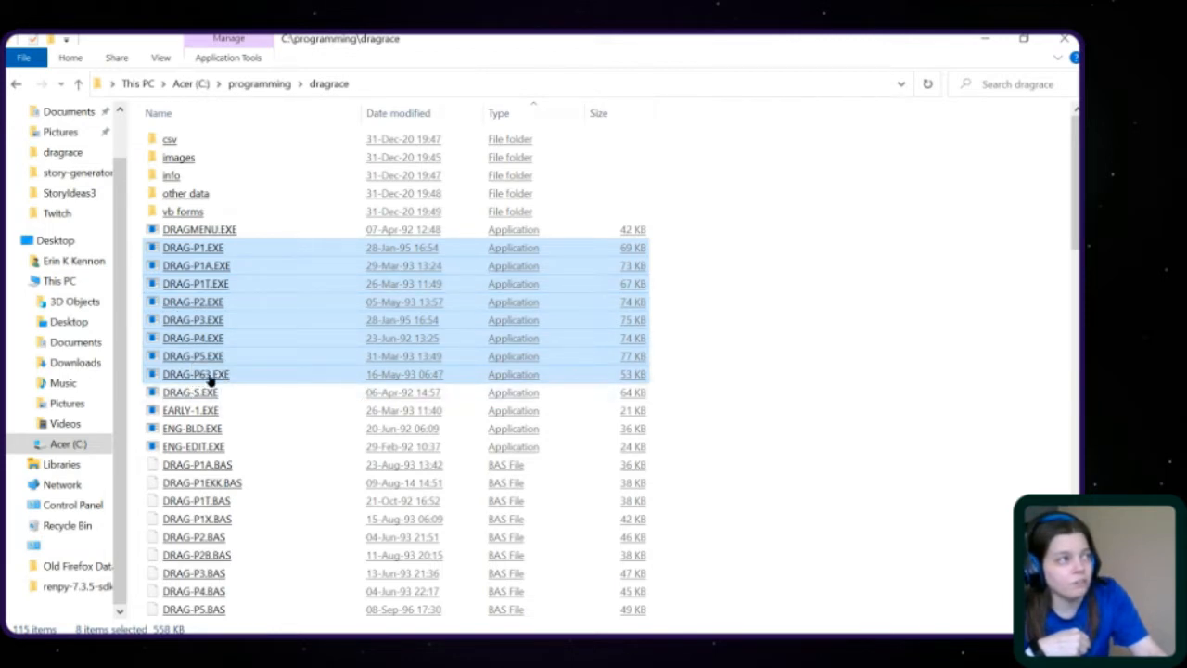
mouse_move(195, 373)
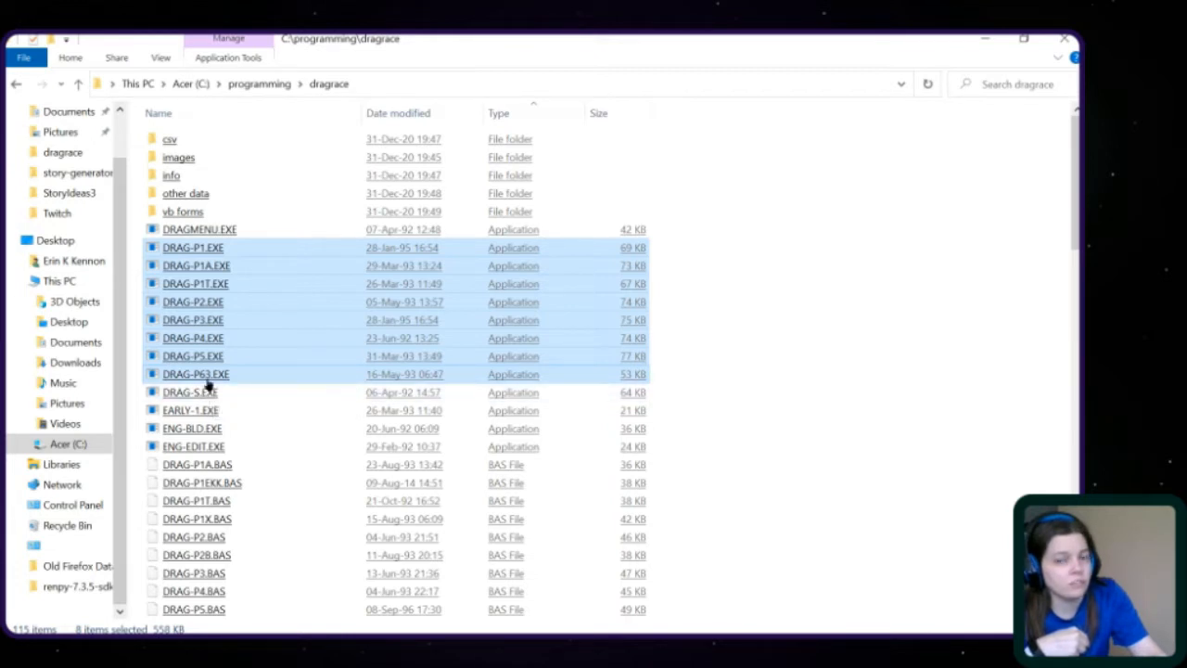
mouse_move(196, 374)
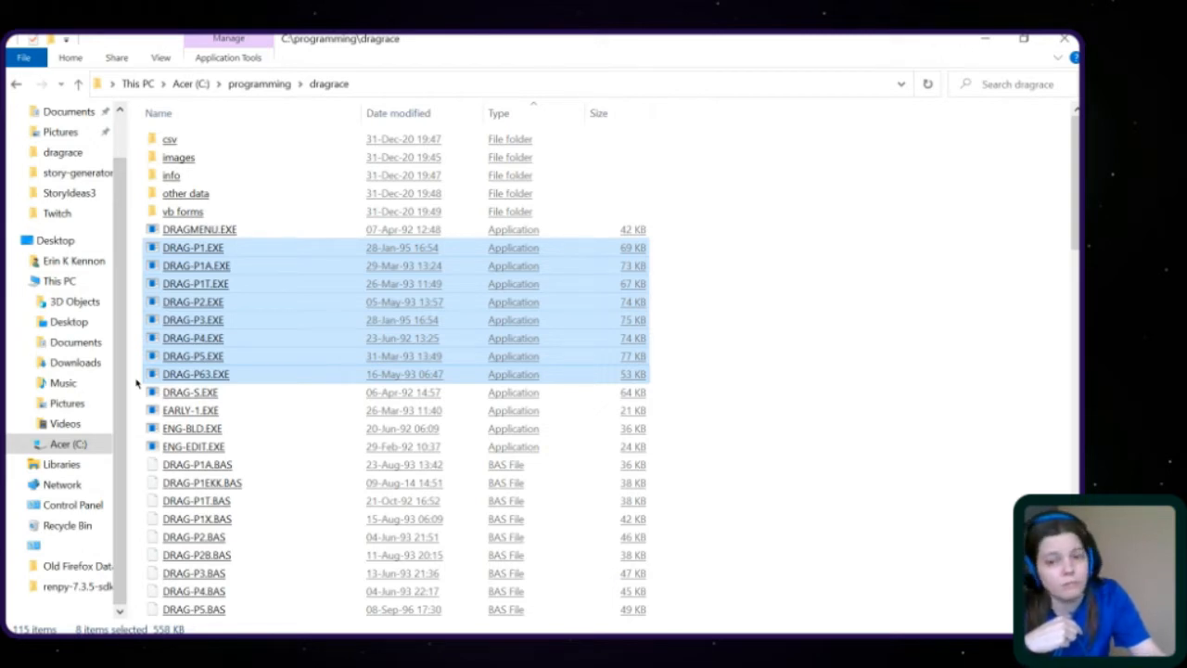
mouse_move(134, 292)
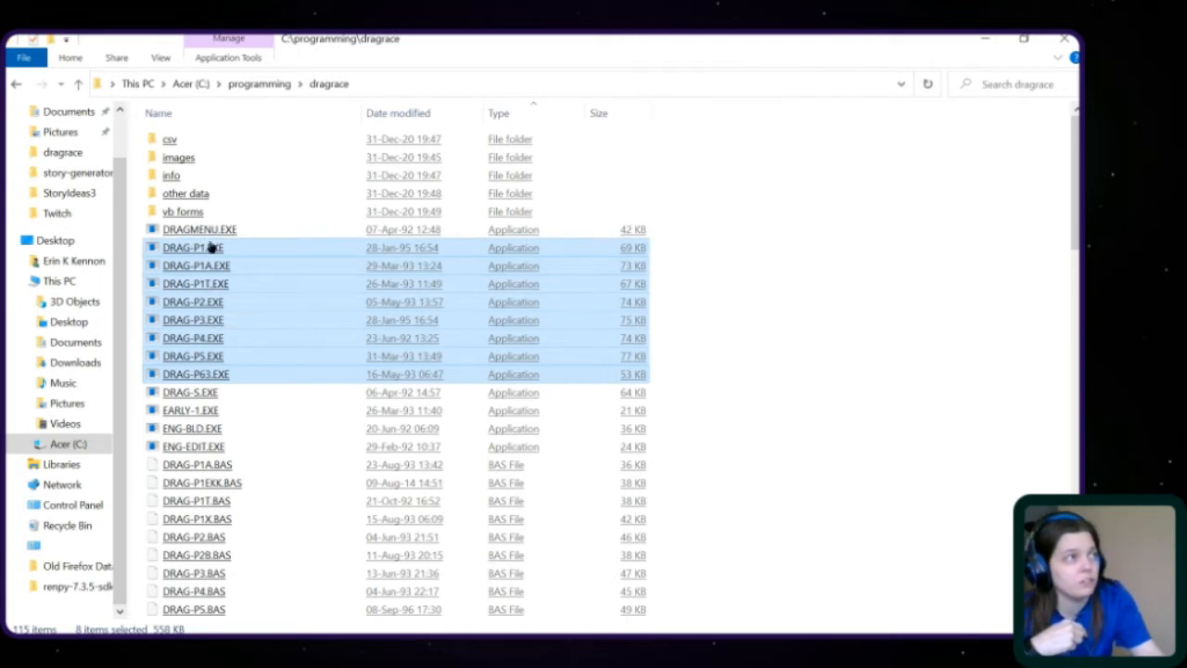
mouse_move(192, 247)
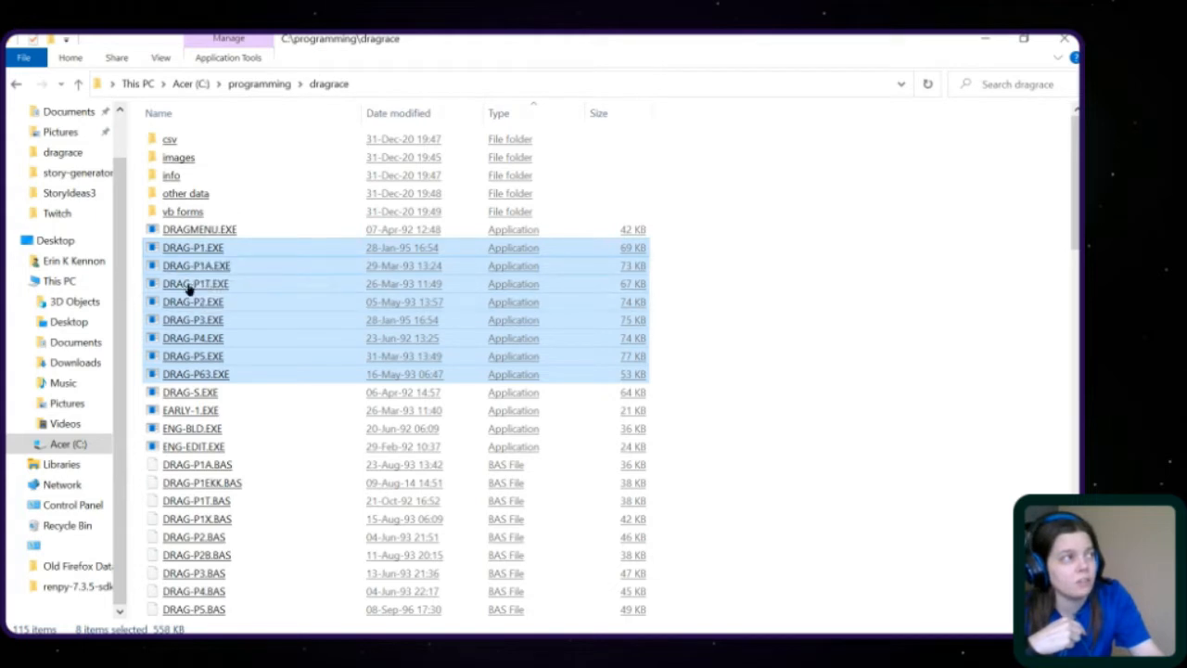
mouse_move(194, 283)
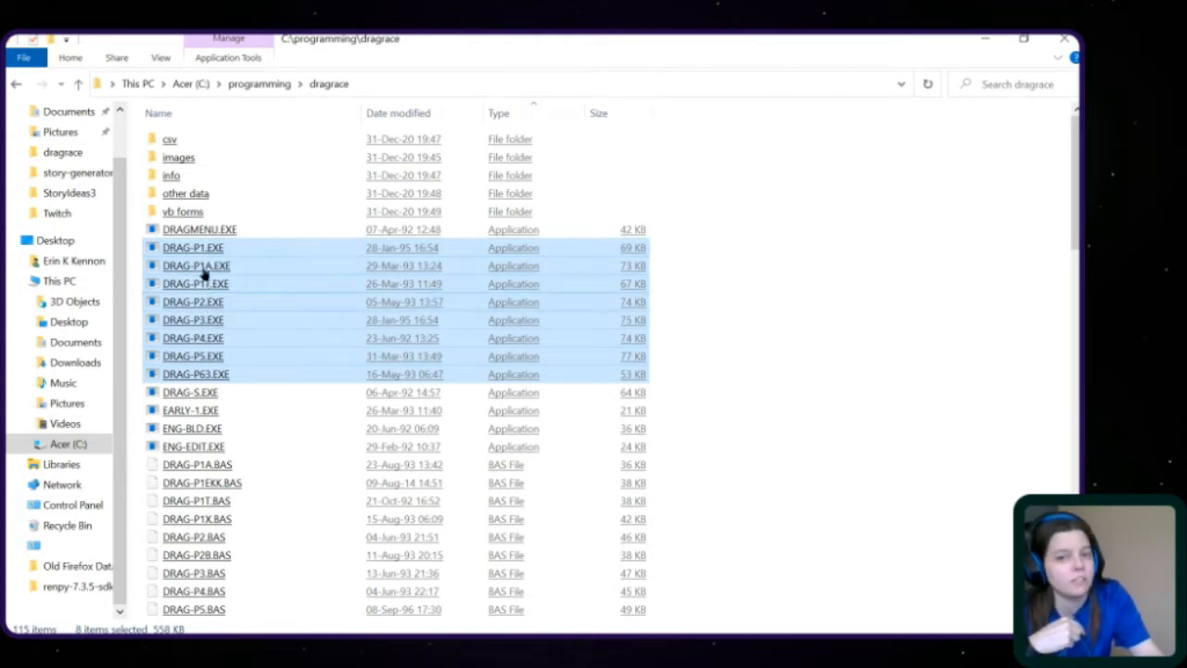
mouse_move(196, 278)
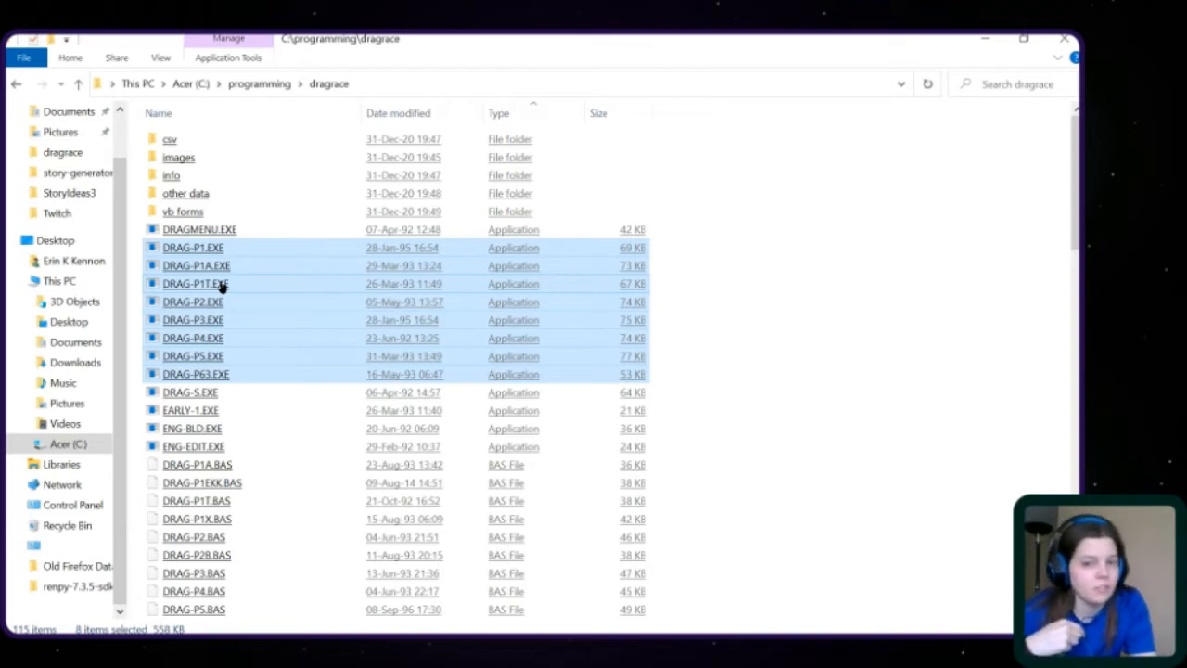
mouse_move(194, 284)
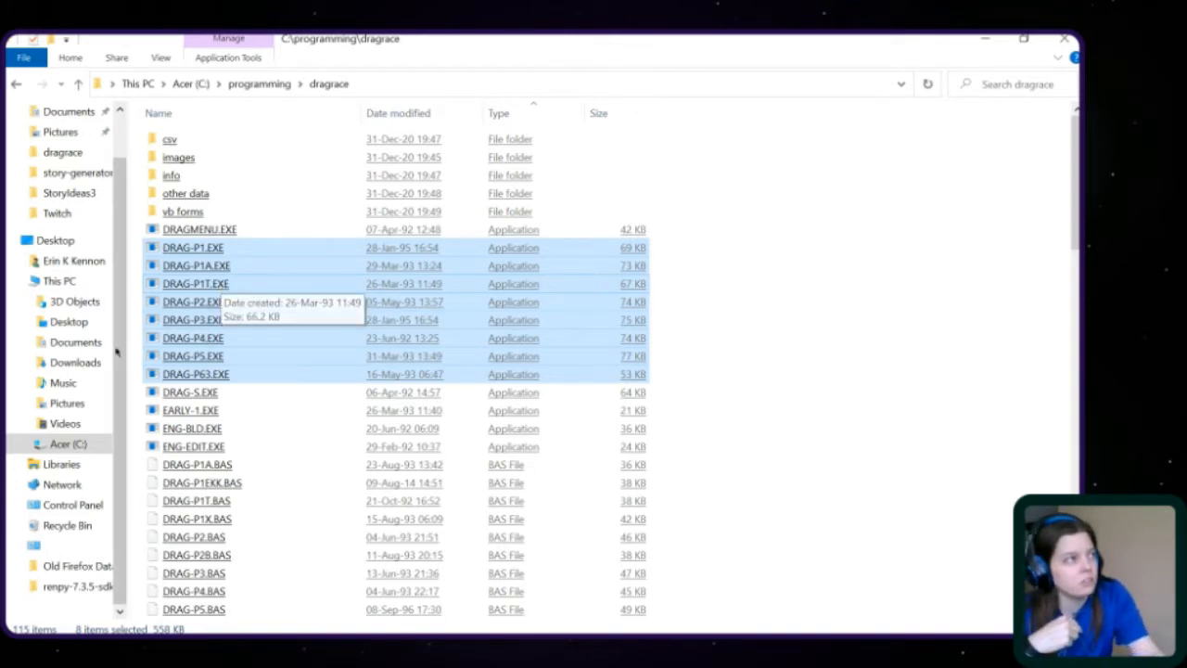
mouse_move(137, 296)
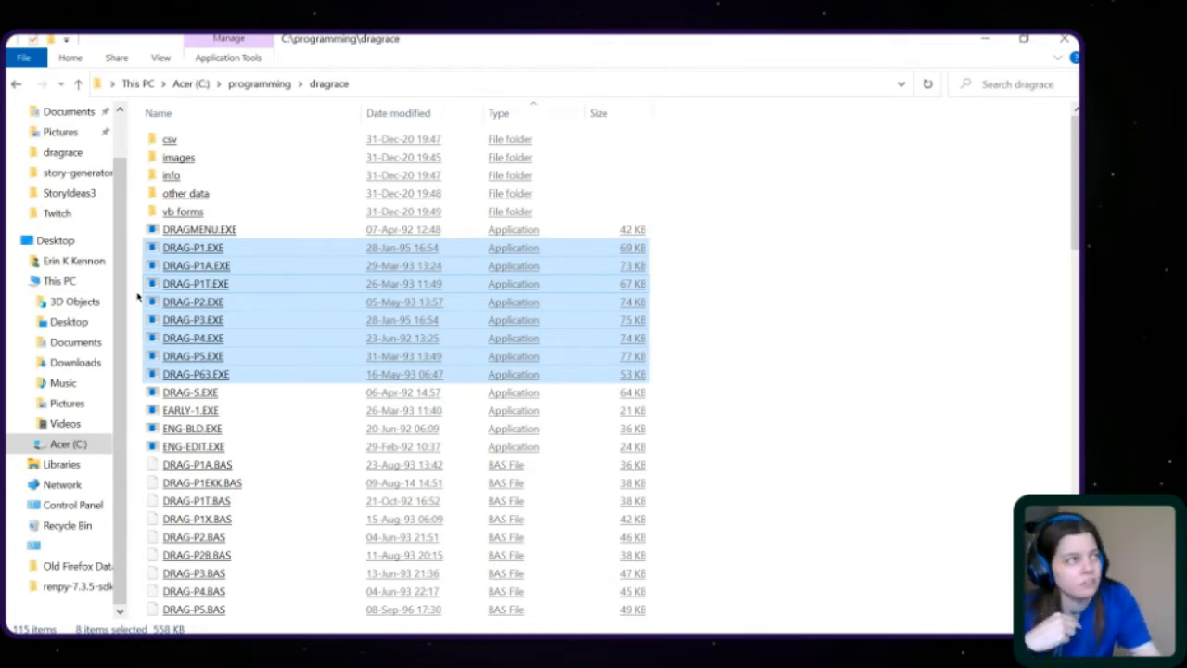
mouse_move(213, 268)
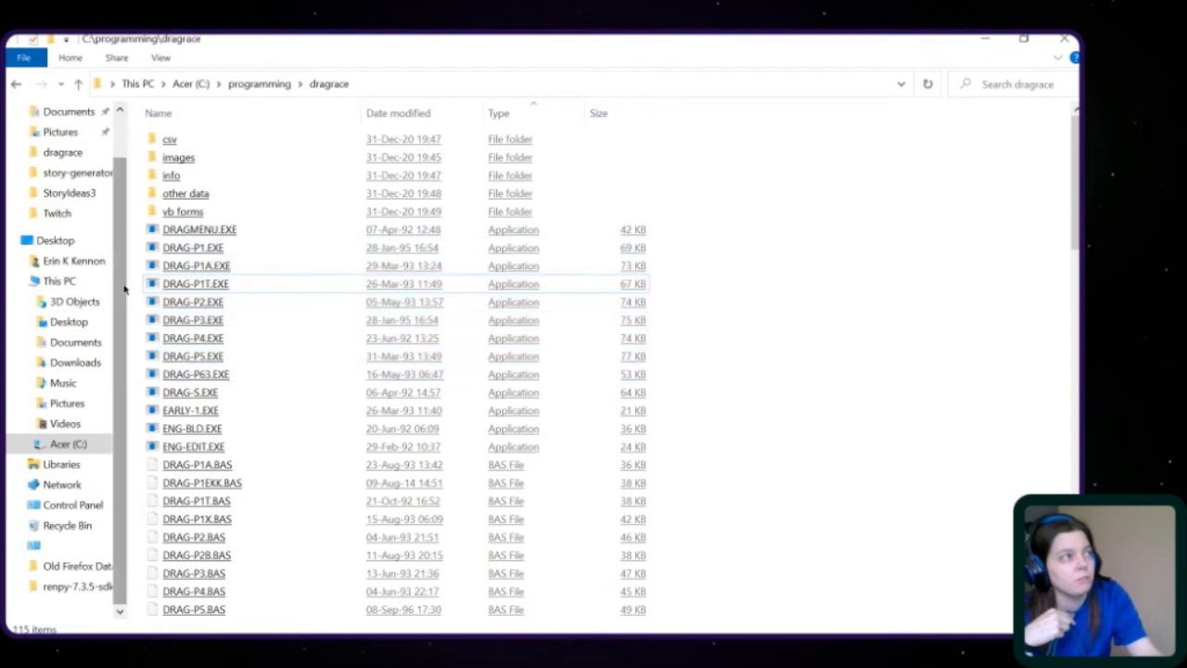
click(193, 337)
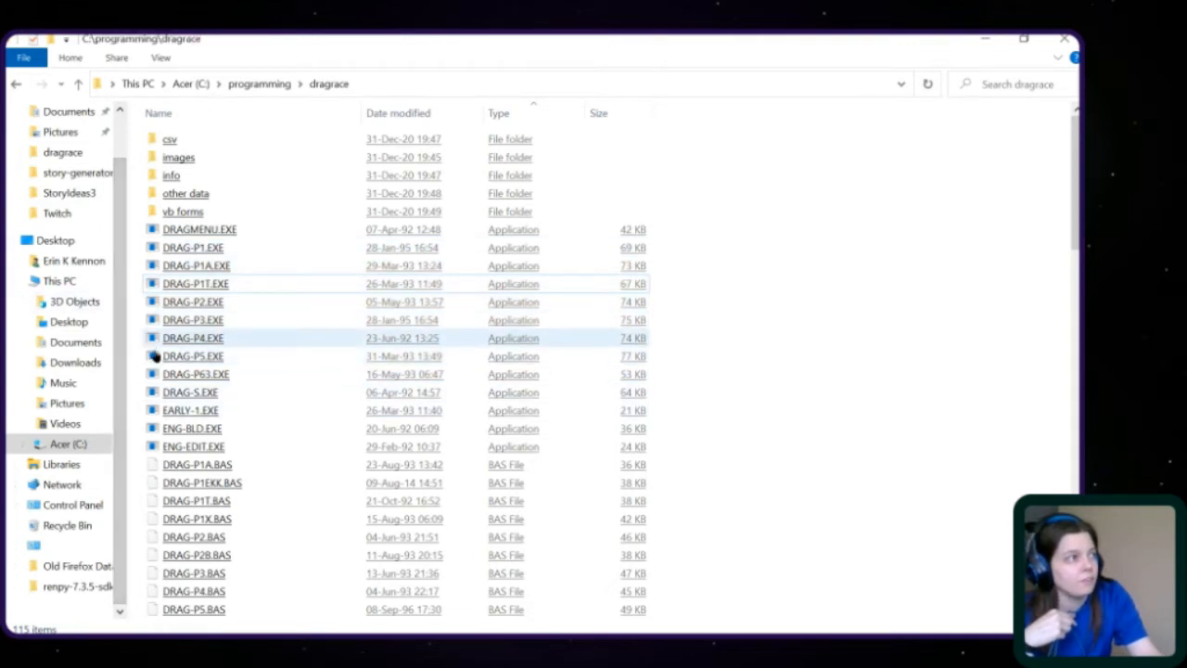
click(195, 374)
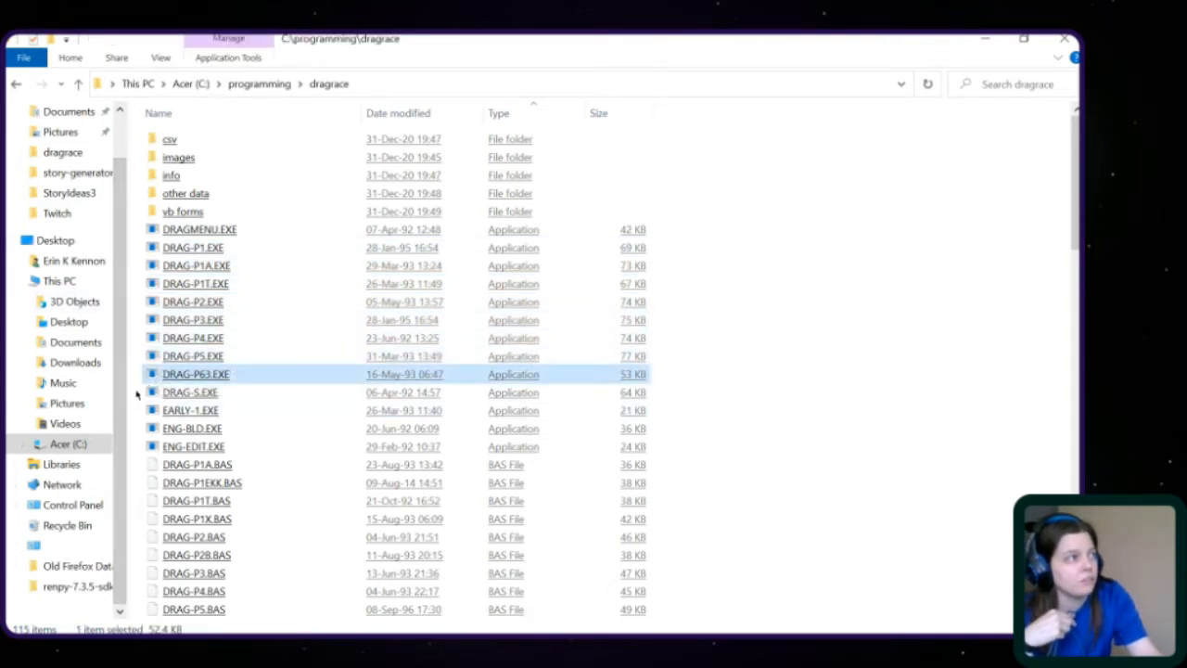
click(193, 446)
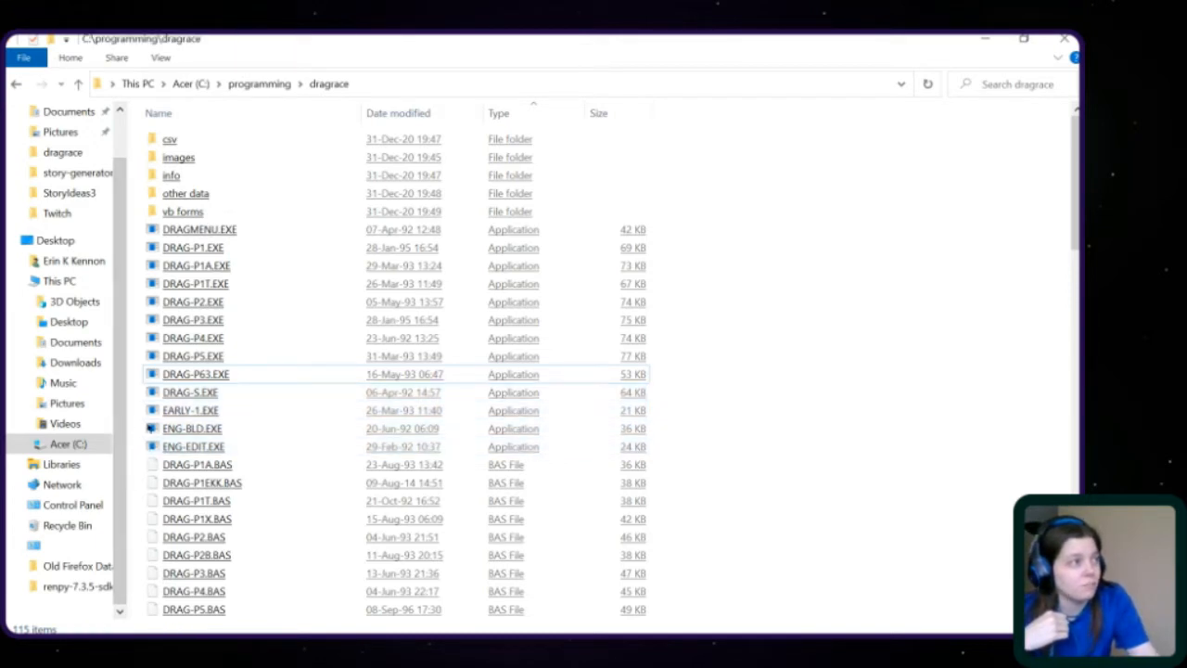
click(193, 446)
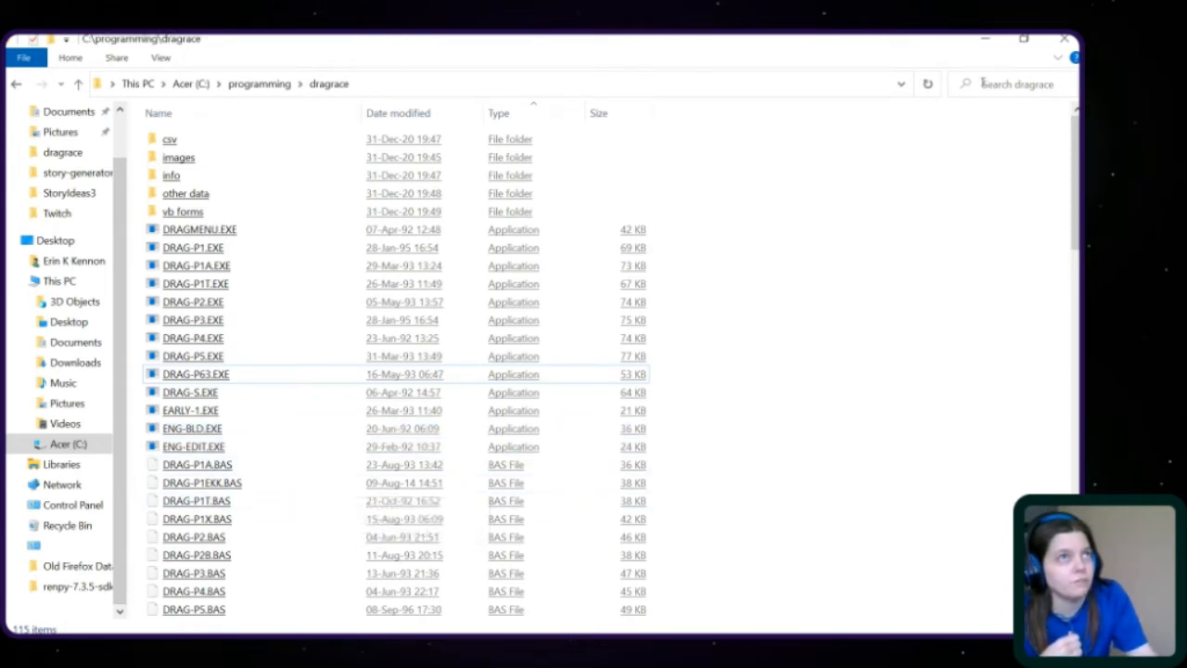
mouse_move(890, 63)
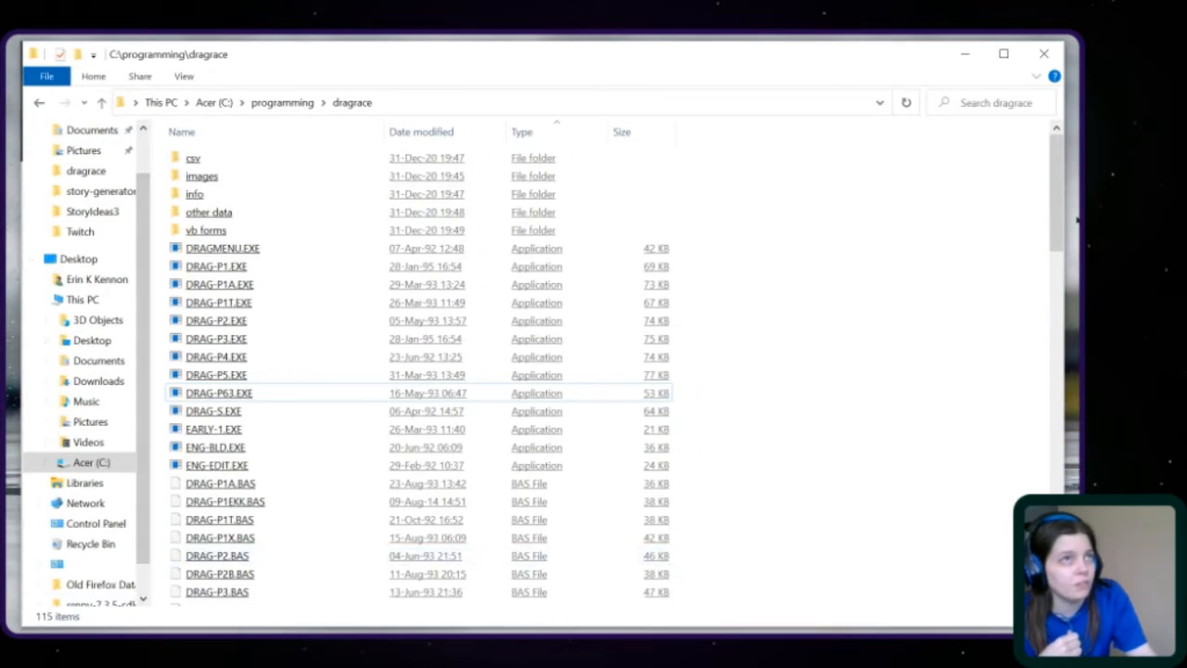
scroll(down, 3)
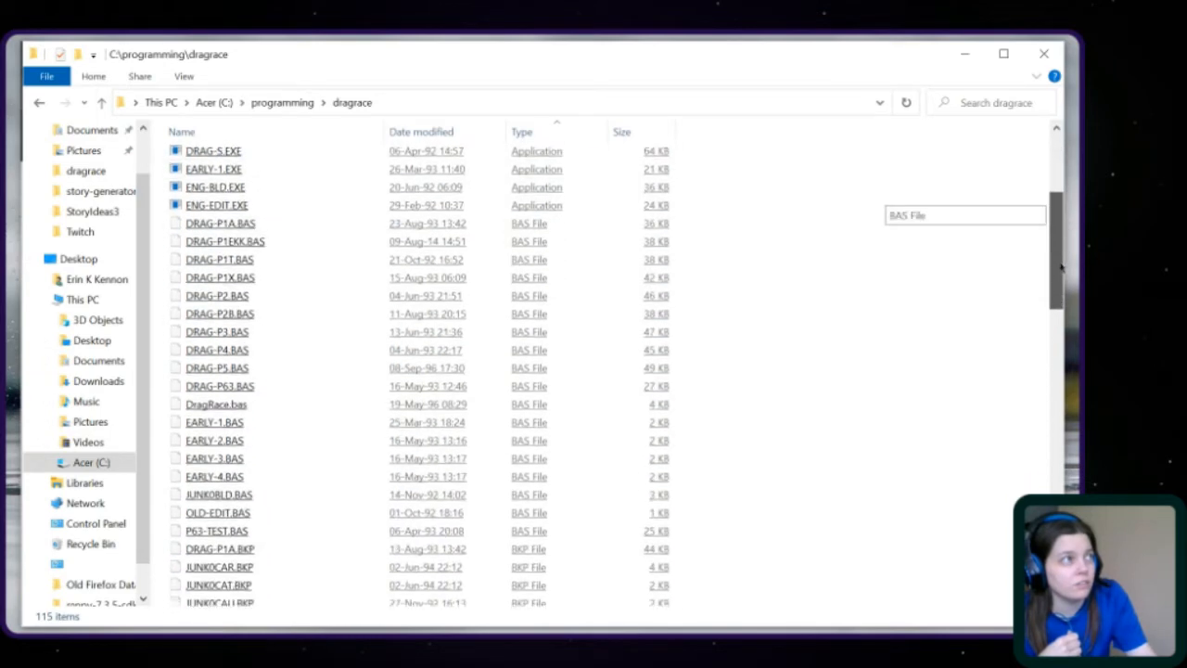
scroll(down, 3)
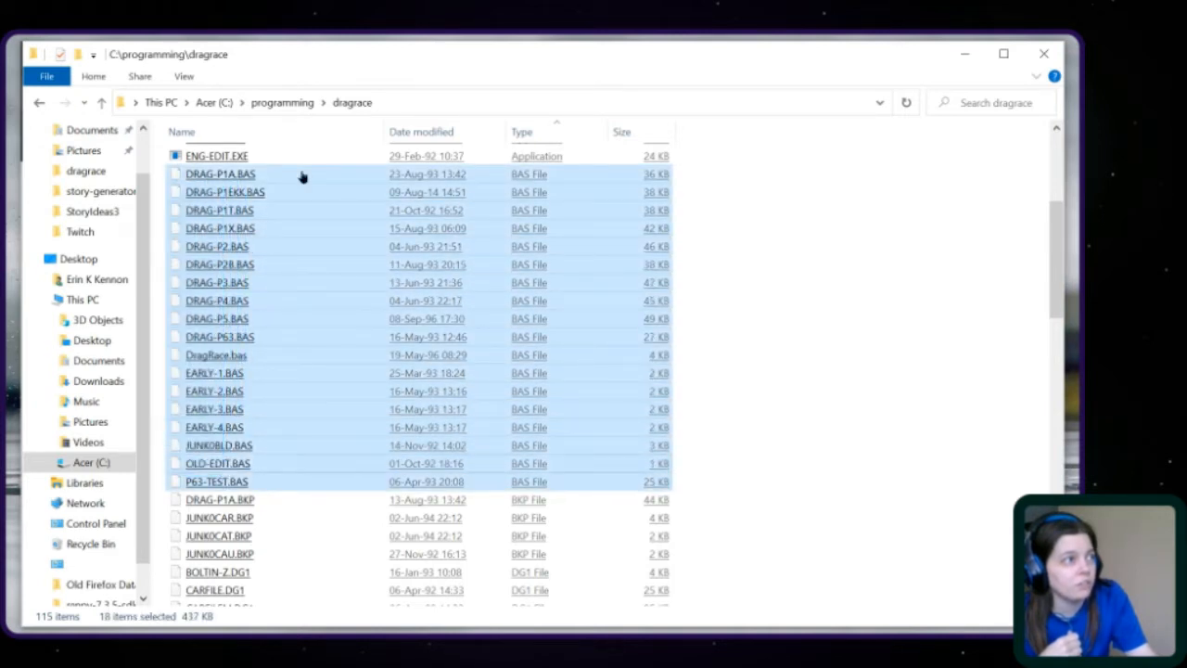
mouse_move(436, 61)
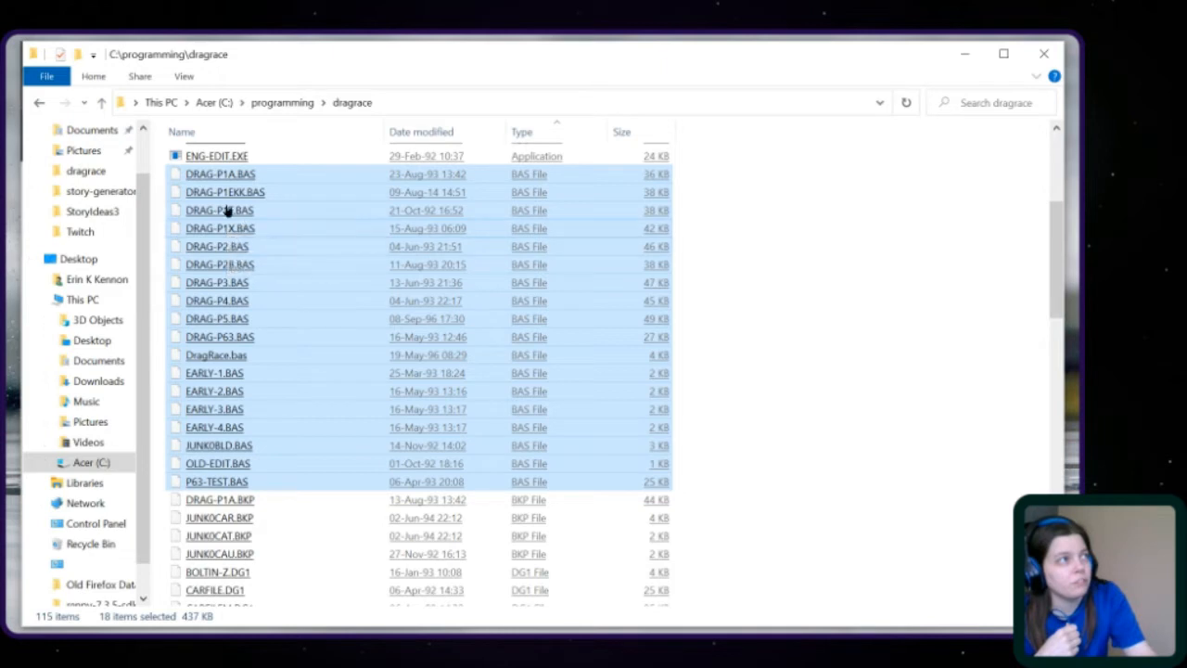
mouse_move(264, 237)
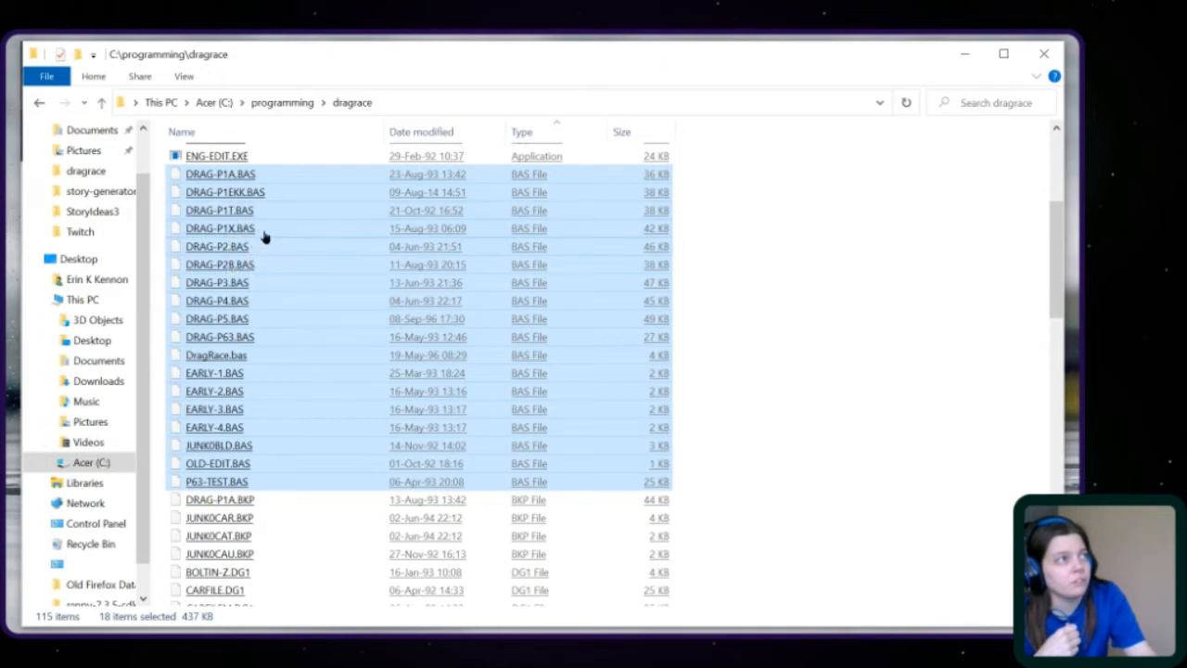
mouse_move(260, 236)
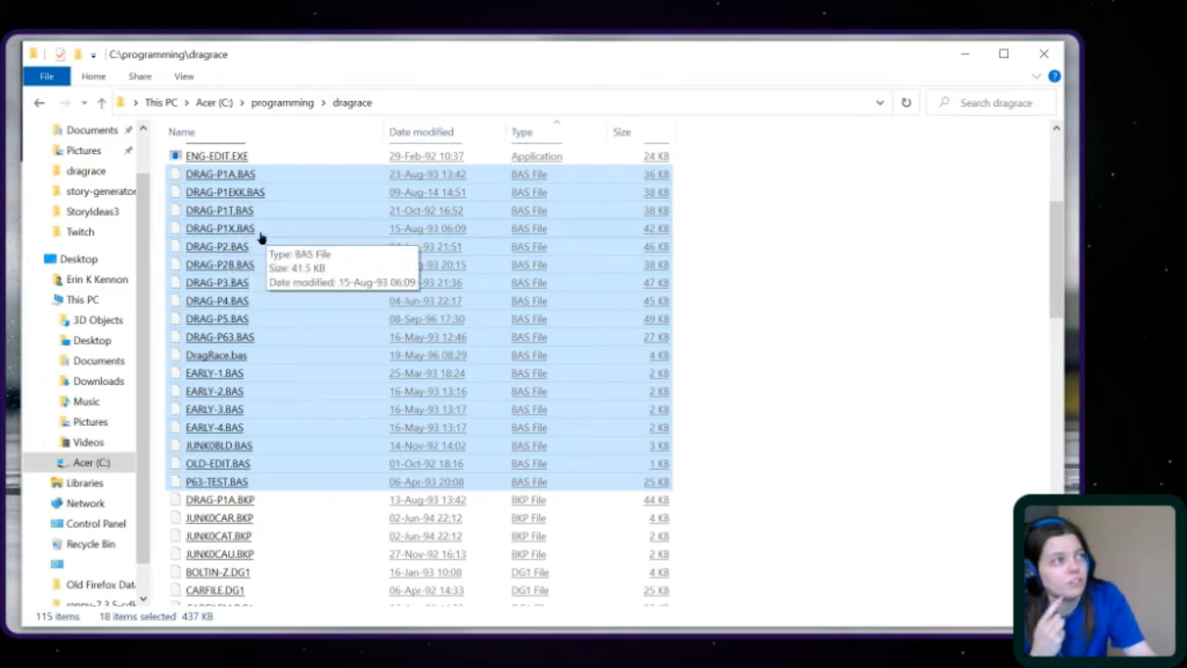
mouse_move(322, 225)
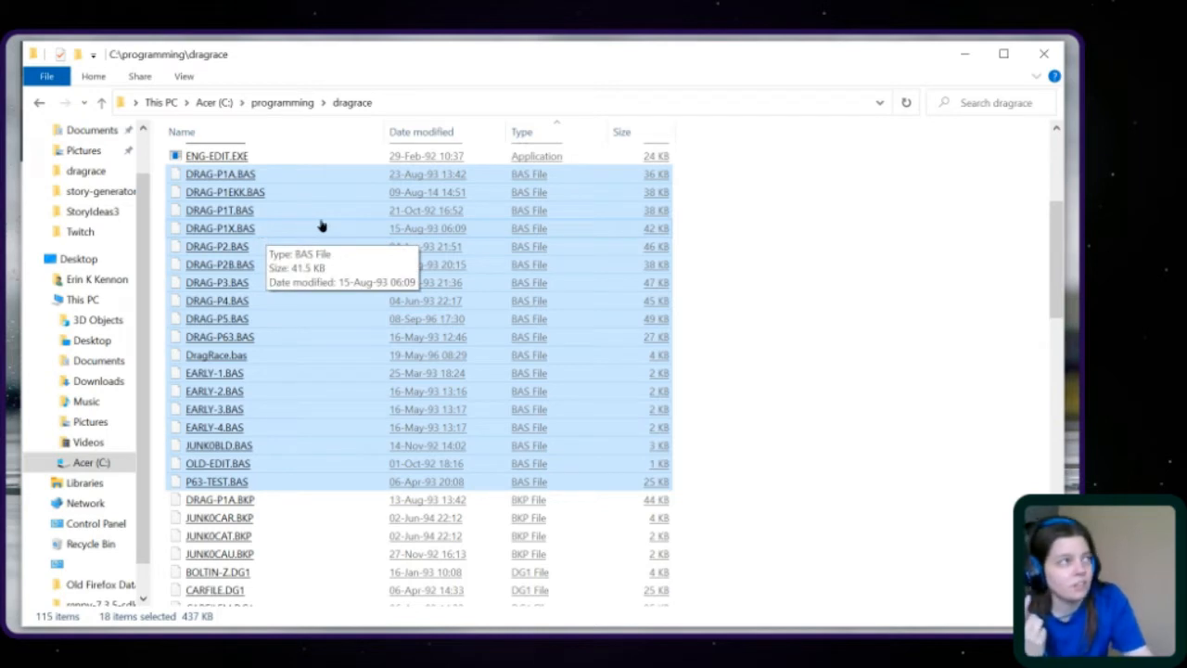
mouse_move(264, 229)
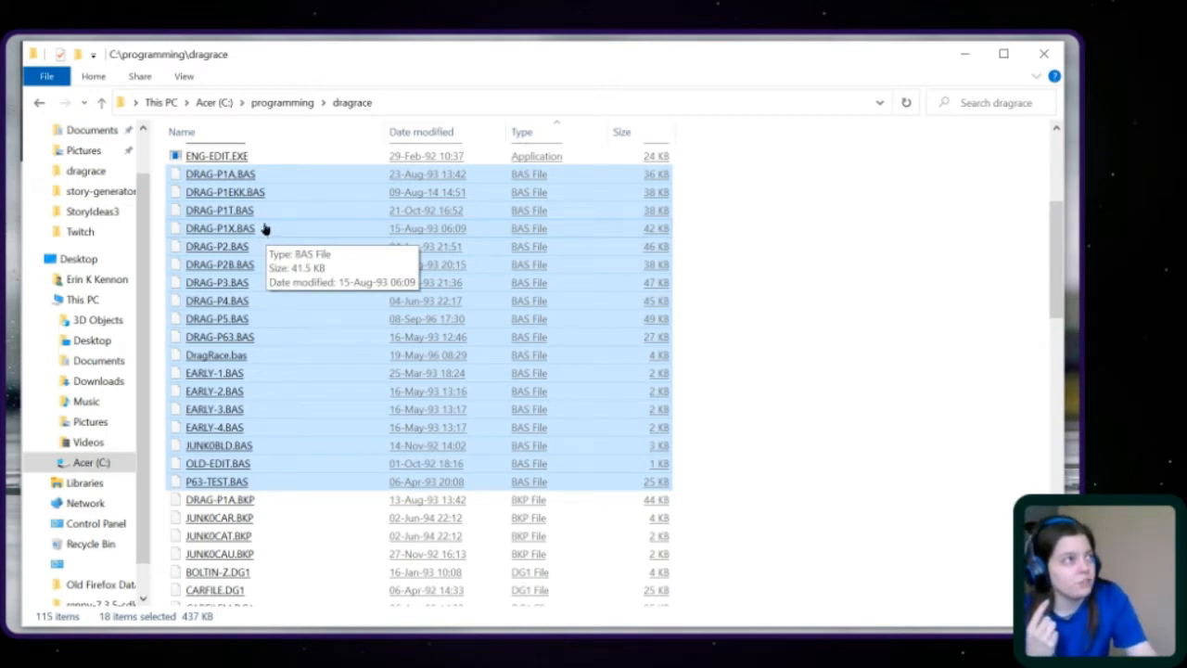
mouse_move(281, 215)
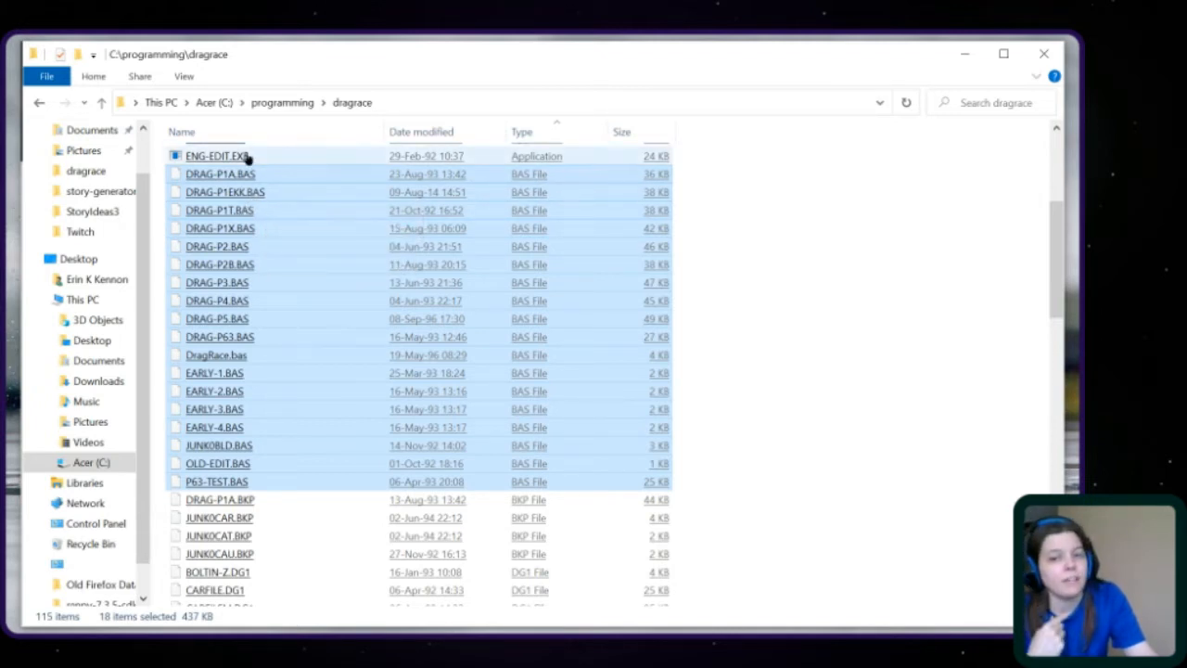
click(217, 155)
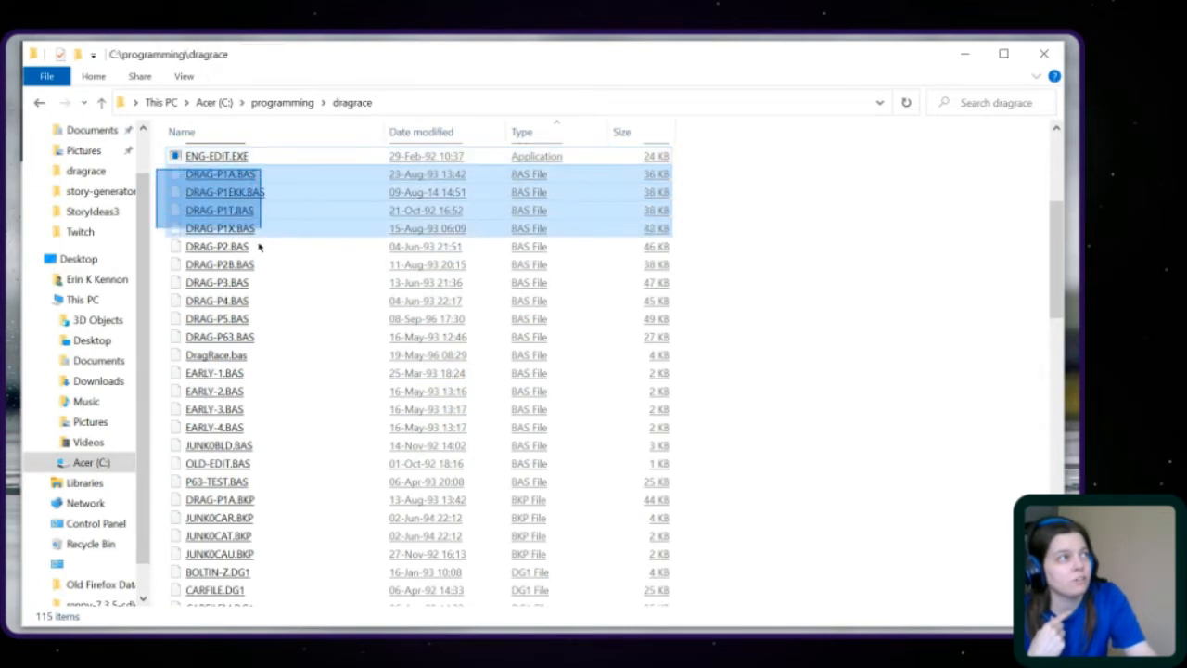
click(220, 337)
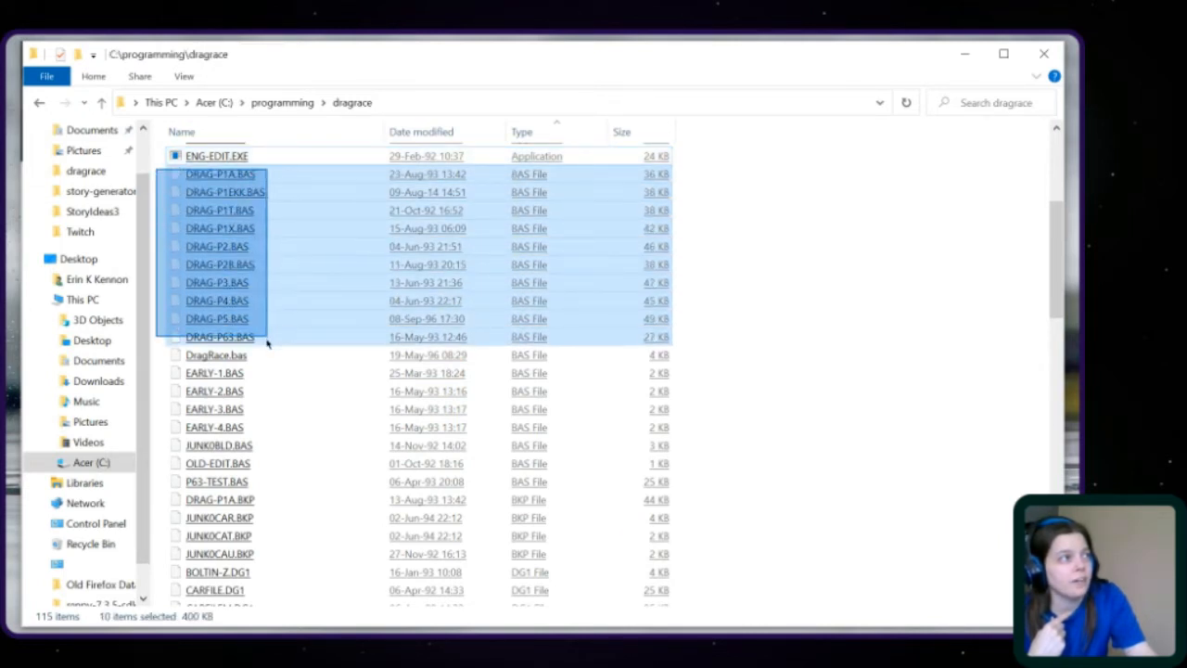
click(214, 409)
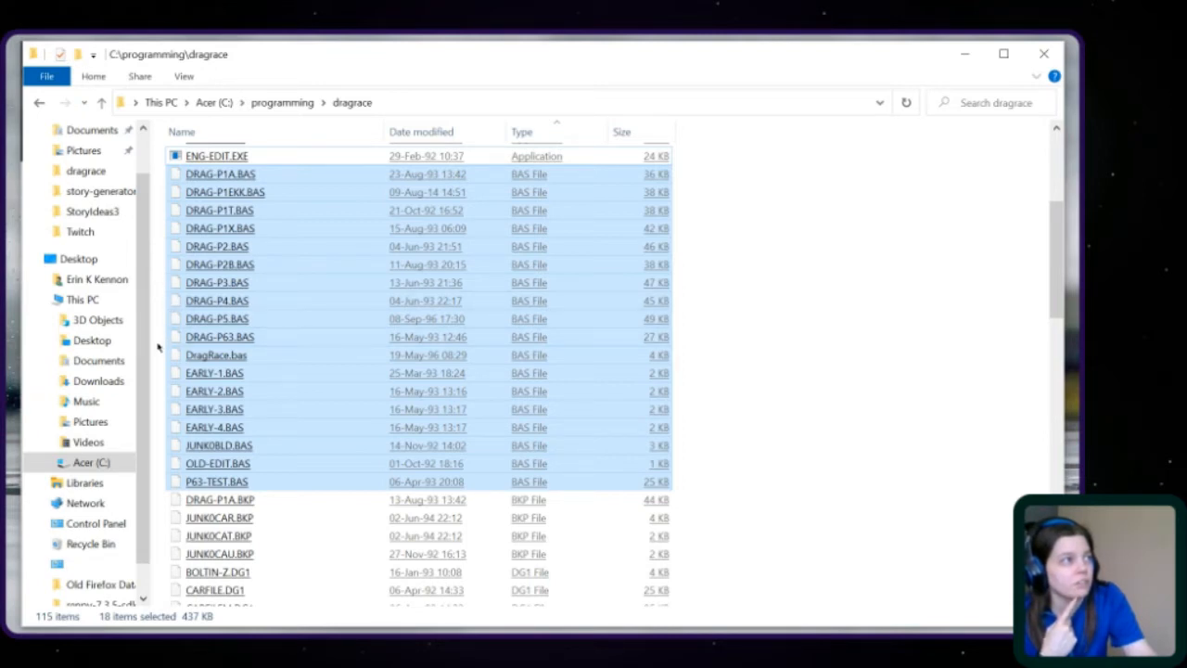
click(214, 372)
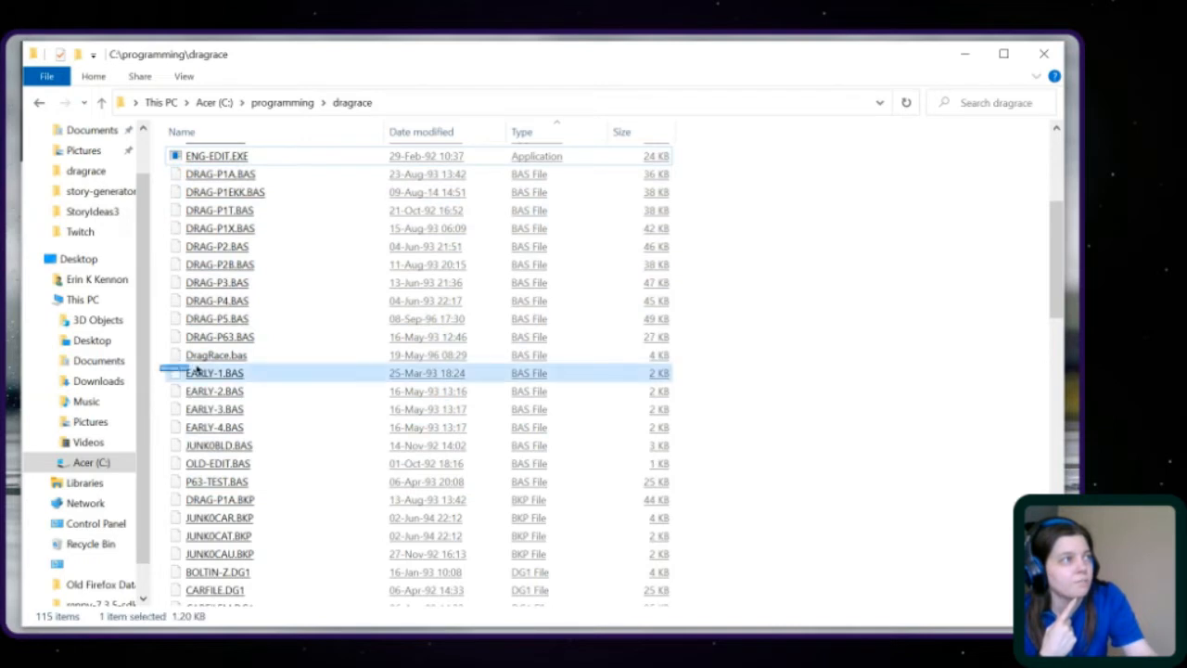
click(215, 426)
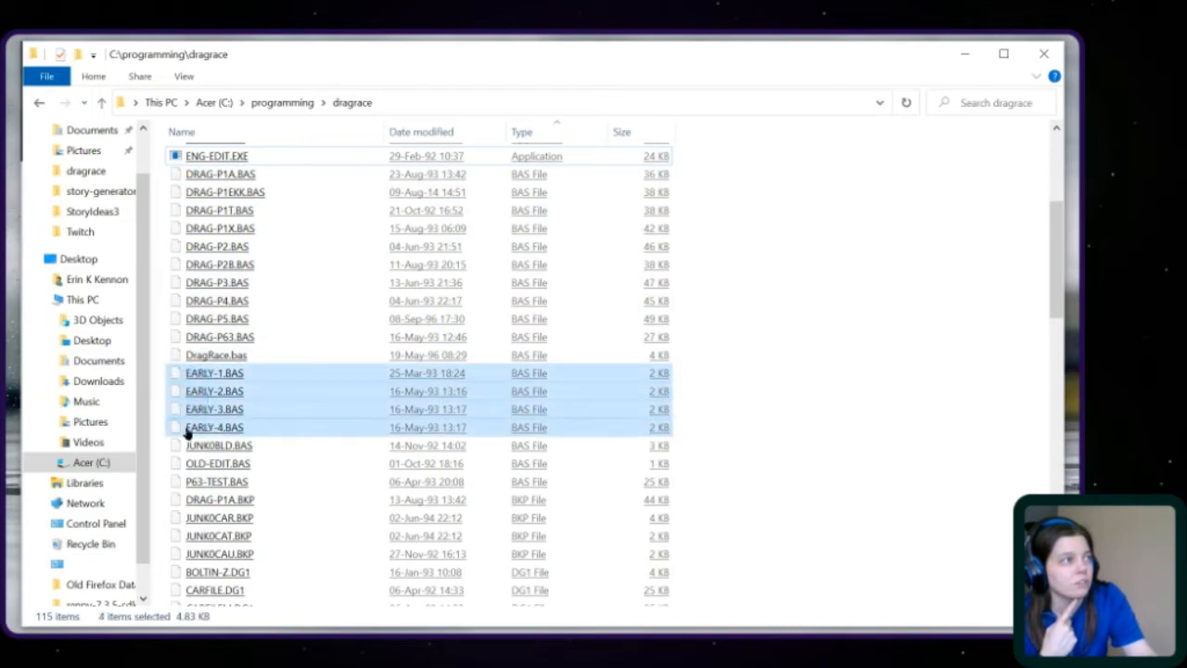
mouse_move(186, 434)
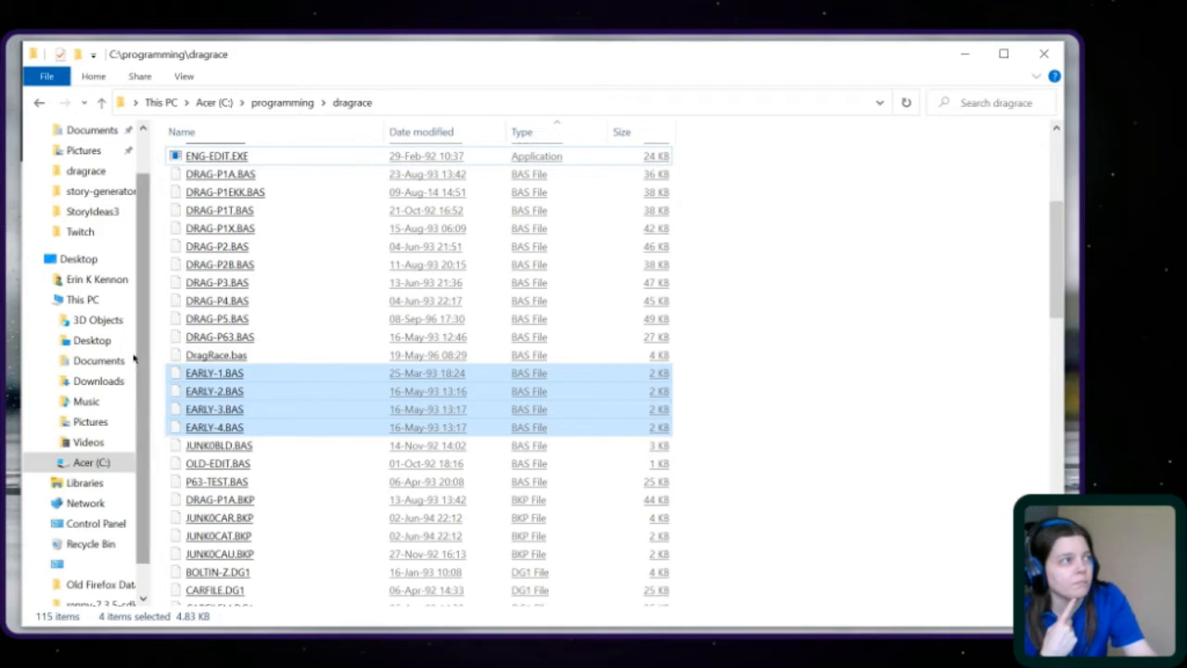
click(216, 355)
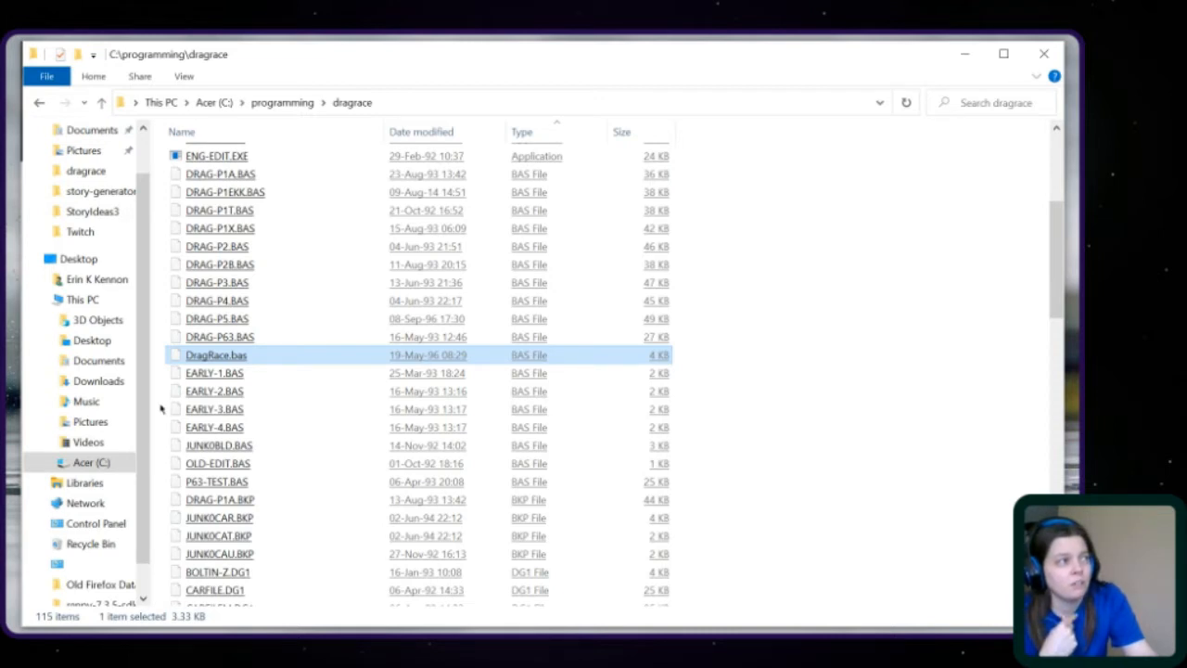
mouse_move(157, 448)
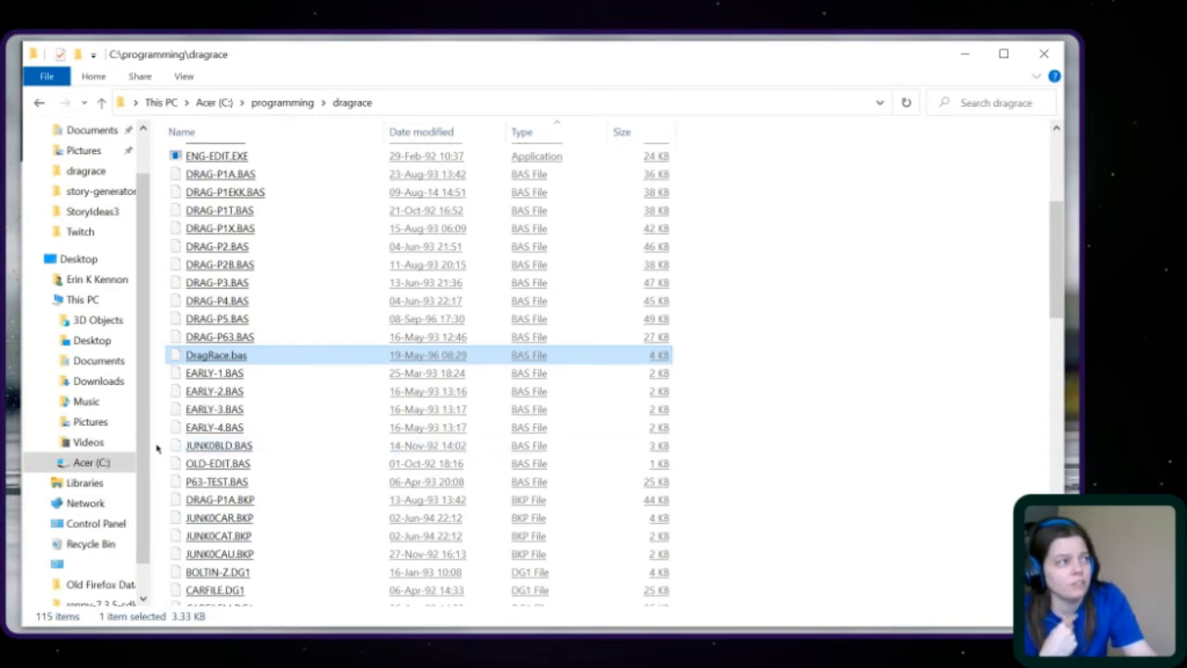
click(218, 455)
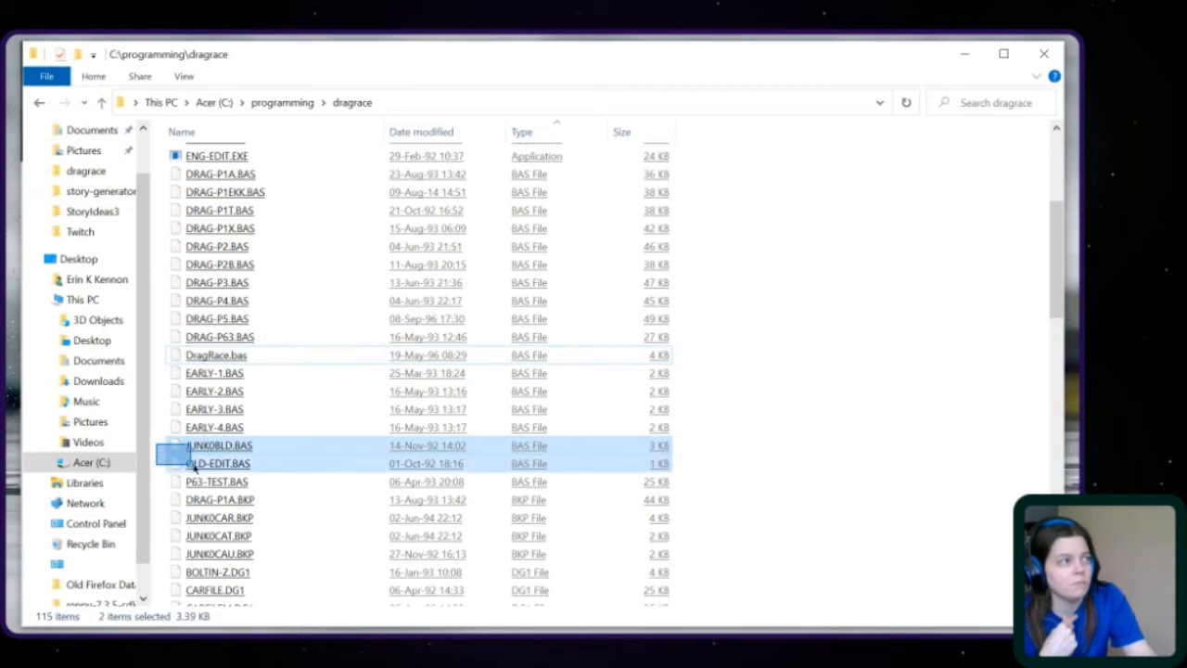
click(216, 481)
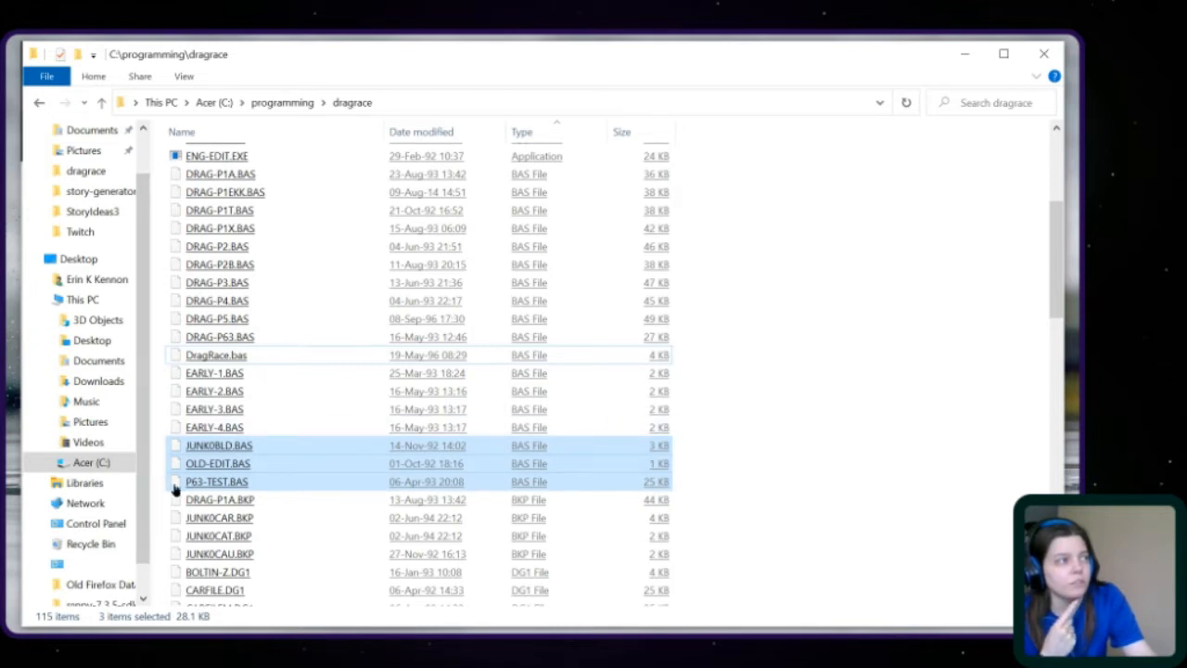
mouse_move(162, 477)
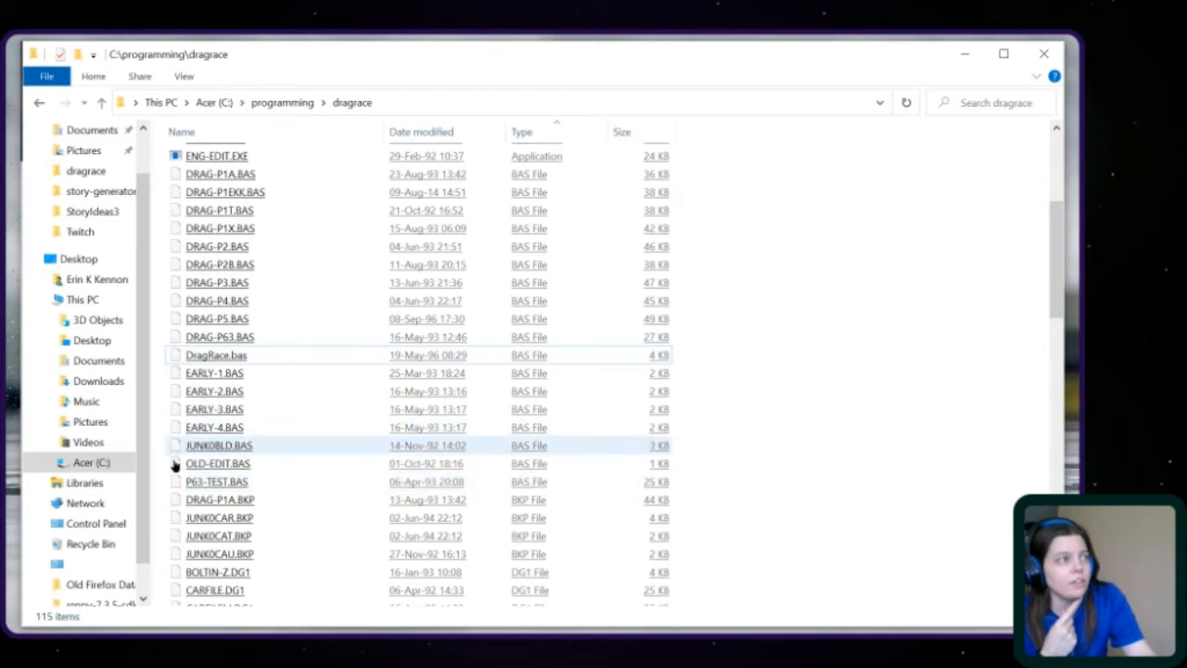
click(218, 463)
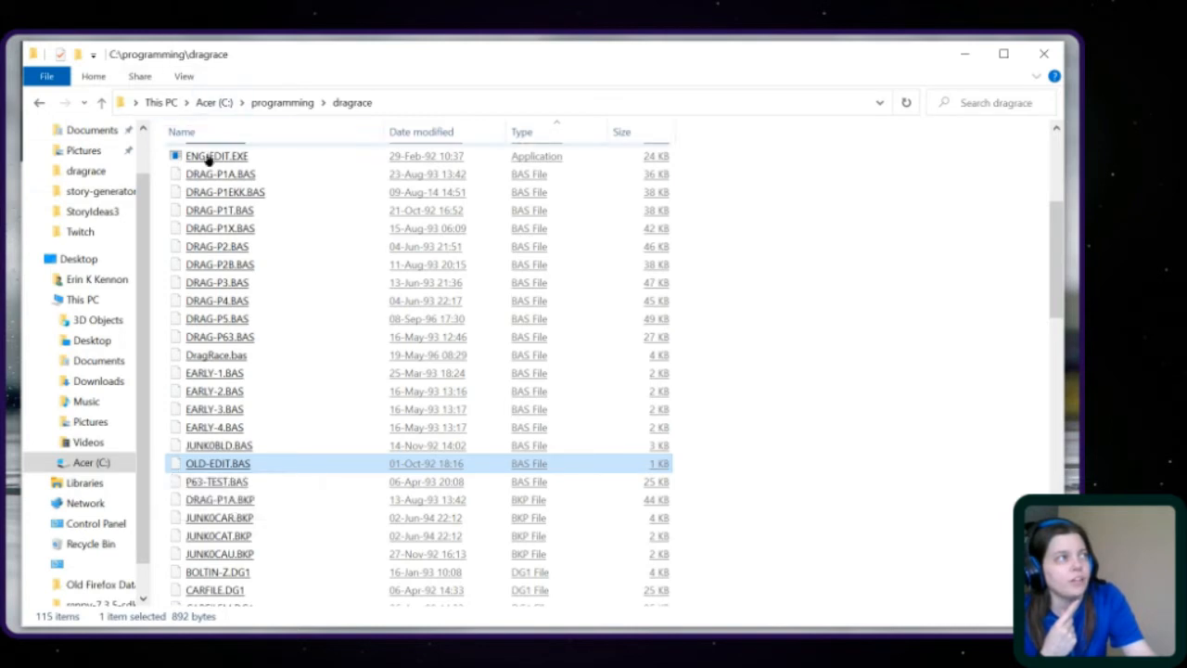
mouse_move(194, 468)
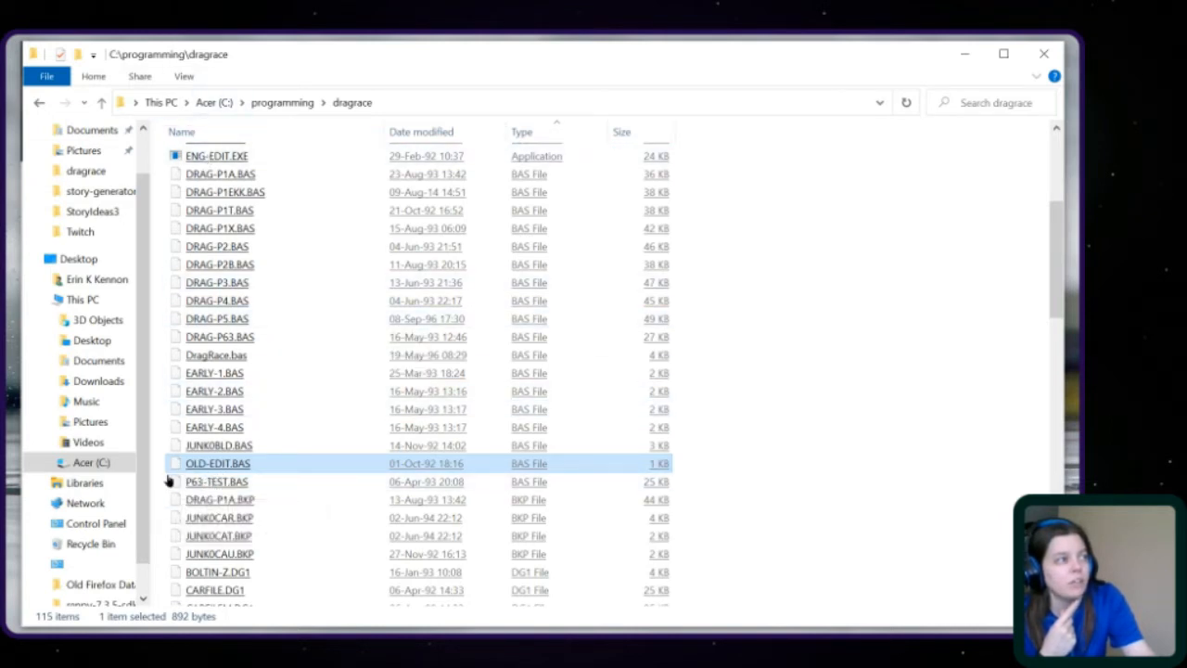
click(218, 445)
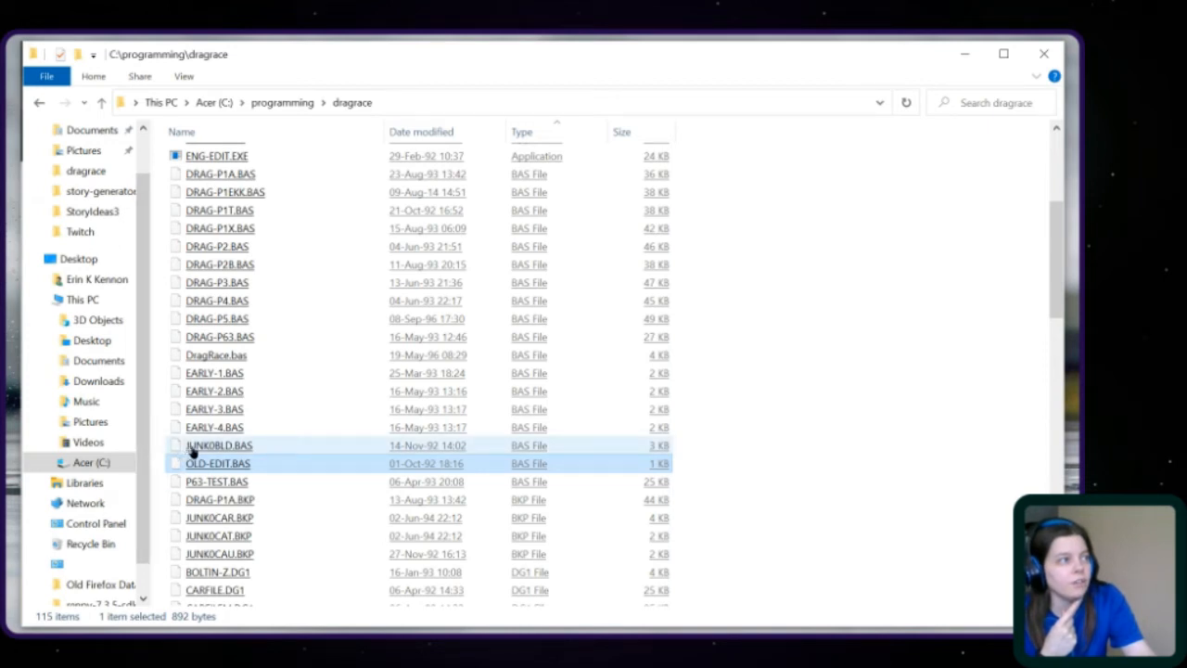
click(218, 445)
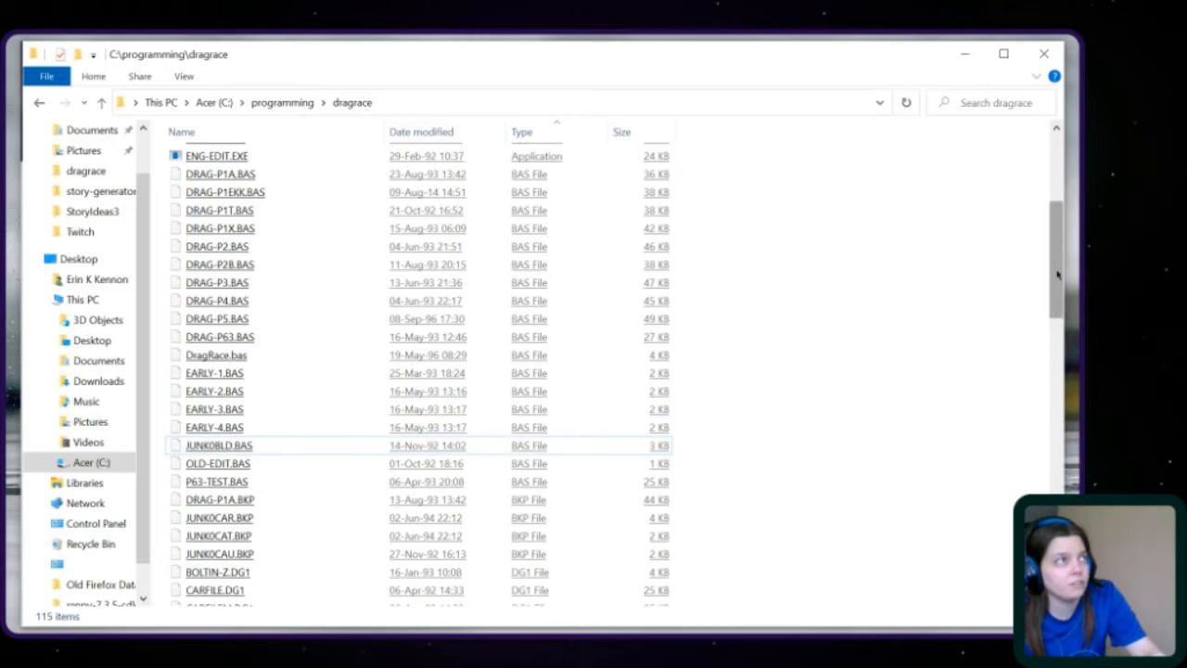
scroll(down, 3)
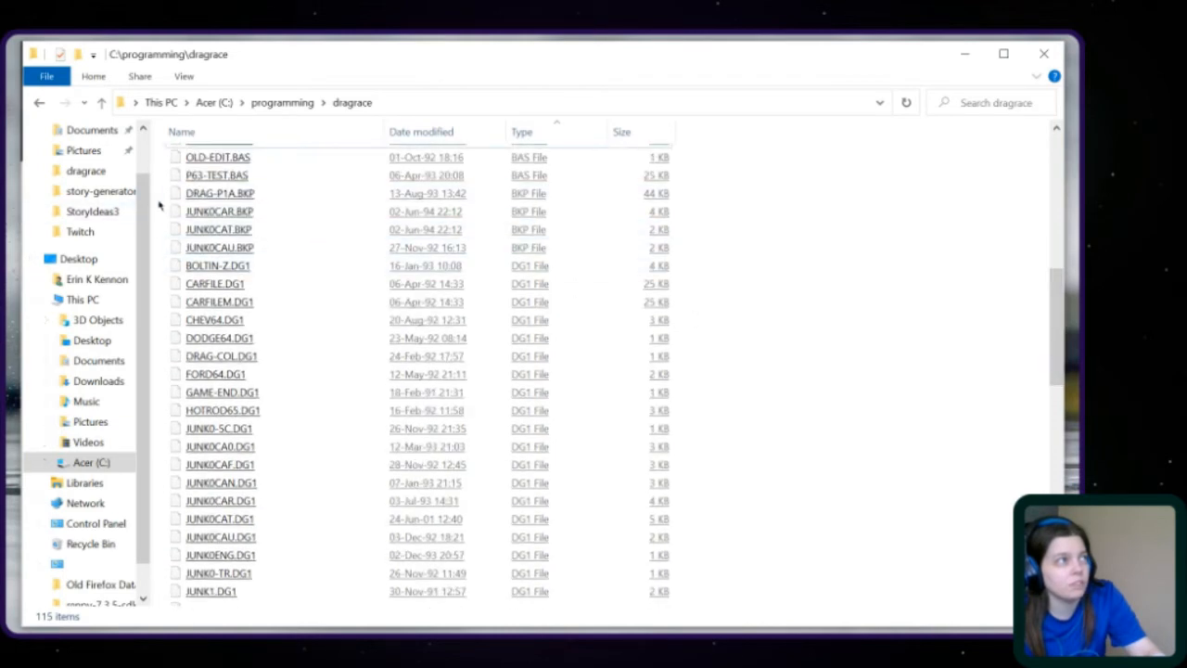
drag(219, 193, 220, 247)
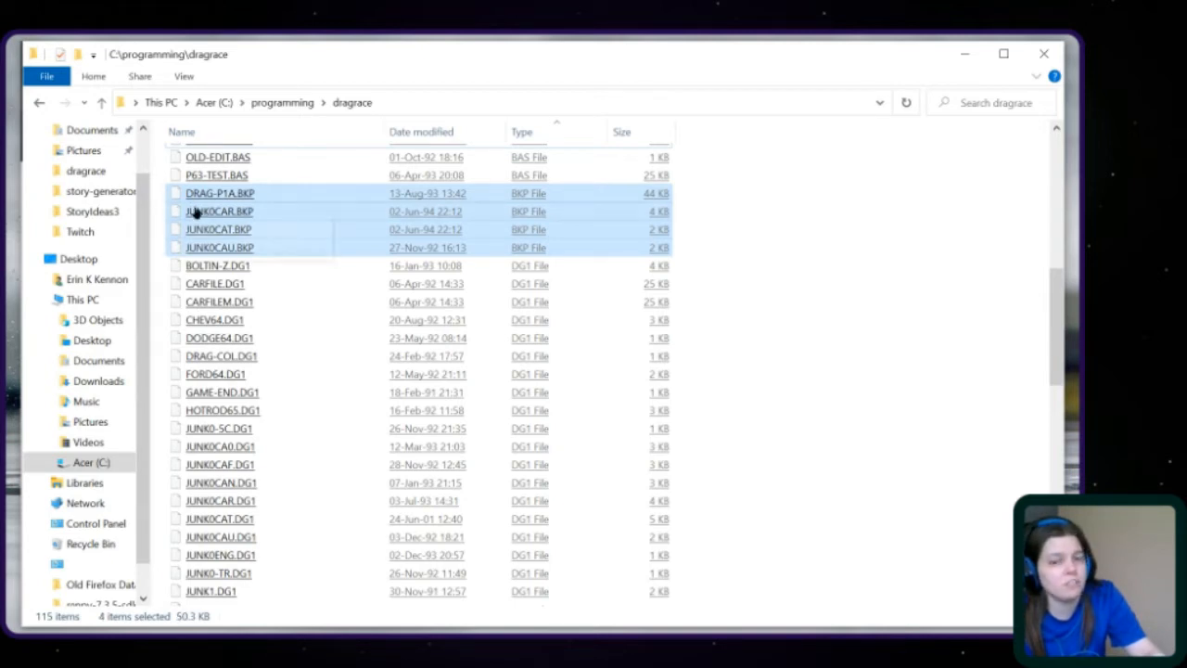
mouse_move(1041, 165)
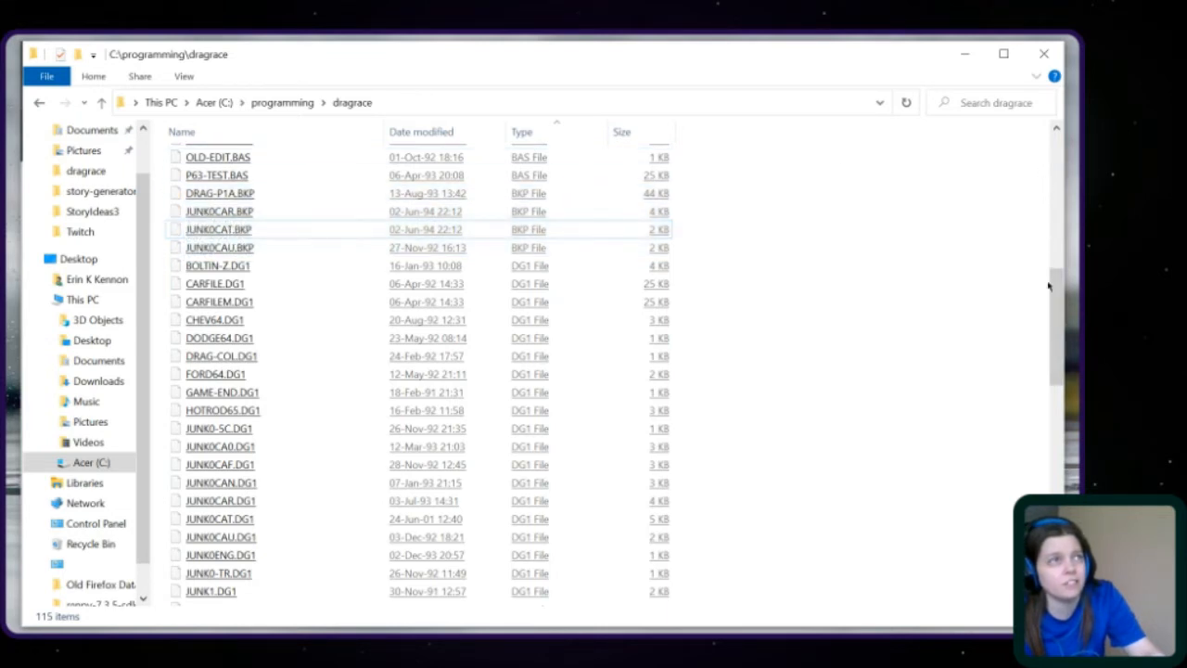
mouse_move(219, 229)
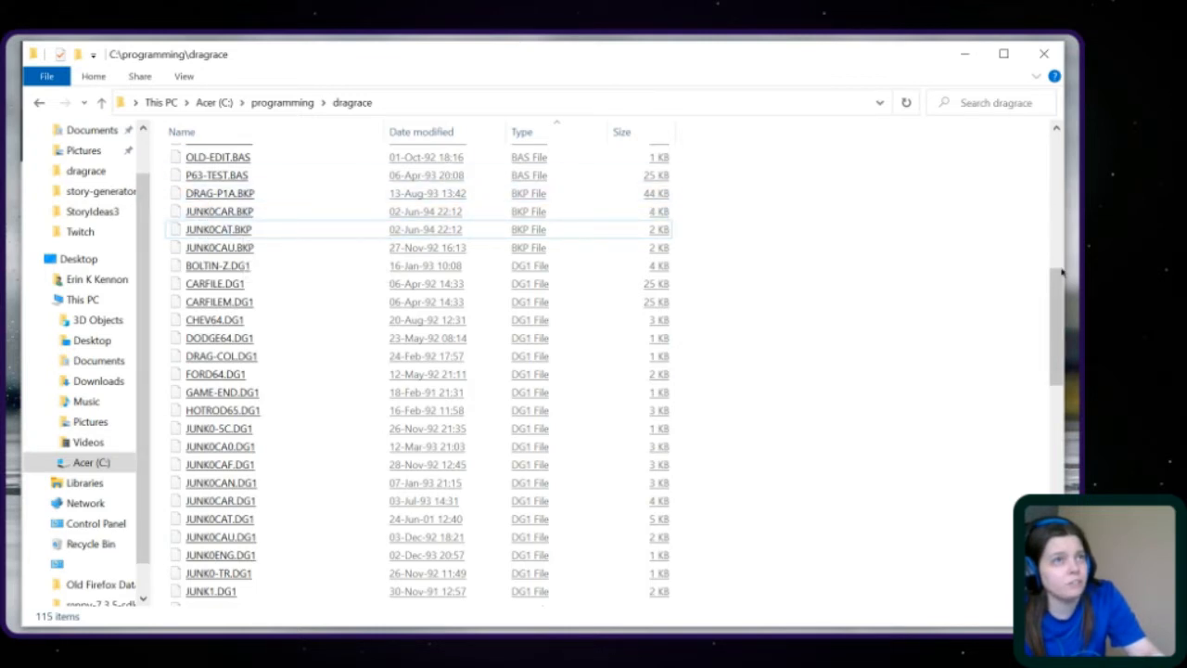
scroll(up, 3)
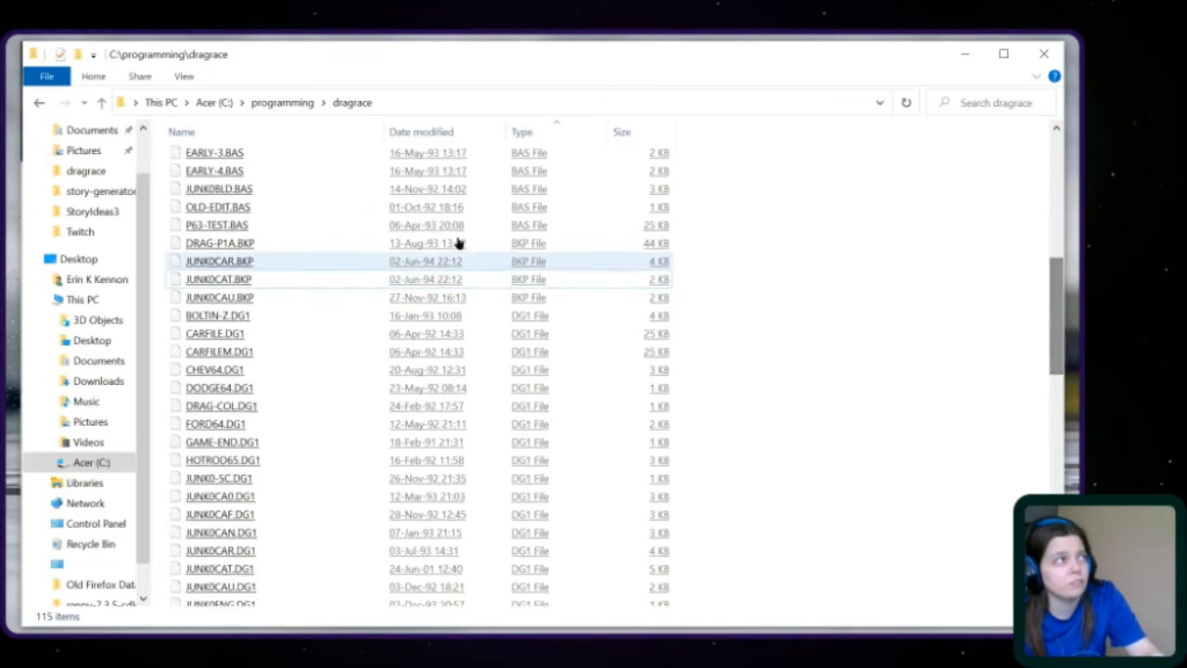
click(218, 315)
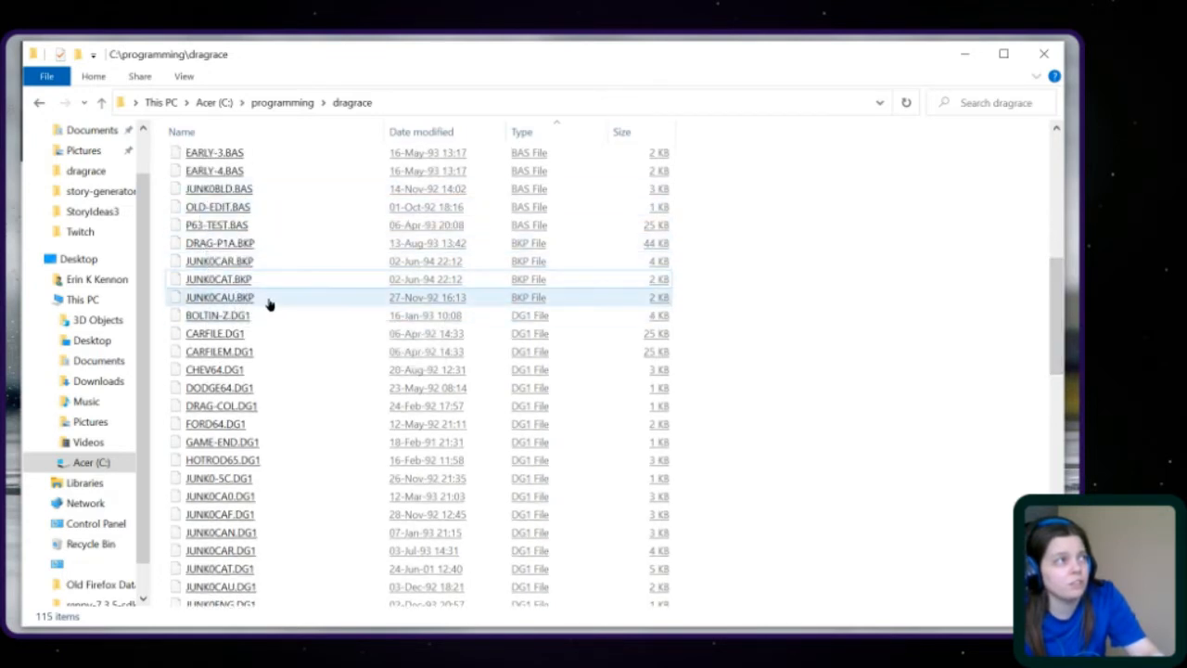
click(219, 279)
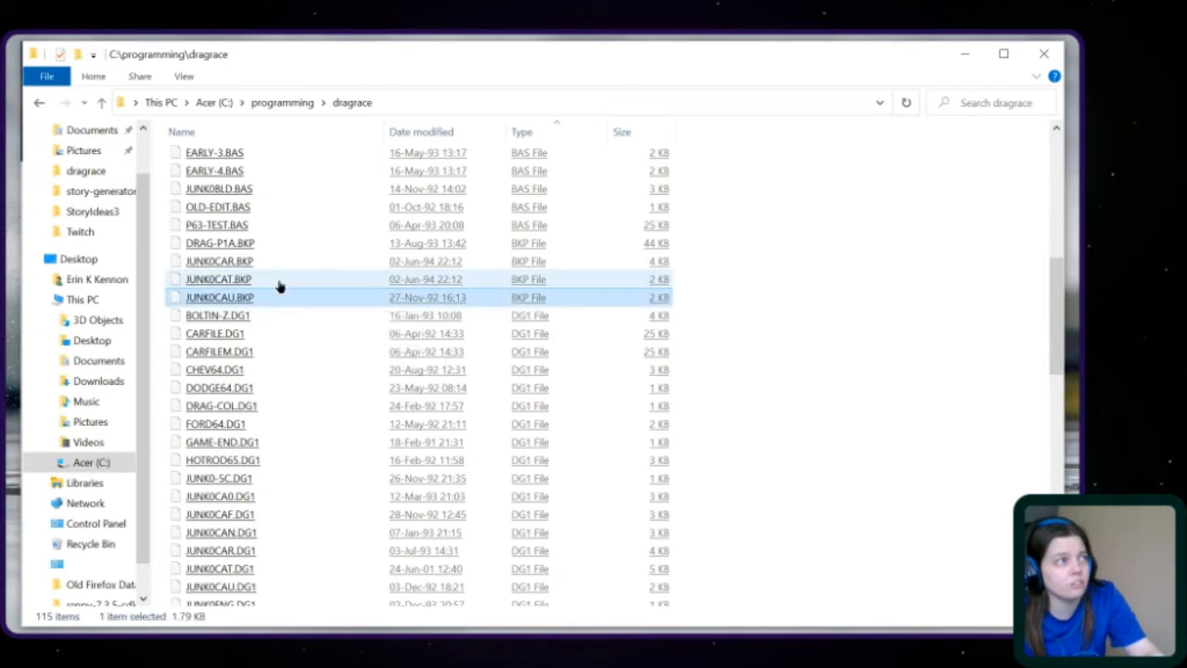
mouse_move(266, 296)
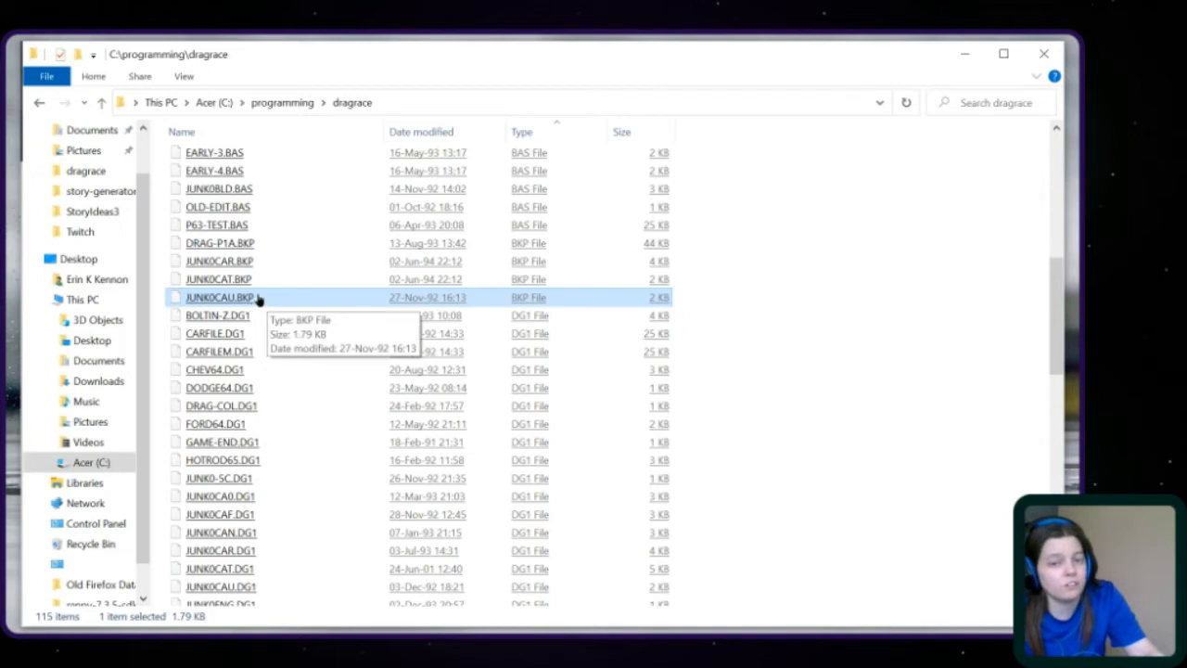
mouse_move(323, 325)
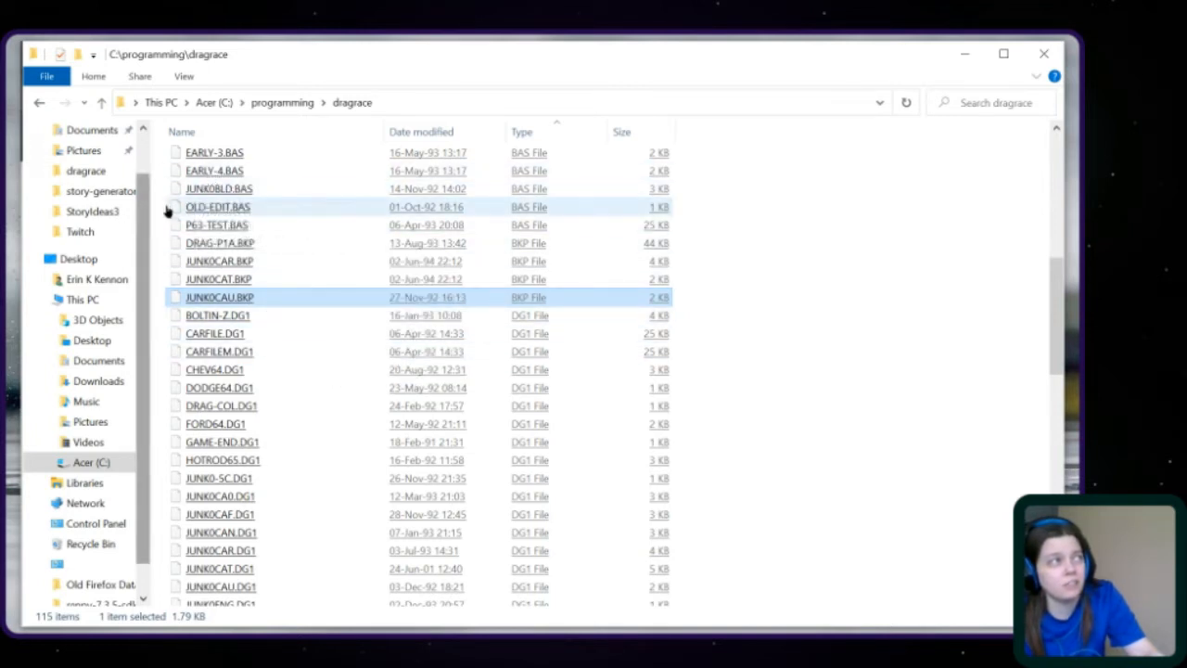
double_click(217, 207)
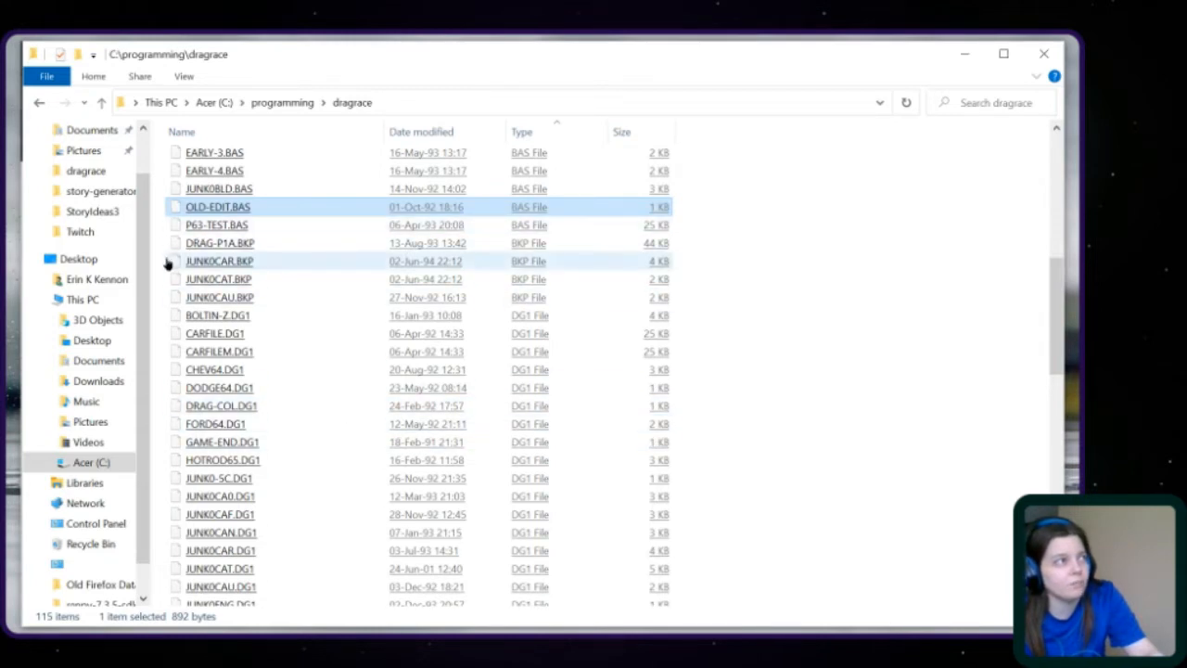
click(220, 279)
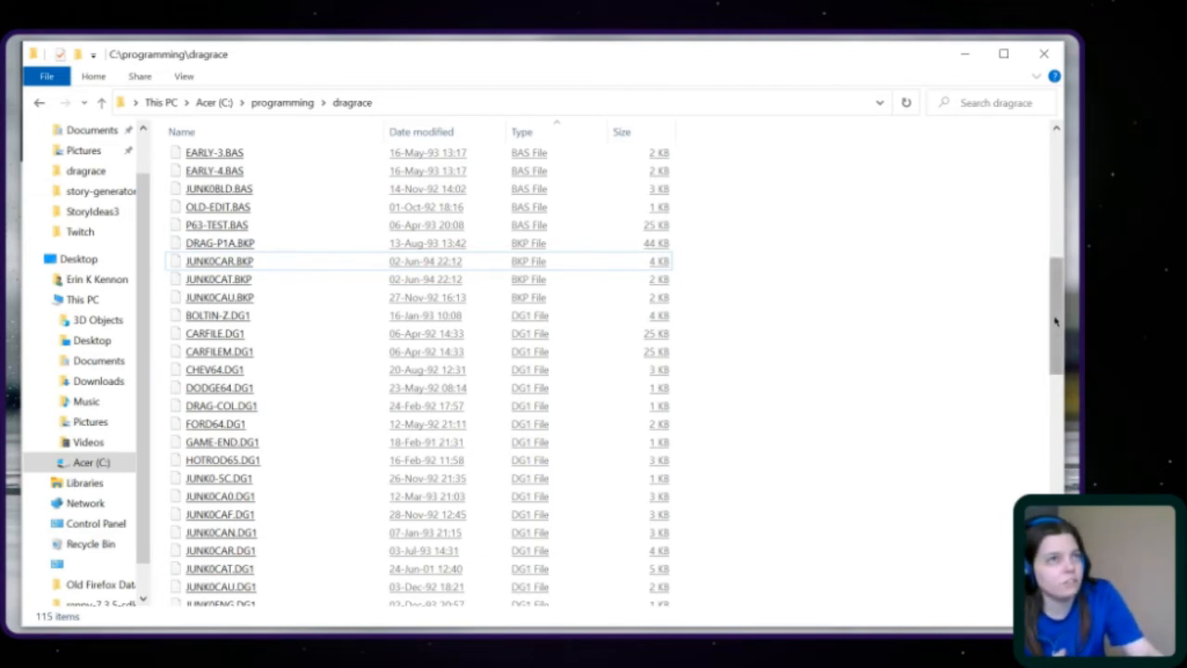
Scroll to the DG1 files and click through BOLTIN-Z.DG1 and nearby data files.
scroll(down, 3)
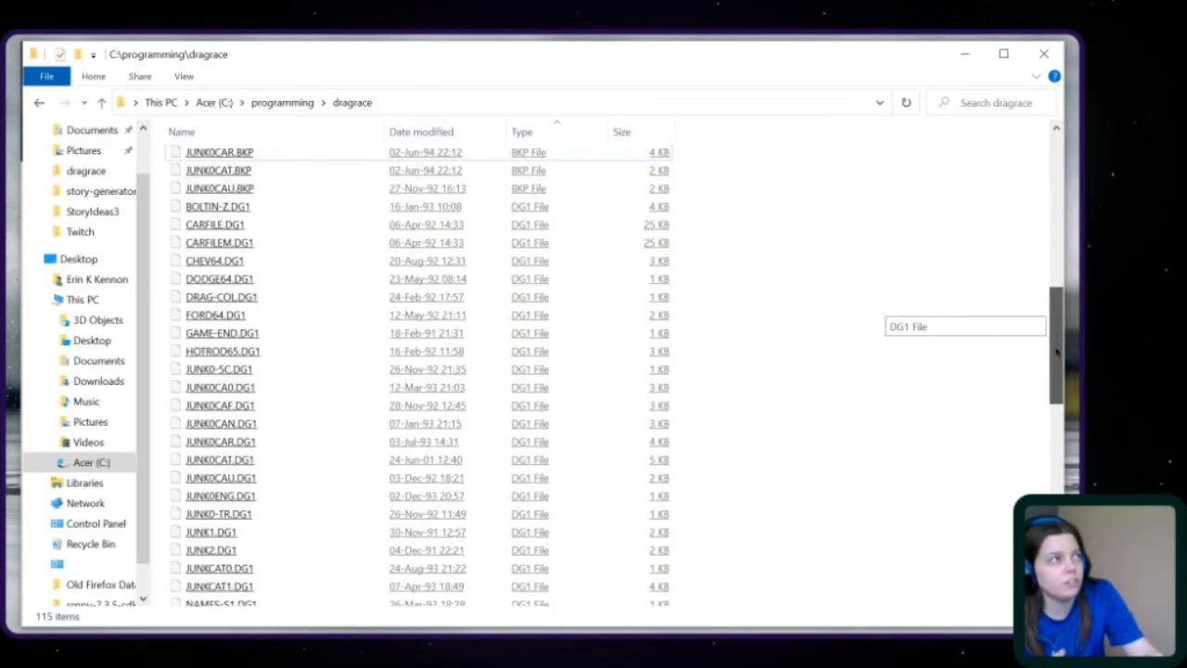
scroll(down, 3)
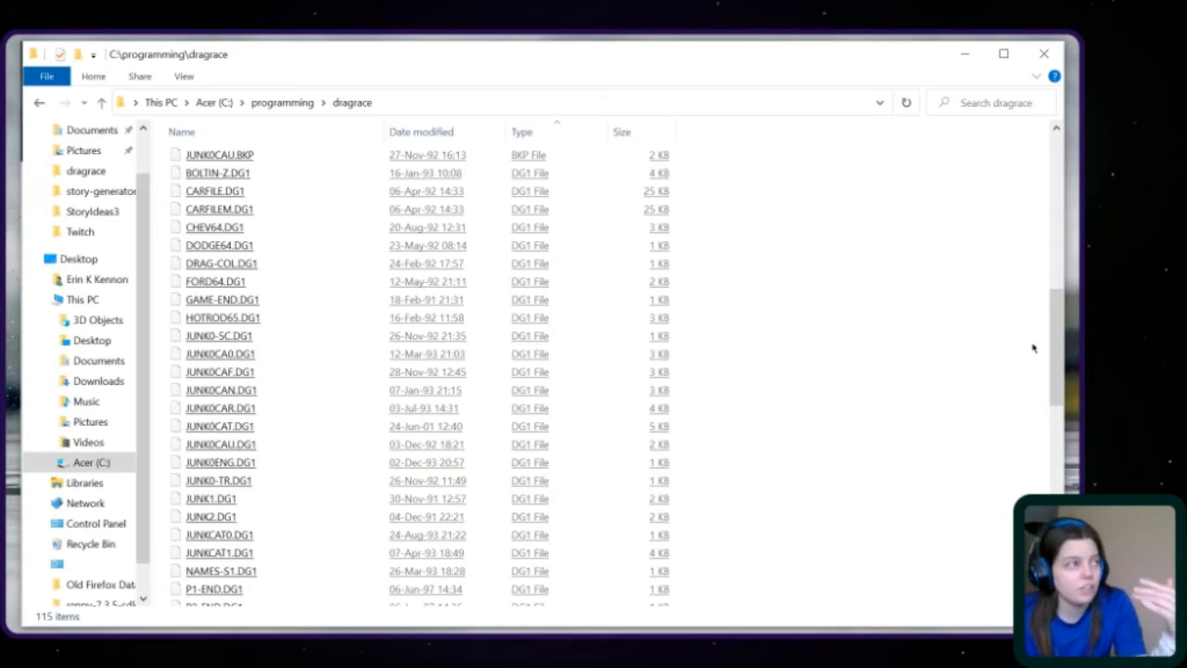
click(217, 173)
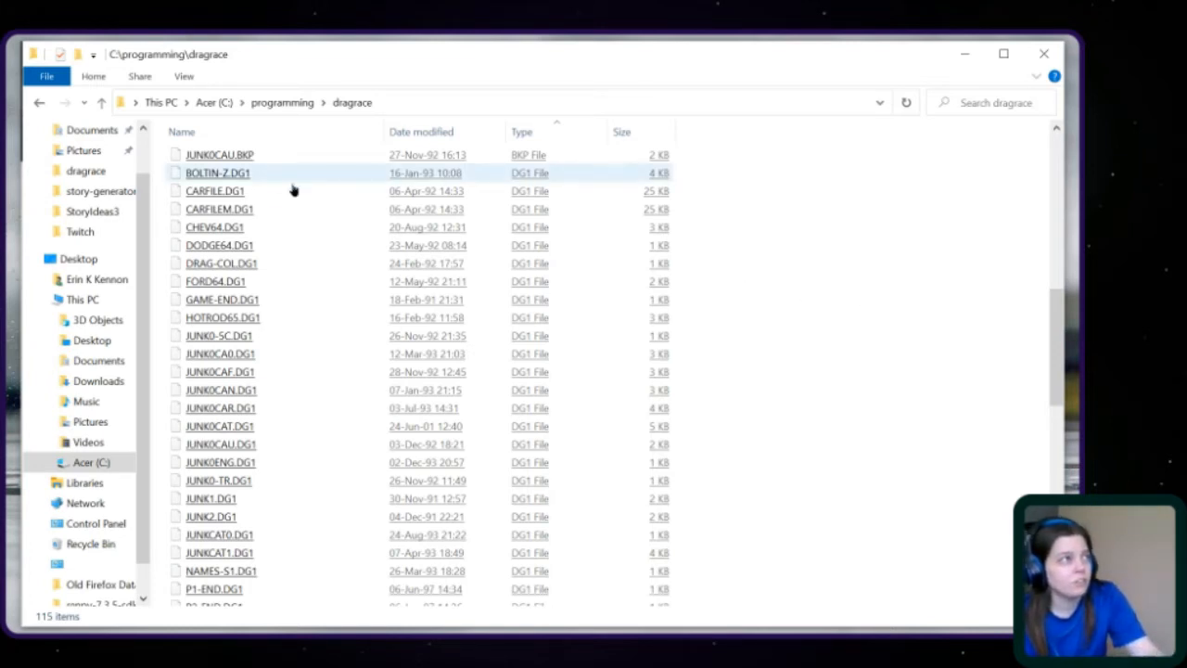
click(217, 174)
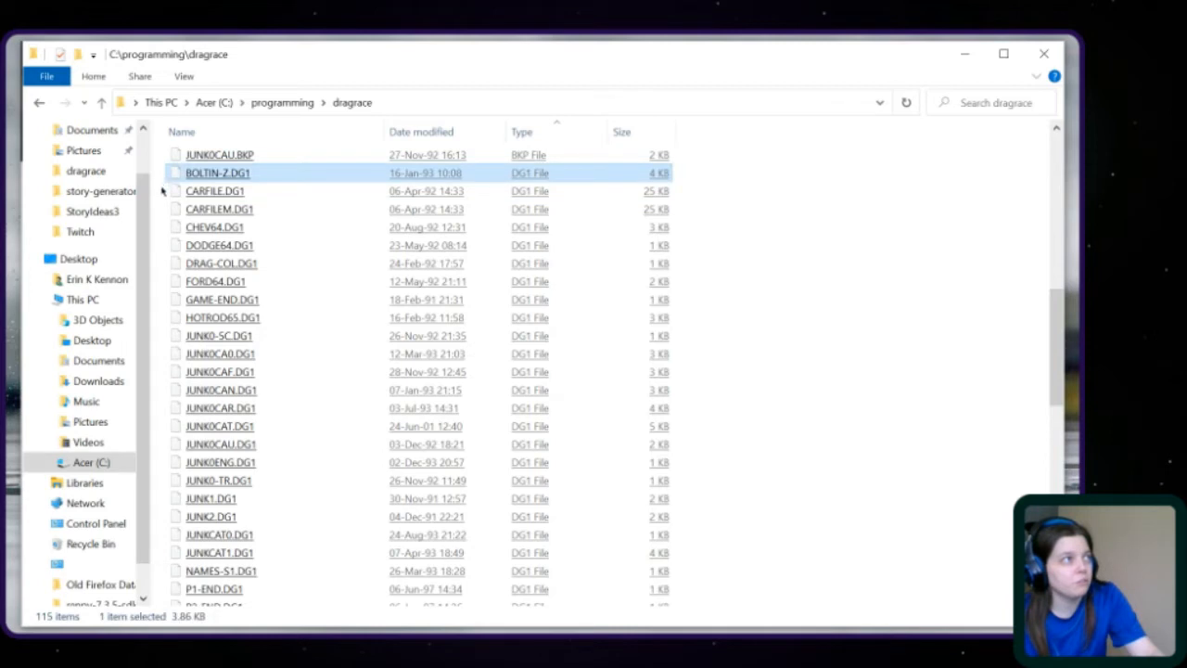
mouse_move(159, 203)
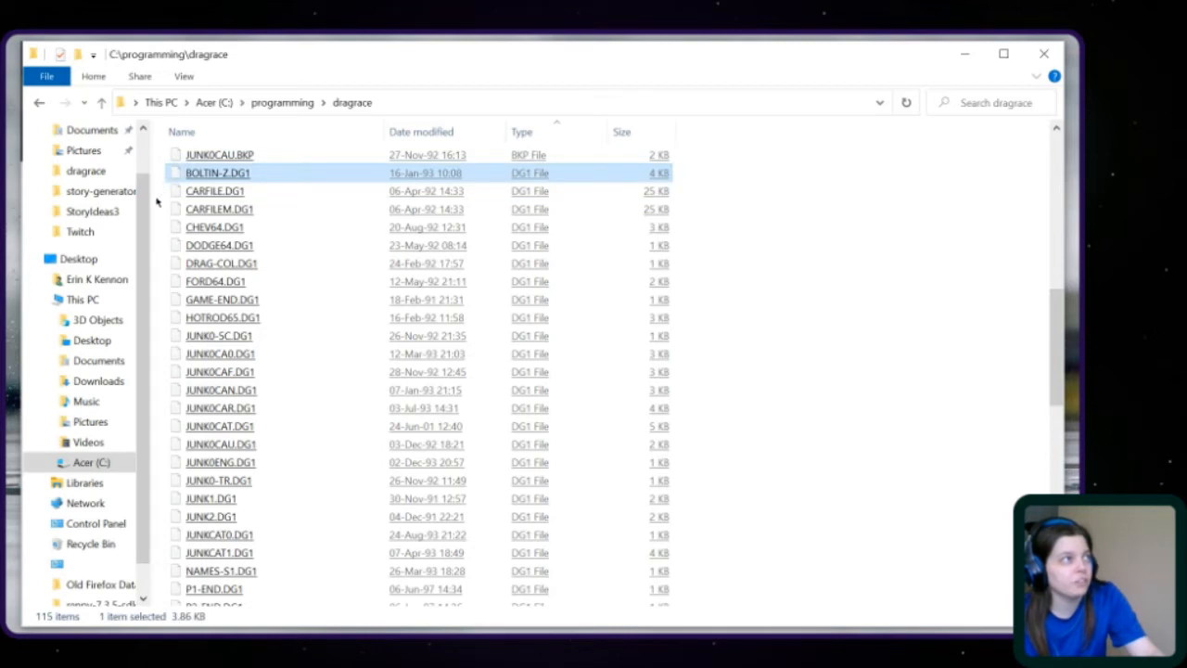
click(220, 353)
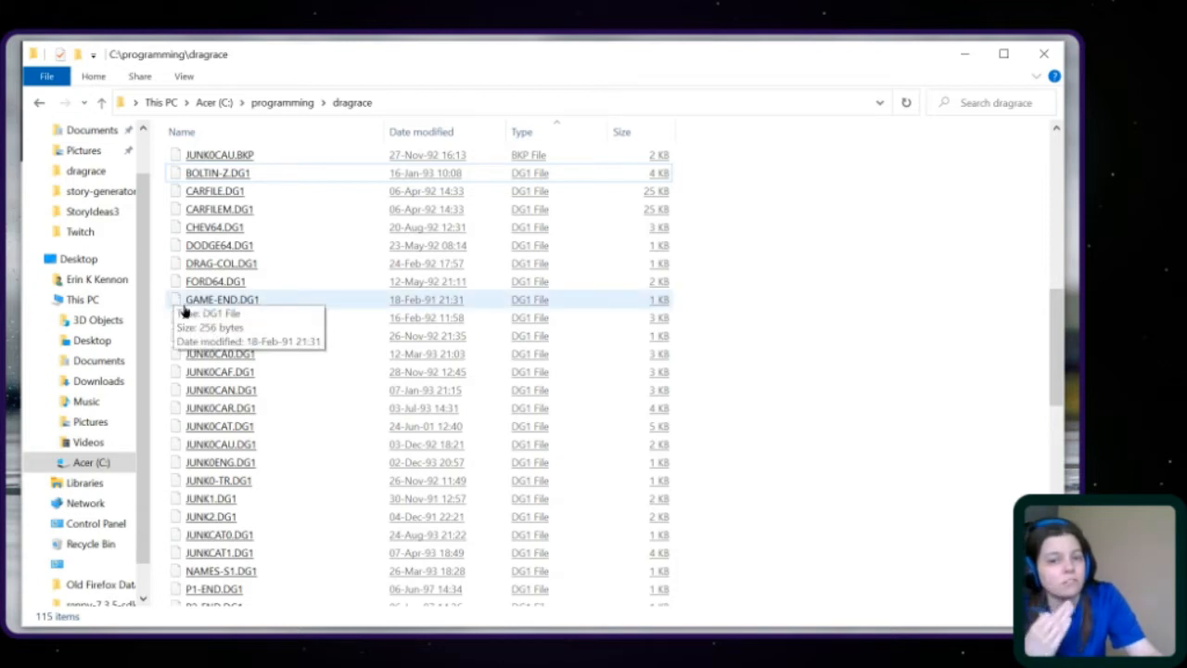
click(222, 298)
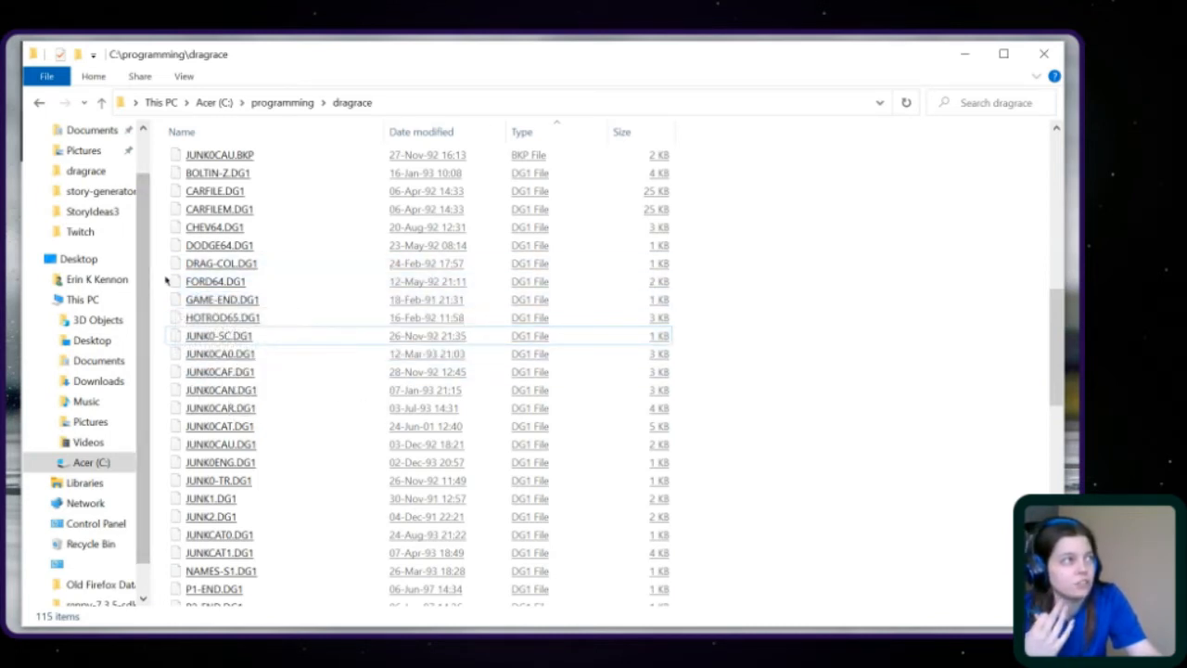
click(215, 281)
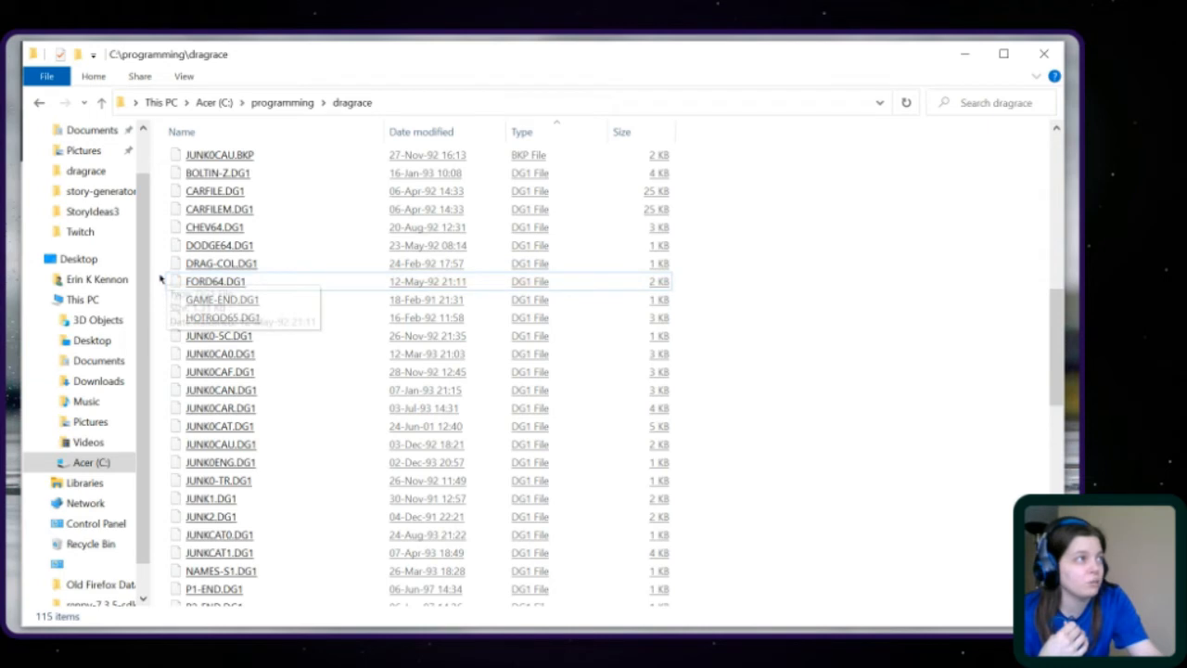
mouse_move(716, 408)
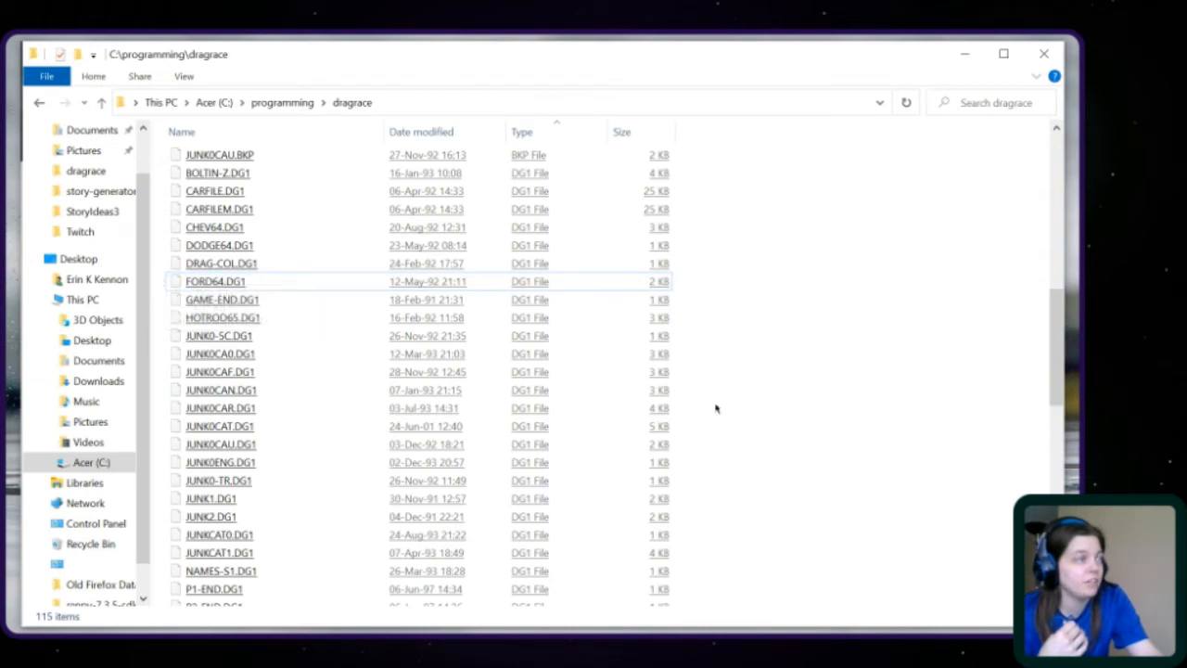
mouse_move(1045, 335)
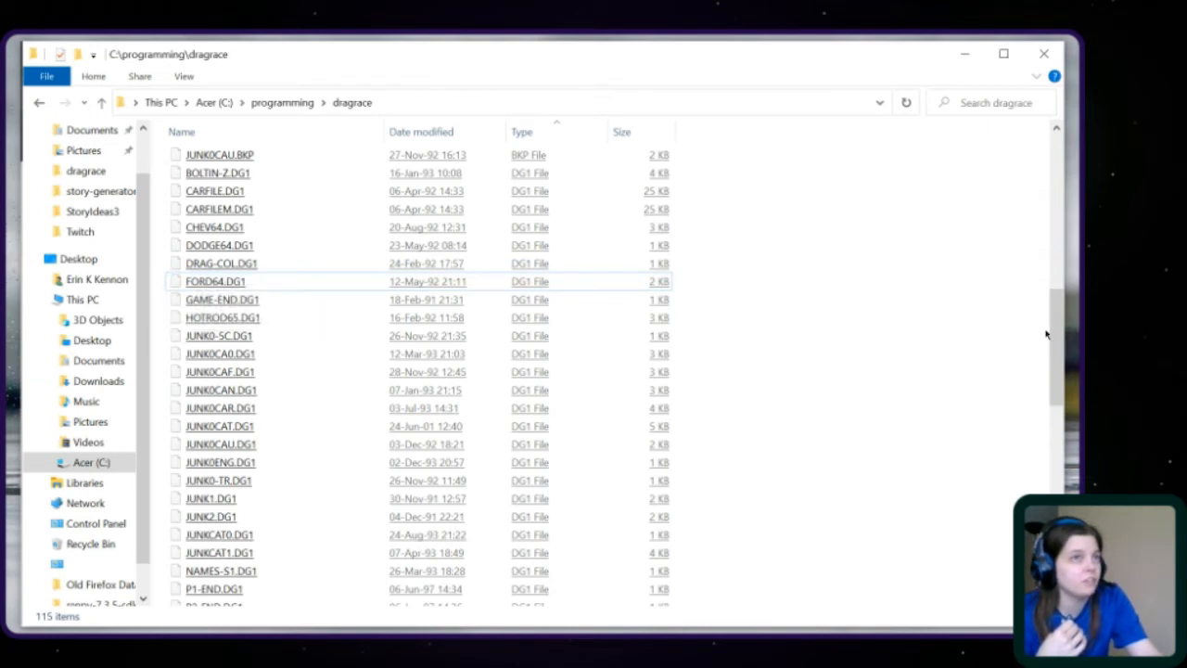
scroll(down, 3)
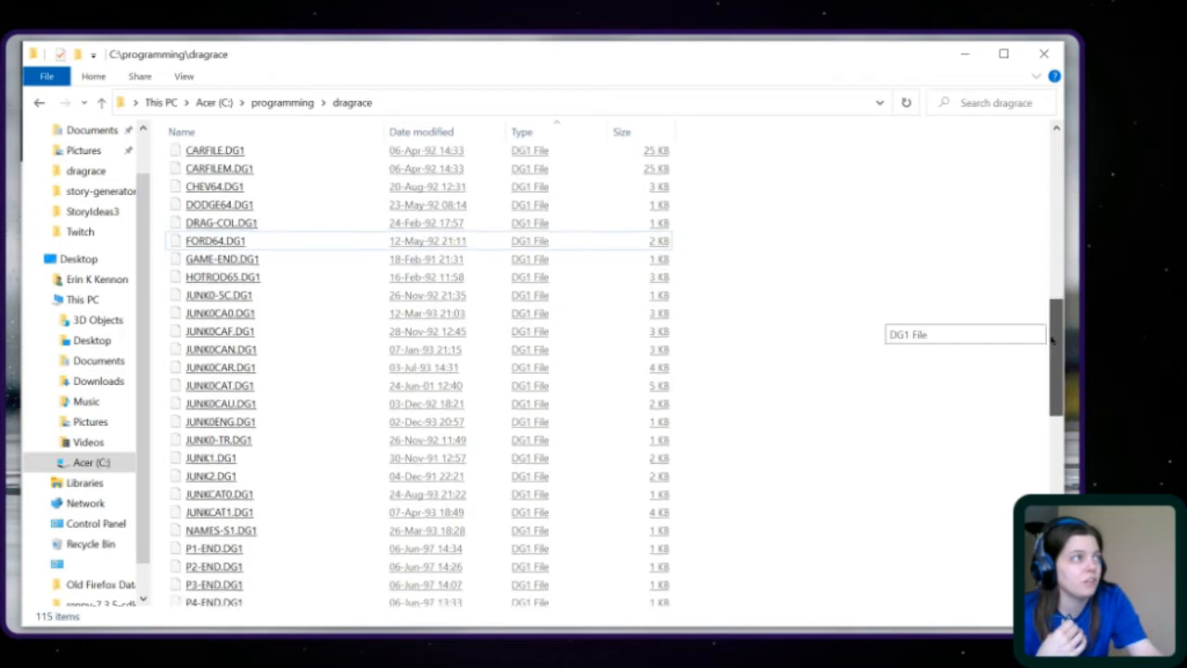
scroll(down, 3)
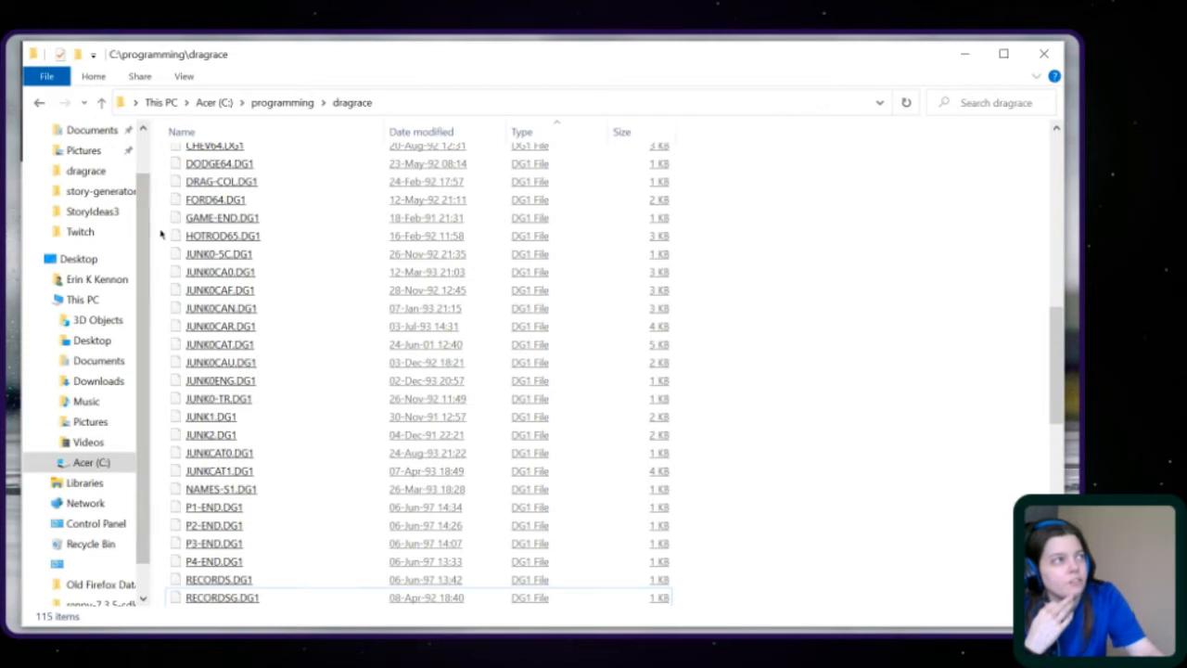
click(223, 236)
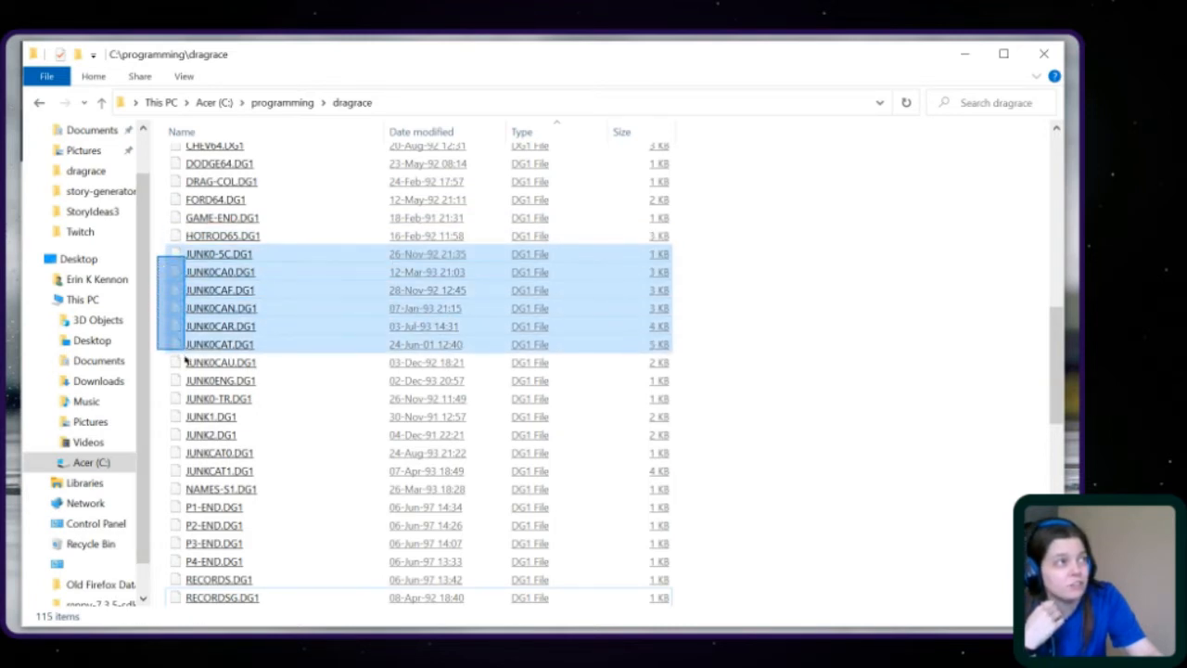
click(220, 380)
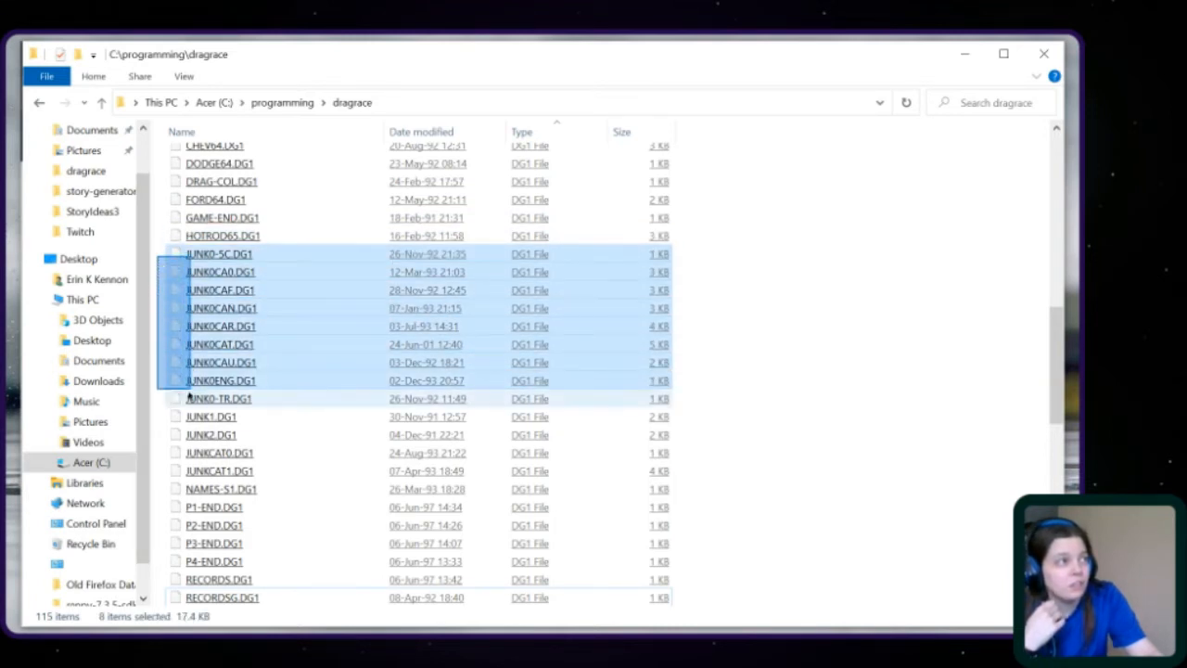
click(220, 397)
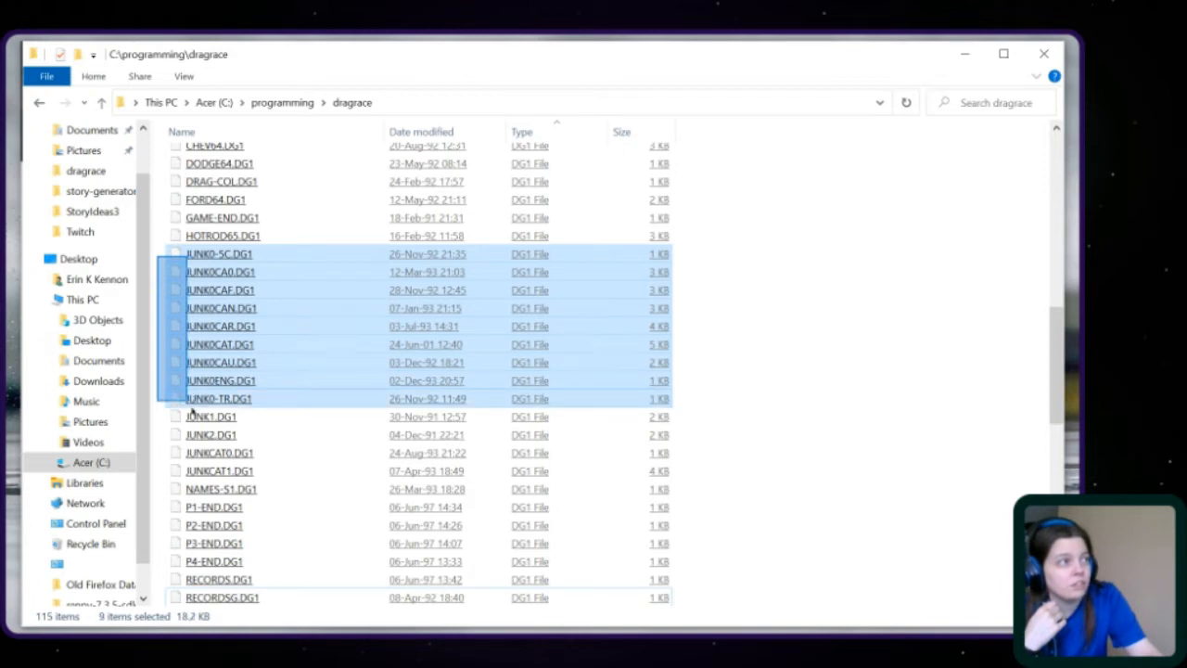
click(219, 470)
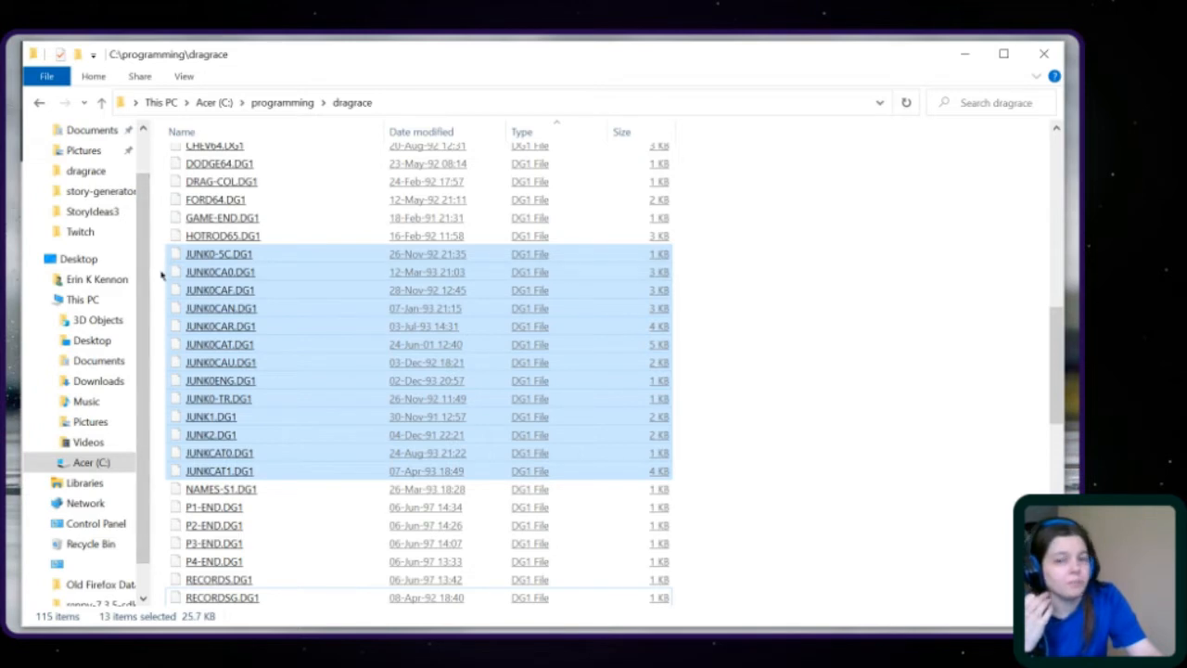
mouse_move(926, 484)
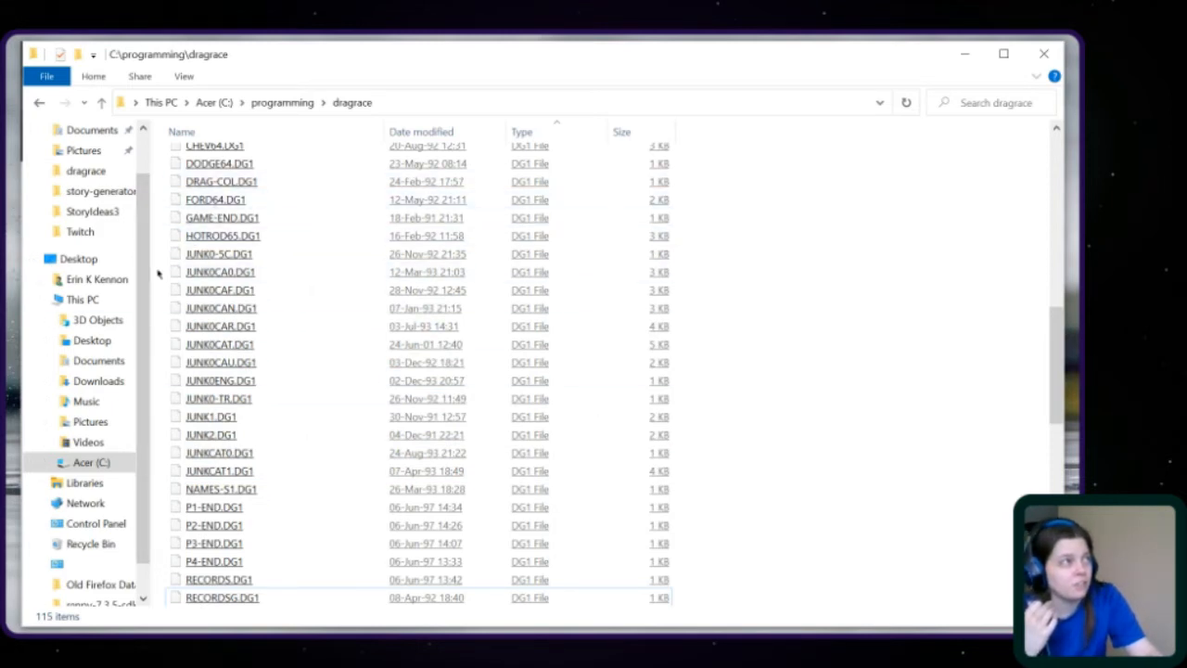
Select RECORDSG.DG1 and the P1-END to P4-END files, then clear the selection.
click(219, 253)
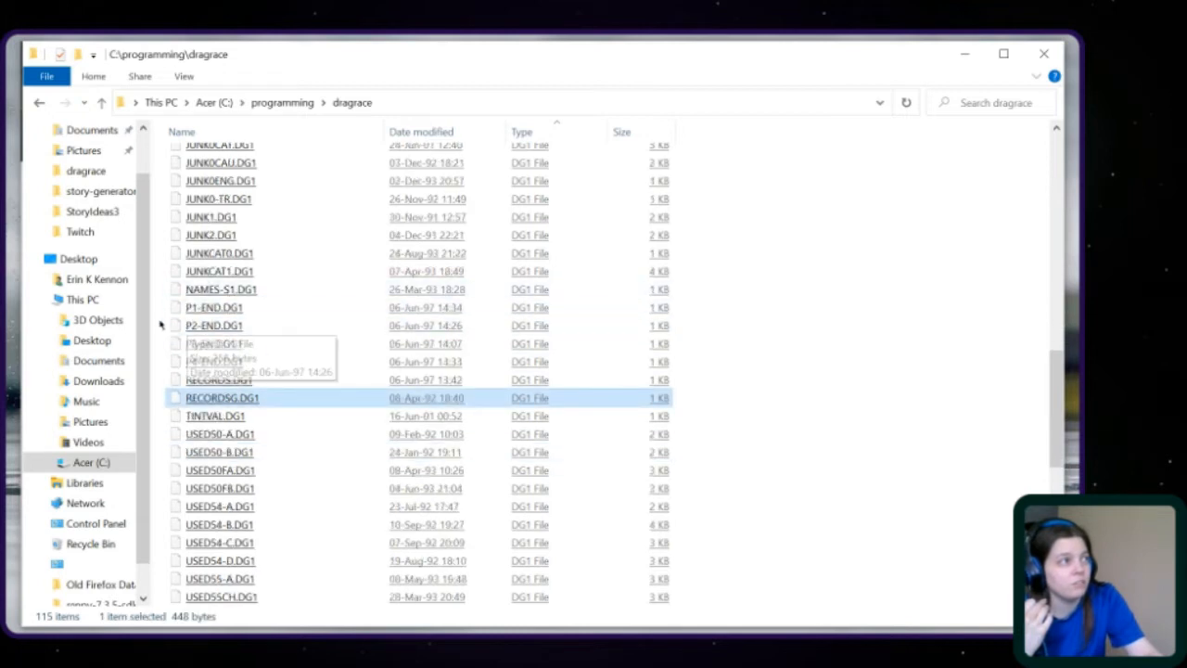
mouse_move(164, 287)
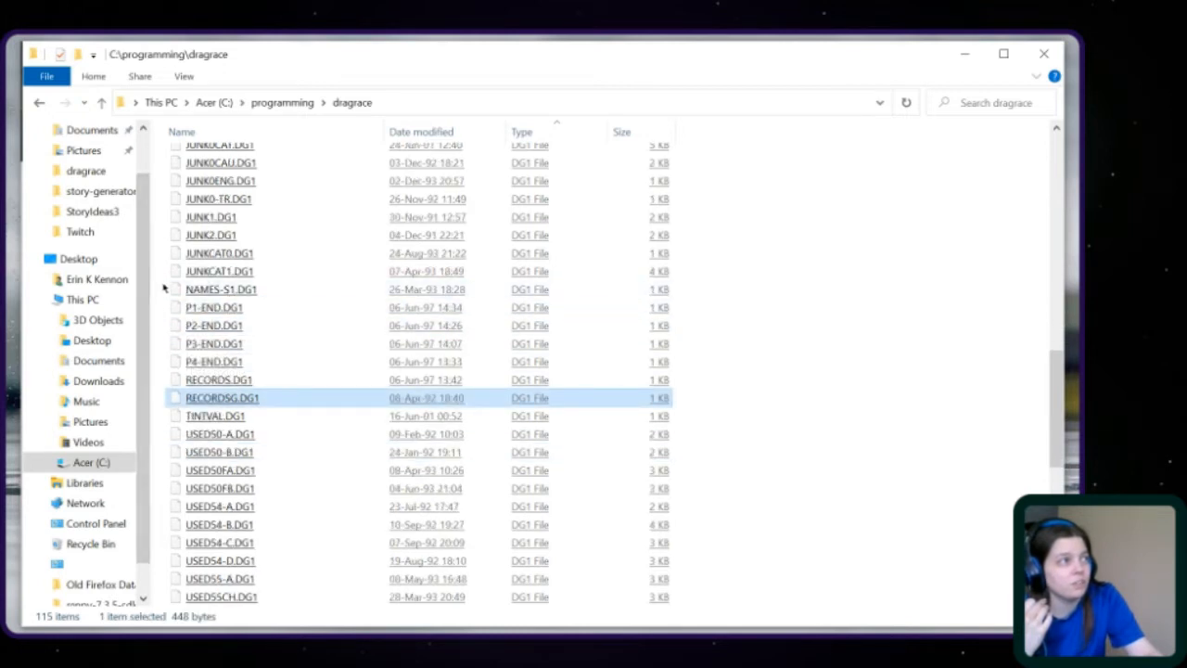
mouse_move(159, 323)
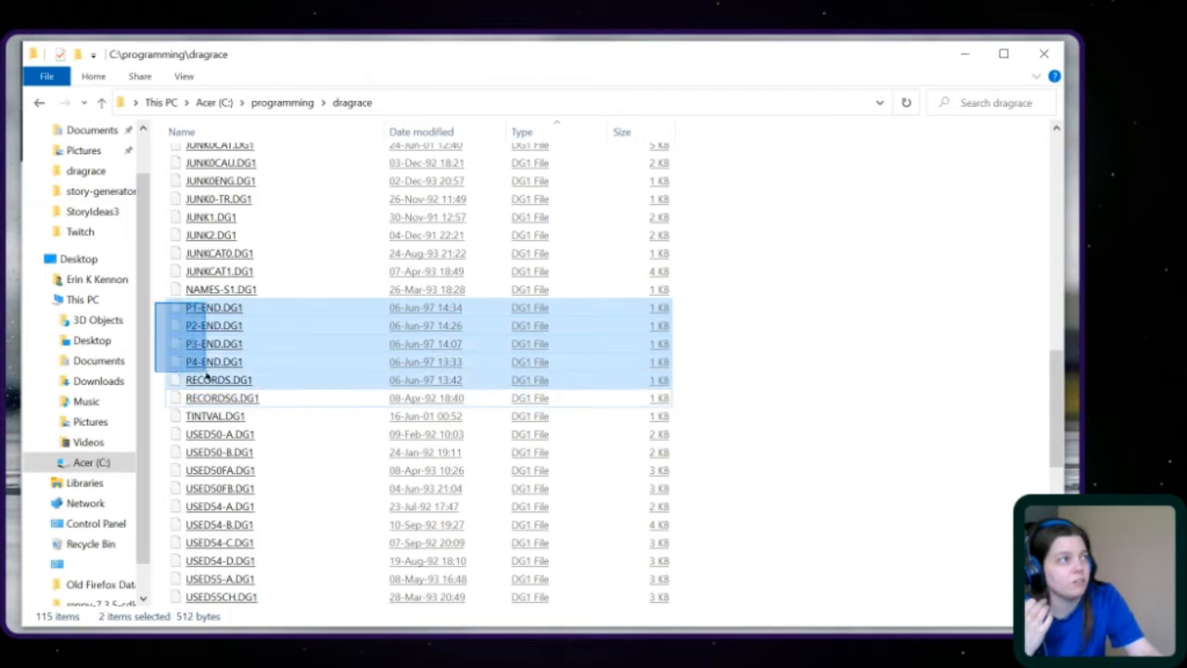
click(218, 379)
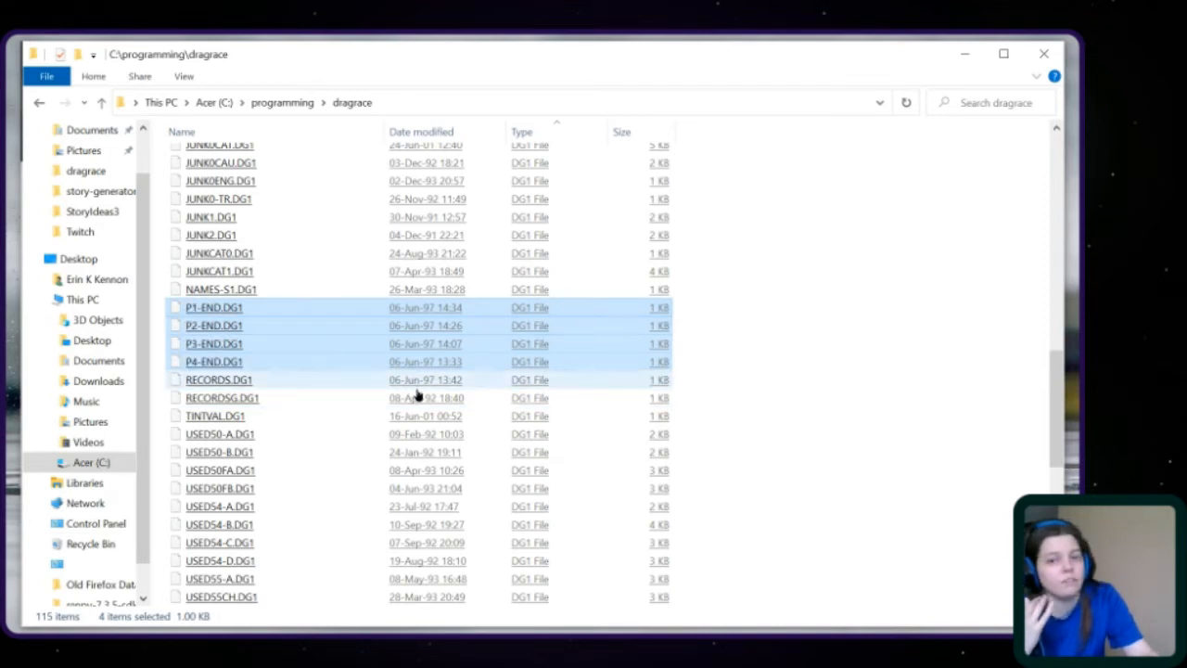
click(222, 397)
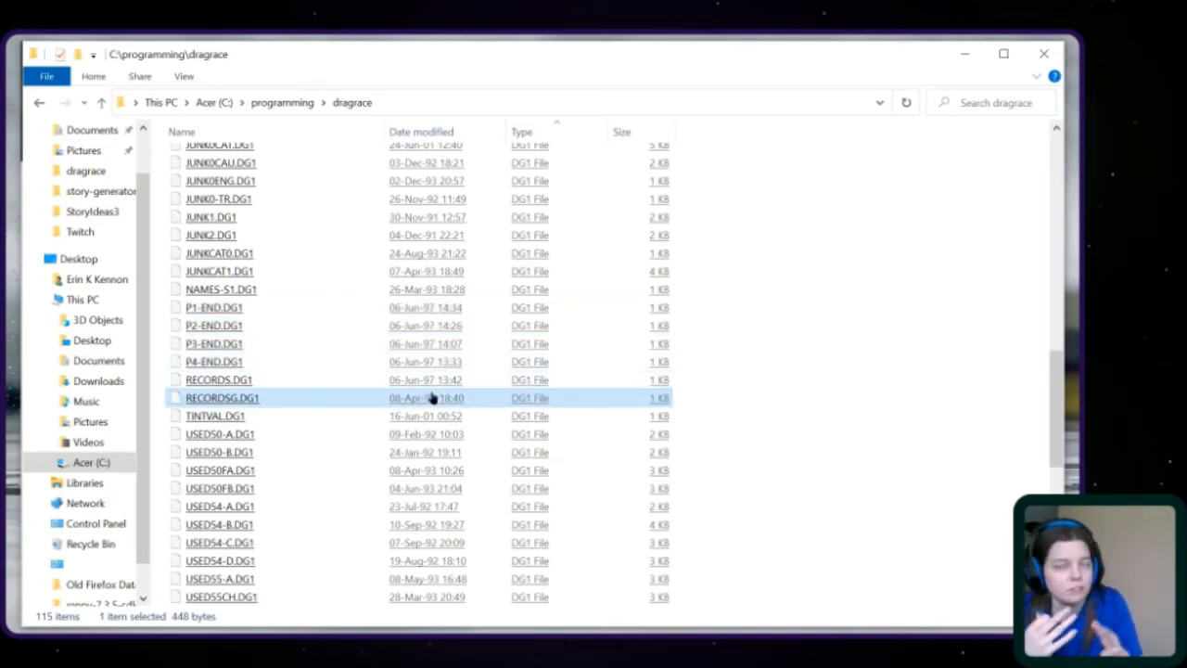
mouse_move(213, 307)
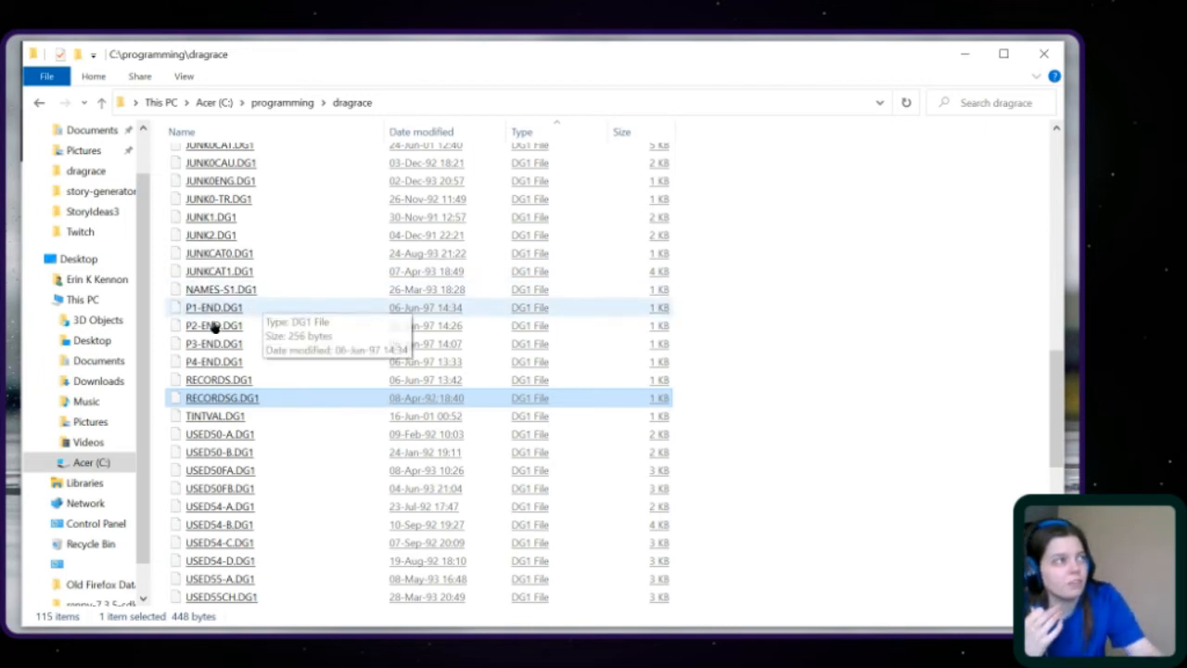
click(214, 306)
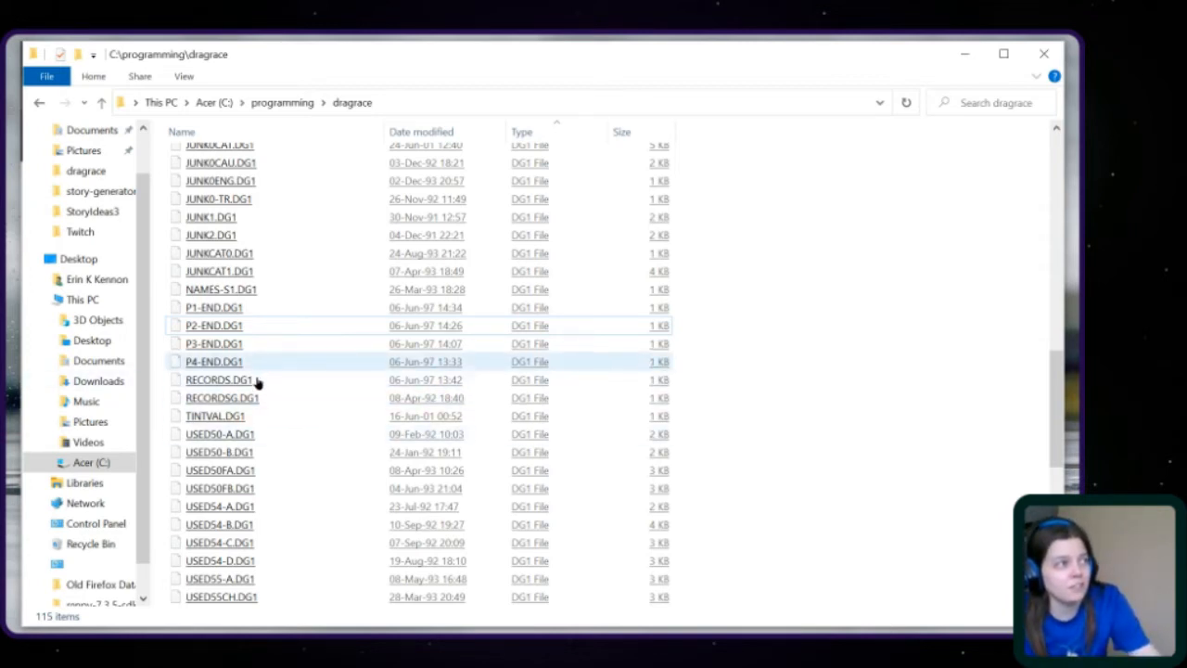
Click through more files, scroll down, and pick out TINTVAL.DG1 on its own.
click(222, 398)
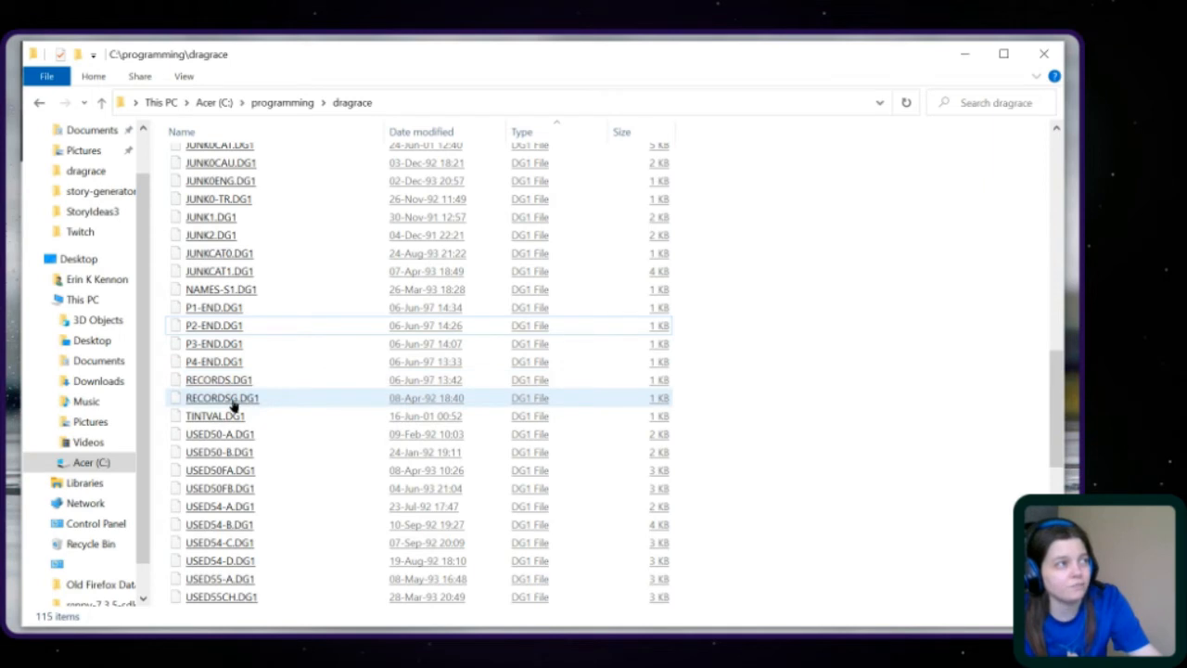
click(219, 379)
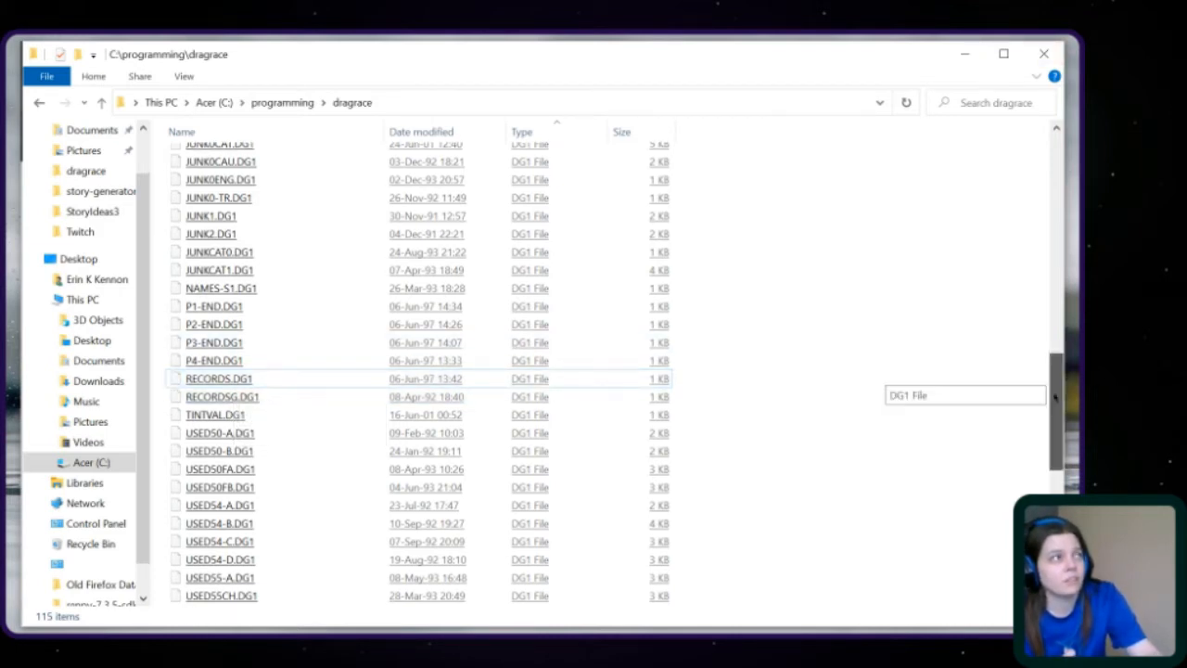
scroll(down, 3)
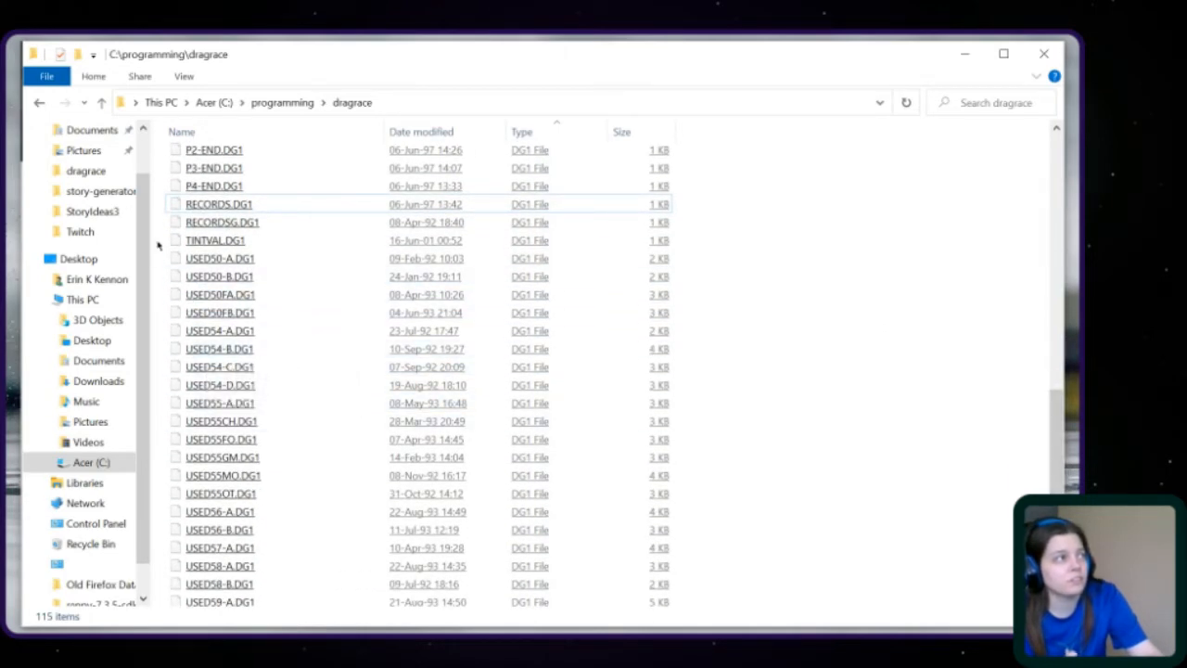
click(215, 240)
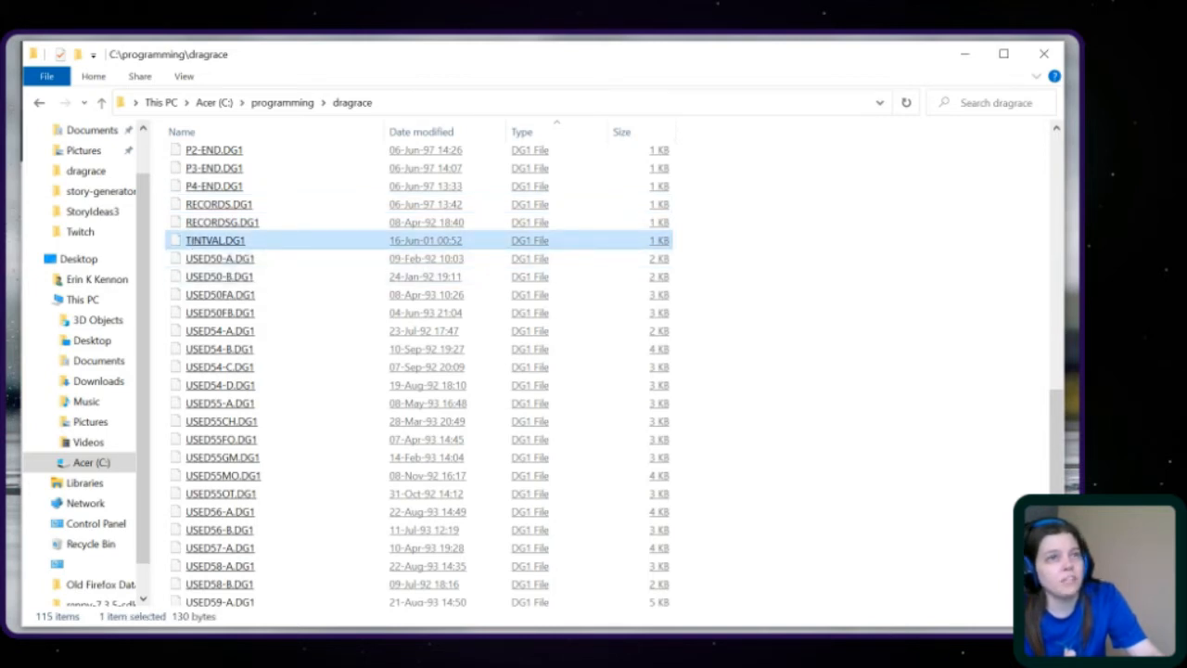
mouse_move(1053, 436)
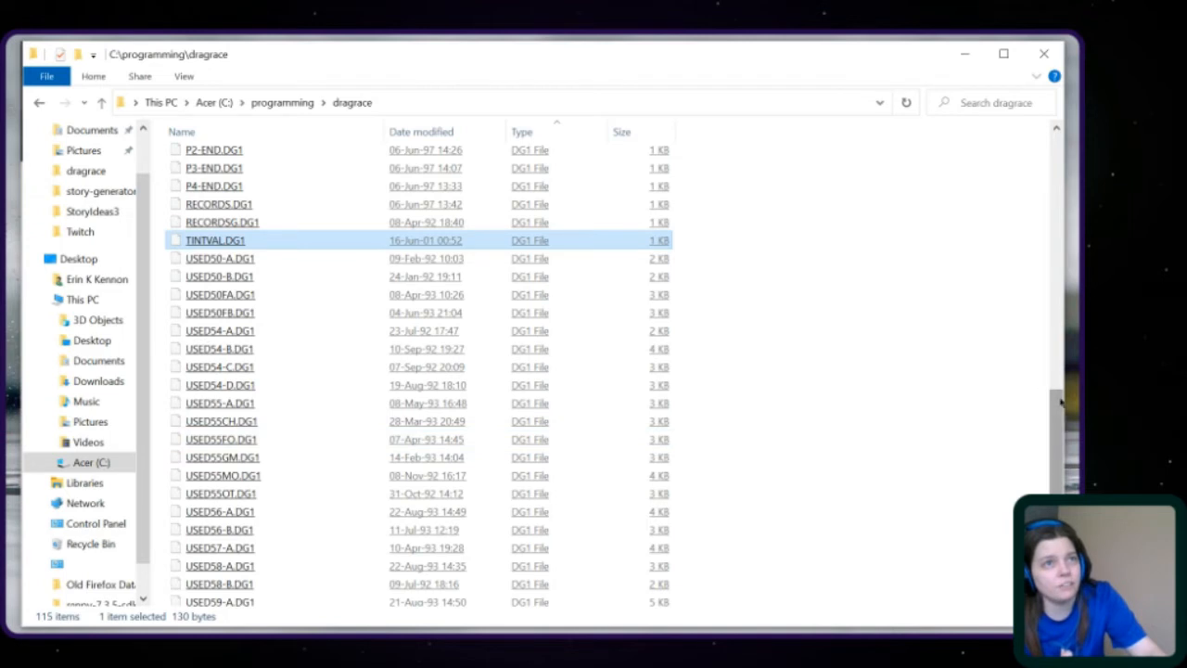
Pick out USED55FO.DG1 and USED55GM.DG1, then scroll to the WINNERS, DGS and batch files.
scroll(down, 3)
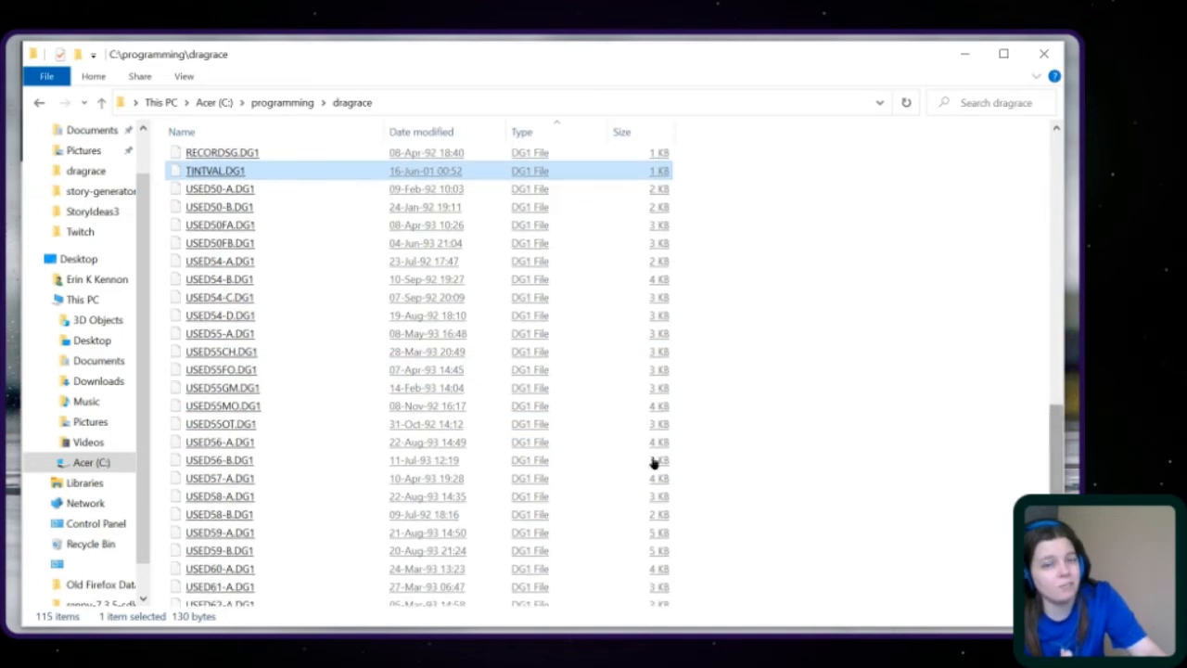
mouse_move(170, 214)
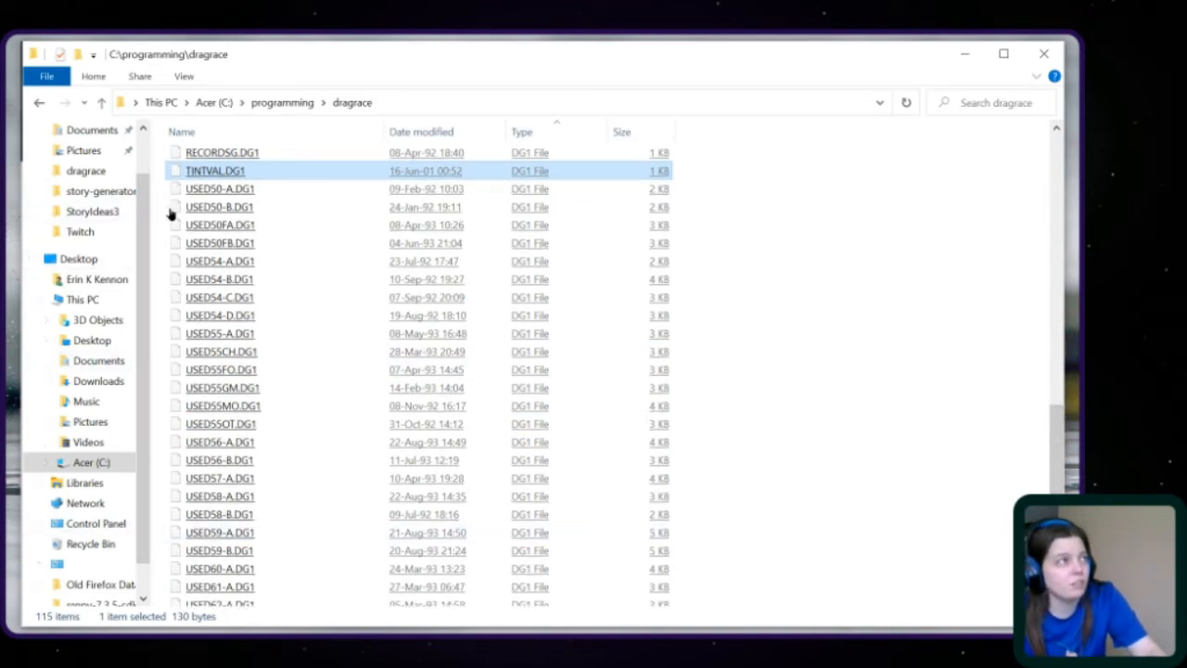
mouse_move(157, 194)
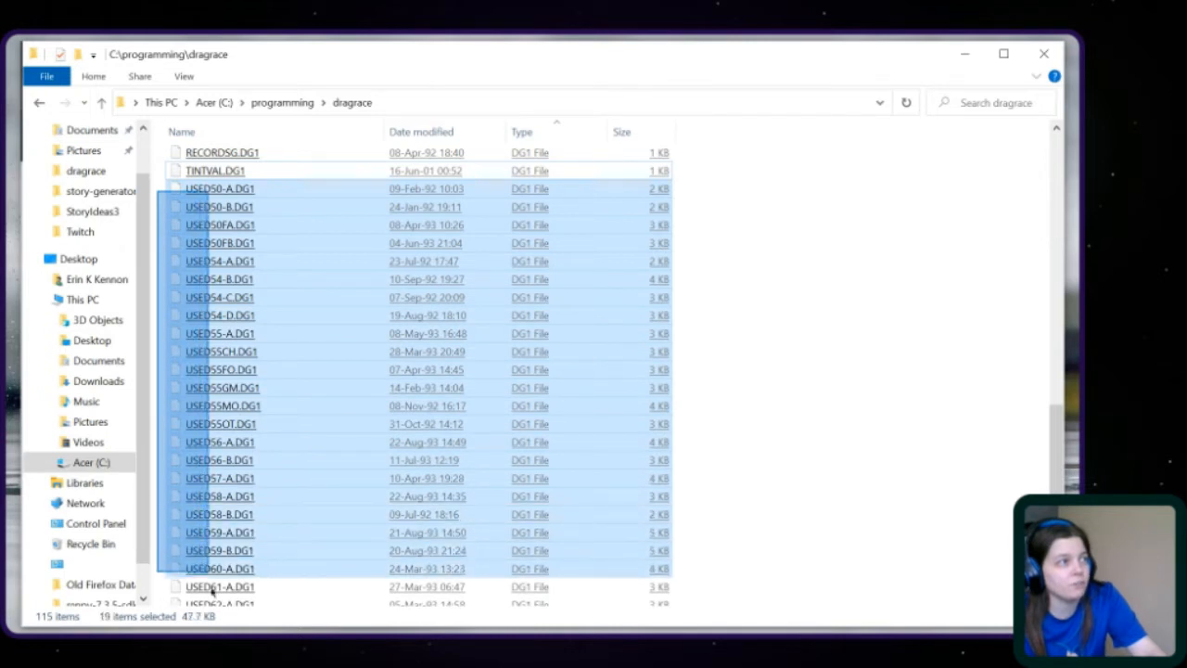
click(220, 550)
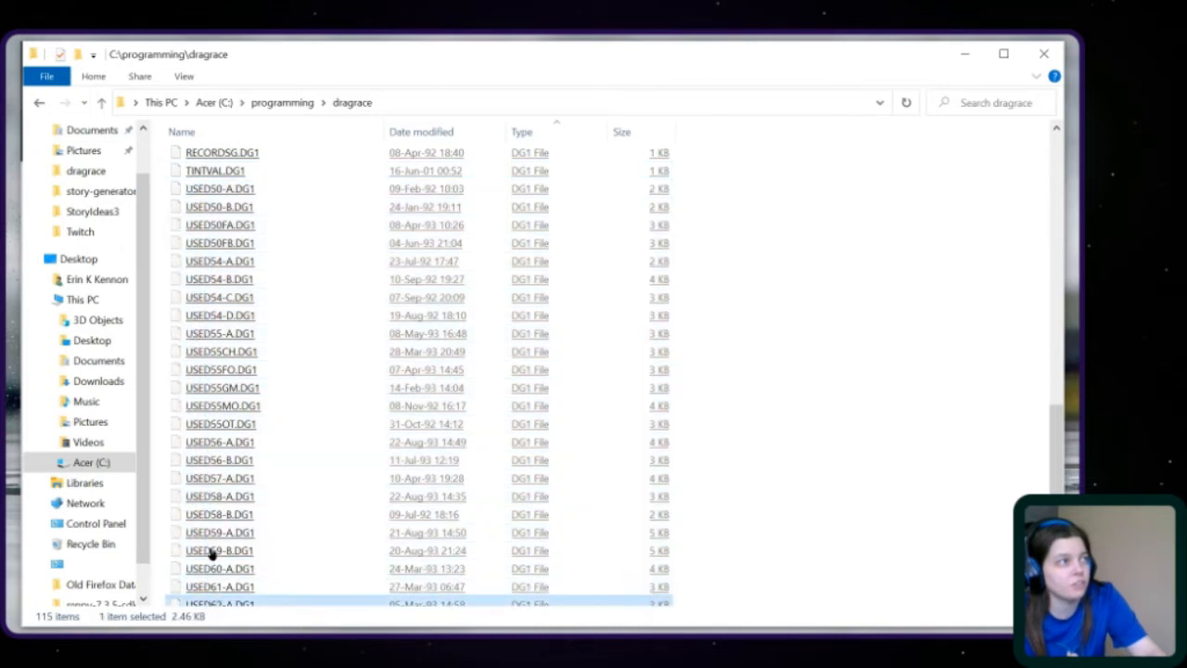
click(220, 369)
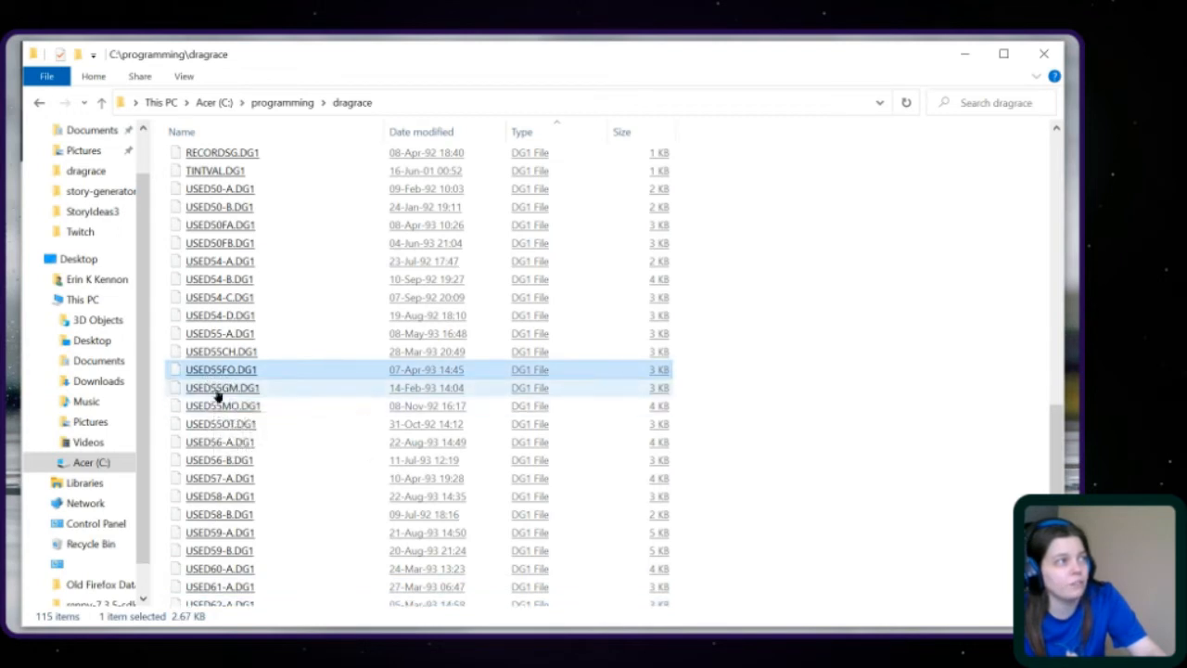
click(223, 387)
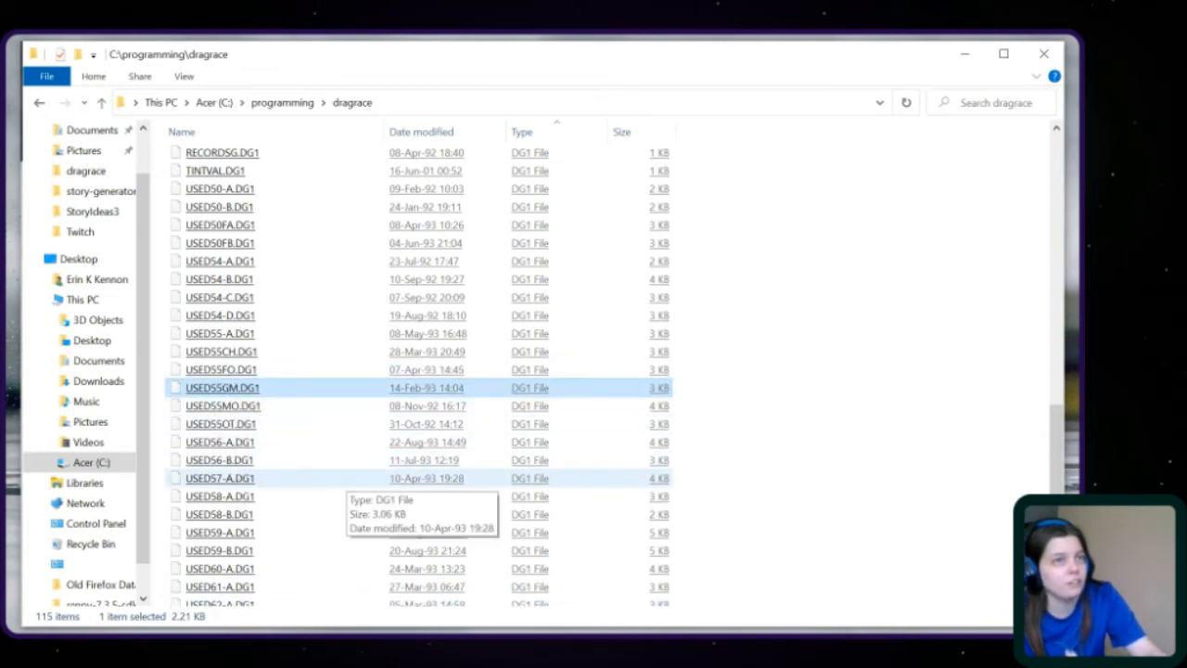
mouse_move(972, 416)
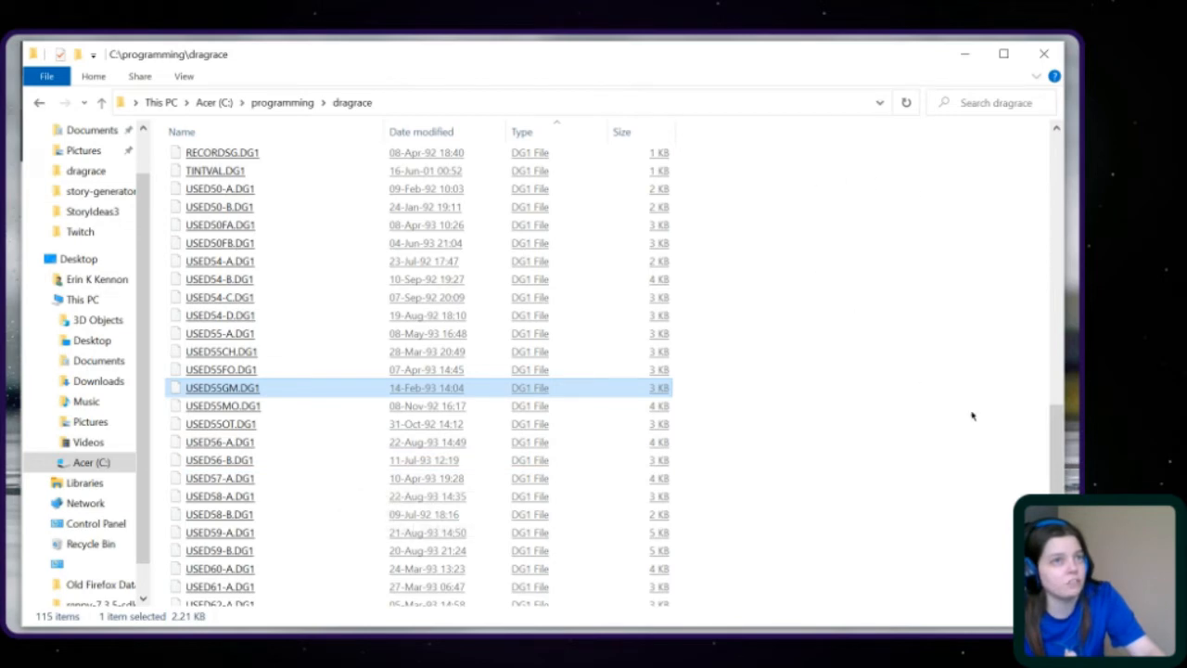
scroll(down, 3)
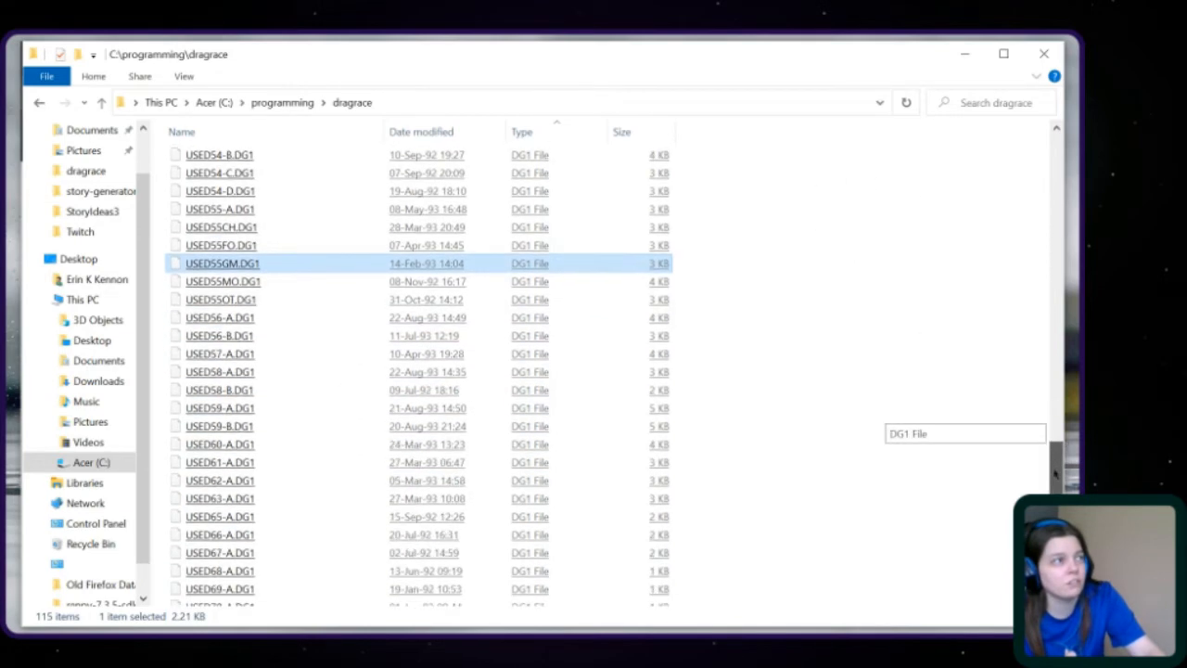
scroll(down, 3)
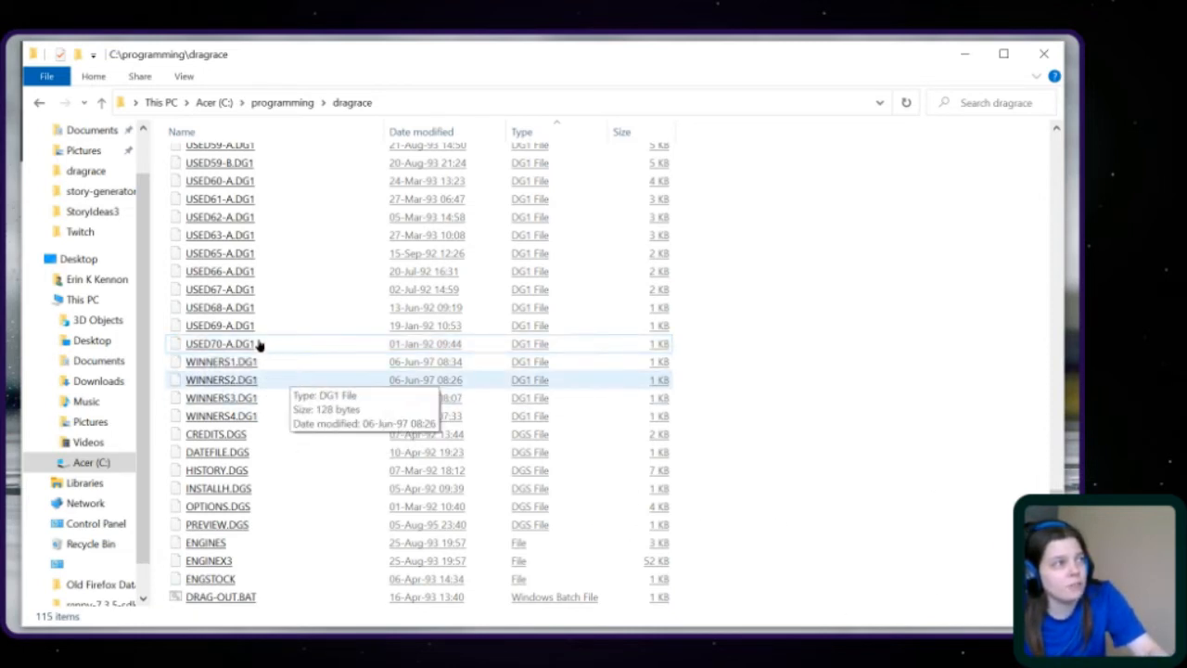
click(221, 361)
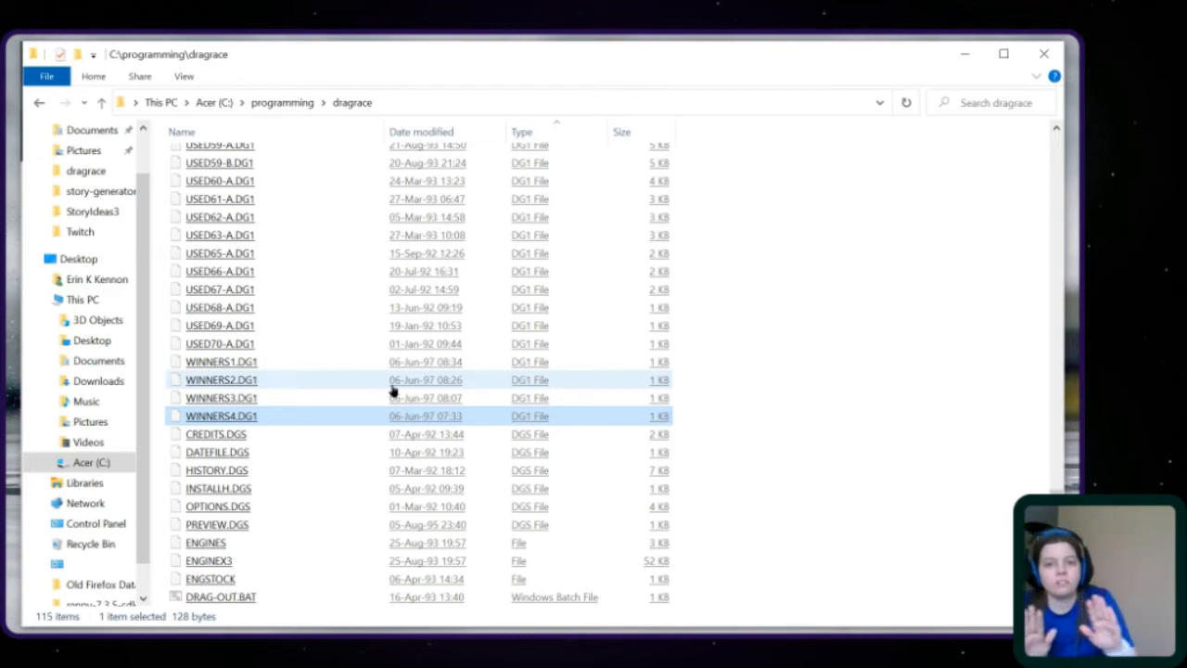
click(221, 379)
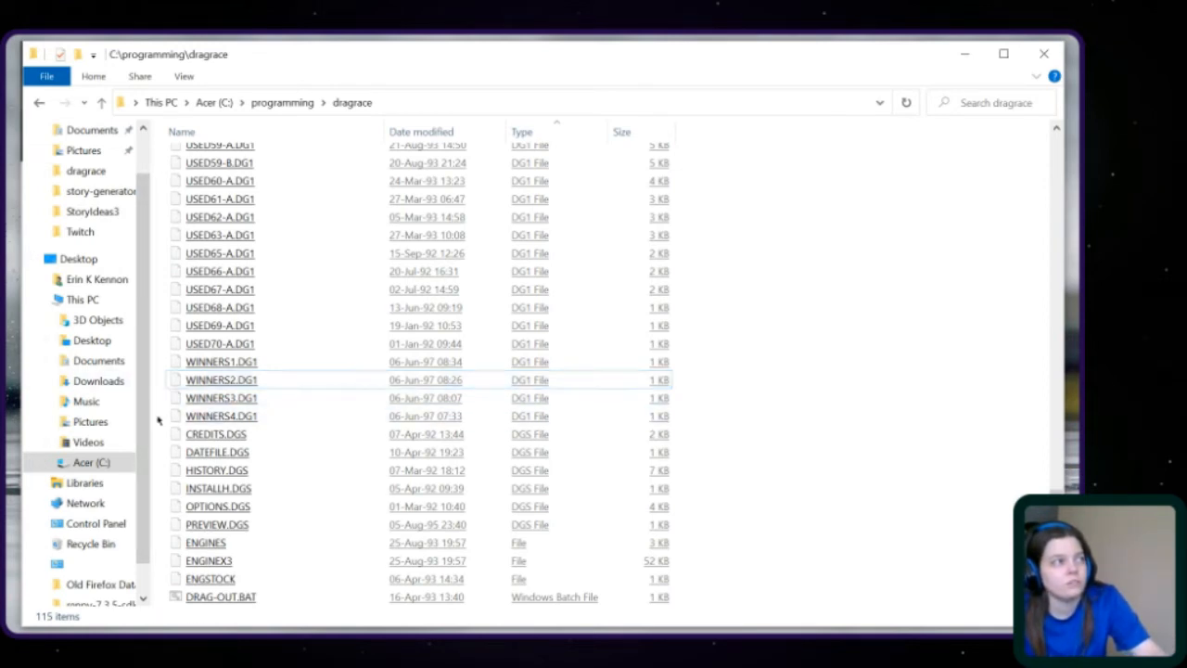
click(220, 415)
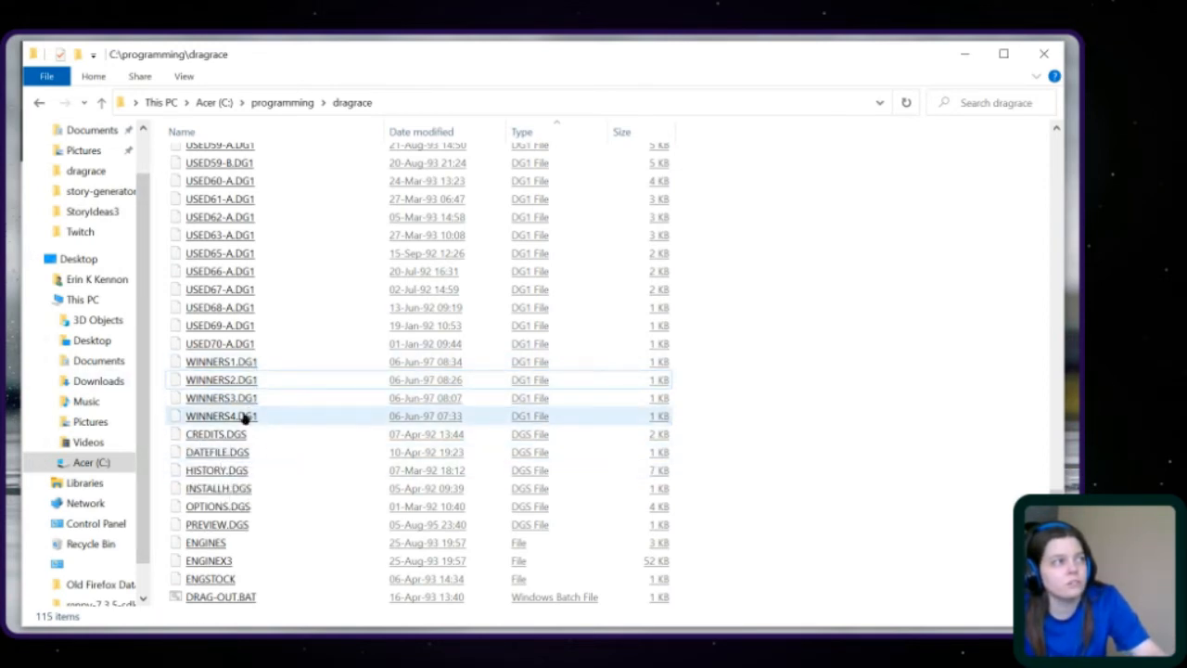
mouse_move(220, 415)
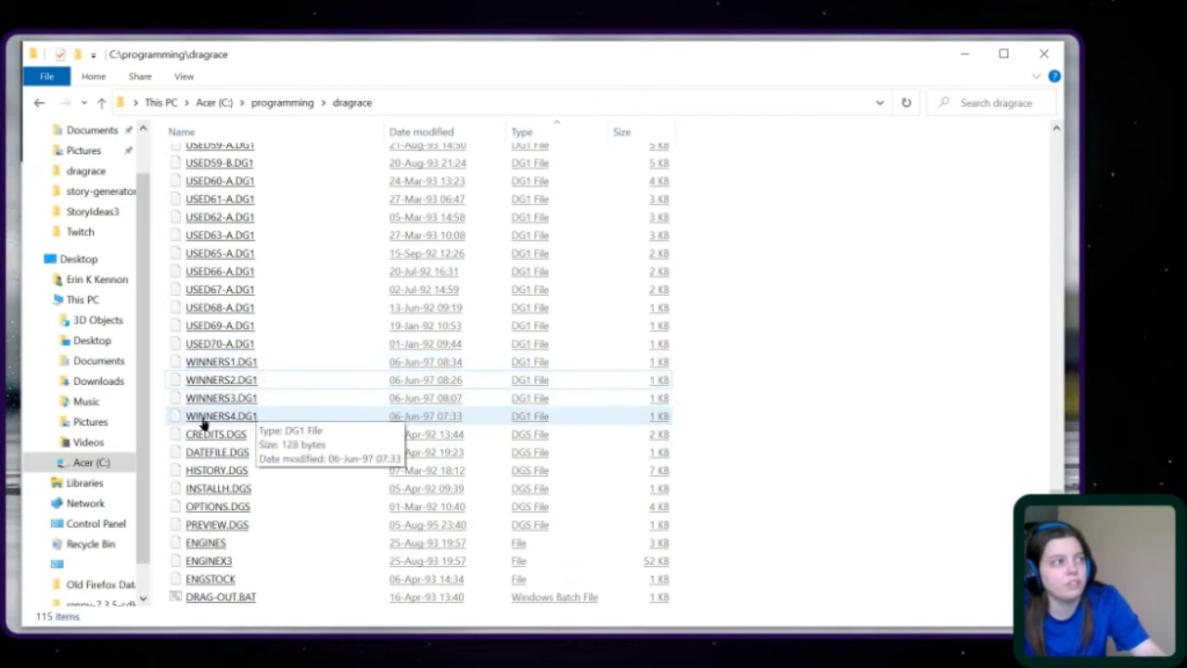
mouse_move(164, 446)
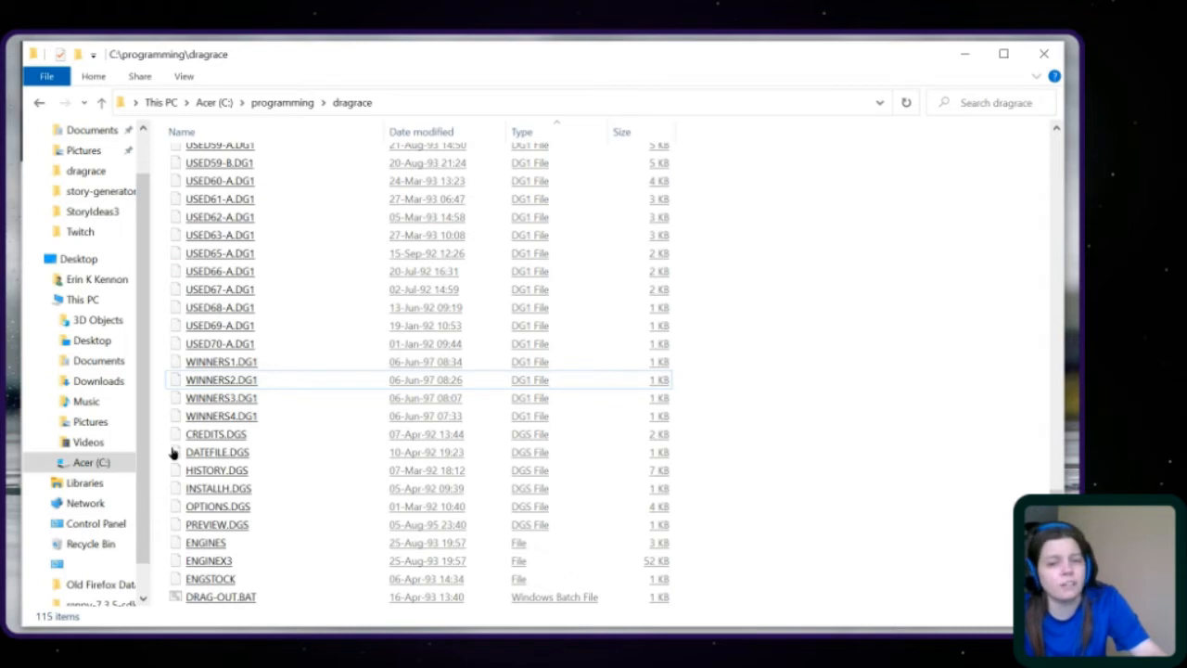
Select DATEFILE.DGS, then OPTIONS.DGS, to view their file details.
click(217, 452)
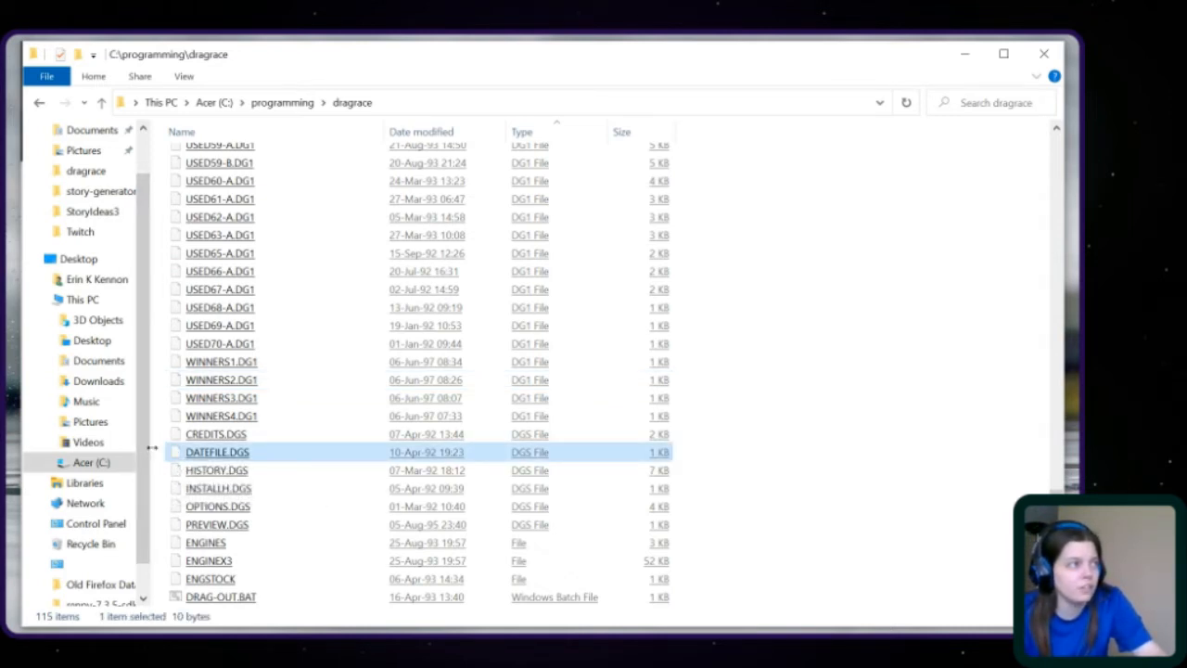
mouse_move(153, 452)
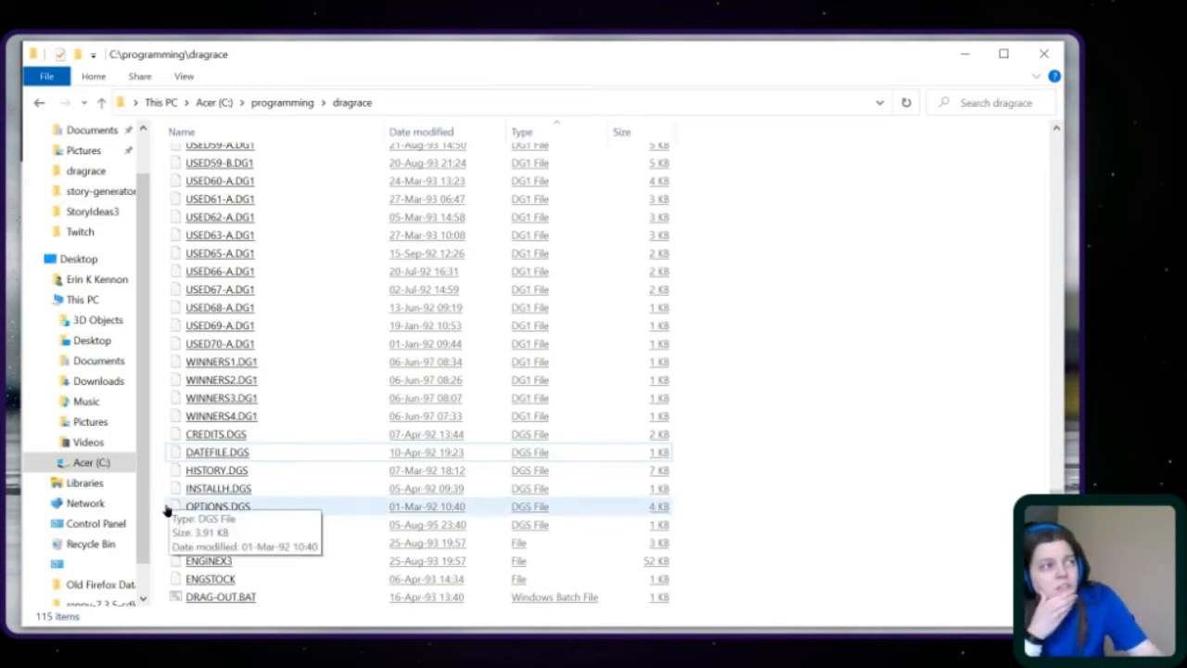
click(217, 505)
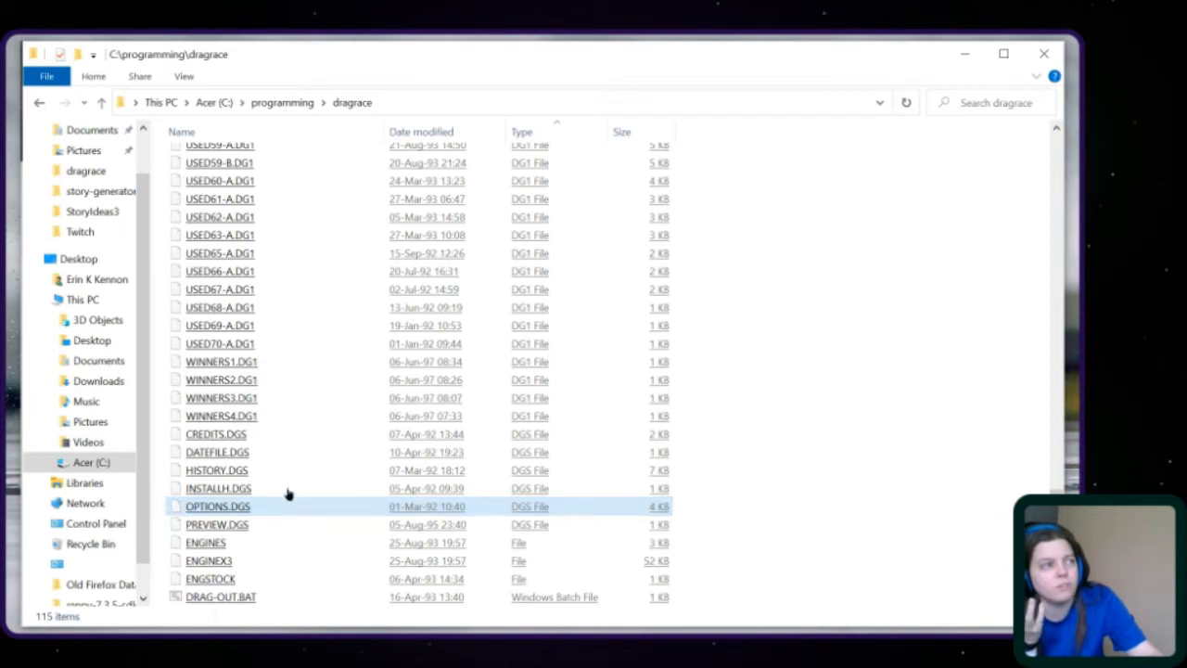
mouse_move(570, 507)
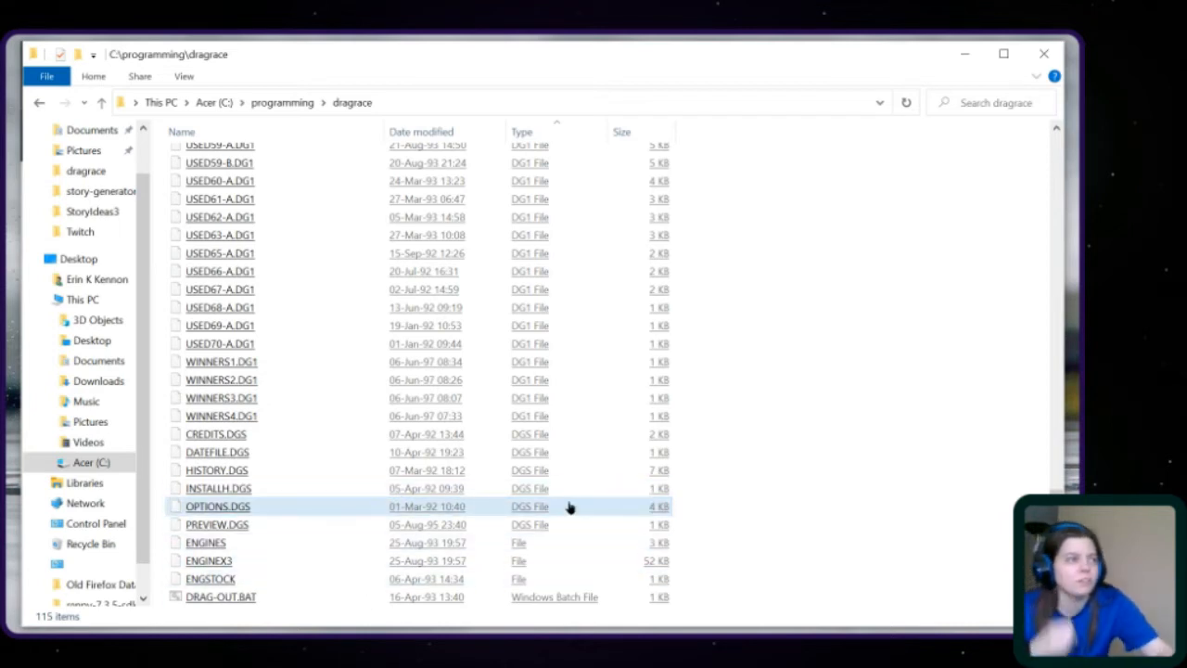
click(218, 506)
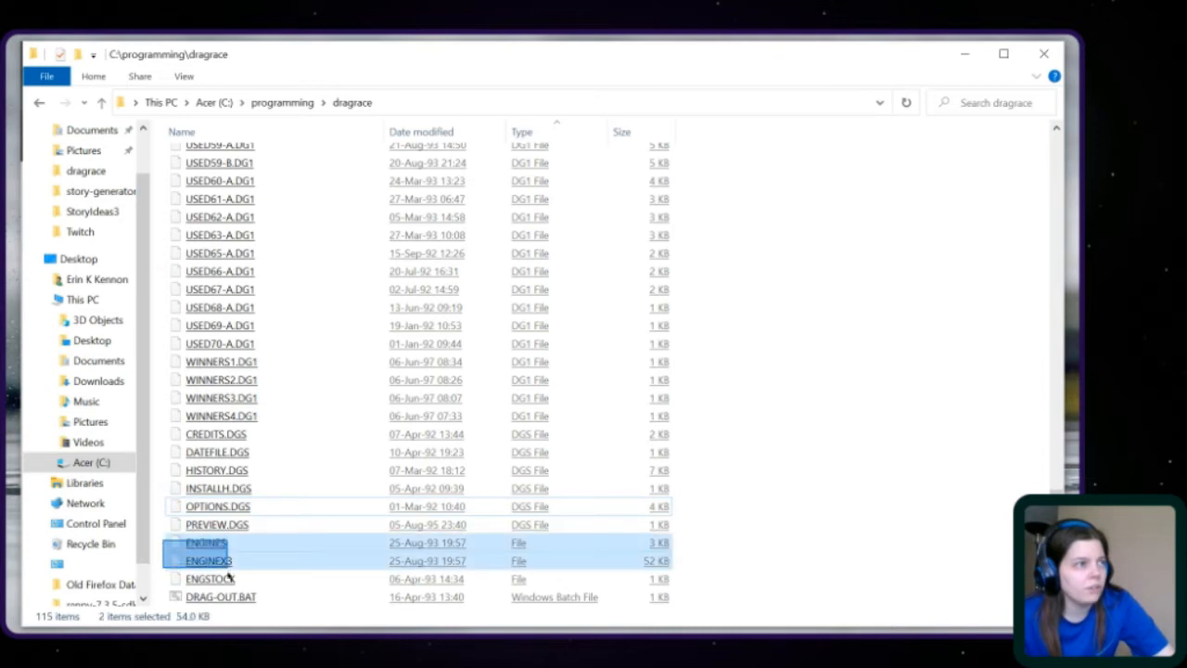
Add ENGSTOCK to the ENGINES and ENGINEX3 selection, clear it, and scroll the list.
click(211, 578)
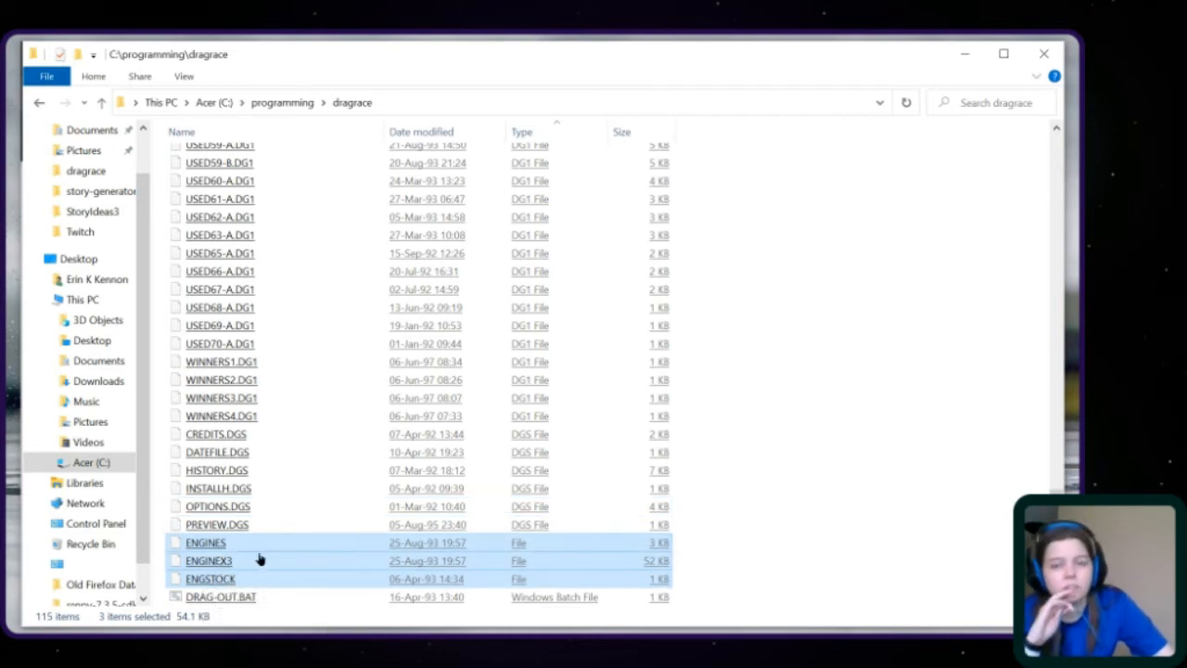
mouse_move(332, 575)
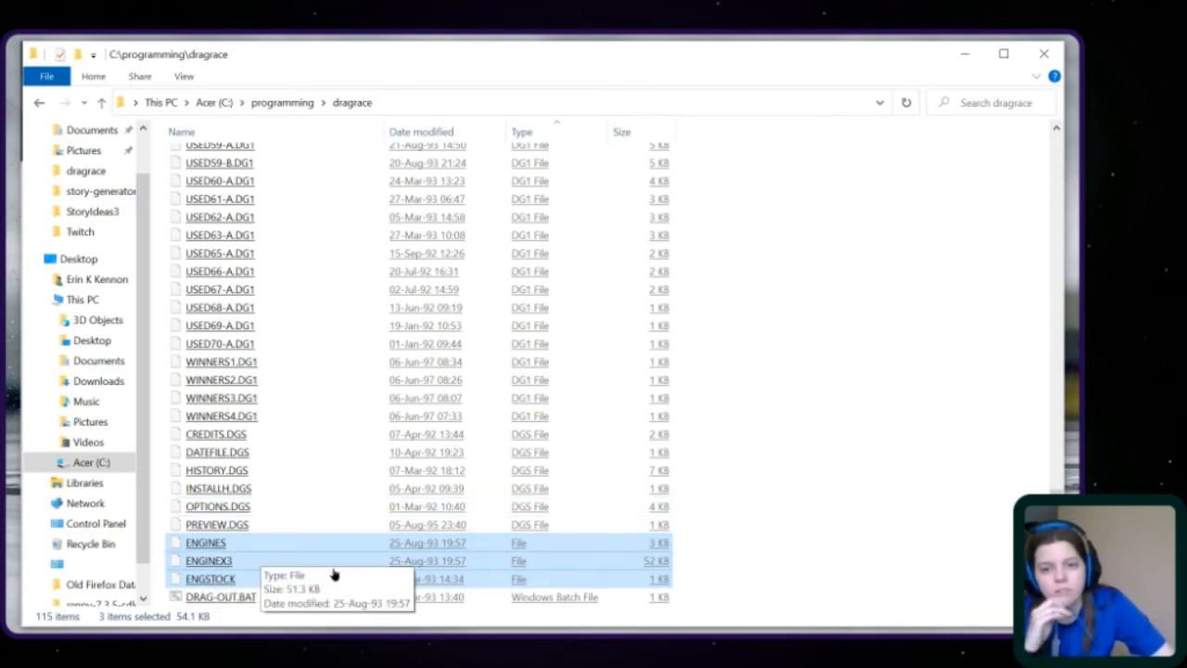
mouse_move(751, 553)
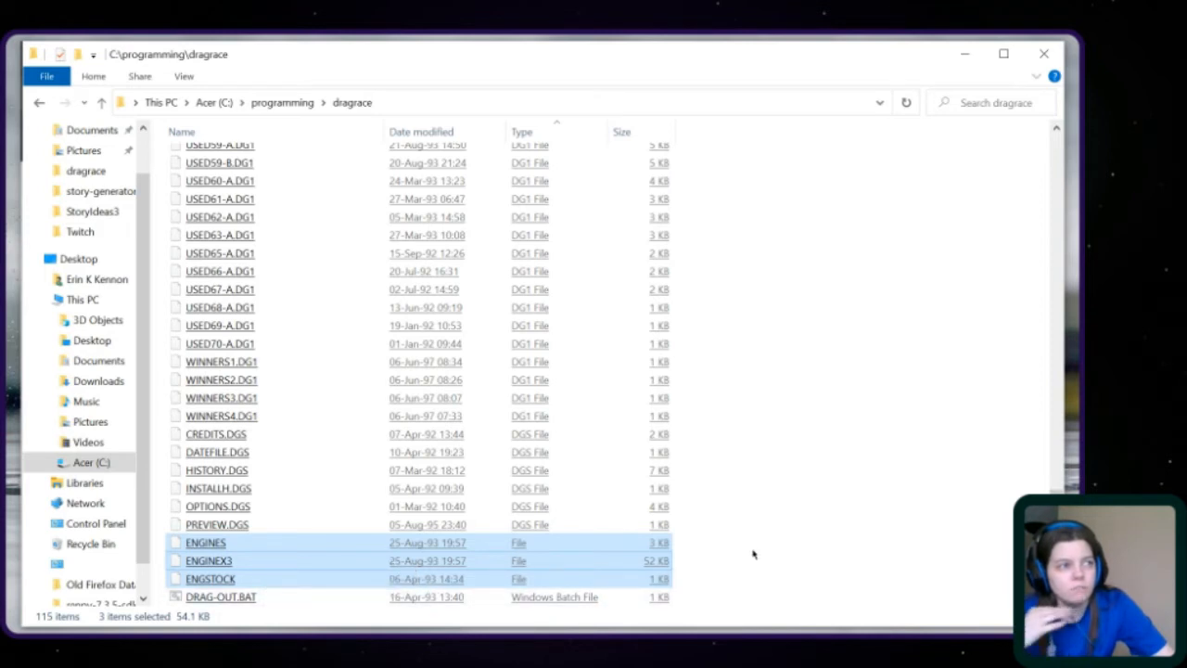
mouse_move(855, 576)
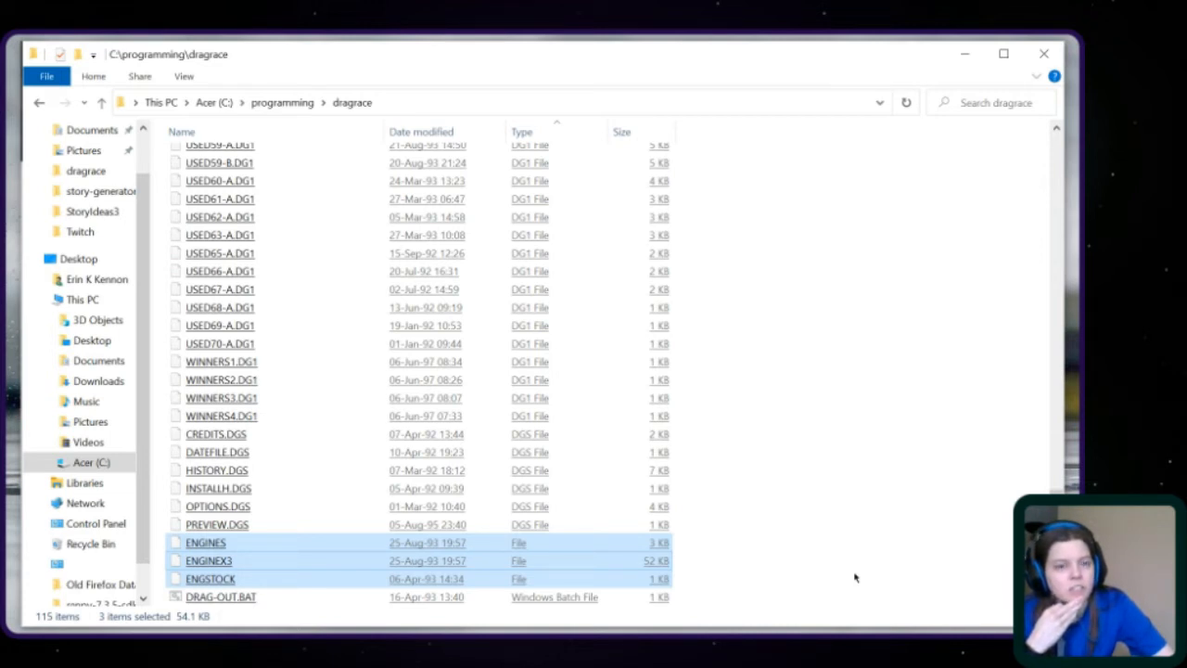
click(714, 535)
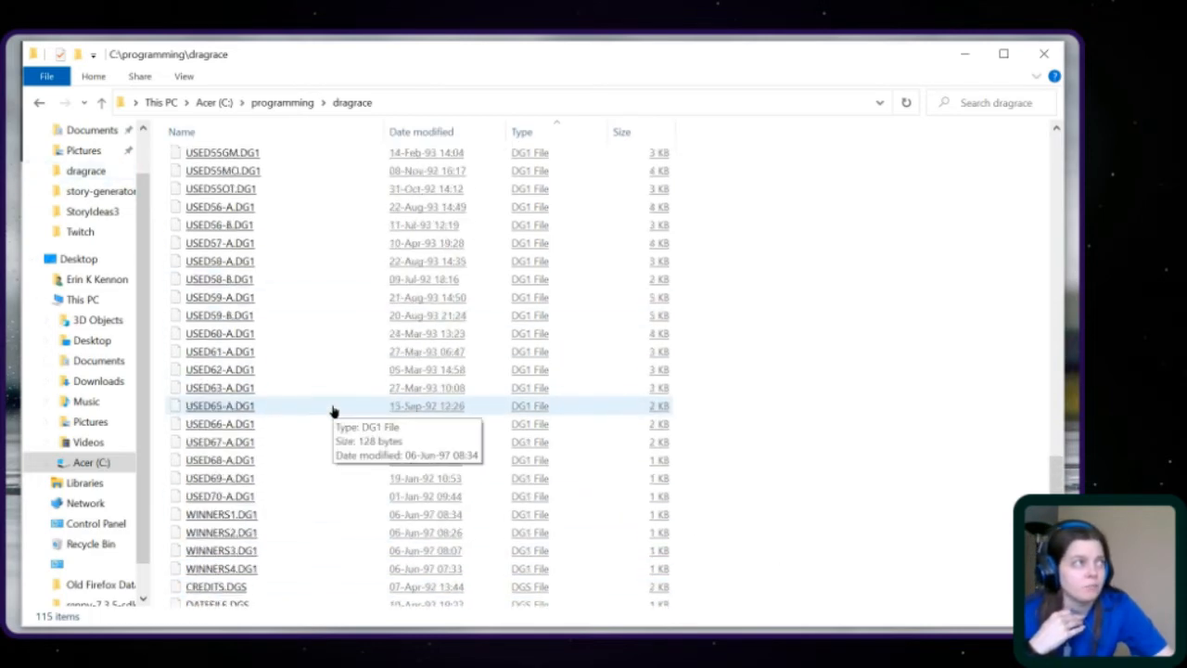
scroll(up, 3)
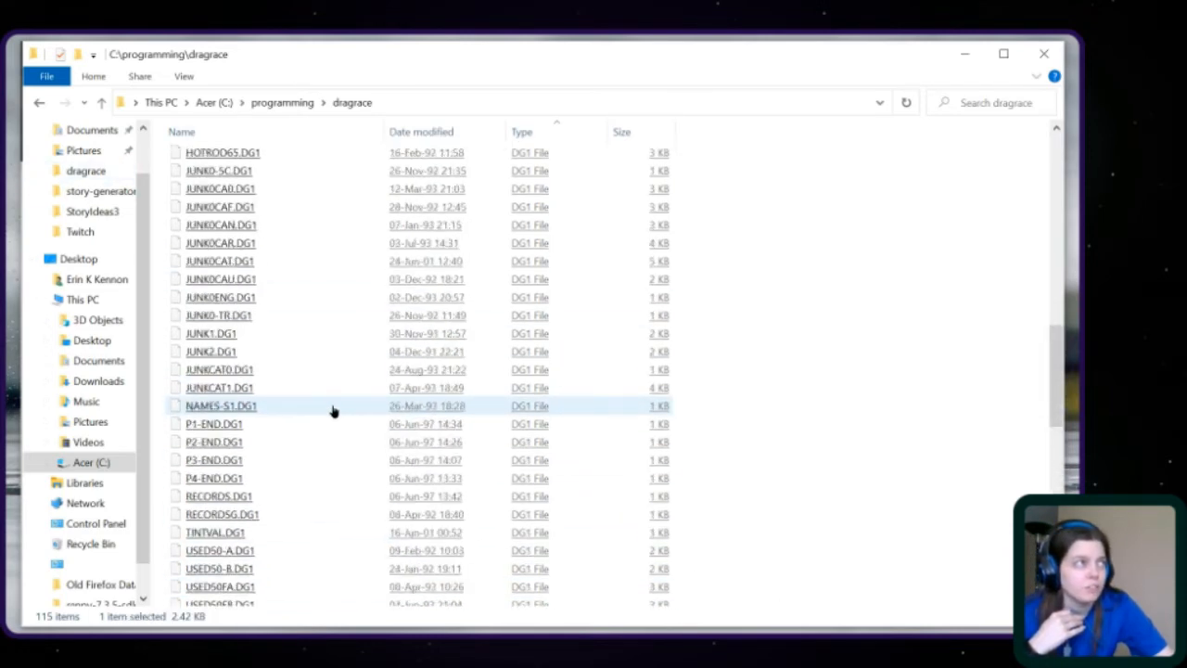
scroll(up, 3)
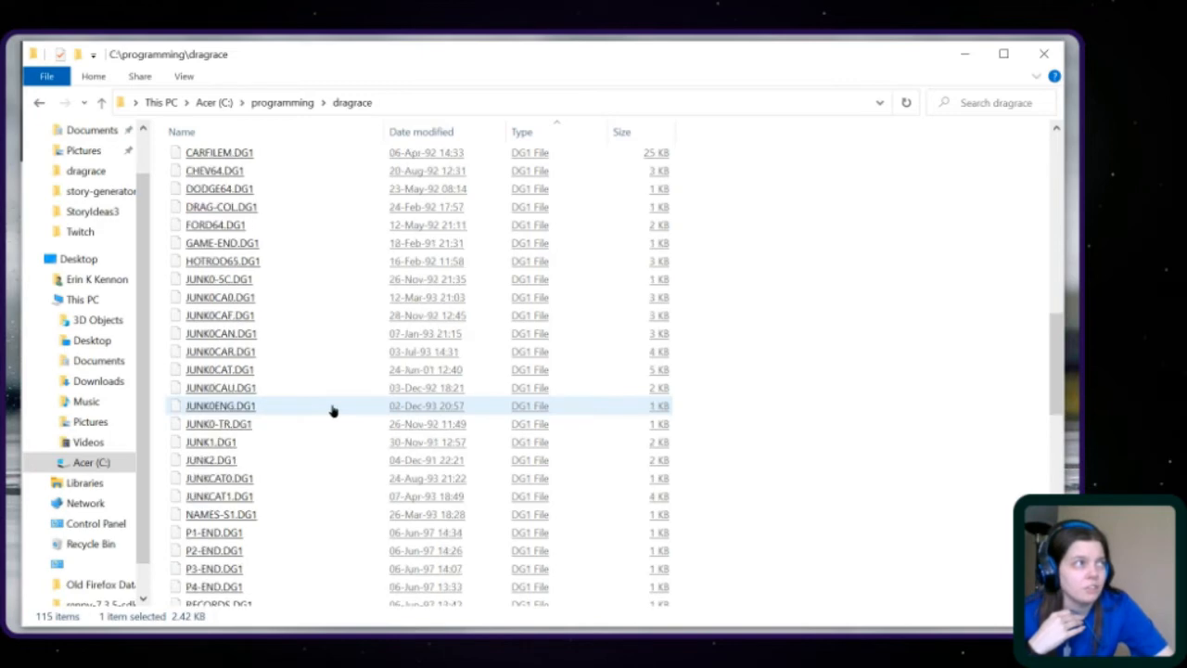
scroll(down, 3)
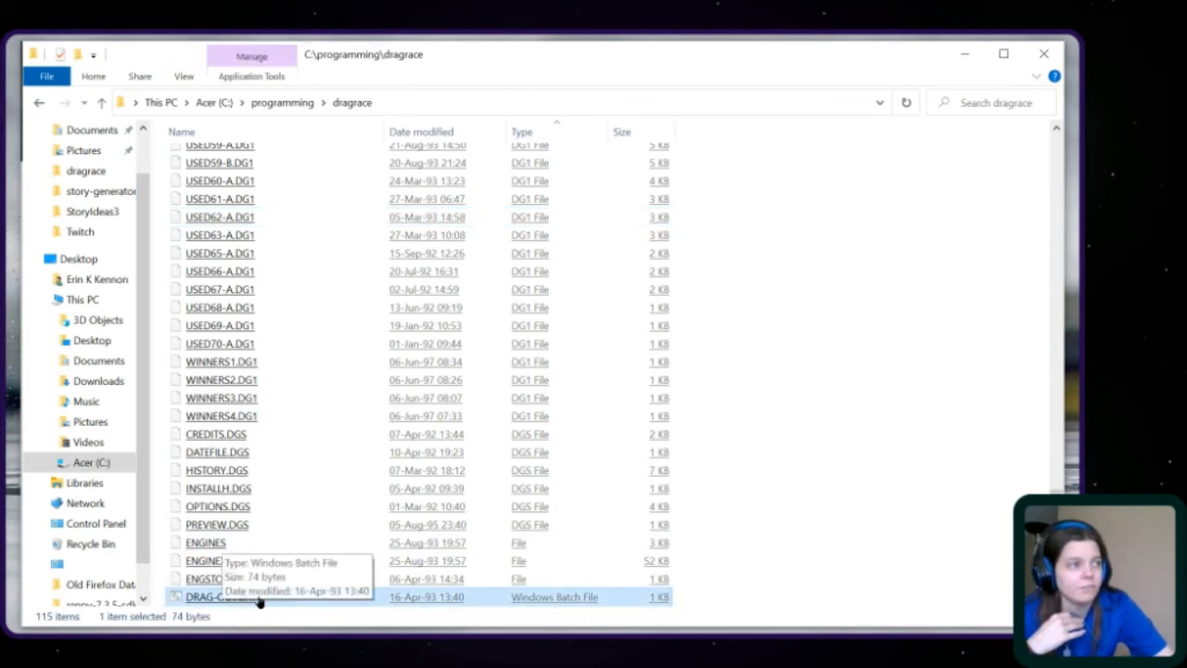
mouse_move(842, 546)
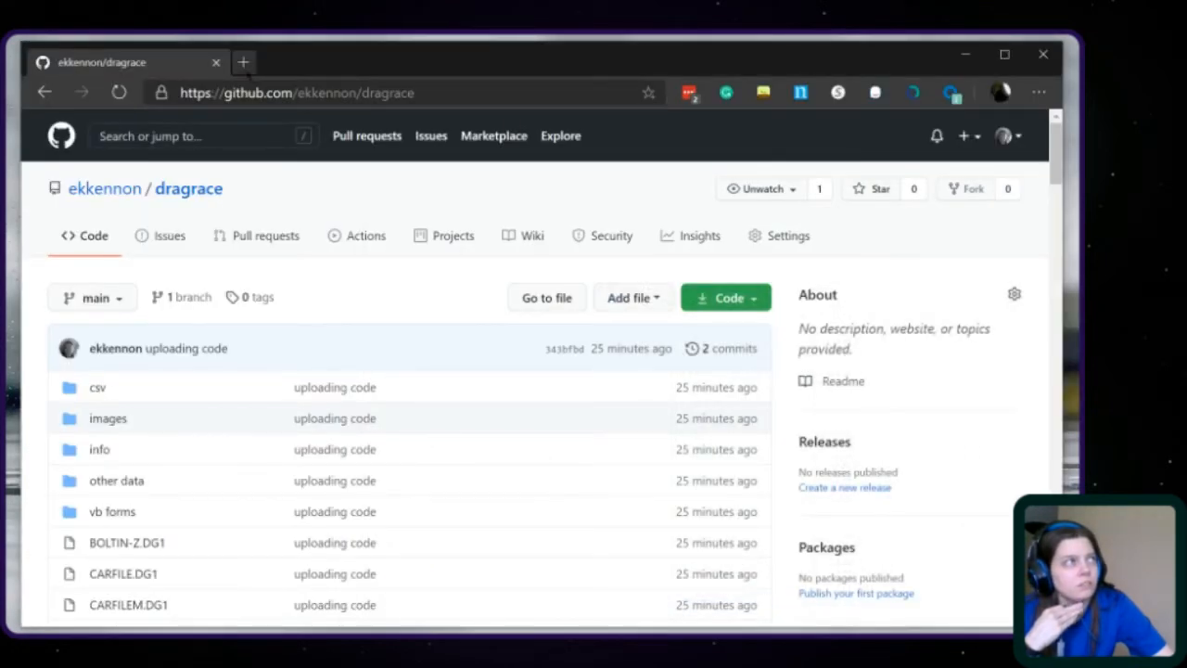
Start a Bing search for 'bat vs' in a new Edge tab.
click(242, 62)
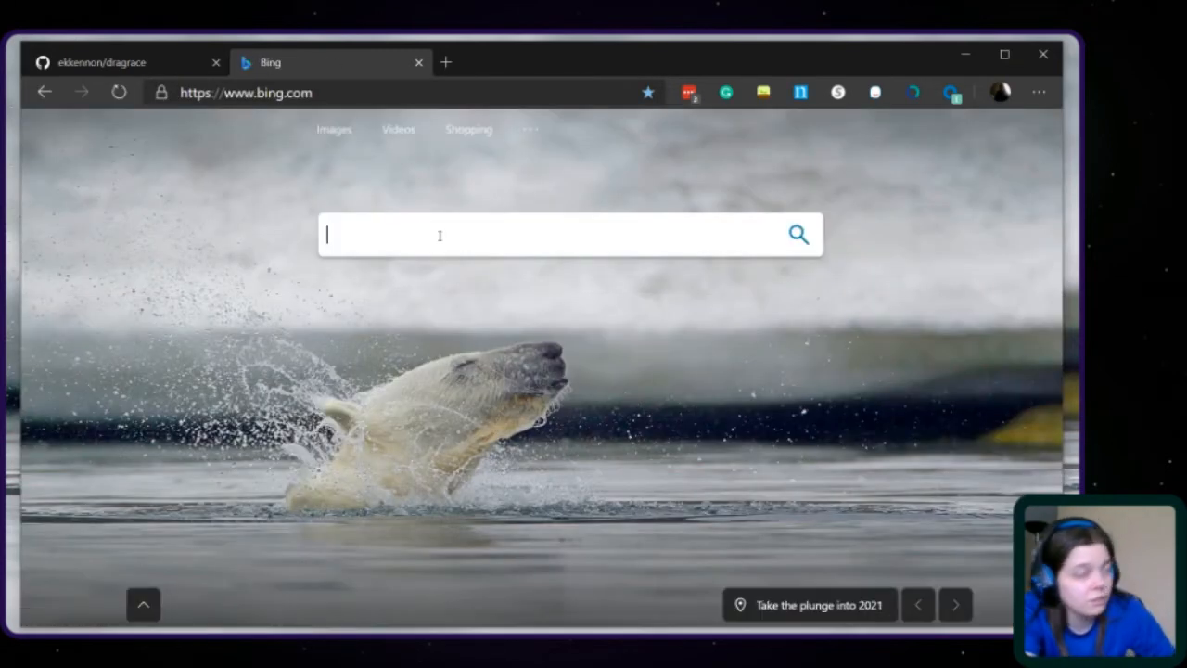
text(bat vs)
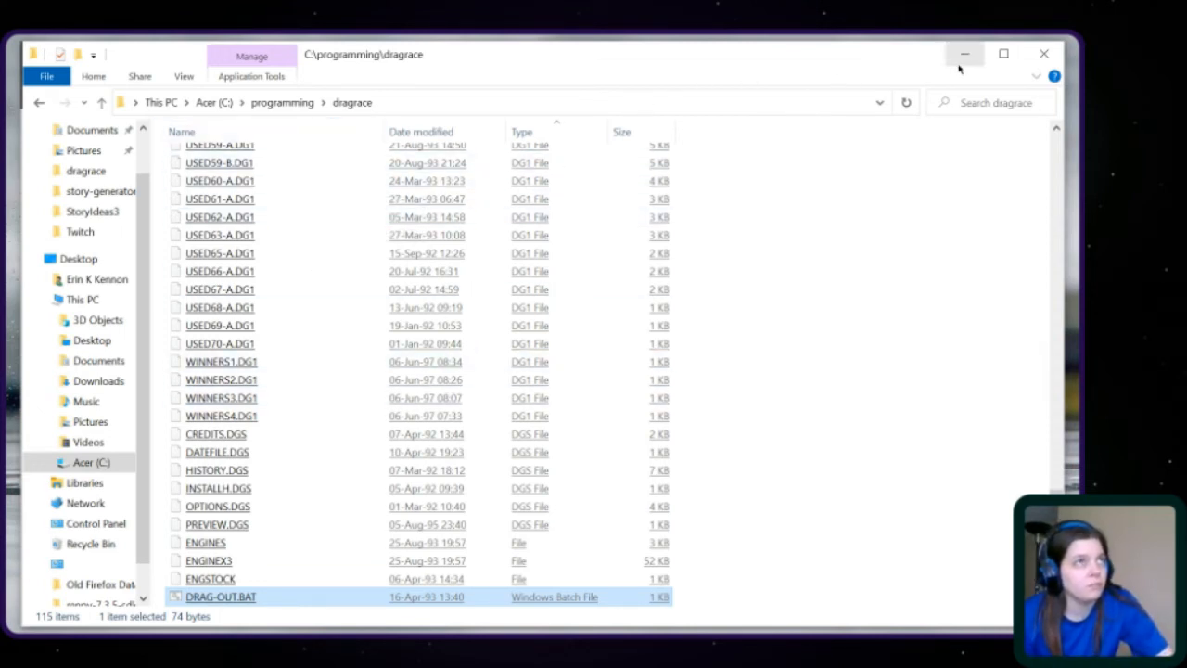
mouse_move(964, 53)
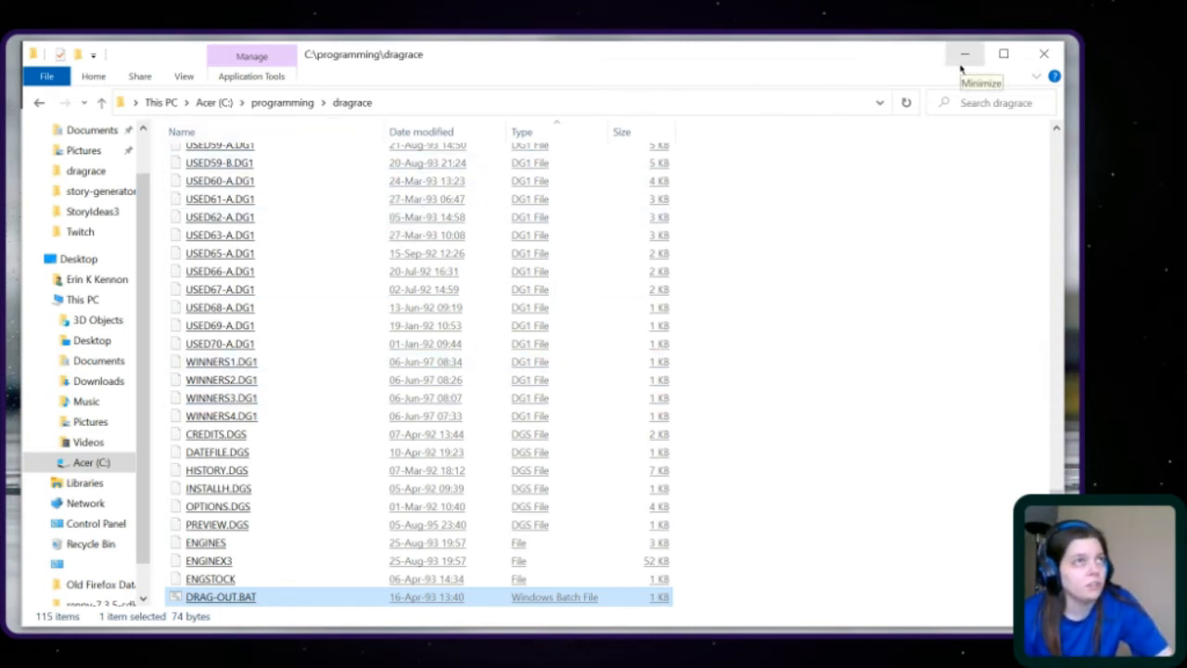
mouse_move(962, 616)
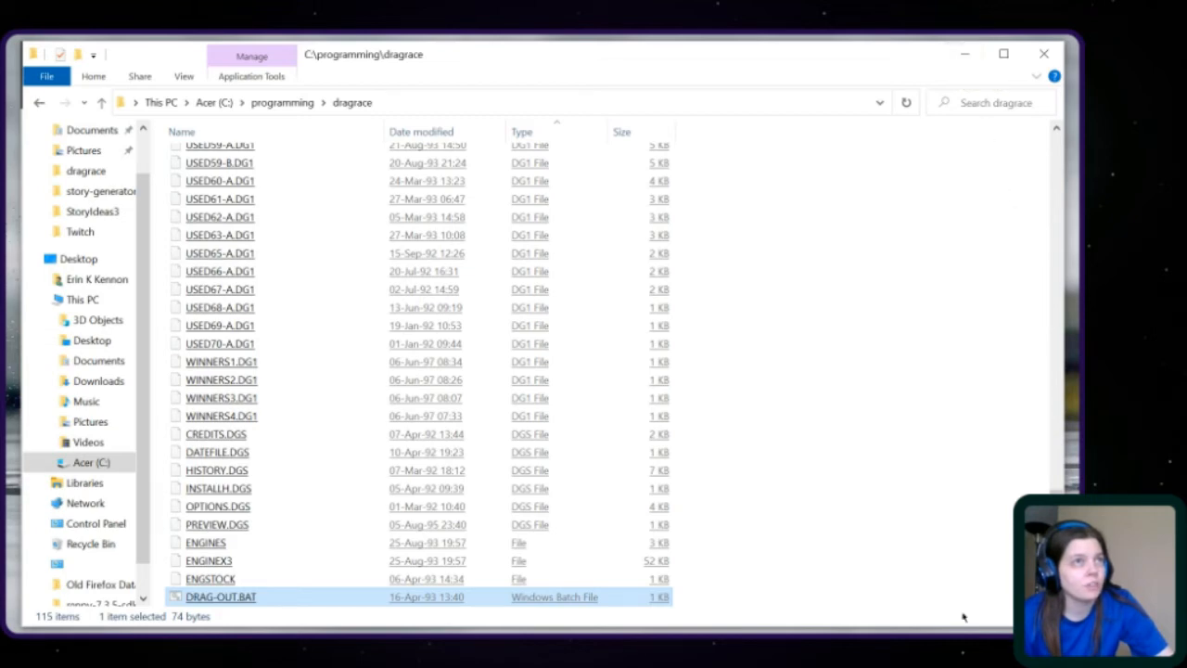
scroll(up, 3)
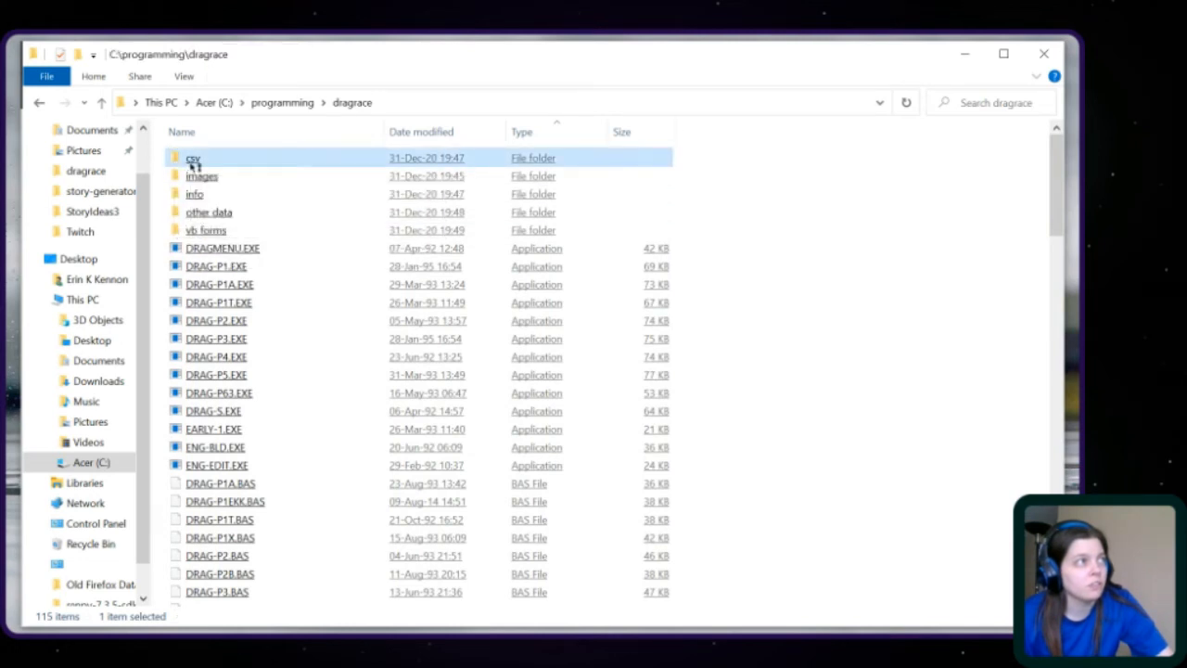
Browse the csv folder, selecting JUNK0-5C.csv and HOTROD65.csv.
double_click(193, 158)
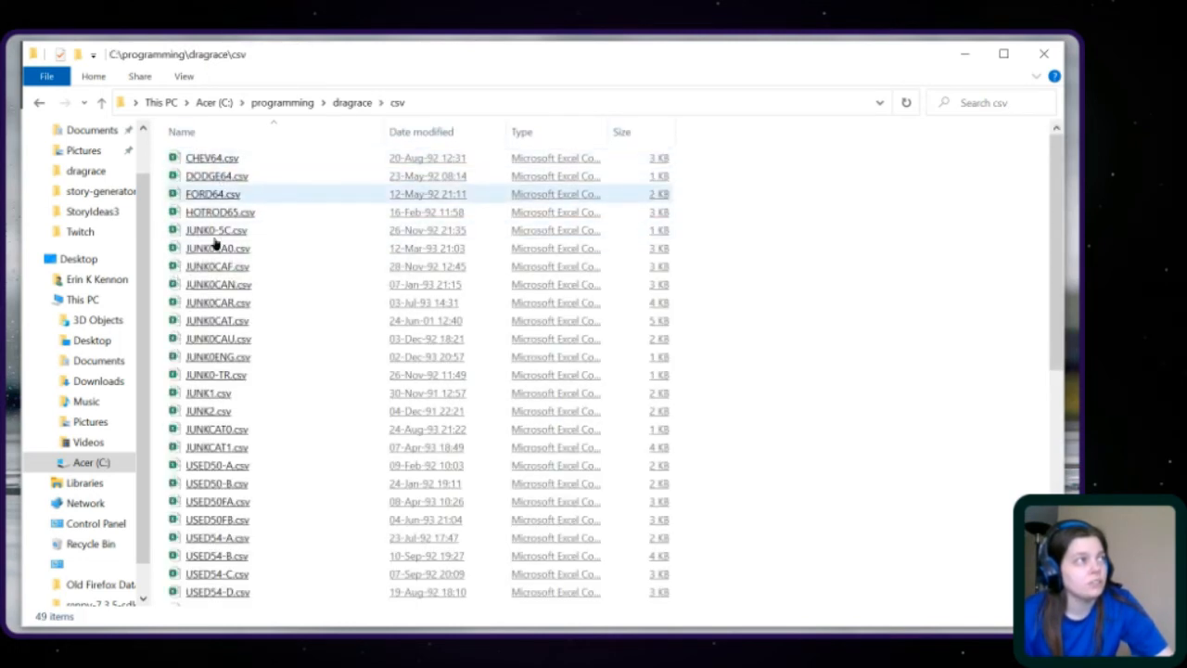
mouse_move(643, 438)
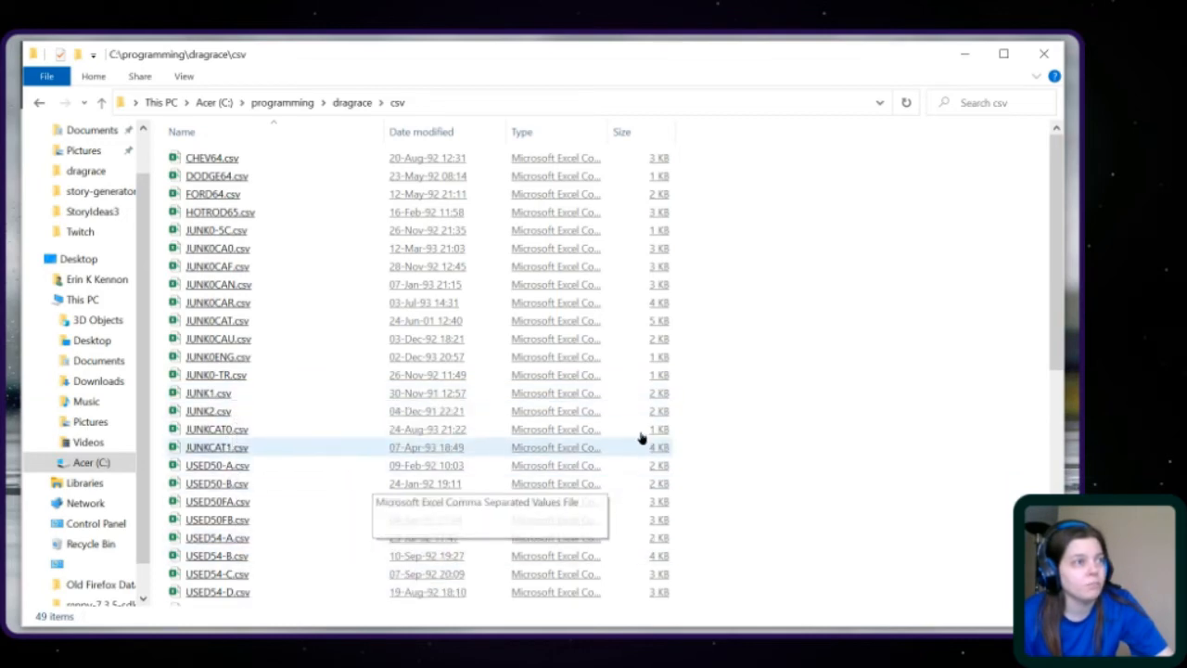
scroll(down, 3)
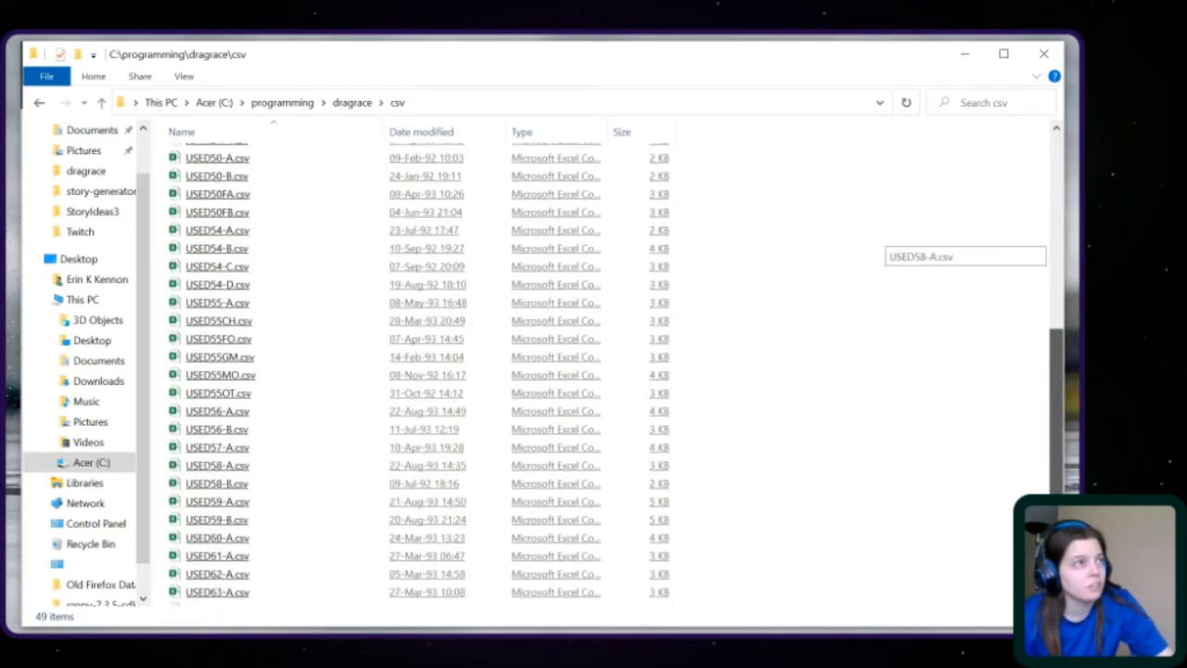
scroll(down, 3)
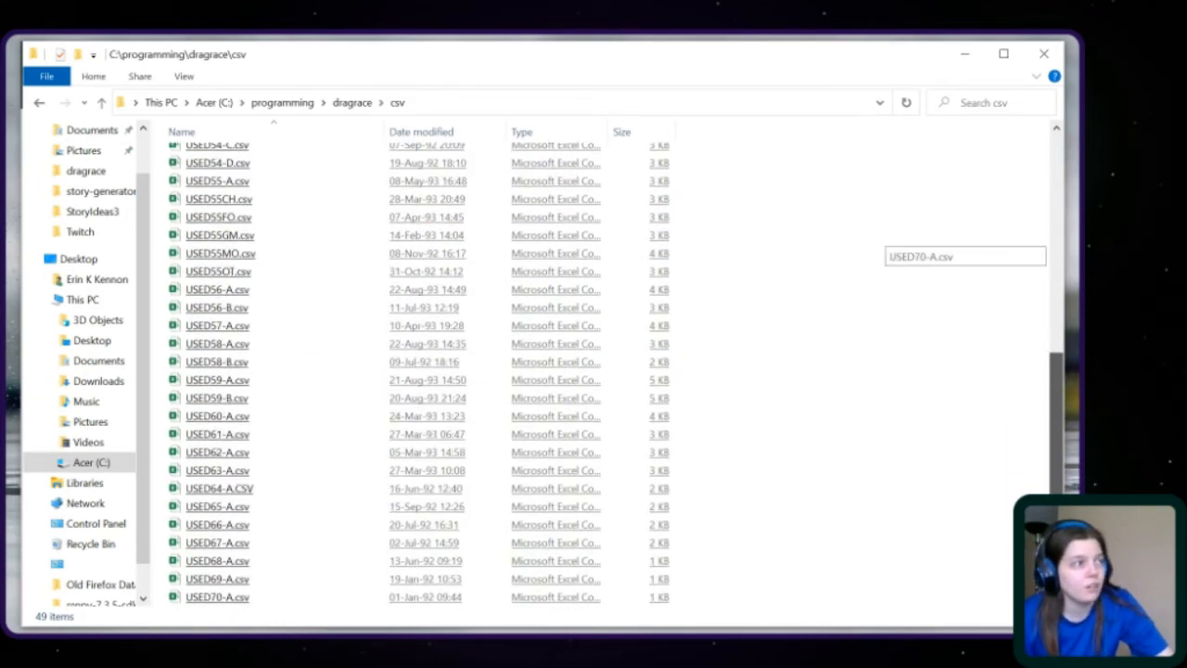
scroll(up, 3)
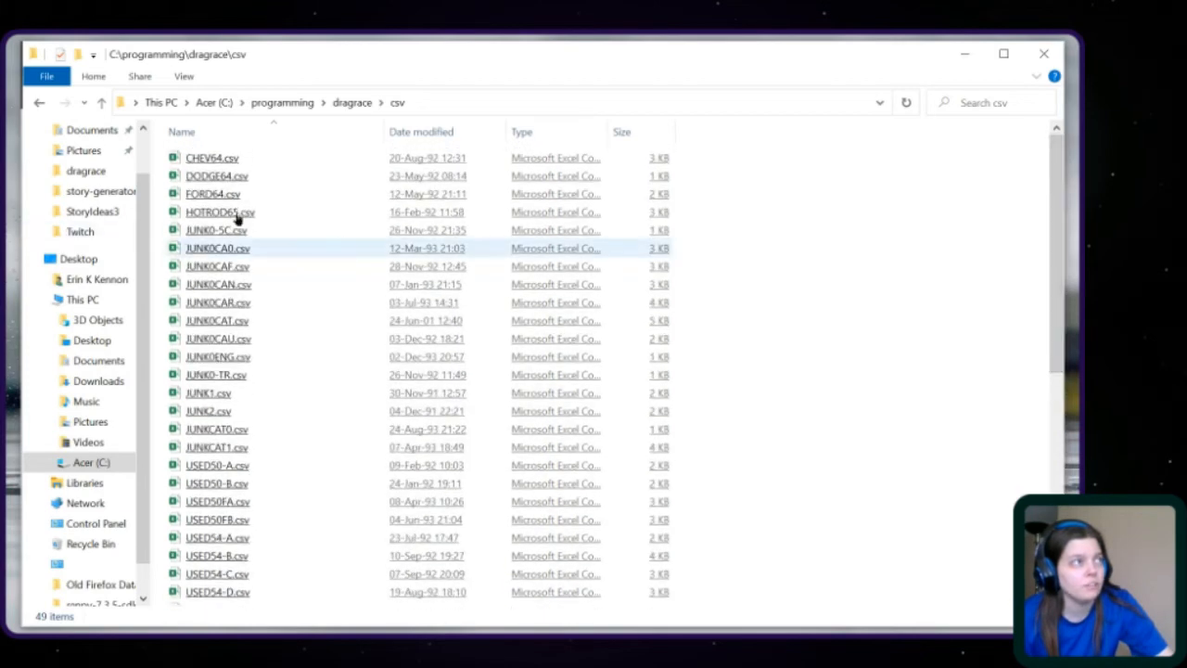
click(217, 519)
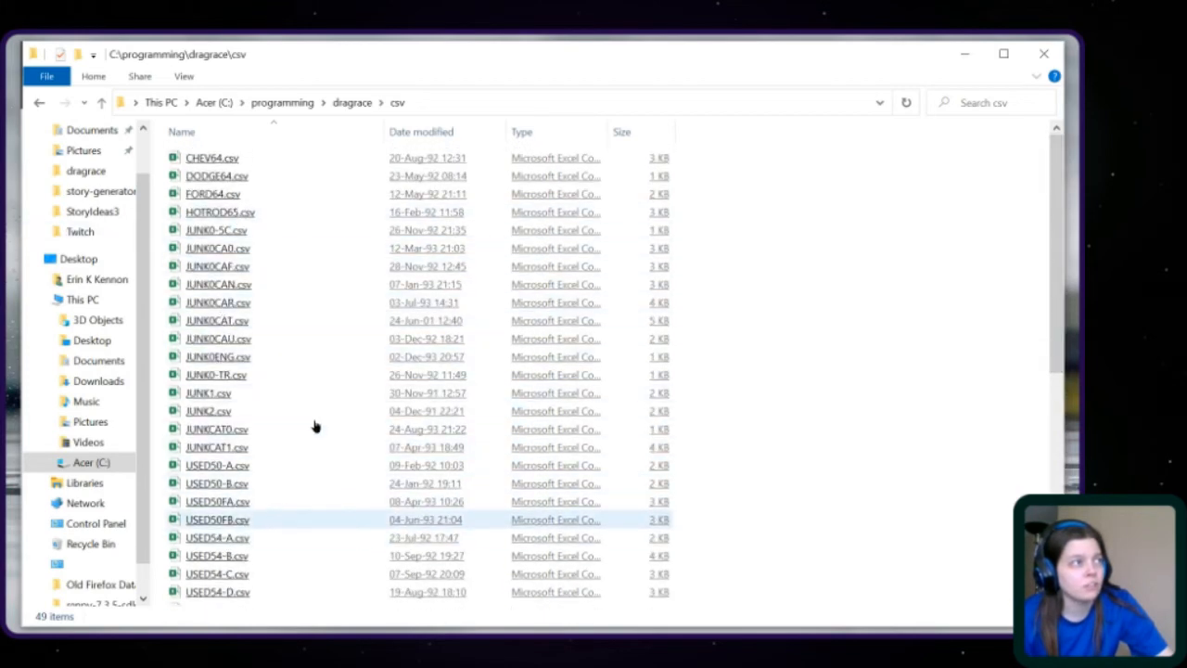
click(217, 230)
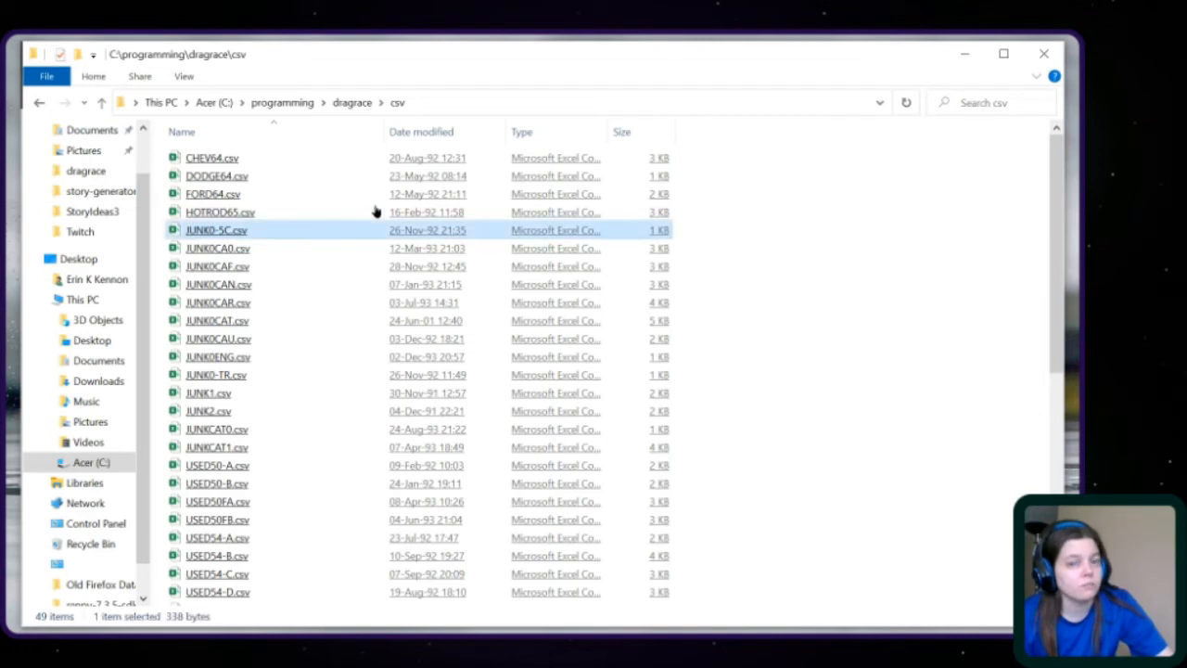
click(219, 211)
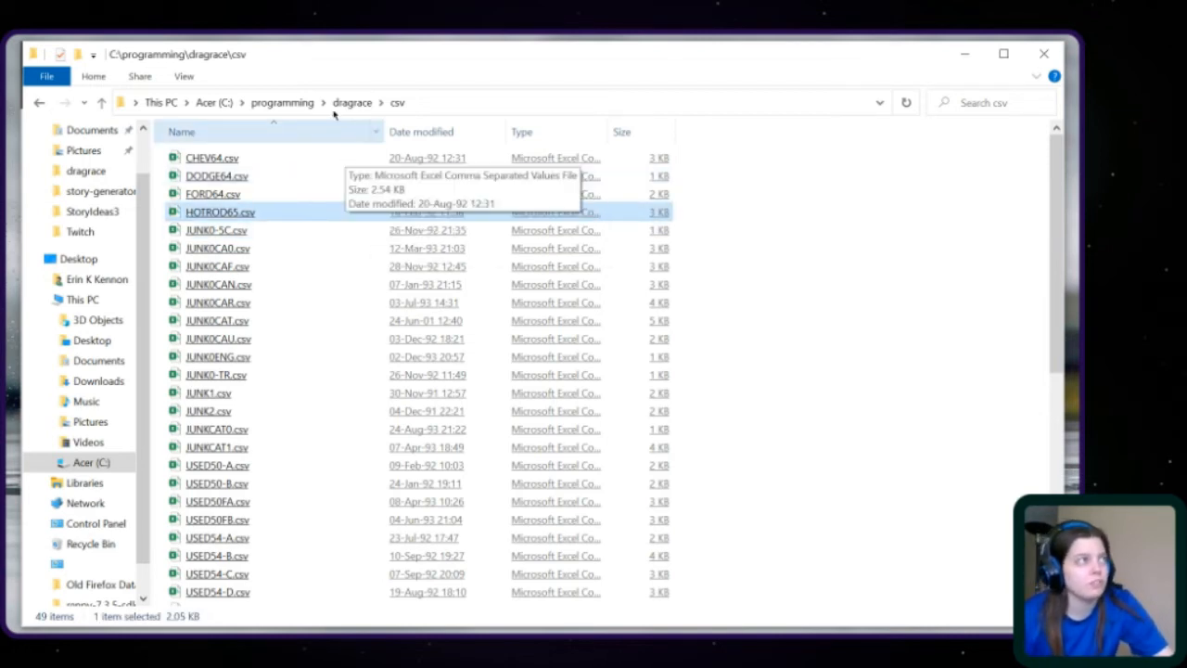
Go back up to the dragrace folder and open the images folder.
click(351, 102)
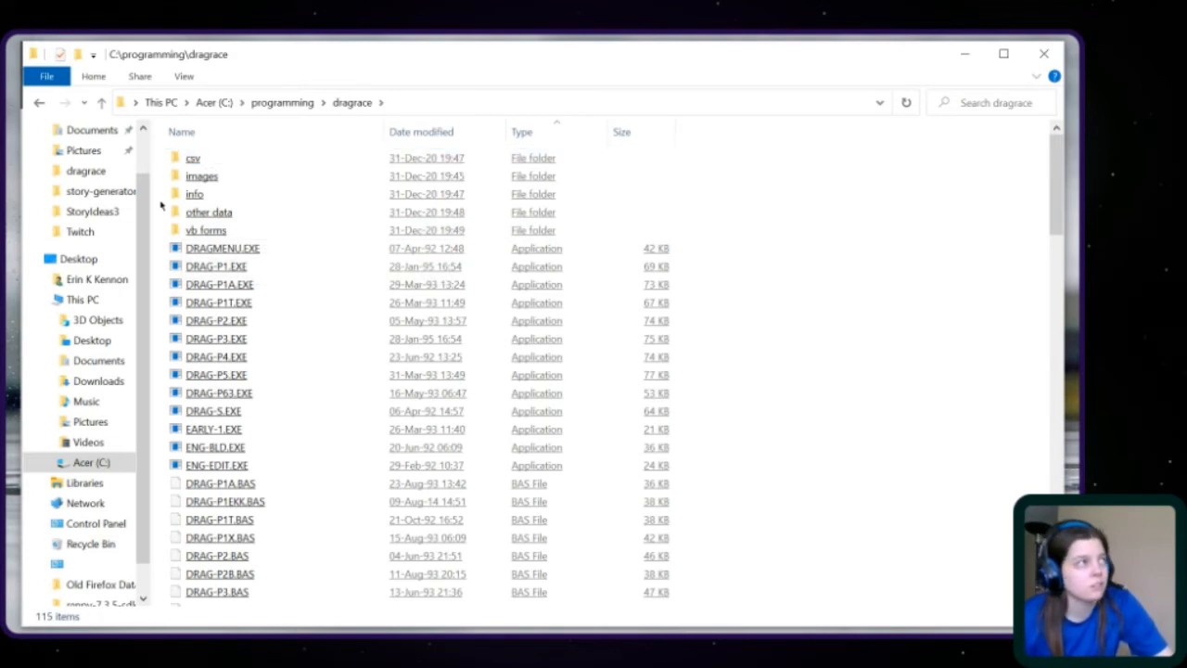
click(195, 193)
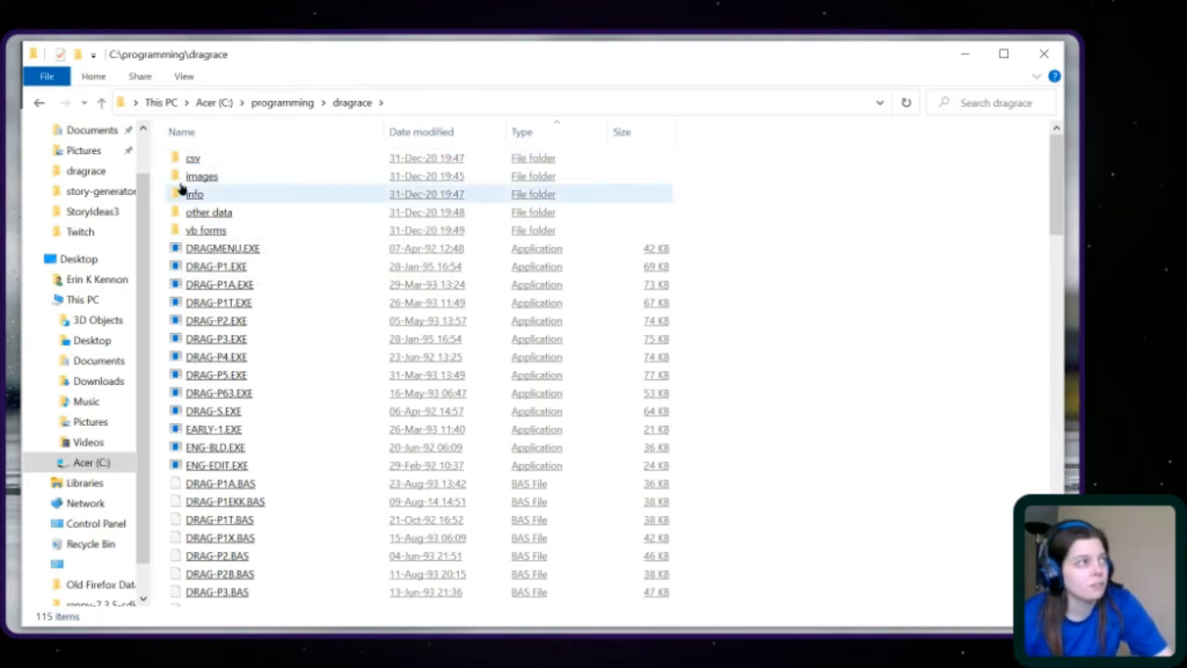
double_click(201, 176)
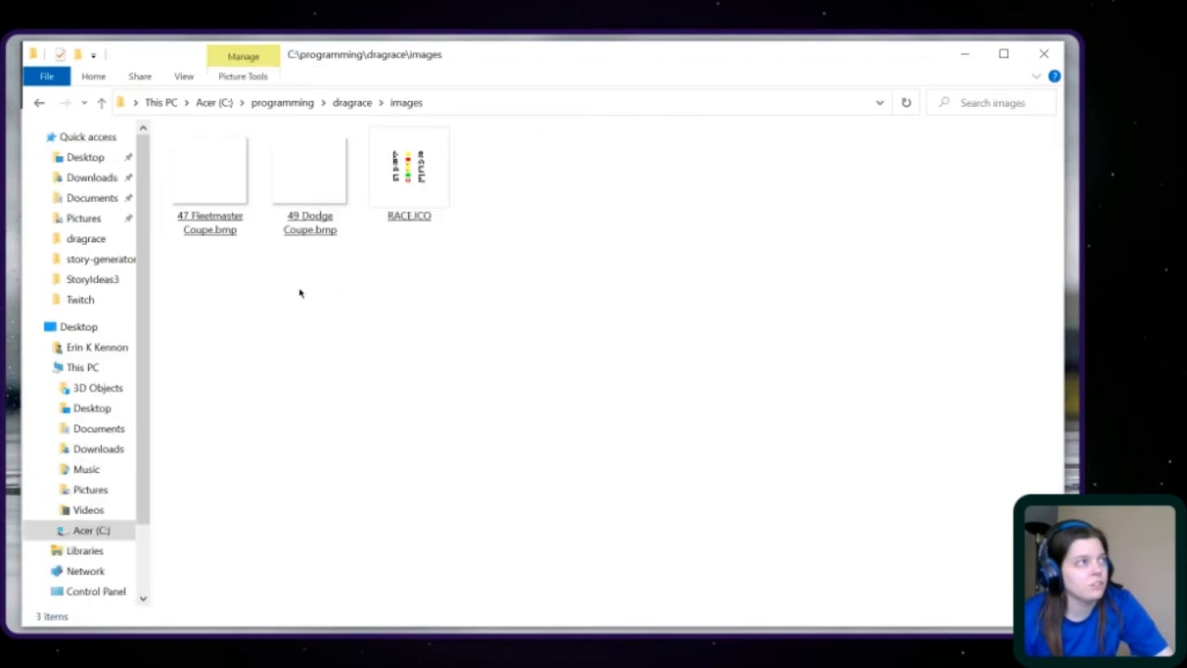
mouse_move(338, 260)
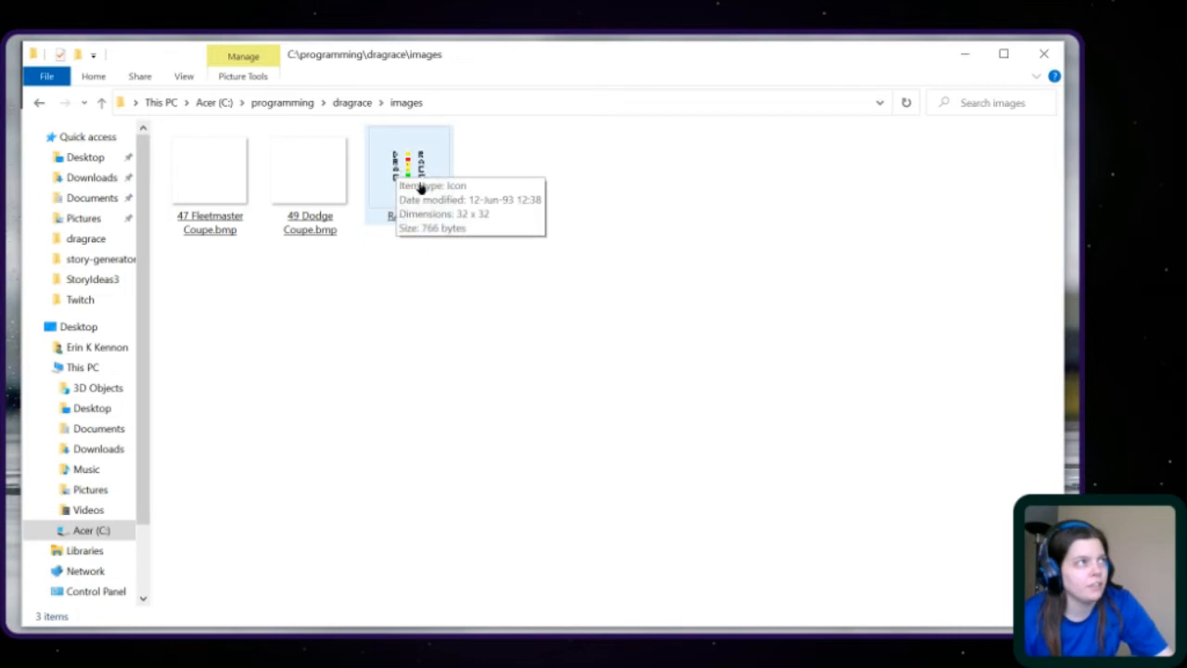
mouse_move(413, 299)
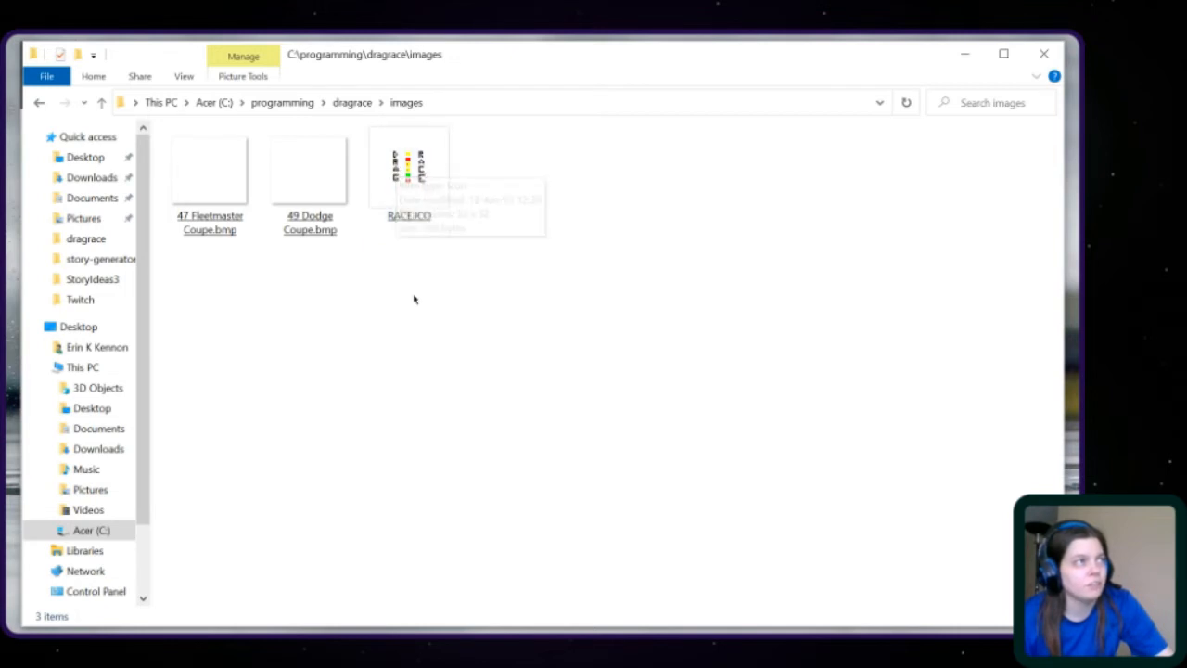
mouse_move(426, 229)
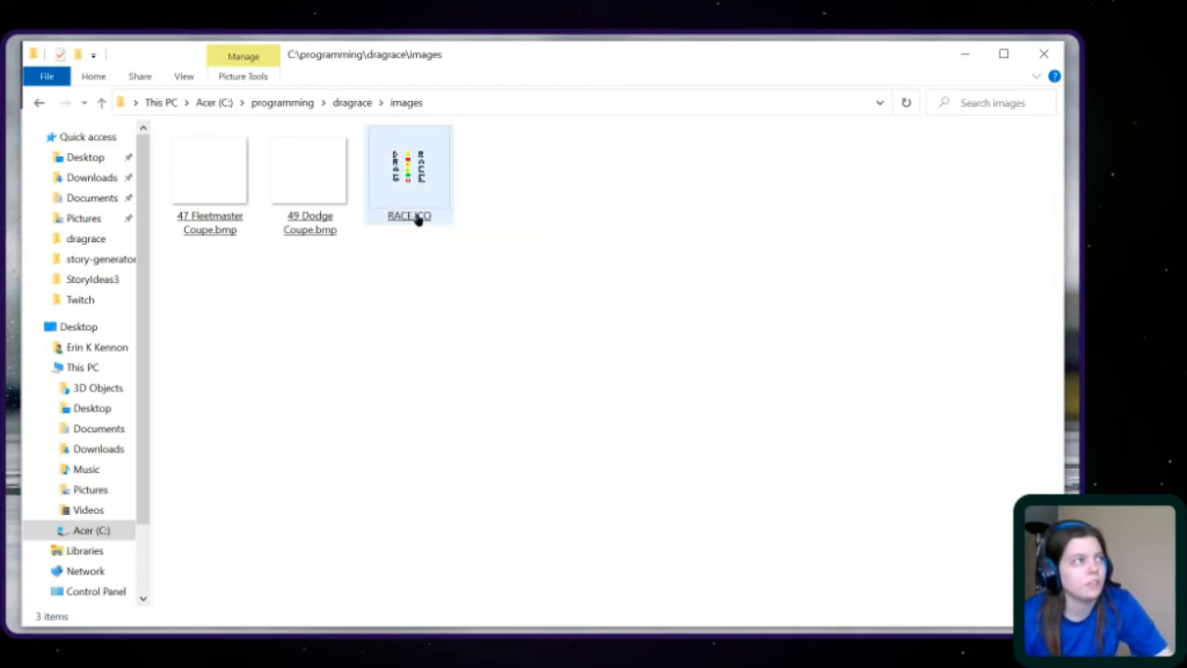
mouse_move(405, 194)
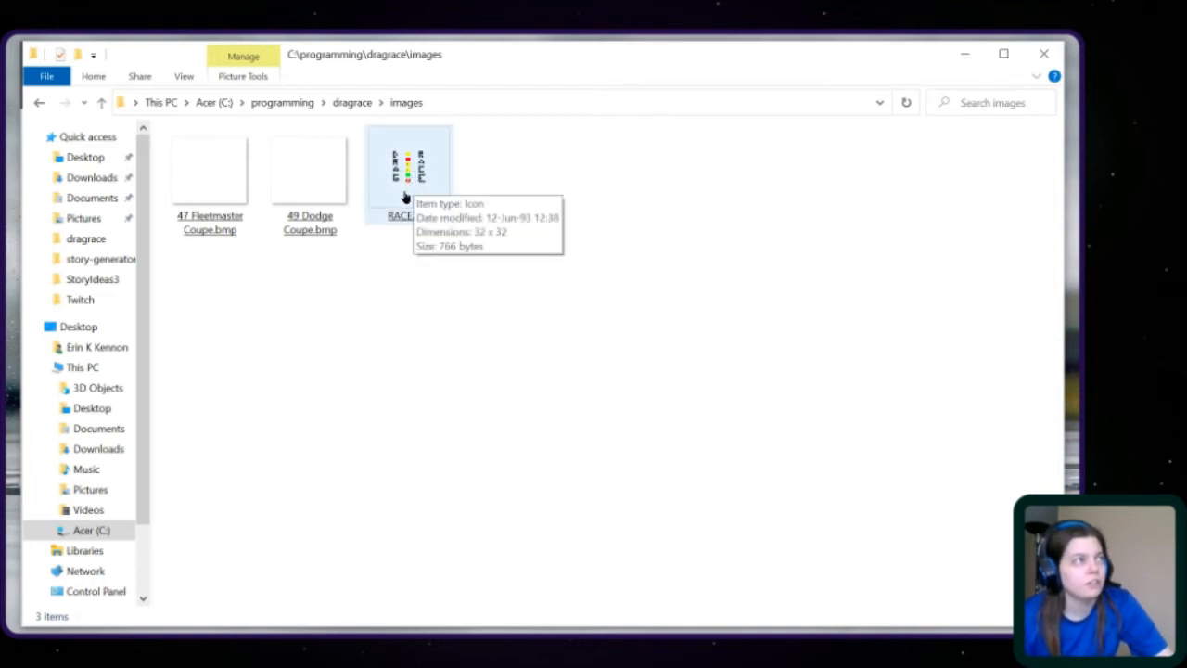
mouse_move(318, 305)
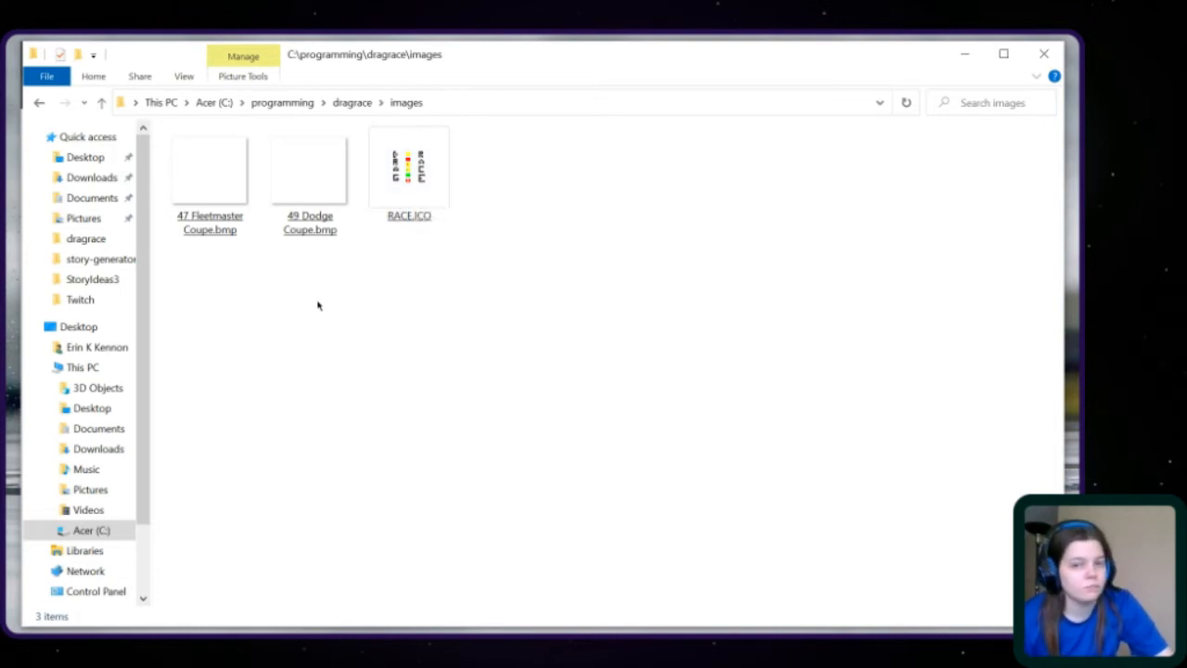
mouse_move(339, 316)
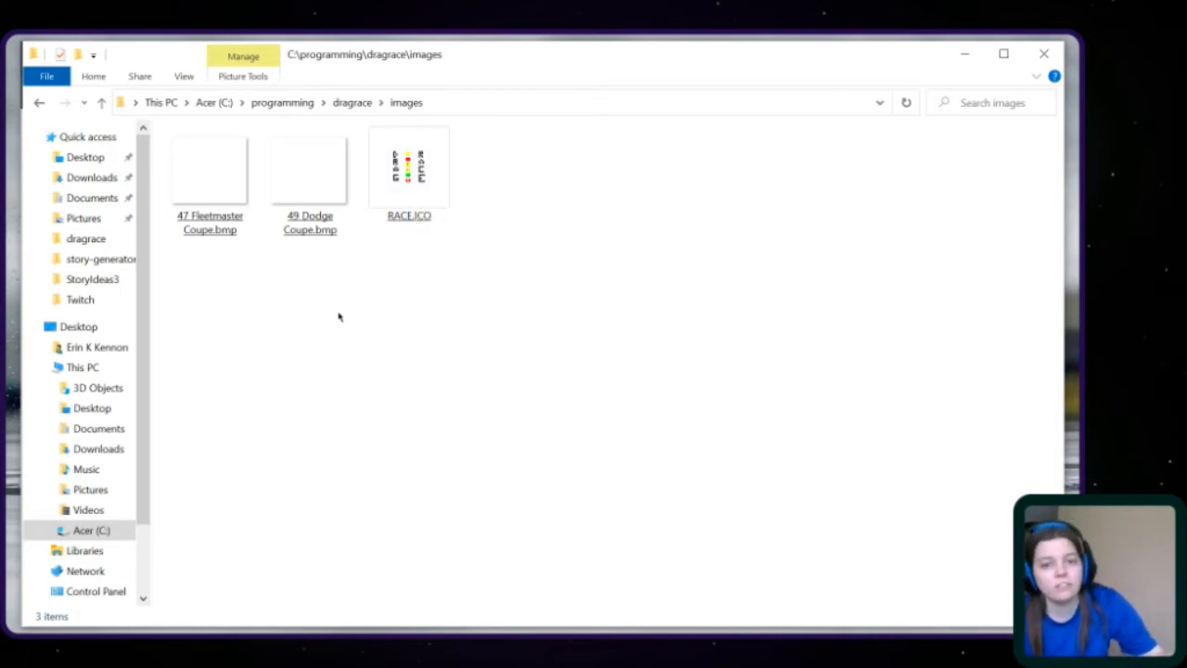
mouse_move(288, 358)
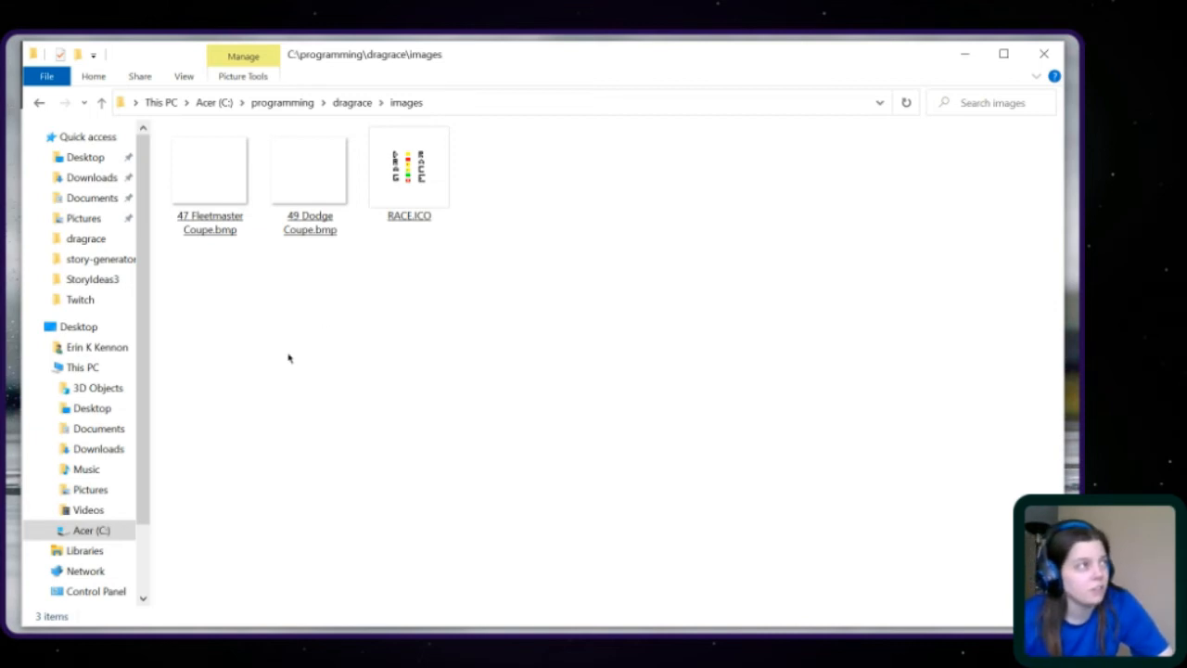
mouse_move(245, 245)
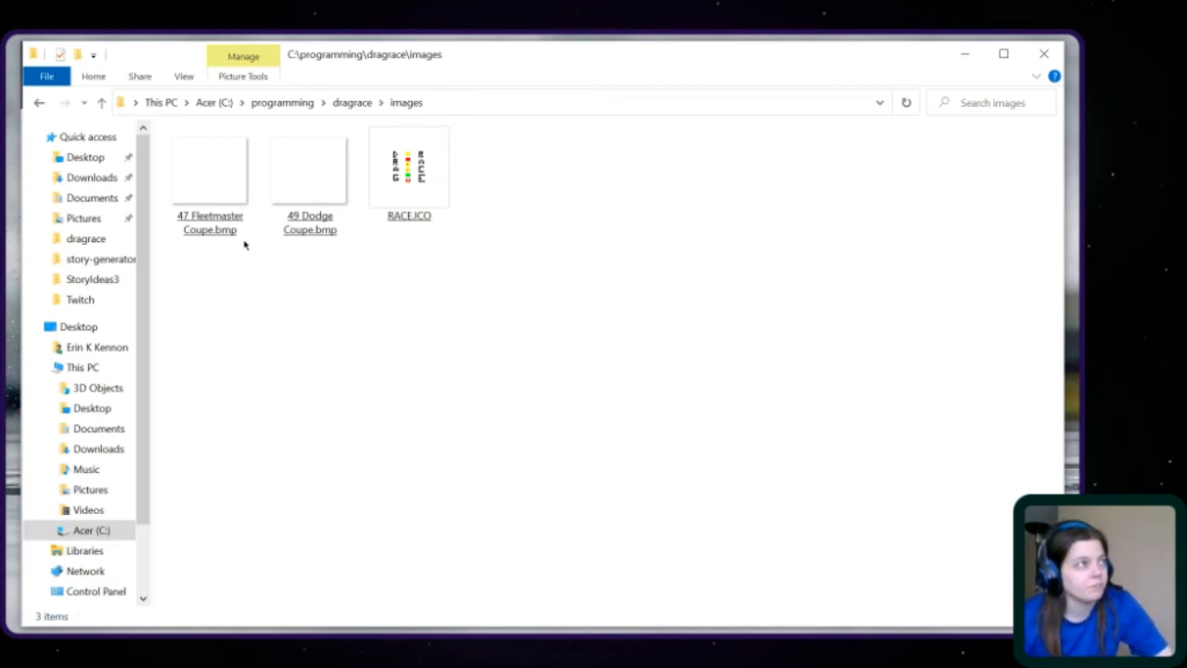
click(210, 172)
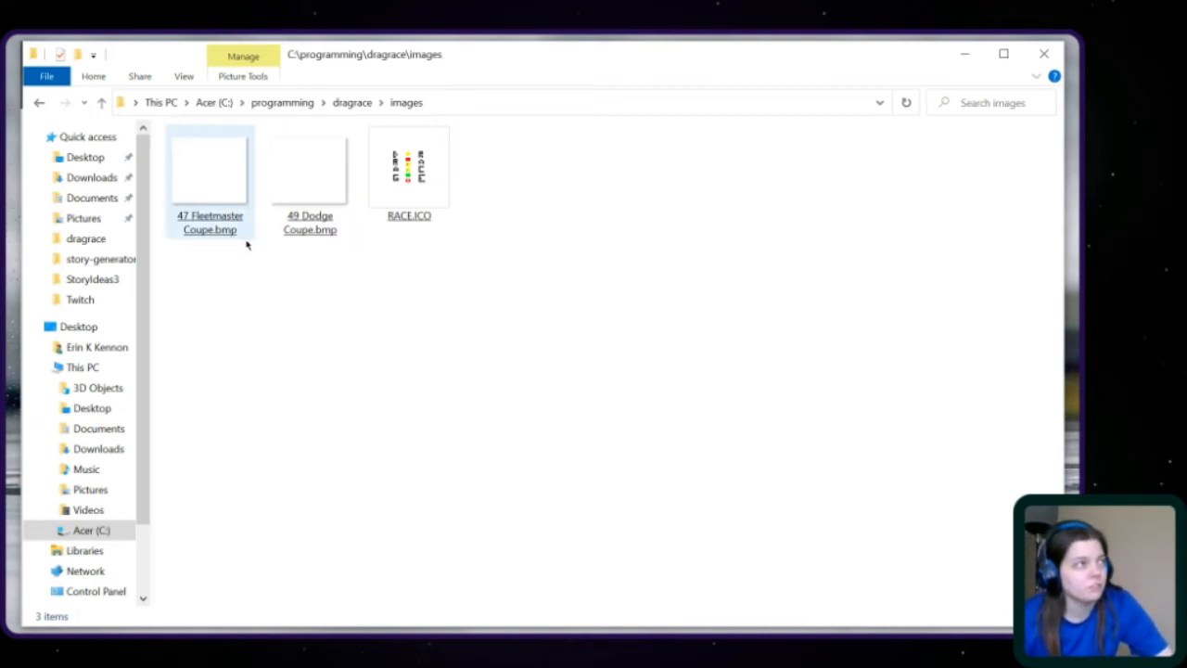
click(309, 172)
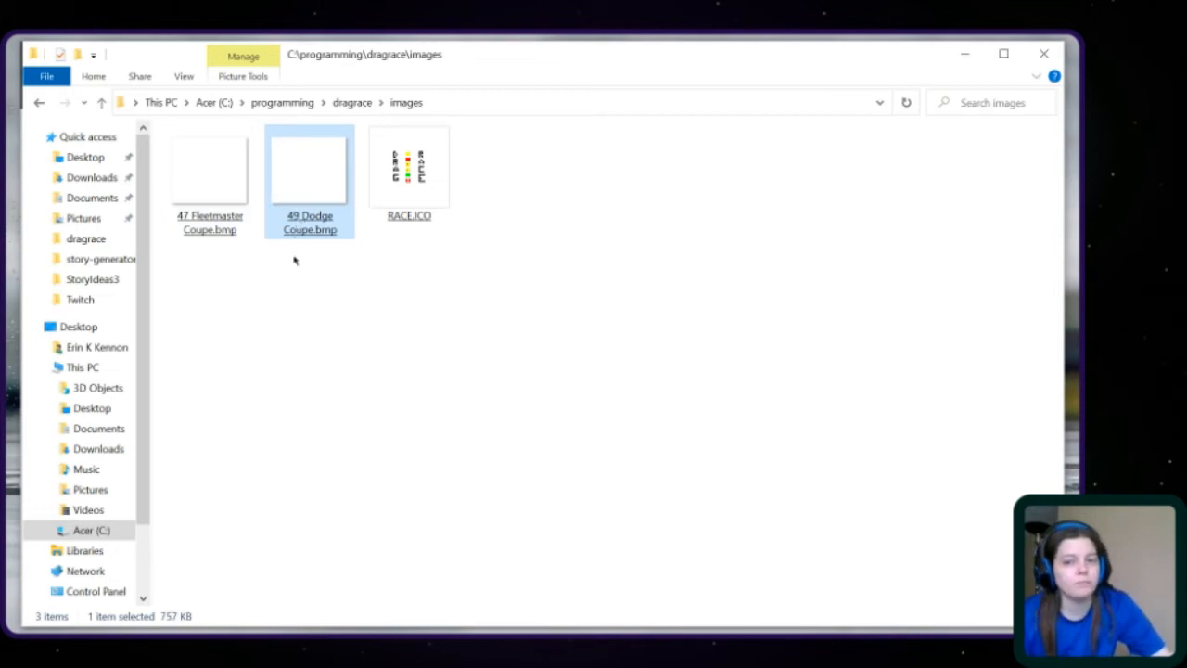
mouse_move(339, 288)
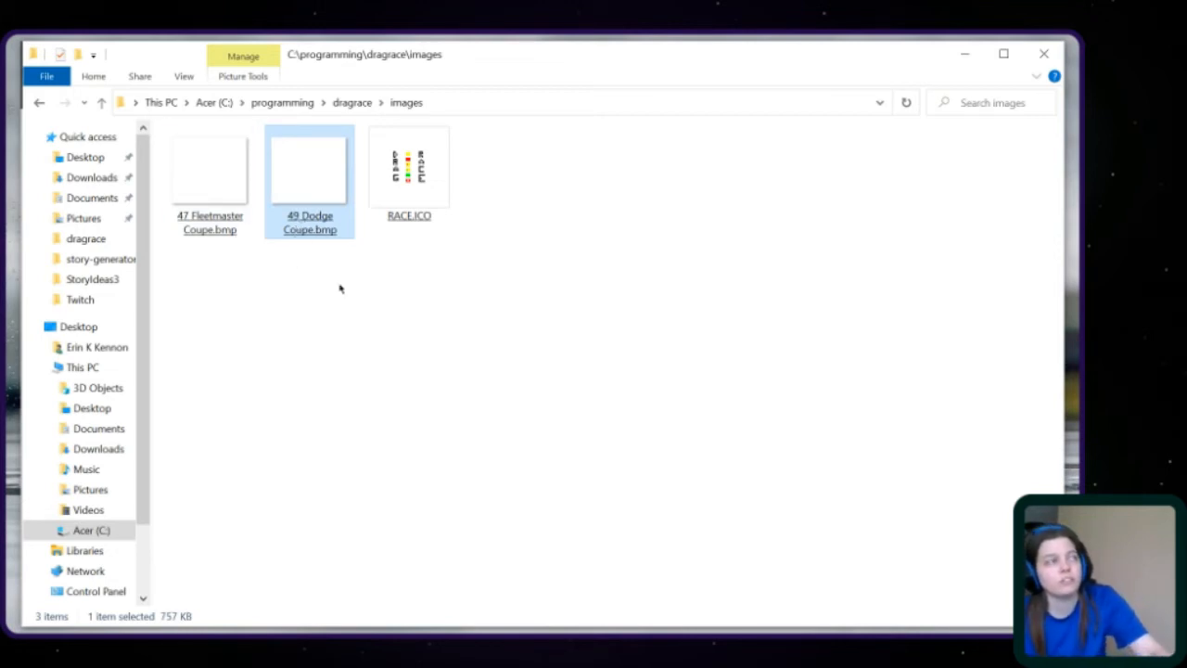
mouse_move(304, 198)
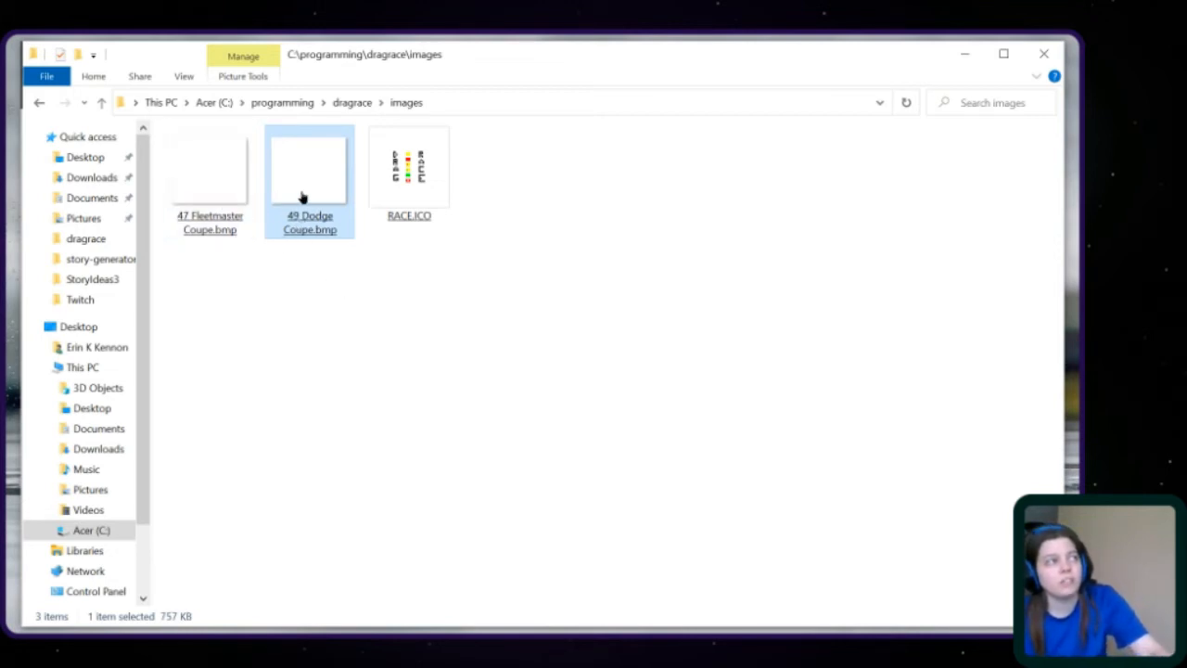
click(209, 167)
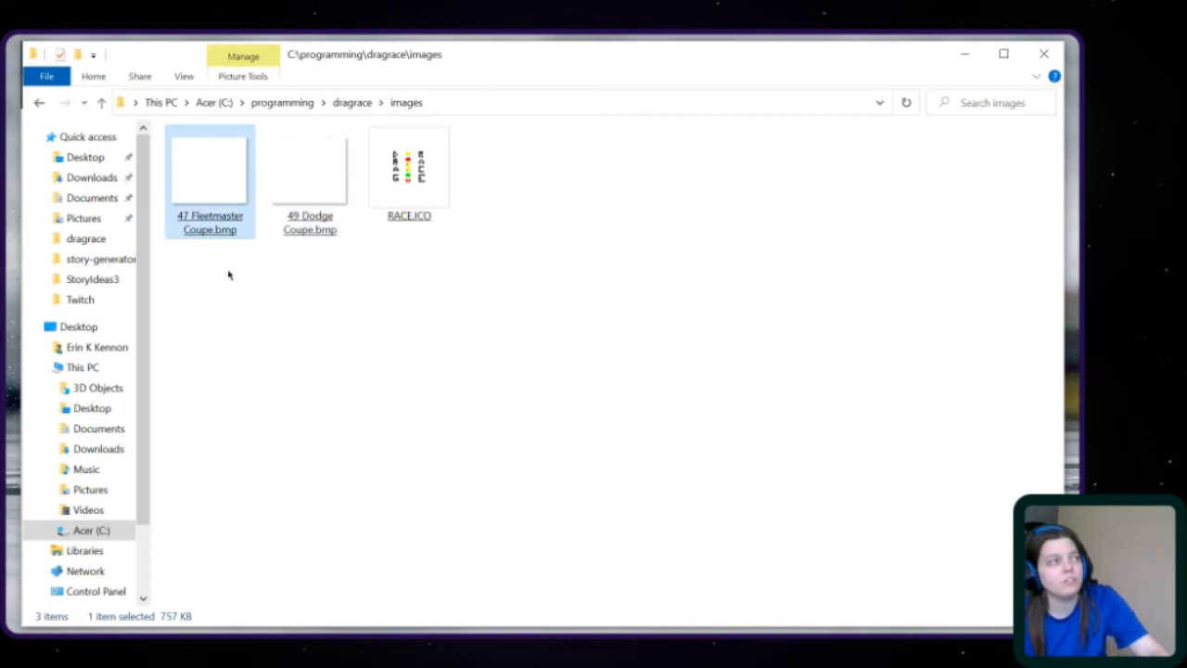
mouse_move(290, 229)
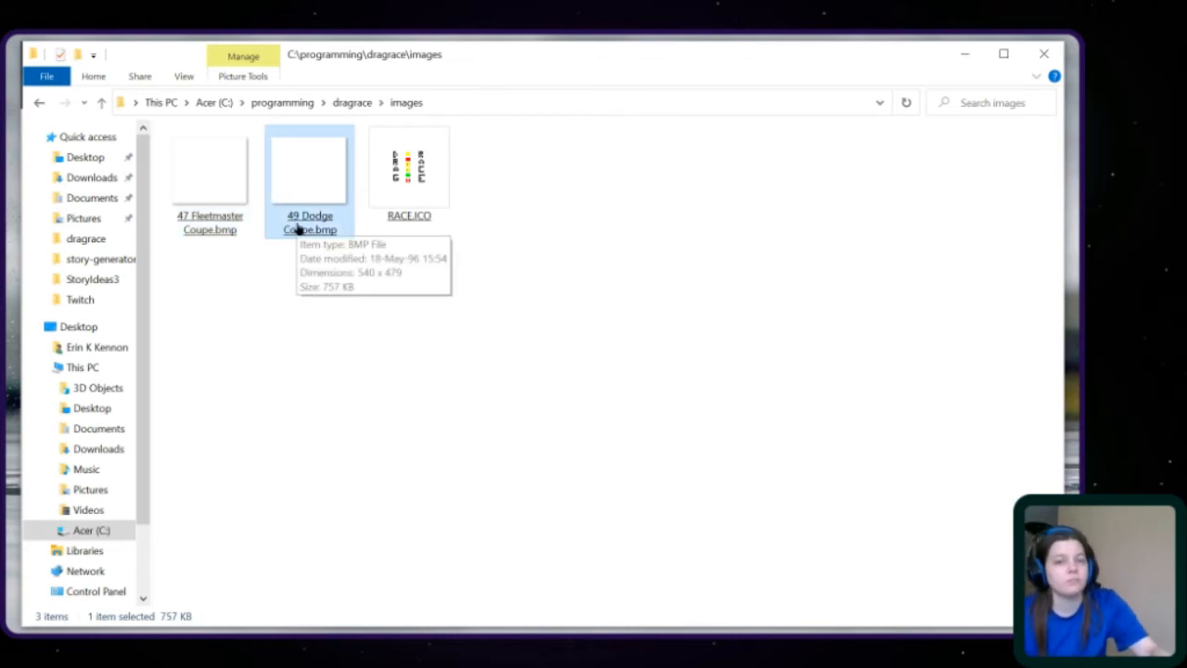
mouse_move(294, 194)
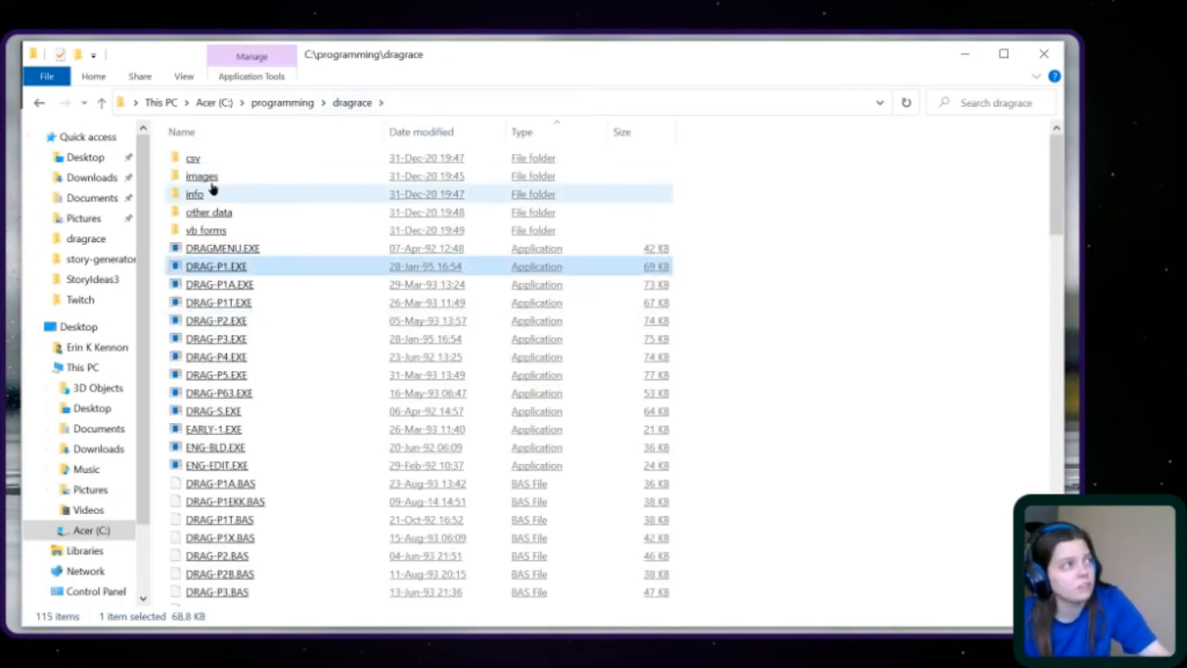
click(195, 193)
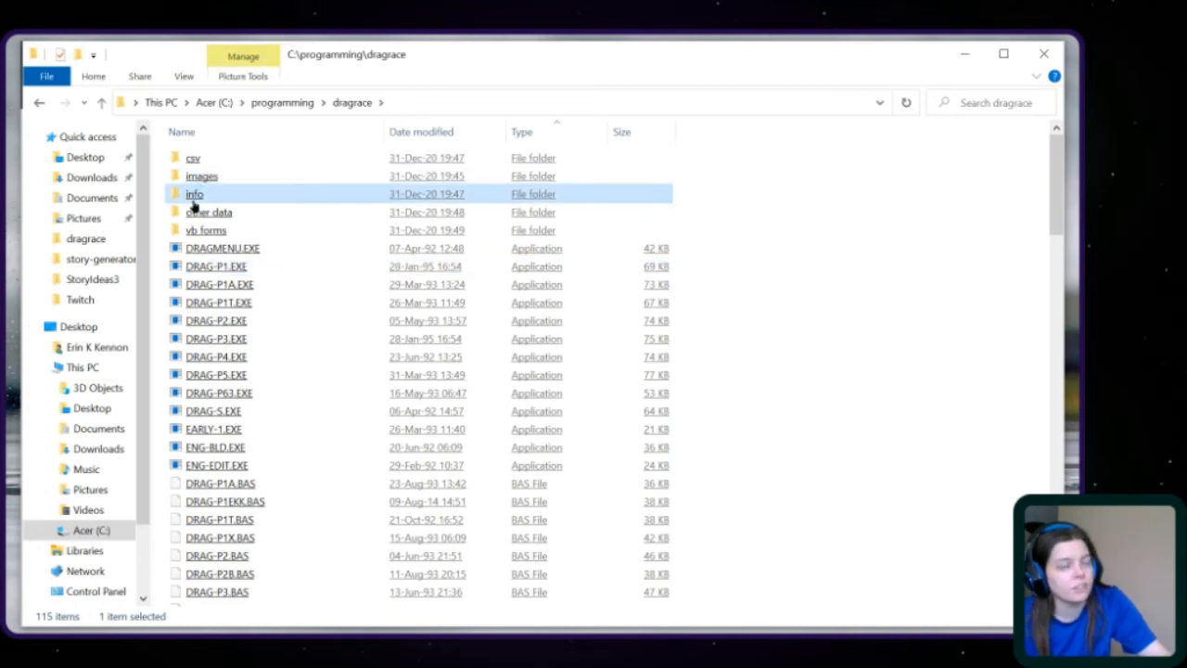
mouse_move(195, 194)
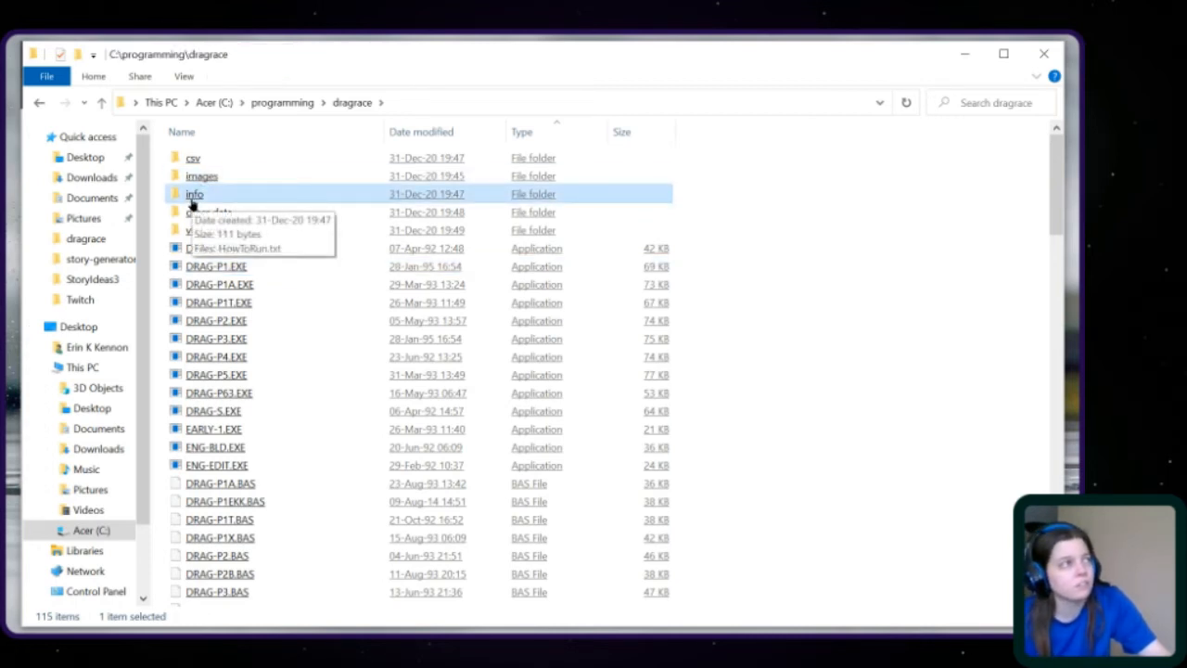
double_click(193, 194)
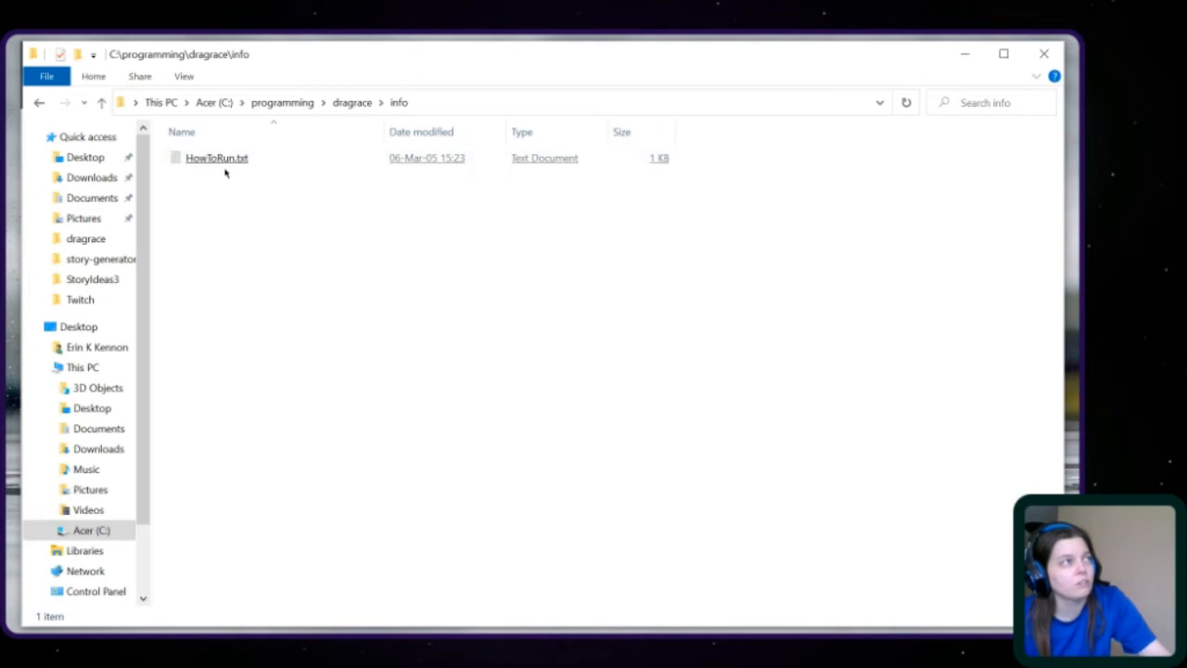
click(216, 158)
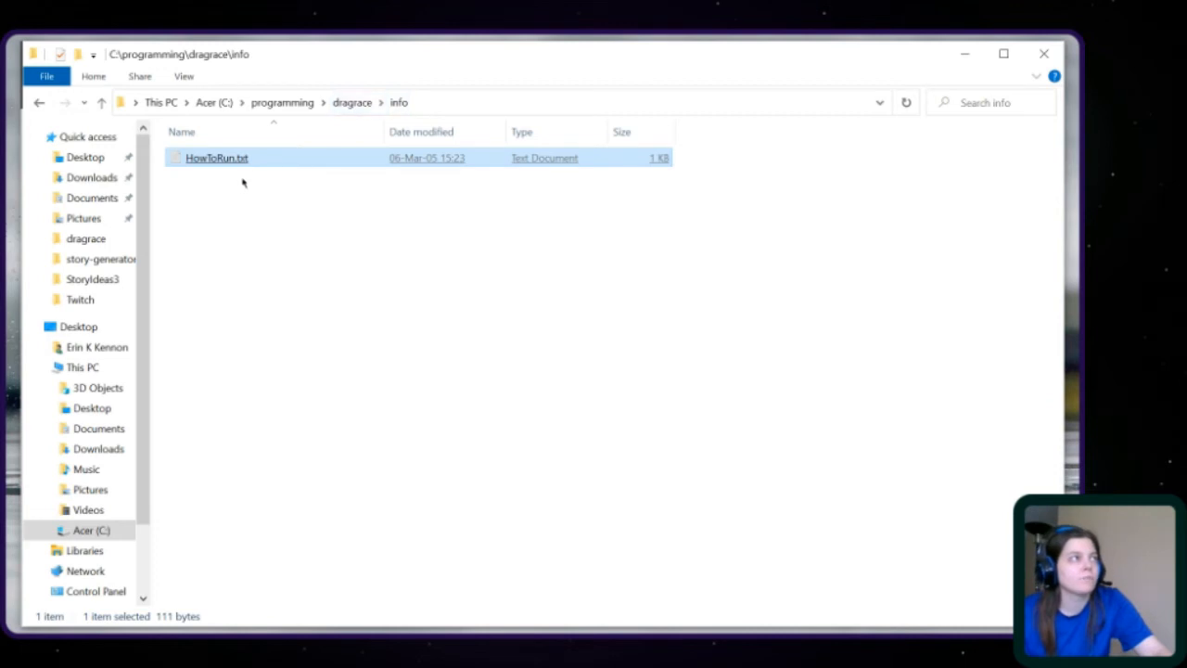
double_click(216, 158)
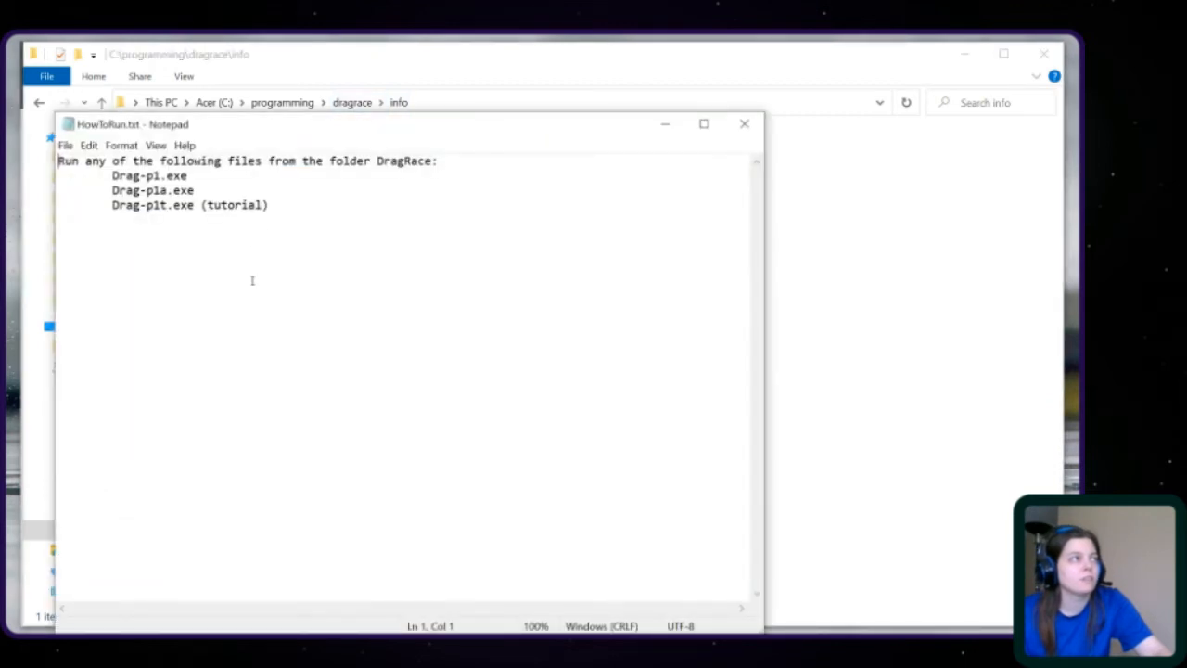
mouse_move(477, 191)
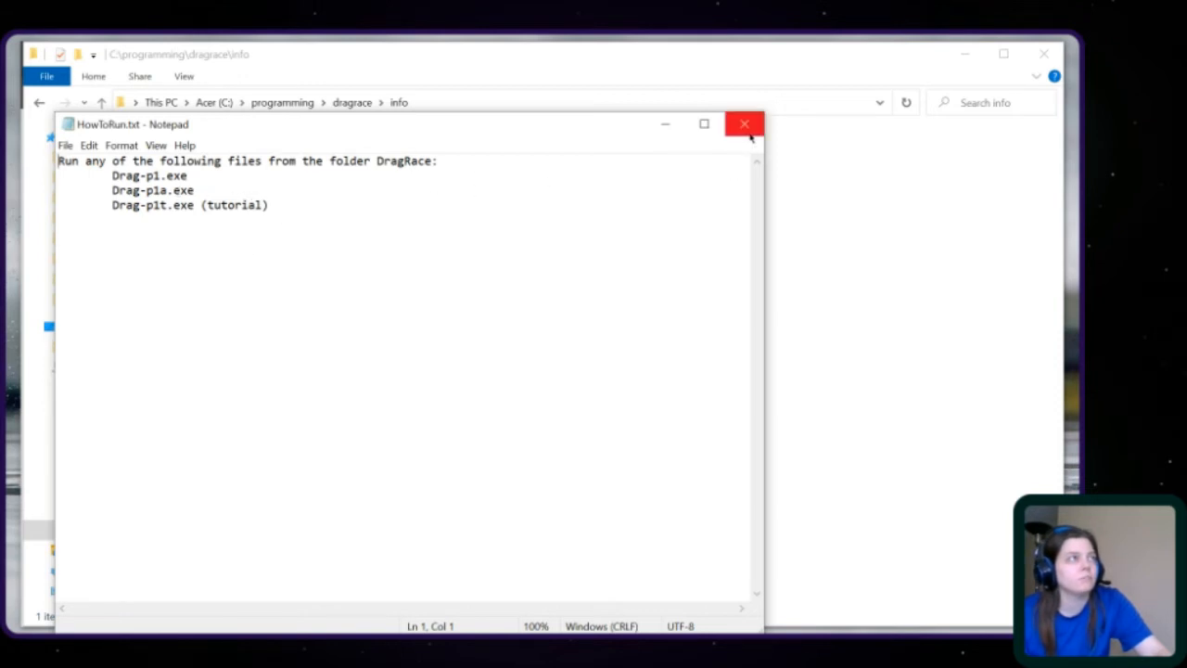
click(743, 123)
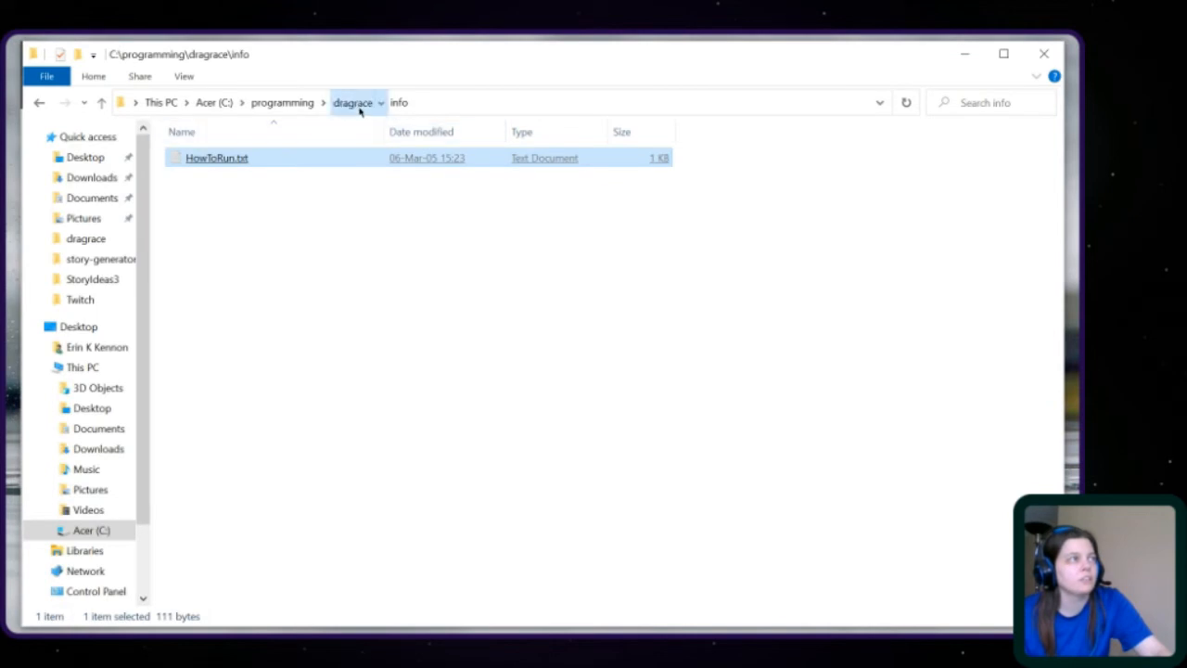
click(352, 102)
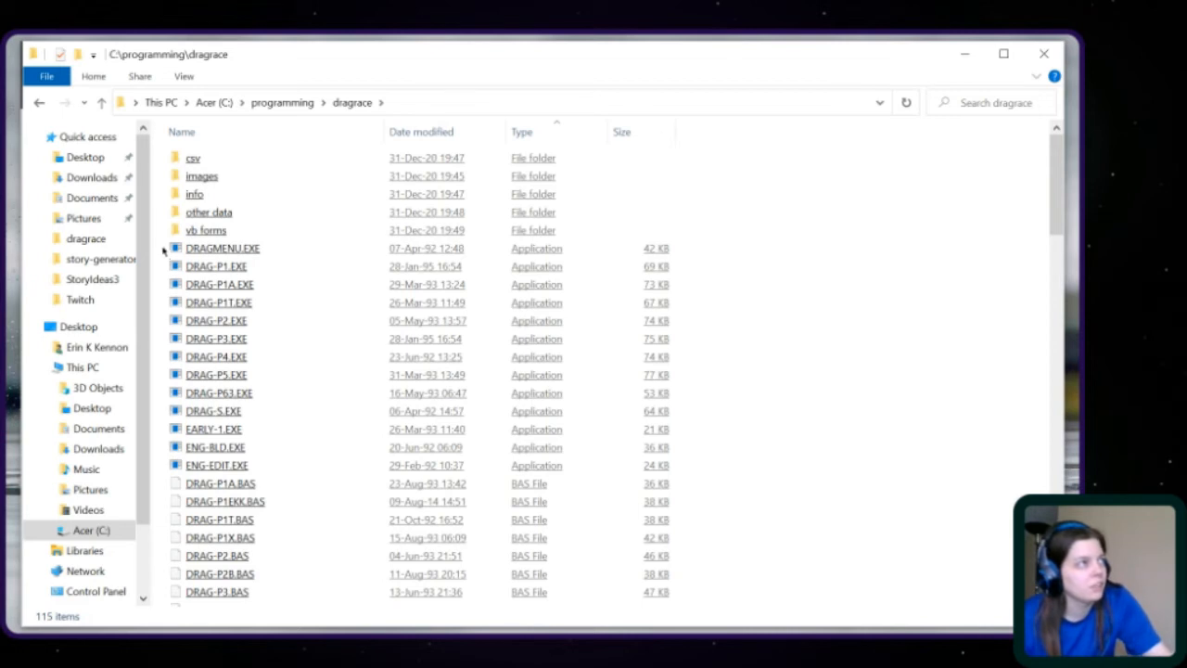
Open the 'other data' folder and try opening DRAG-P1Tekk.txt.
double_click(209, 211)
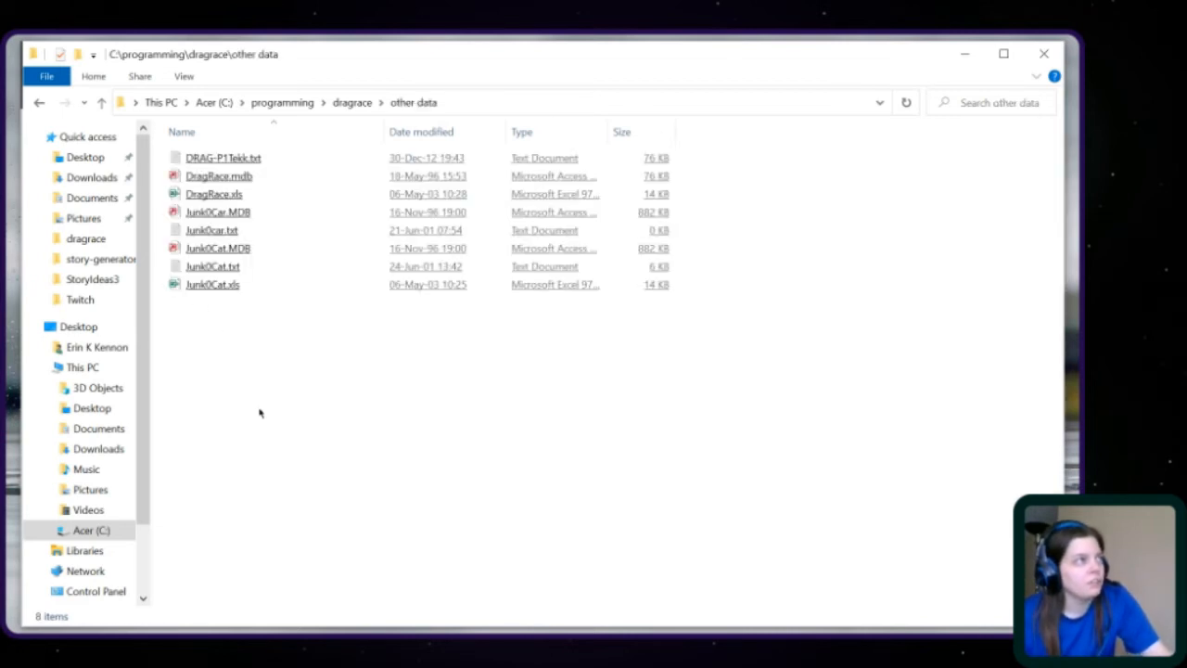
mouse_move(232, 317)
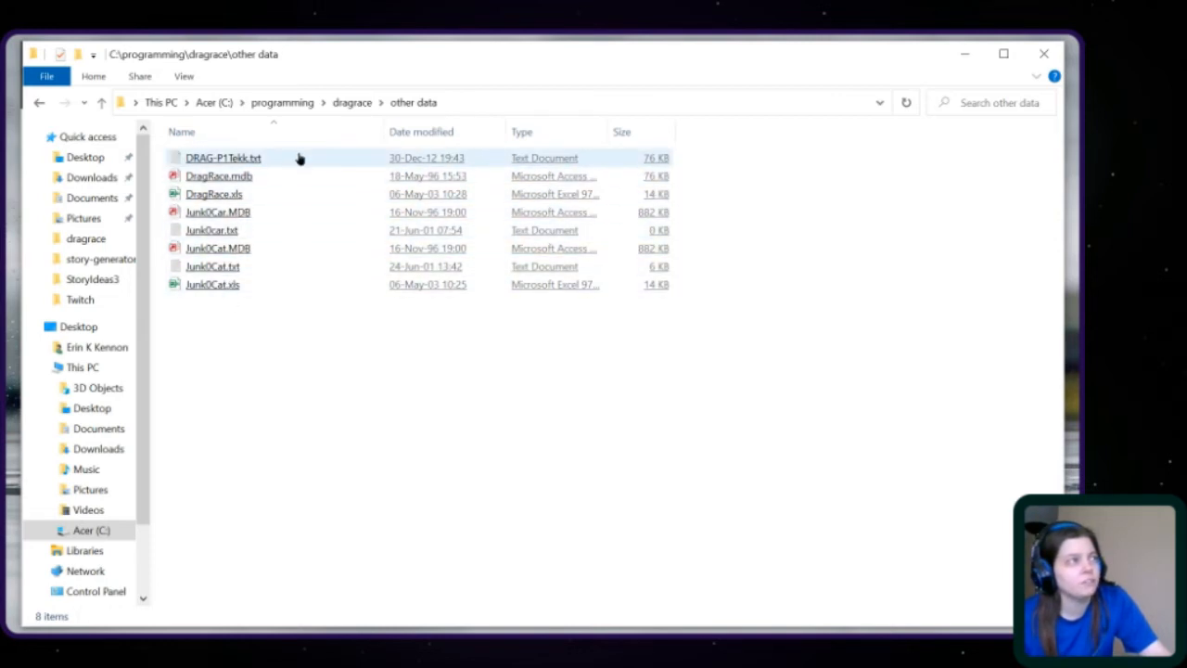
click(222, 158)
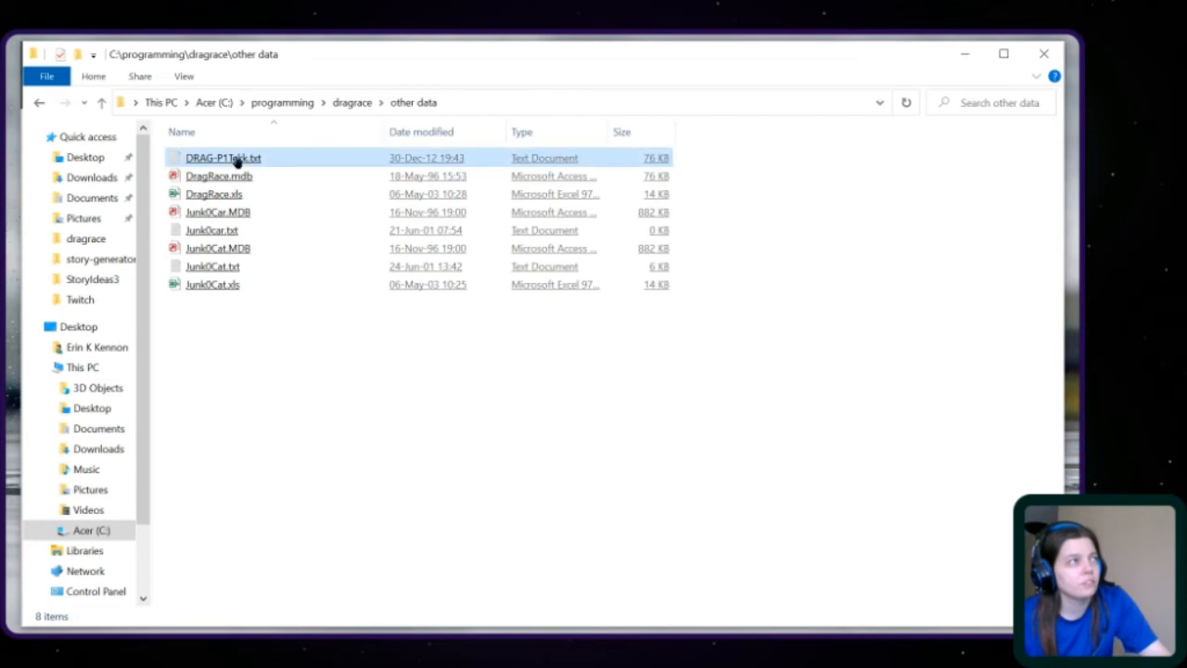
double_click(223, 158)
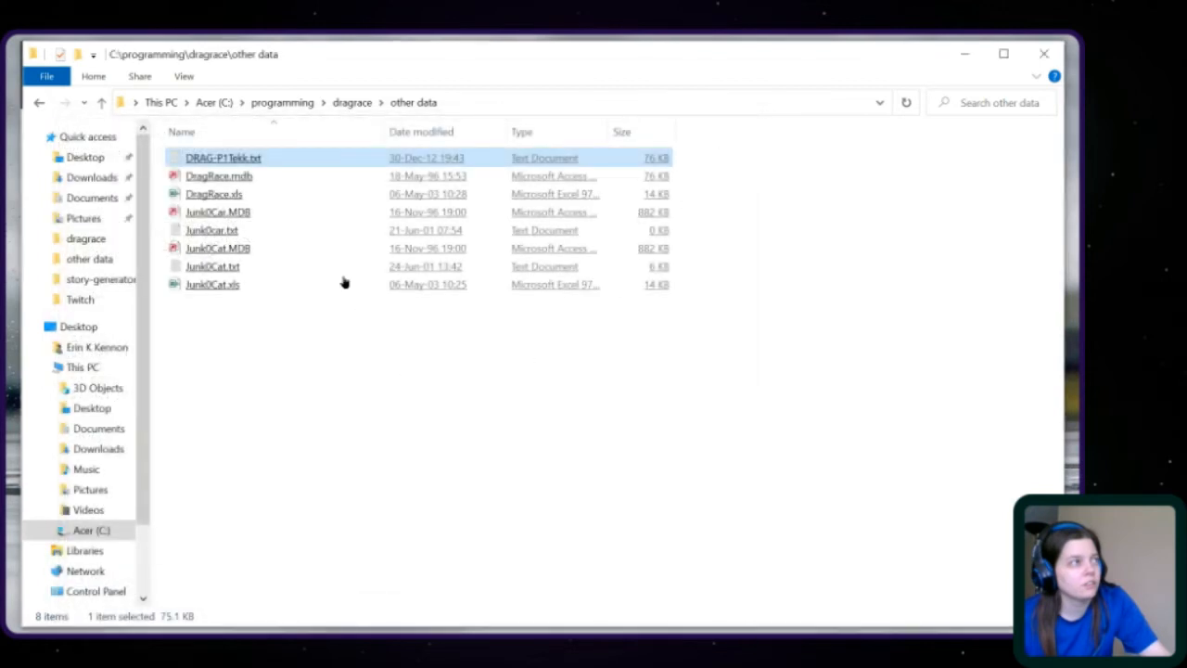
double_click(222, 158)
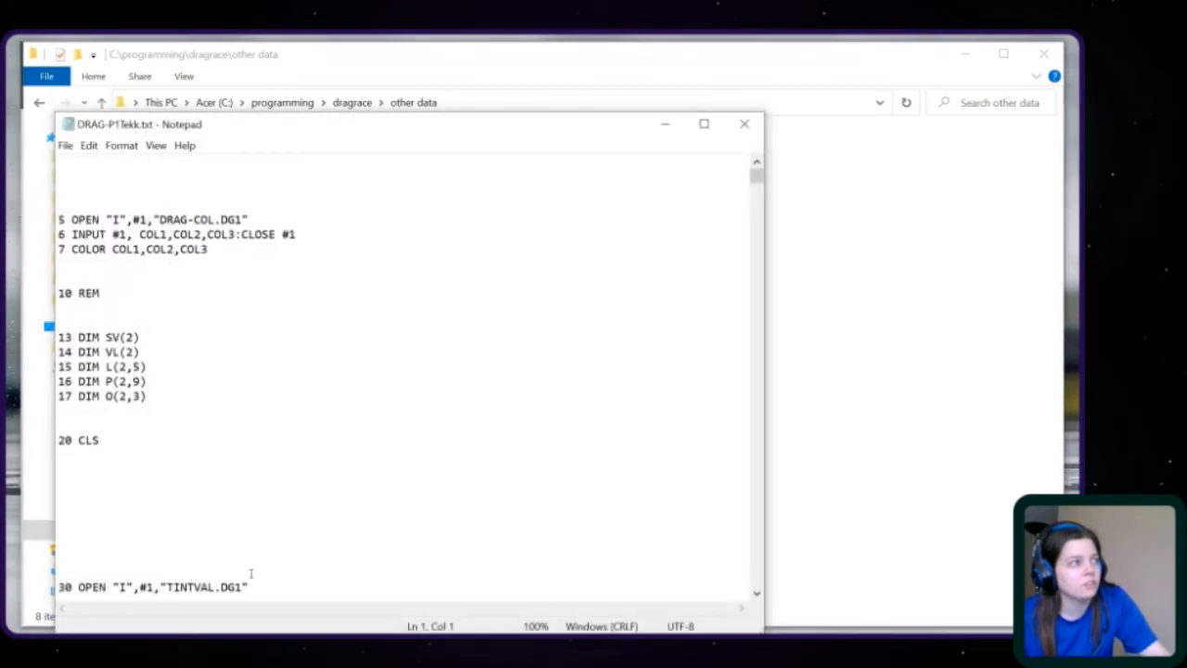
double_click(231, 586)
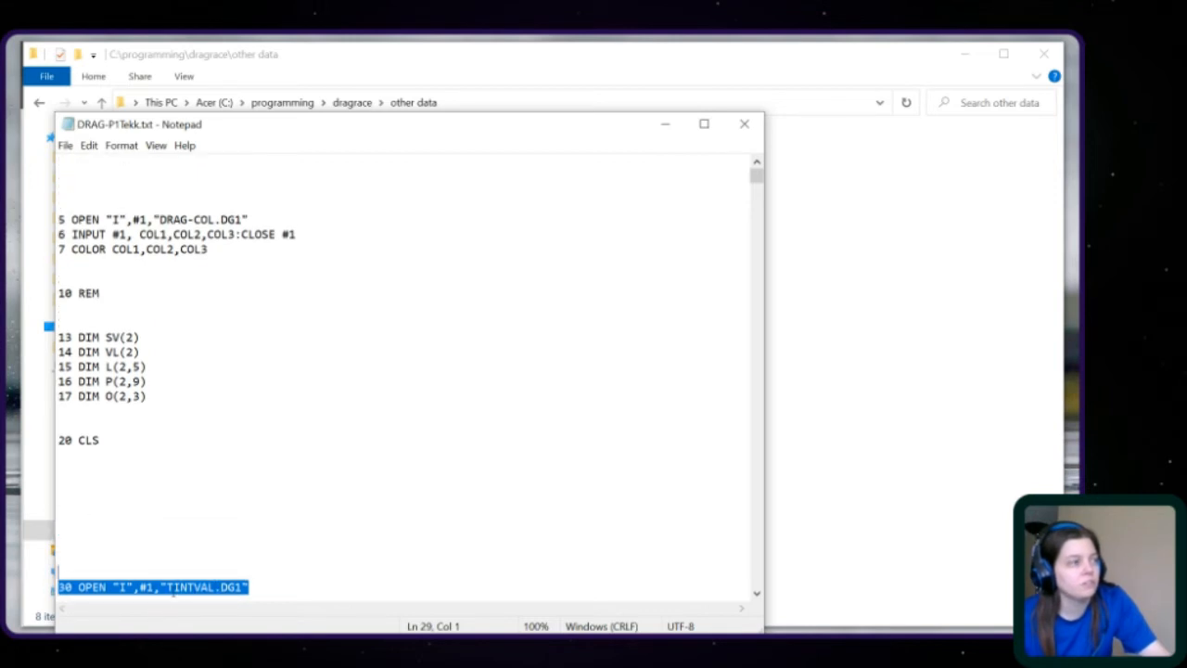
mouse_move(737, 162)
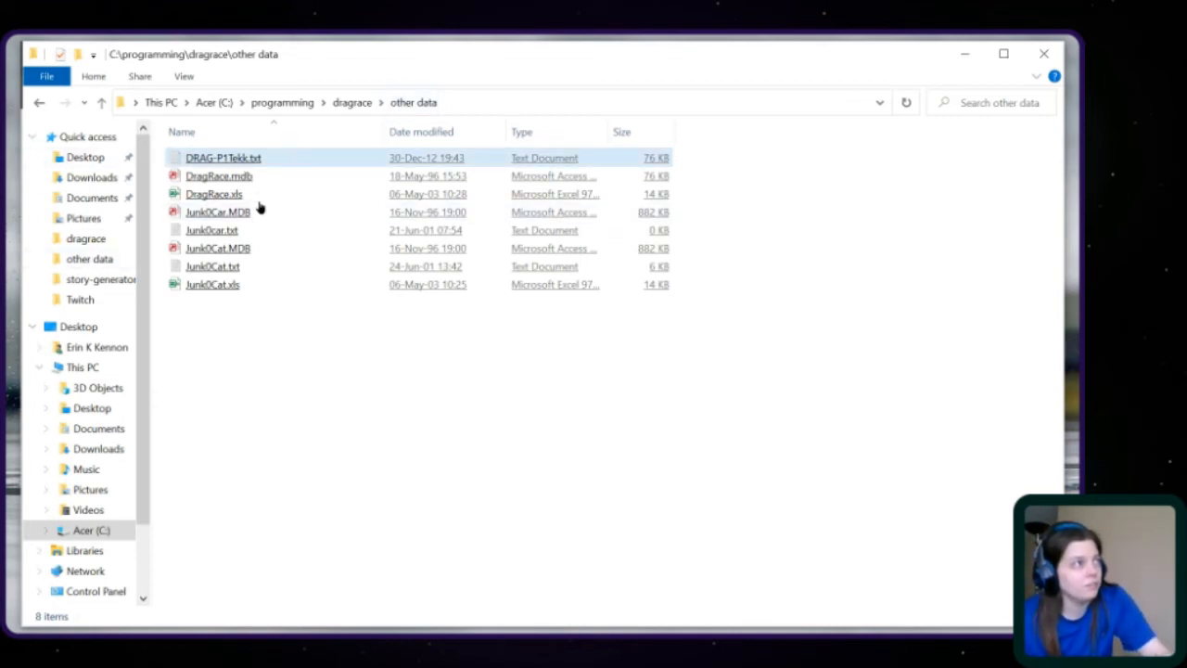
click(212, 285)
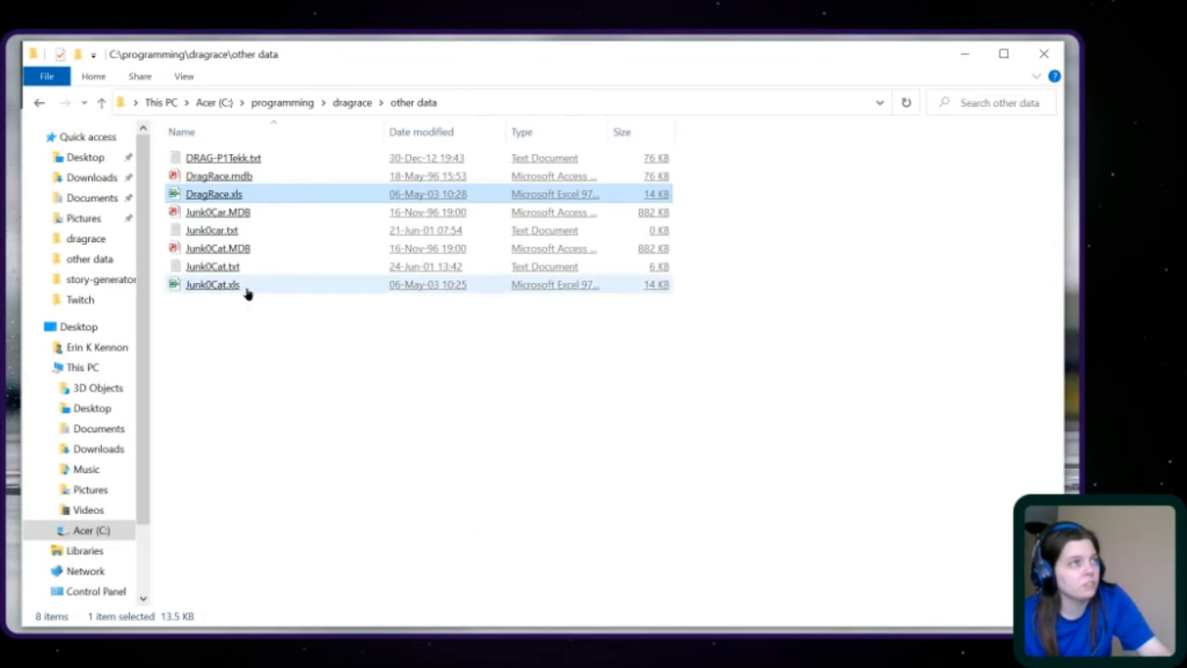
click(212, 283)
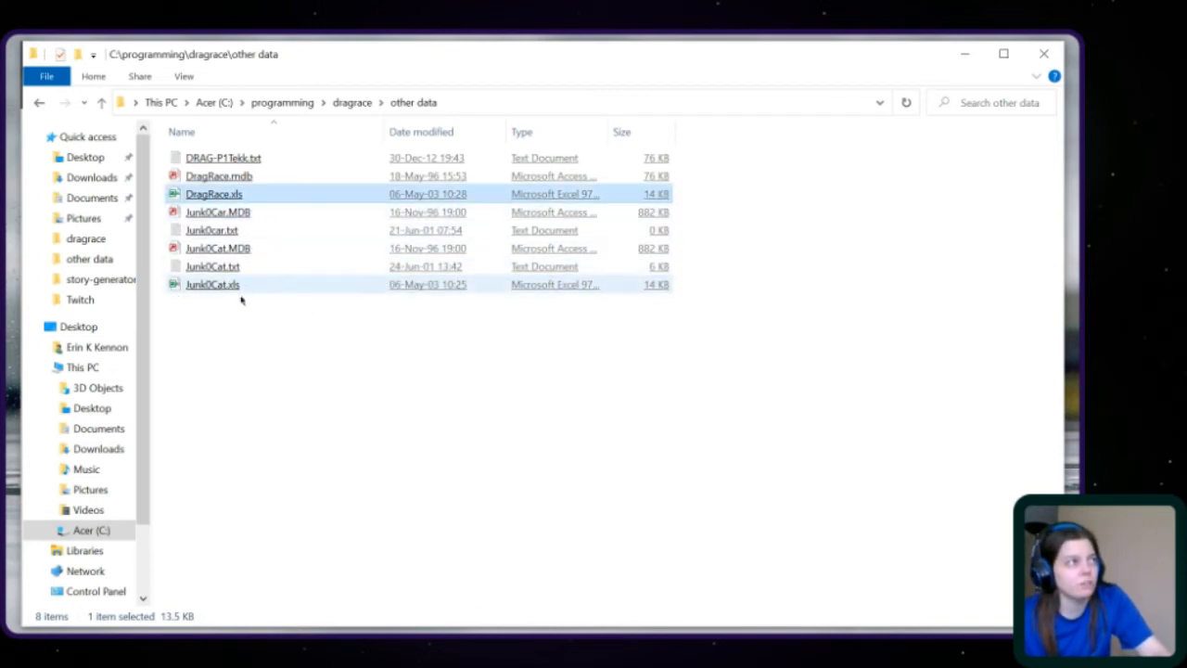
mouse_move(246, 266)
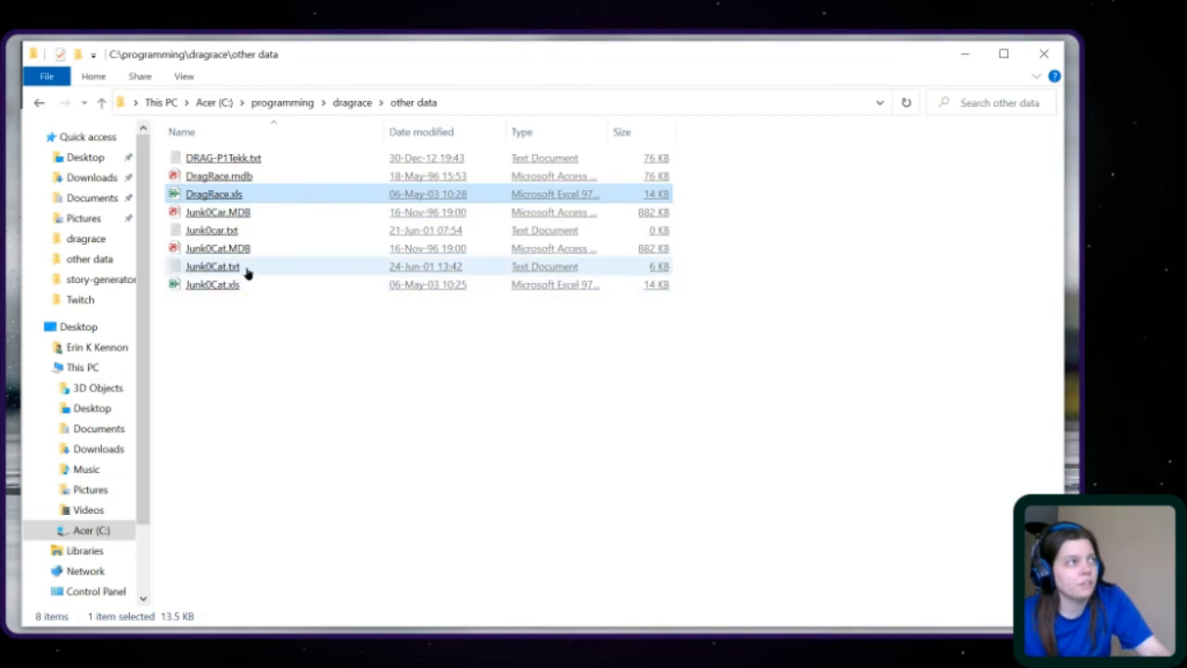
click(212, 266)
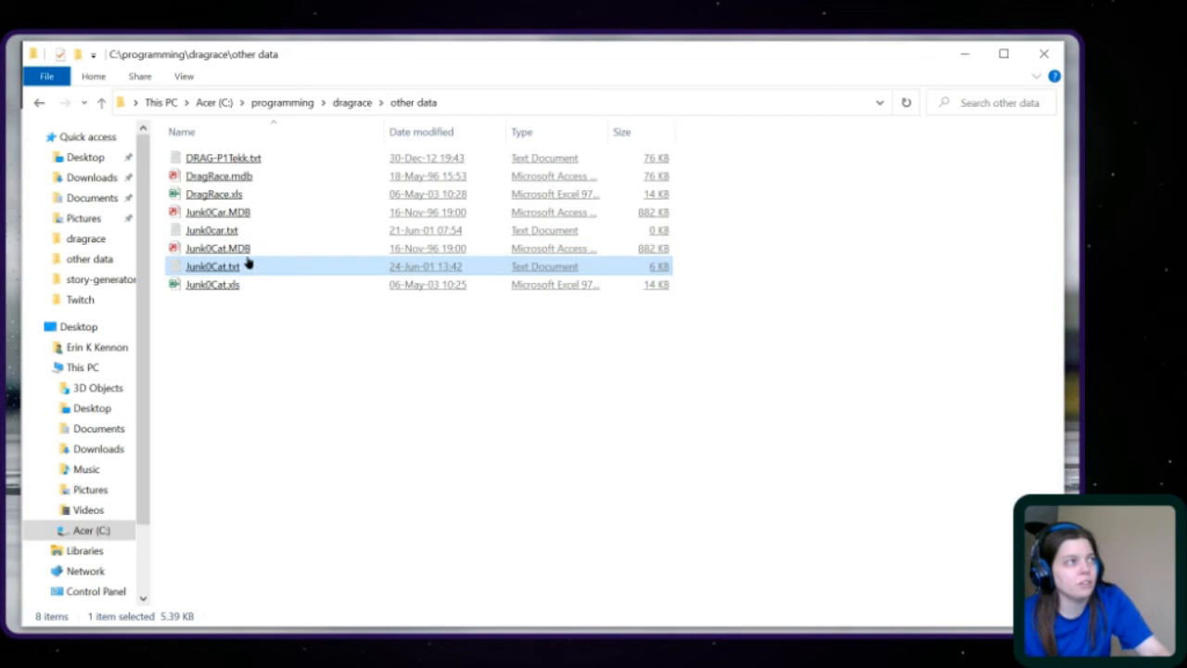
click(217, 247)
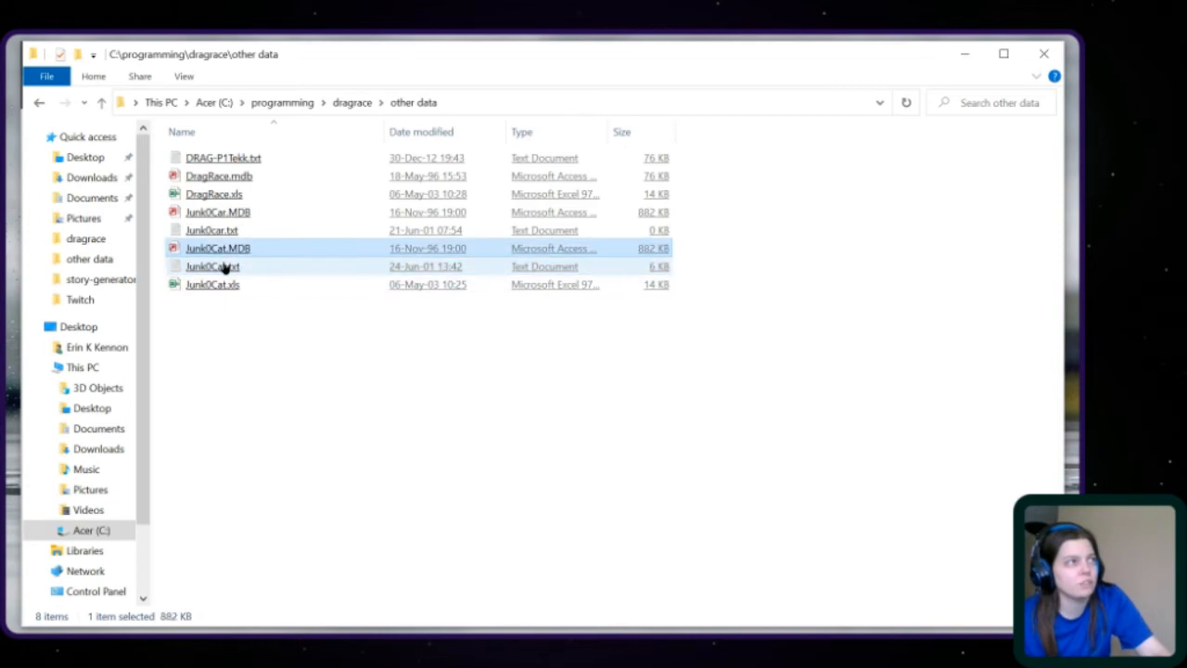
double_click(213, 266)
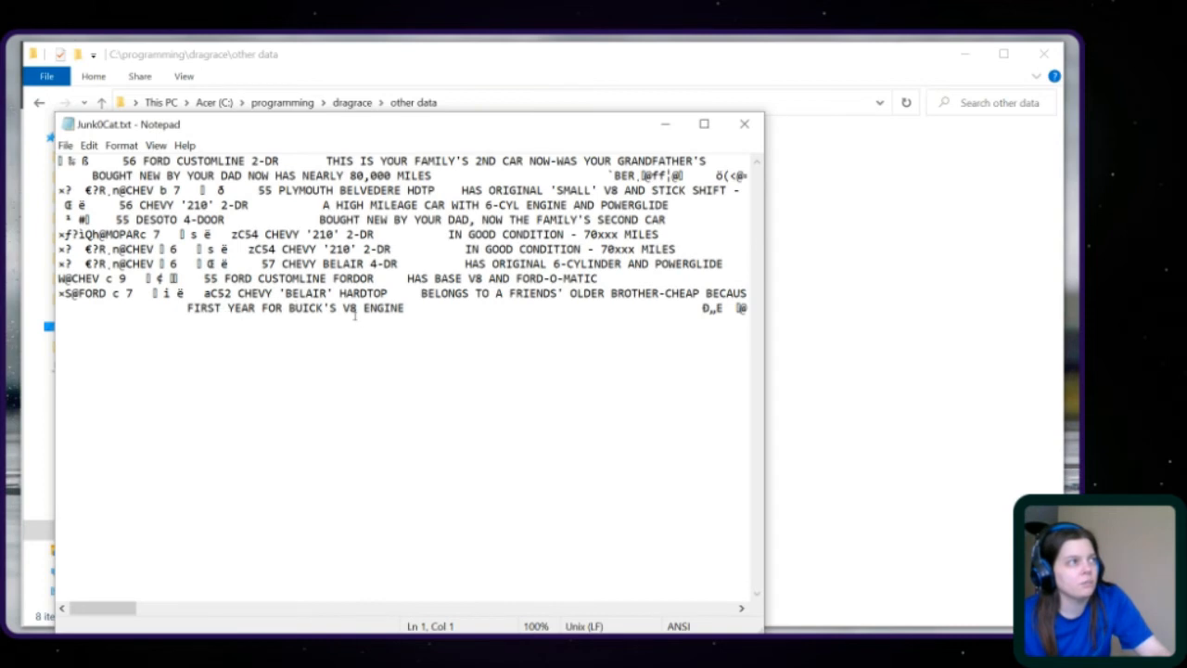
mouse_move(663, 151)
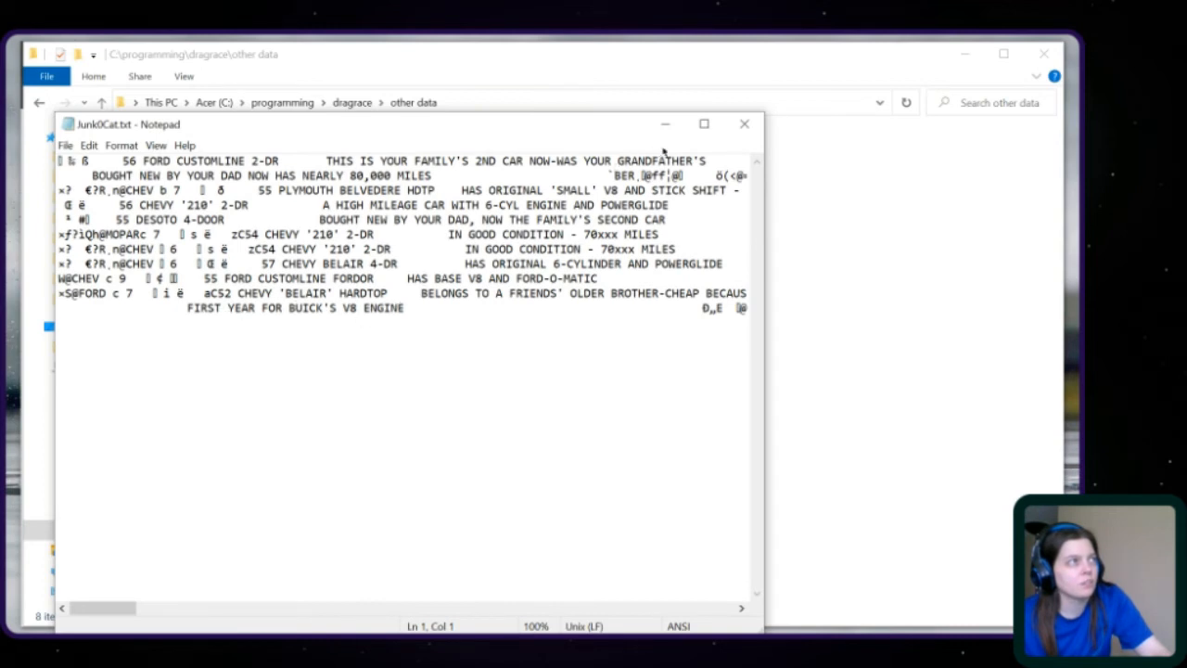
click(742, 123)
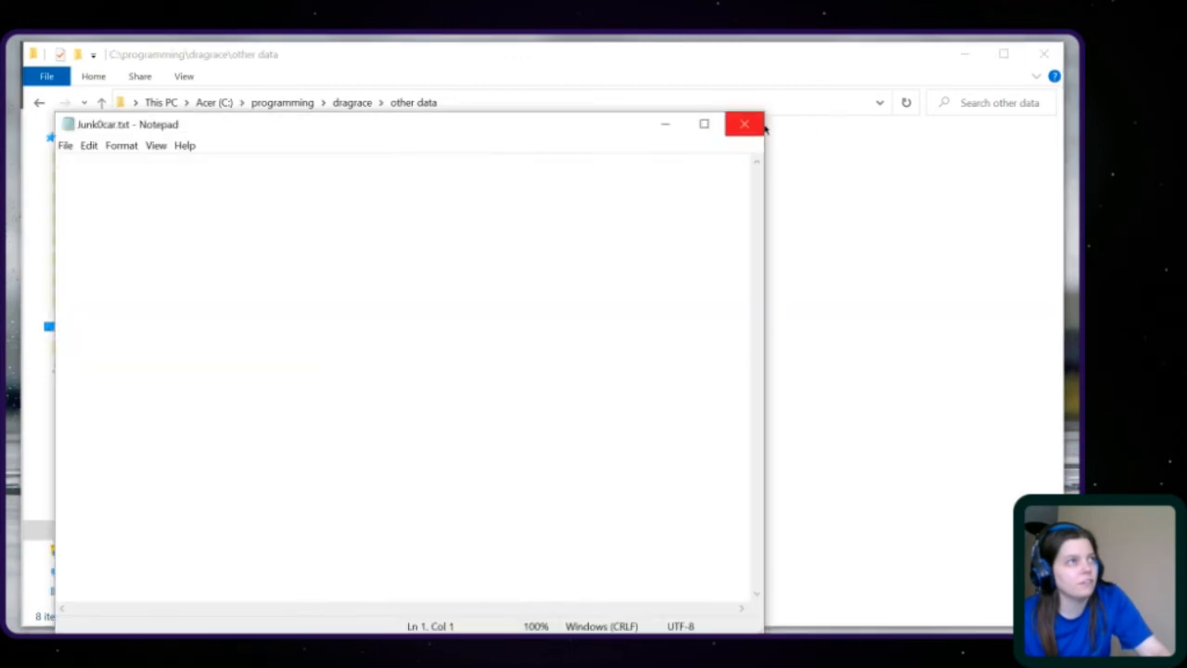
click(745, 124)
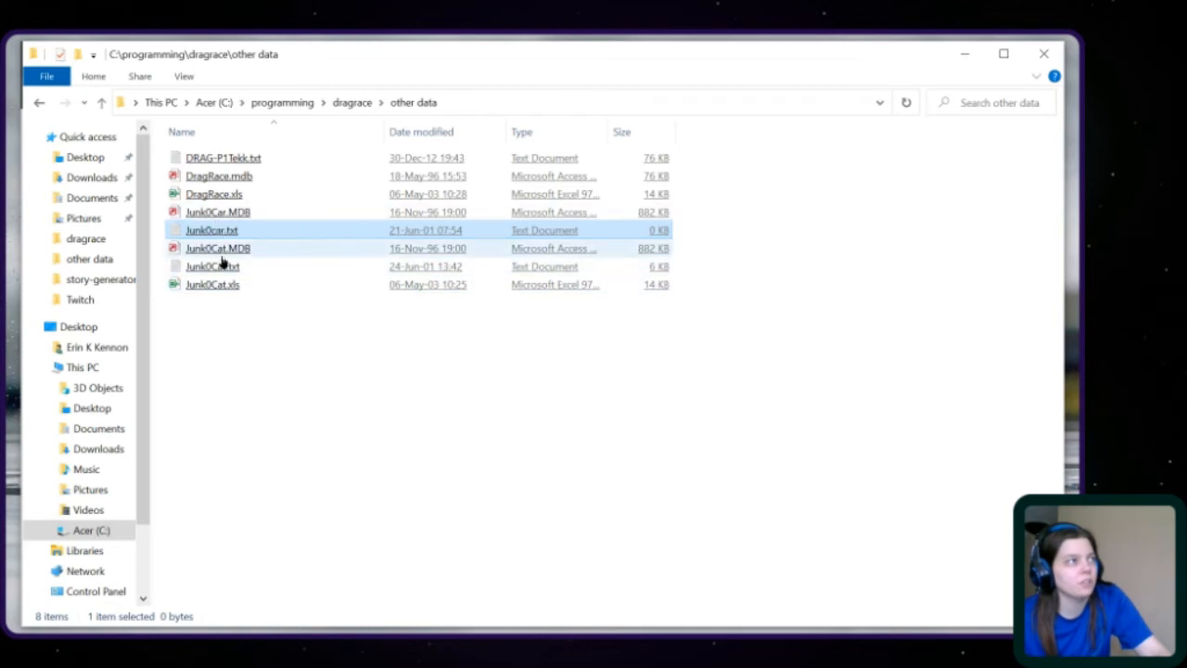
click(213, 266)
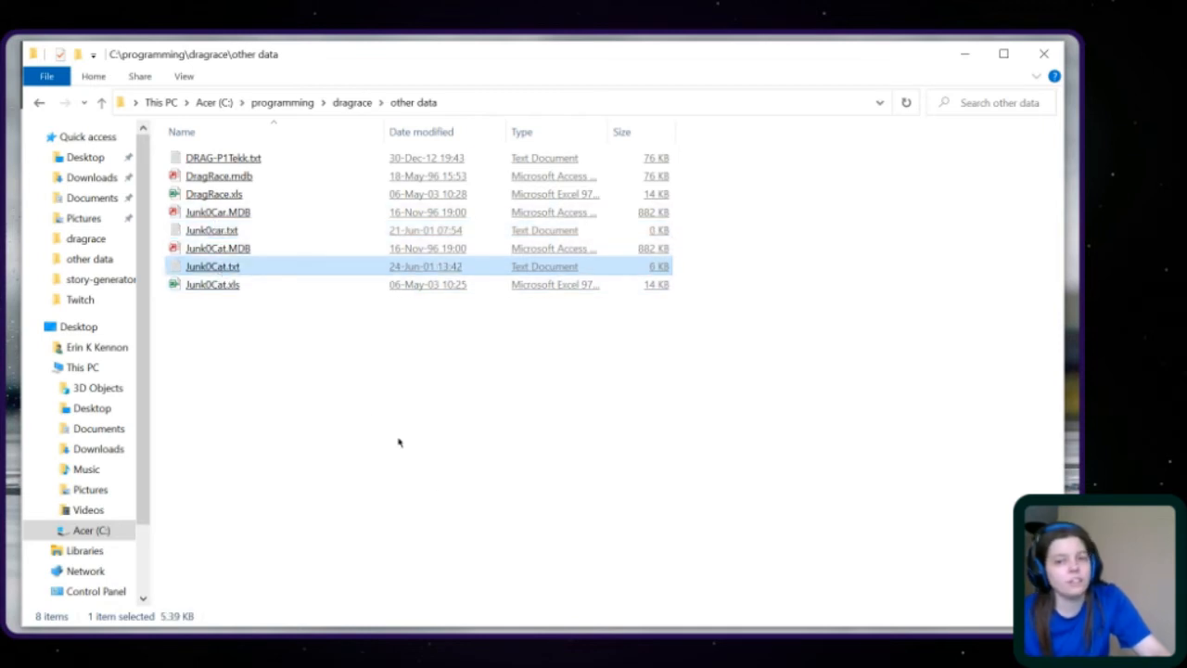
mouse_move(437, 497)
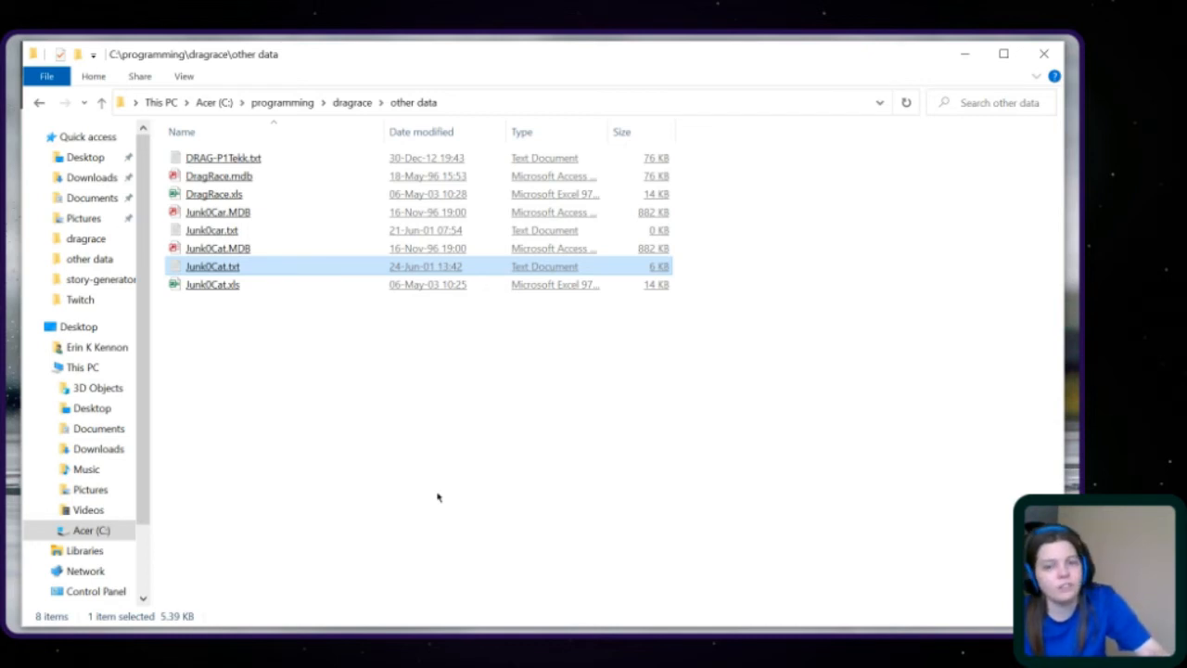
mouse_move(446, 470)
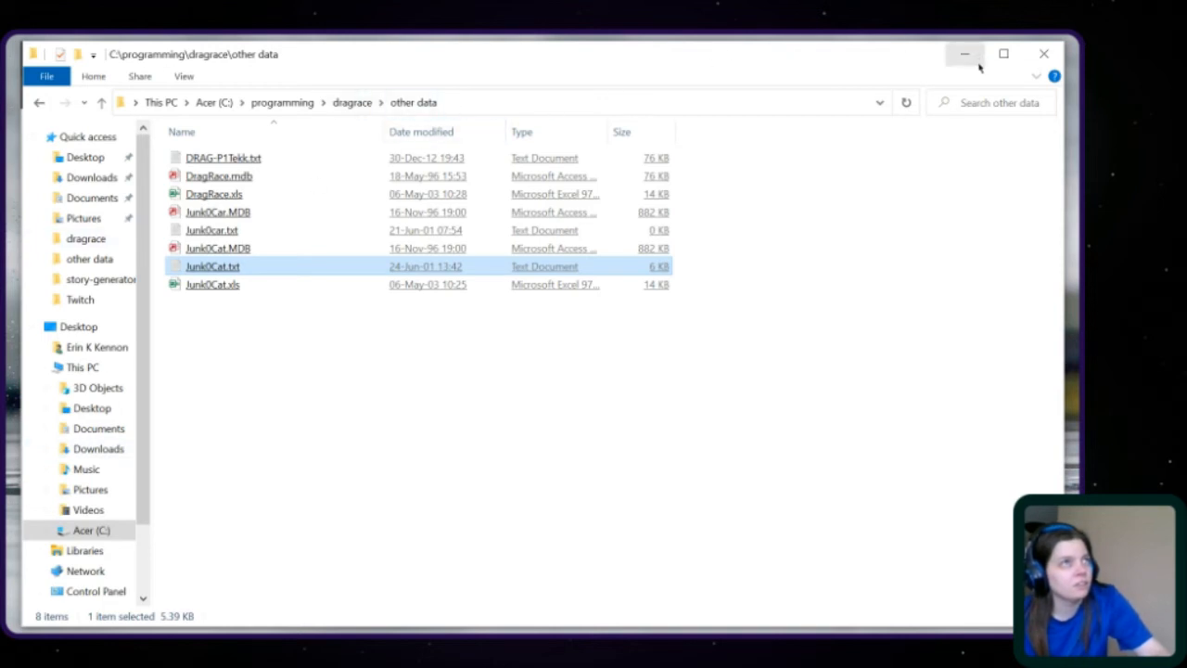
Minimize File Explorer, return to the dragrace repository tab, and open CHEV64.DG1.
click(964, 53)
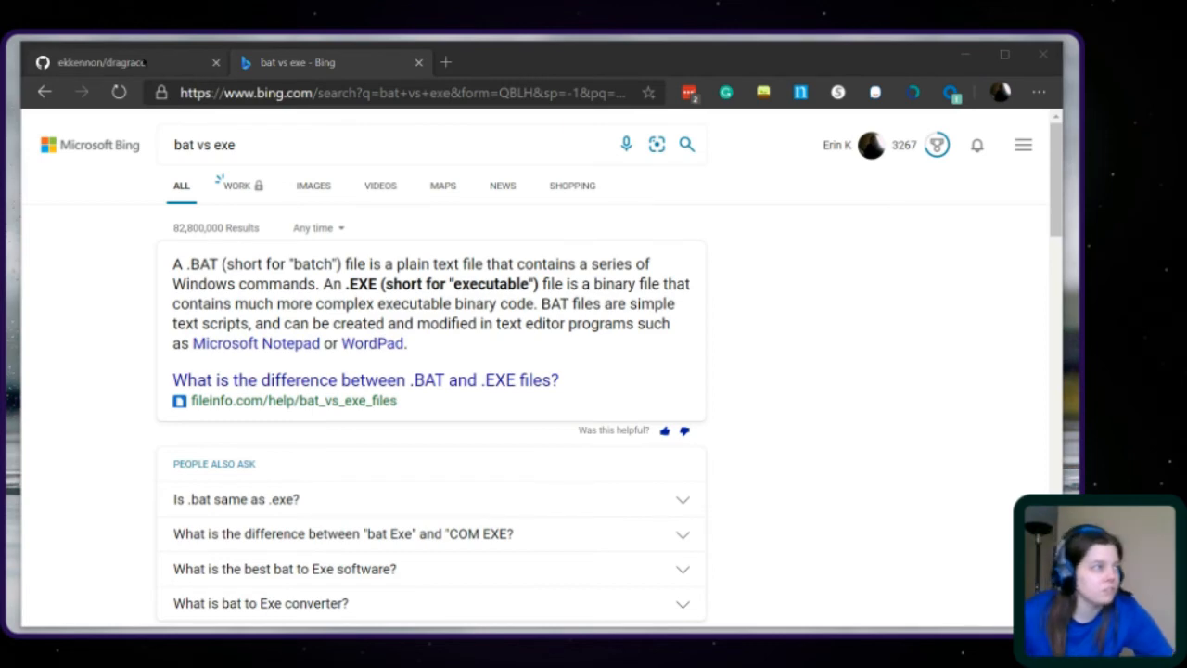
click(112, 62)
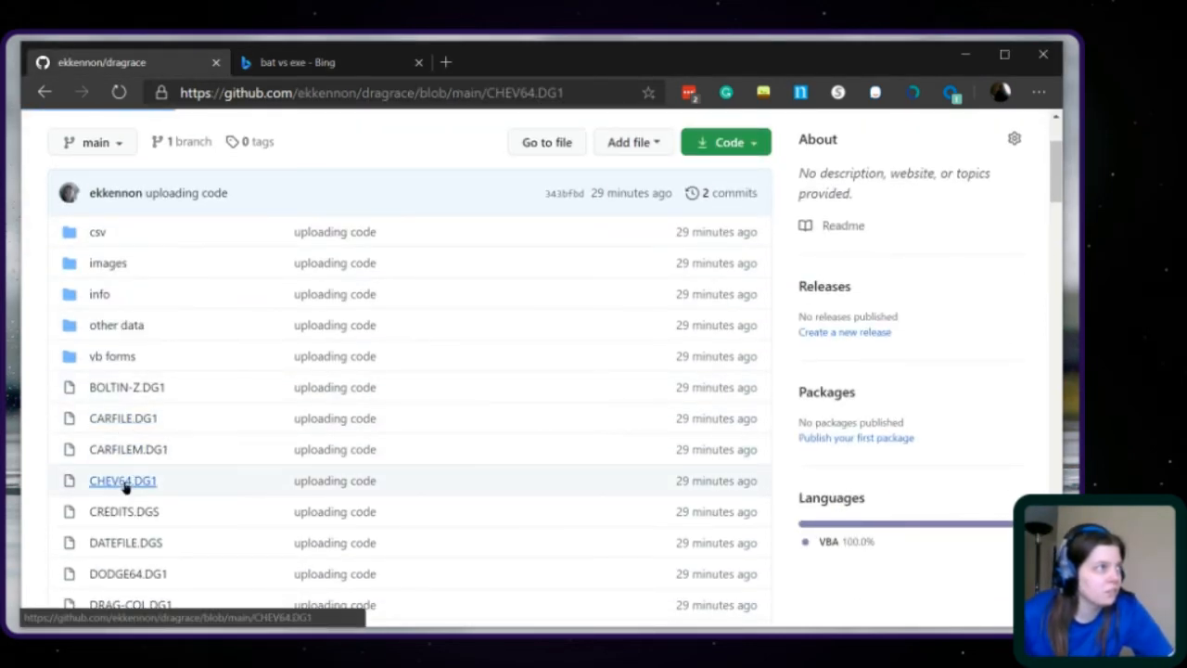
click(123, 480)
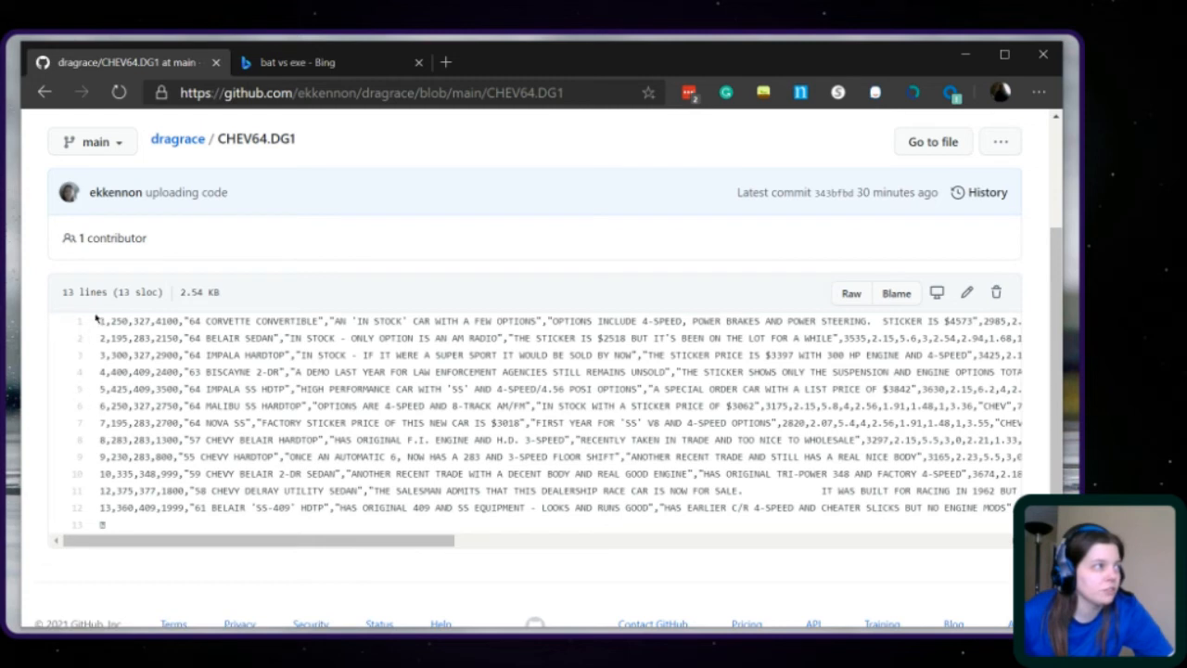
mouse_move(98, 320)
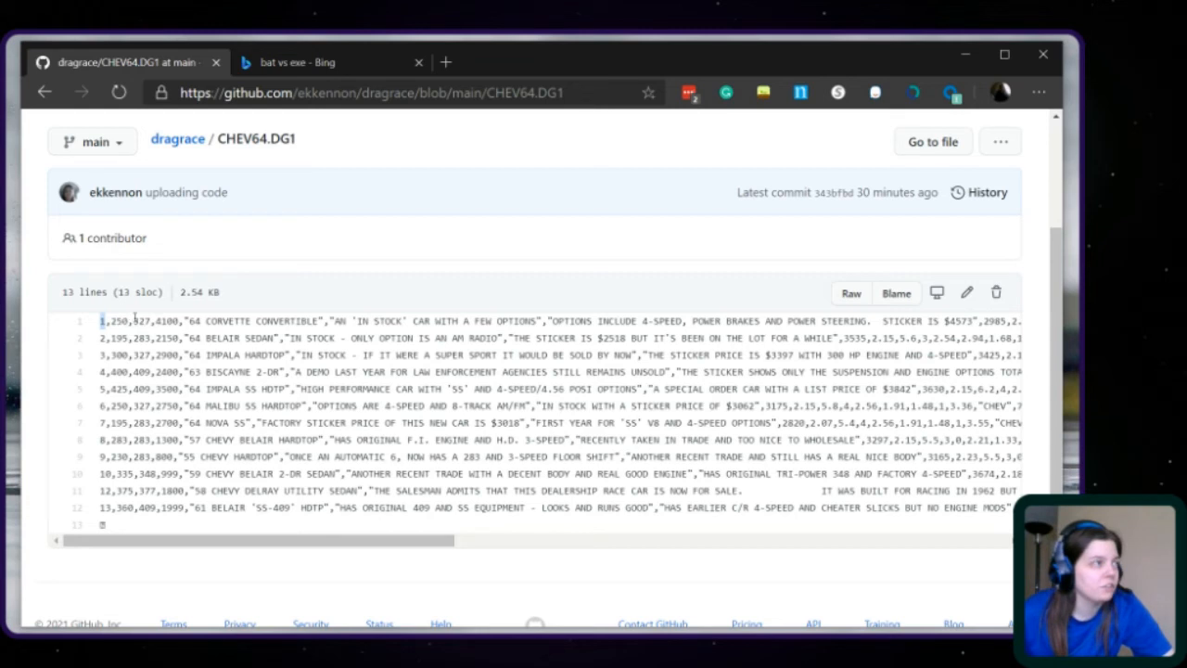
mouse_move(238, 309)
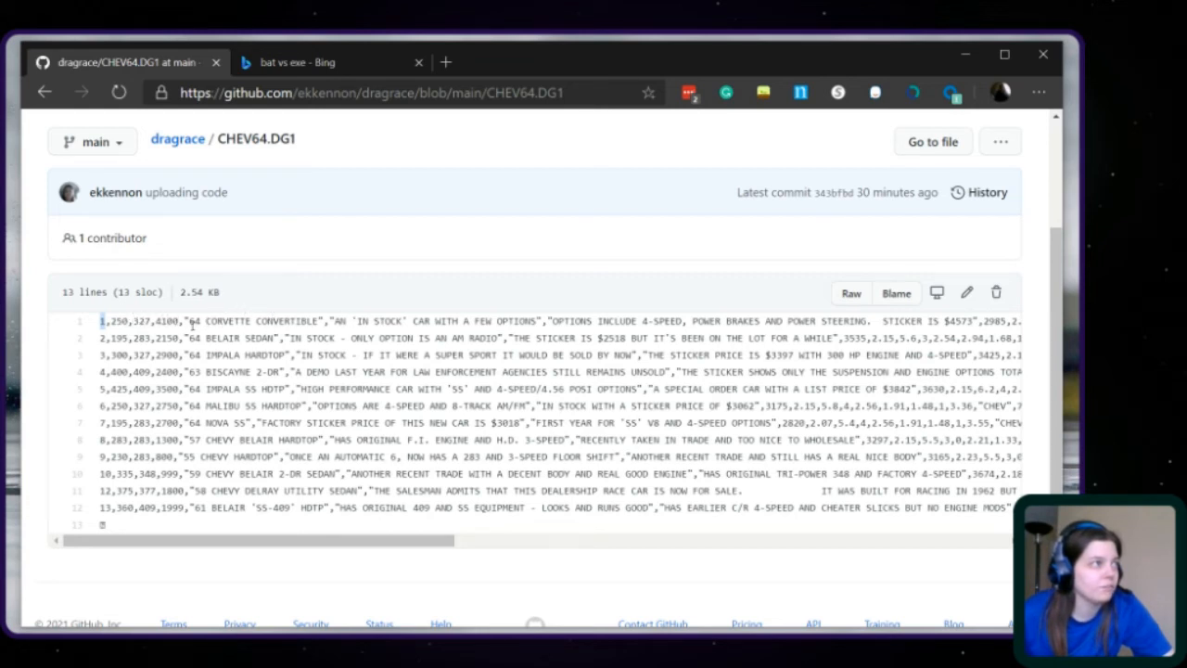
double_click(257, 320)
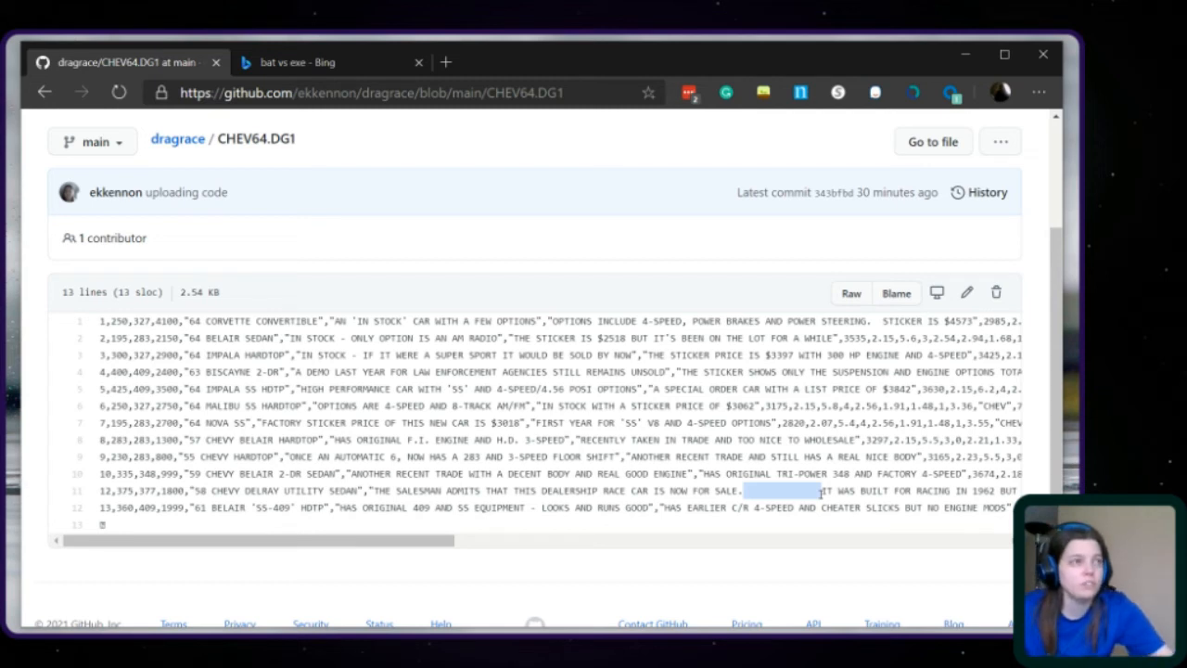
mouse_move(218, 150)
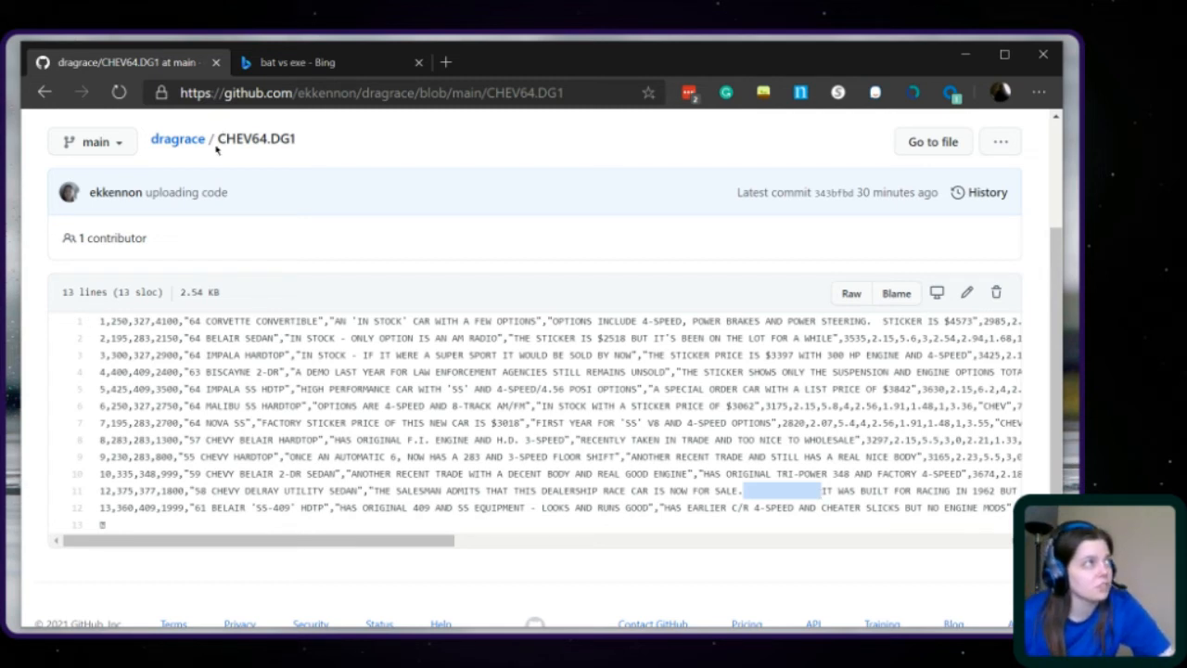
Return to the dragrace repository and scroll down through its game file list.
click(177, 138)
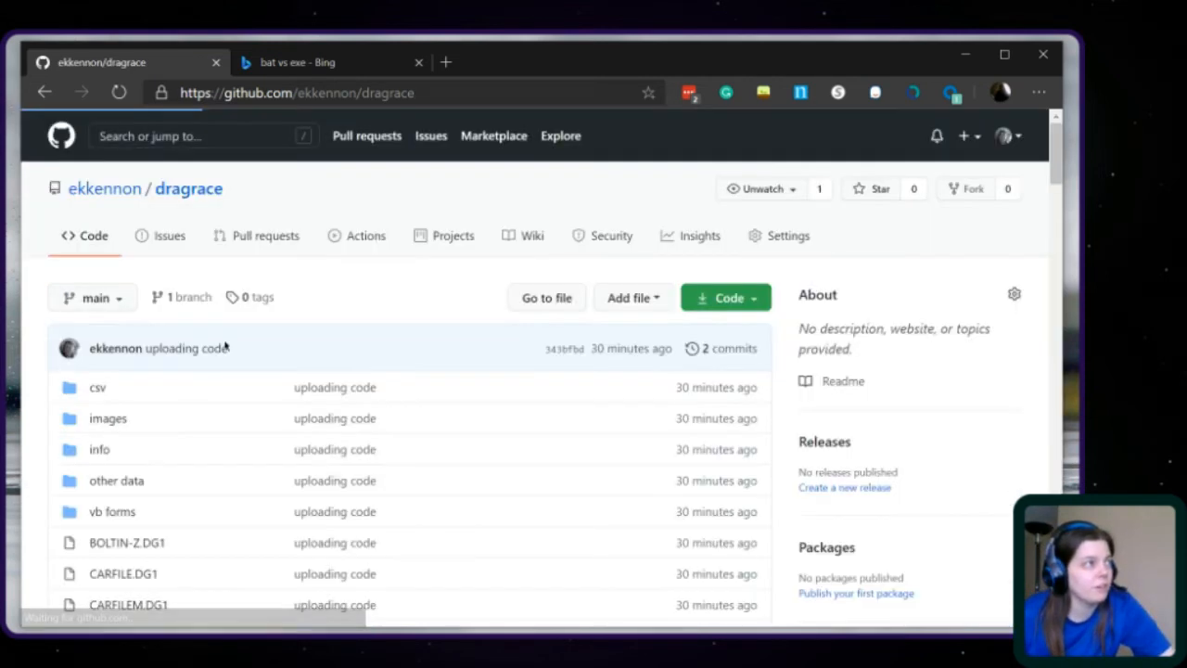
scroll(down, 3)
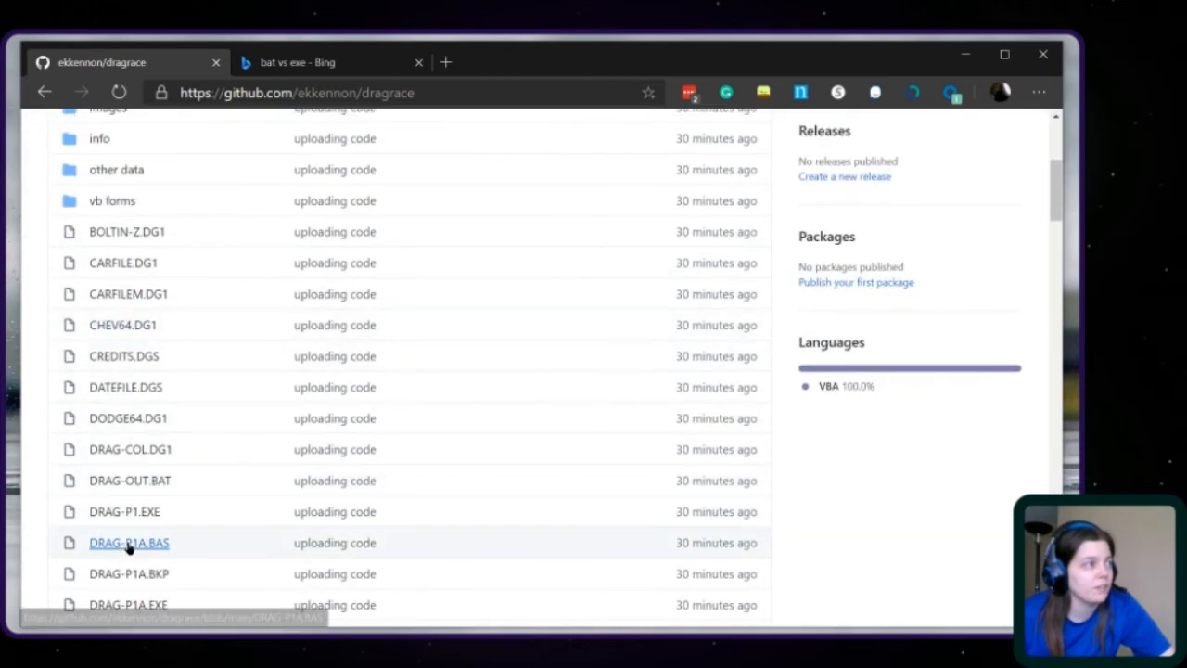
scroll(down, 3)
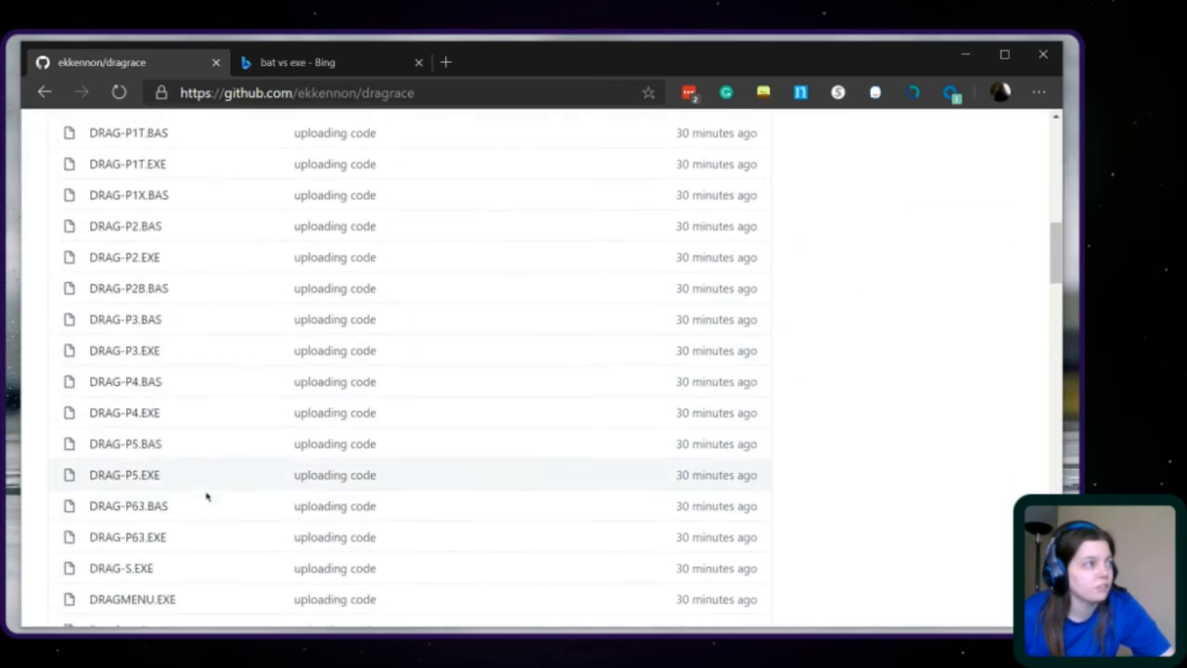
scroll(down, 3)
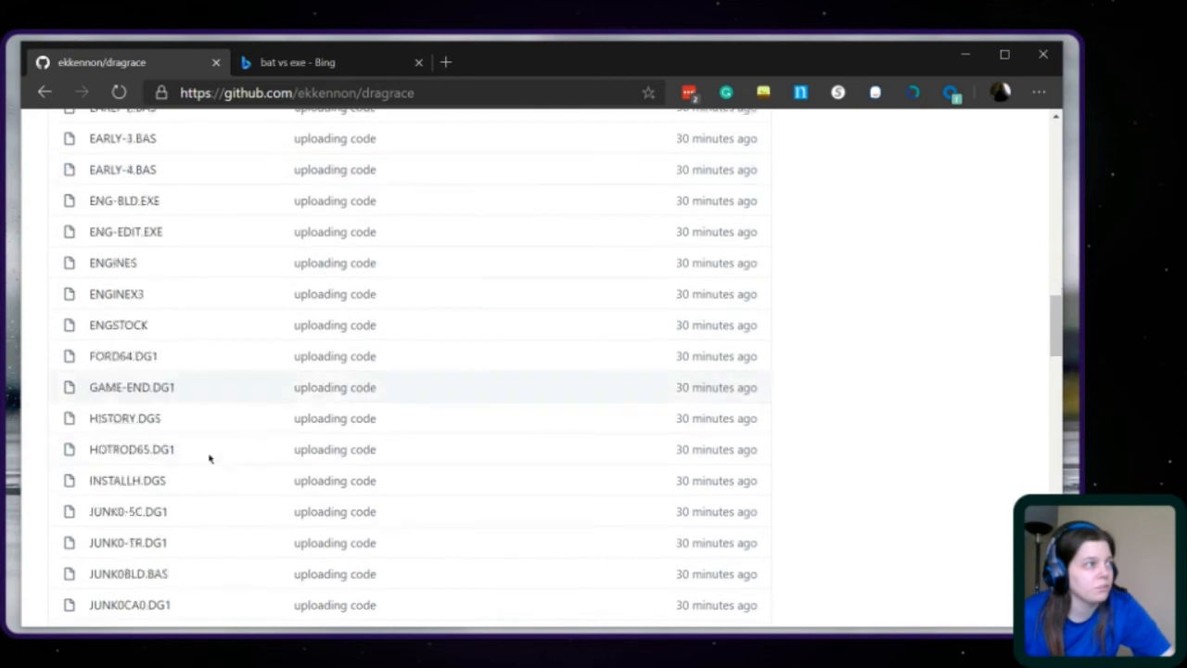
scroll(down, 3)
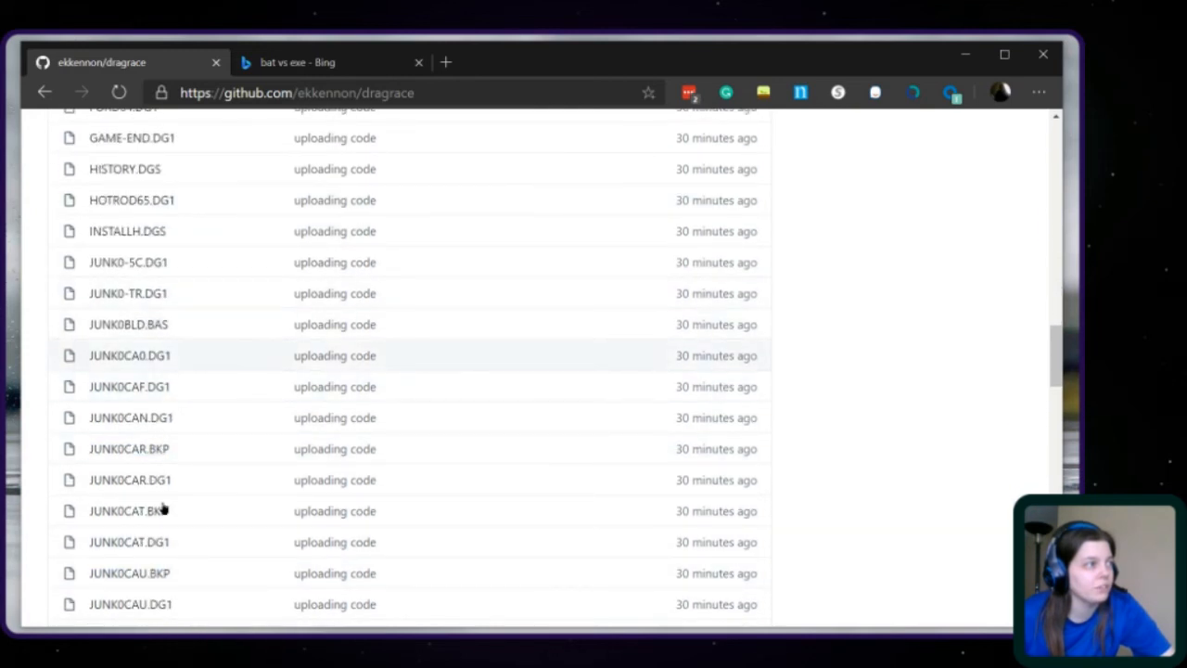
scroll(down, 3)
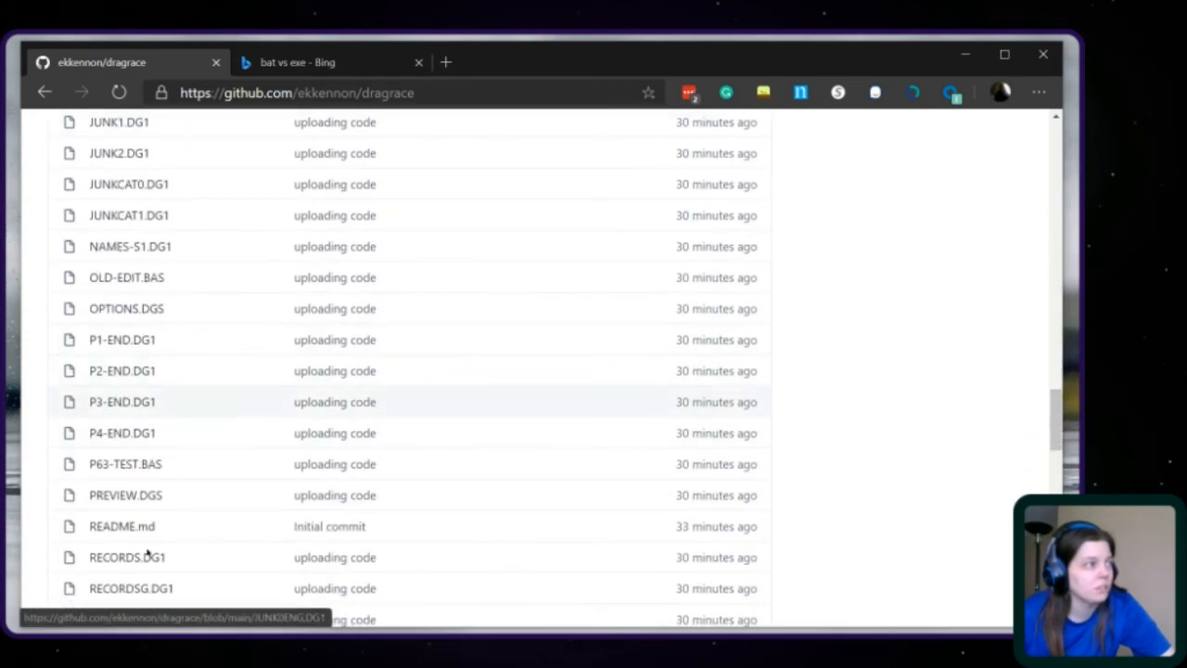
scroll(down, 3)
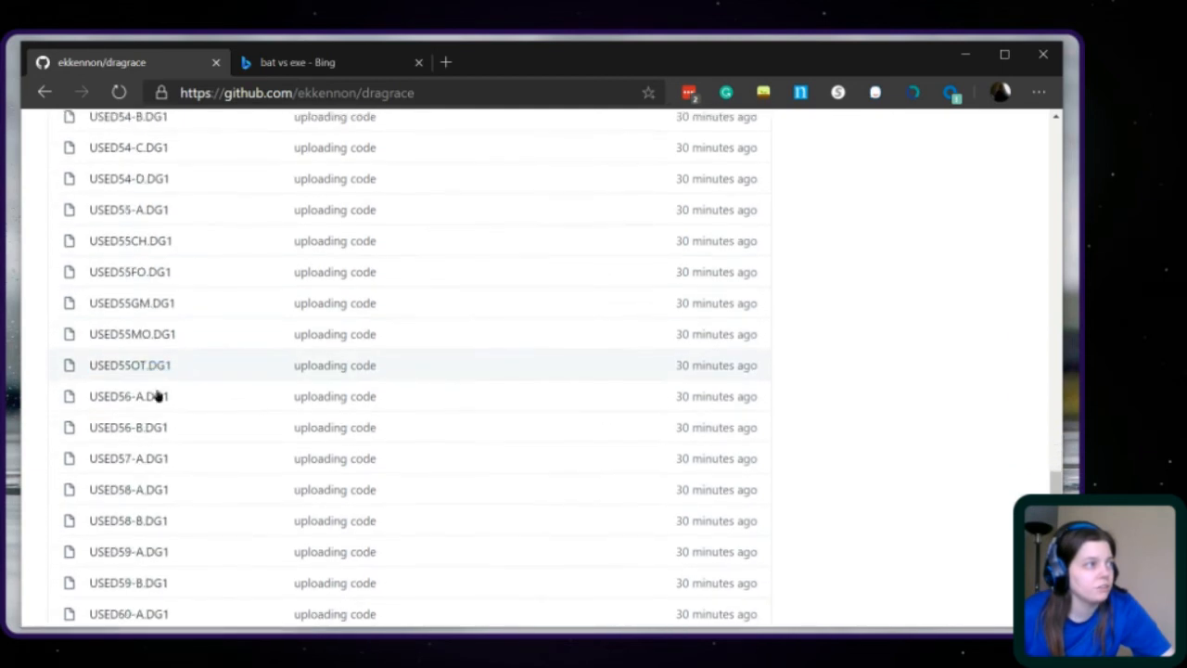
scroll(down, 3)
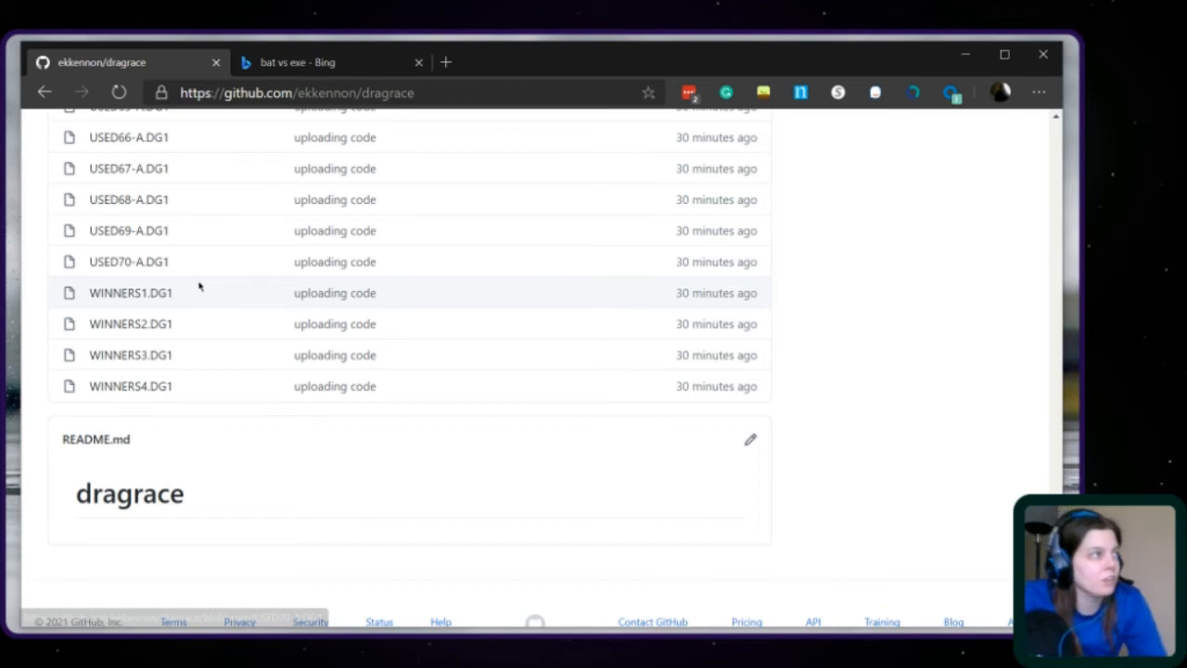
Scroll back up to the top of the dragrace file list.
scroll(up, 3)
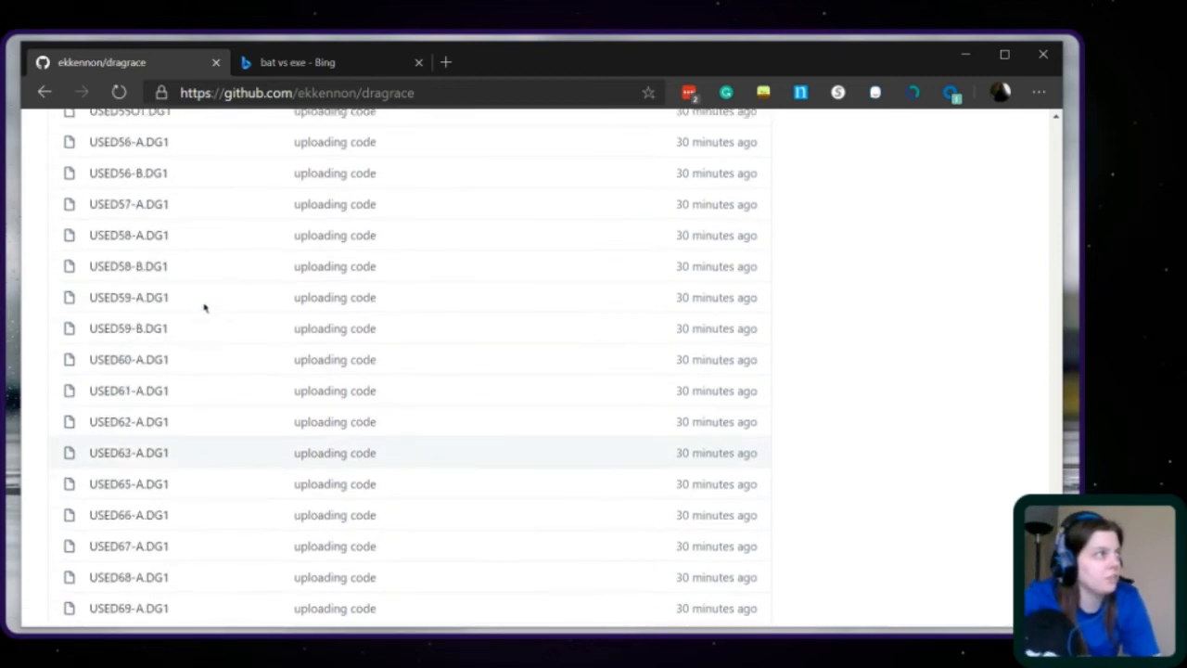
scroll(up, 3)
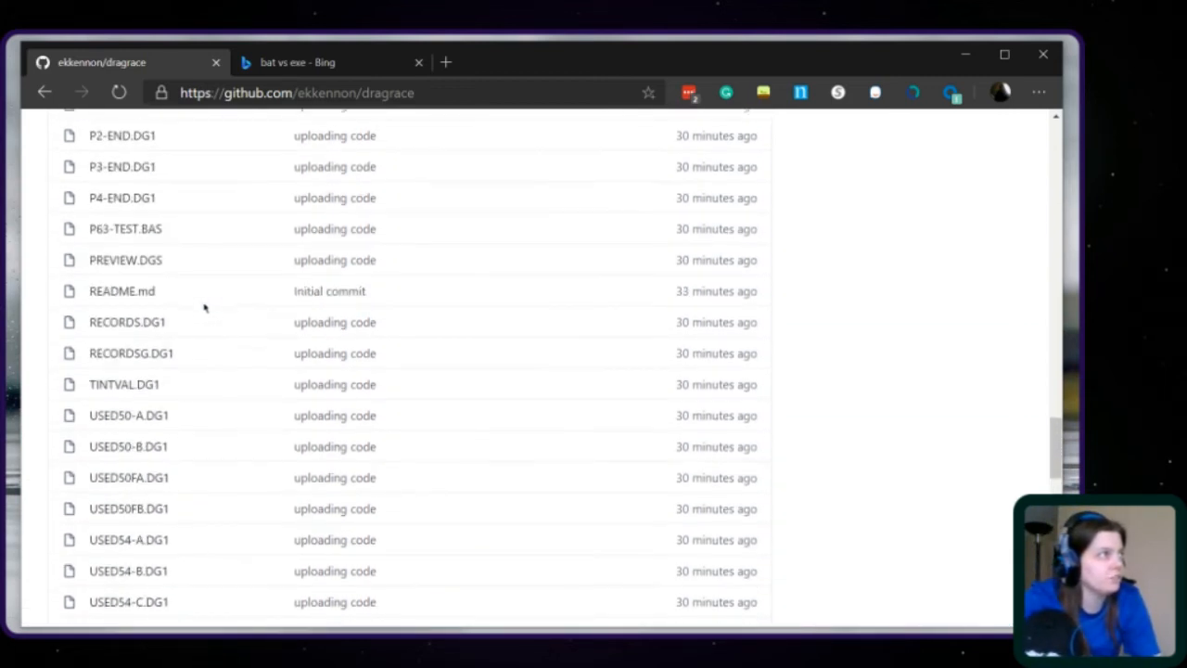
scroll(up, 3)
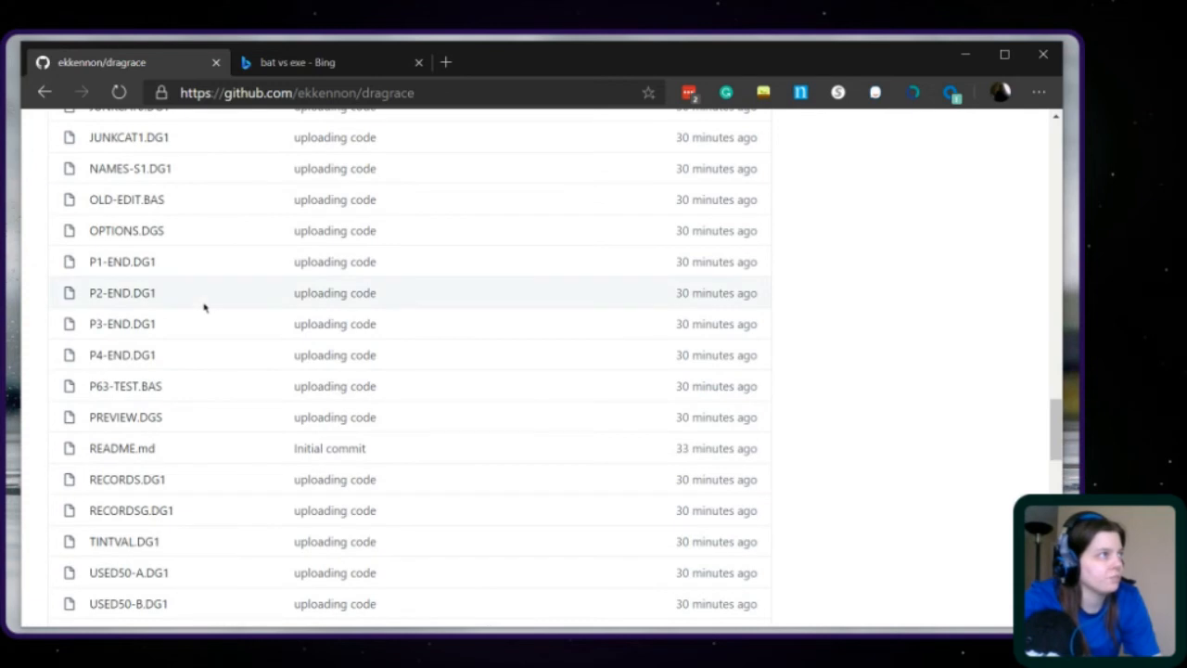
scroll(up, 3)
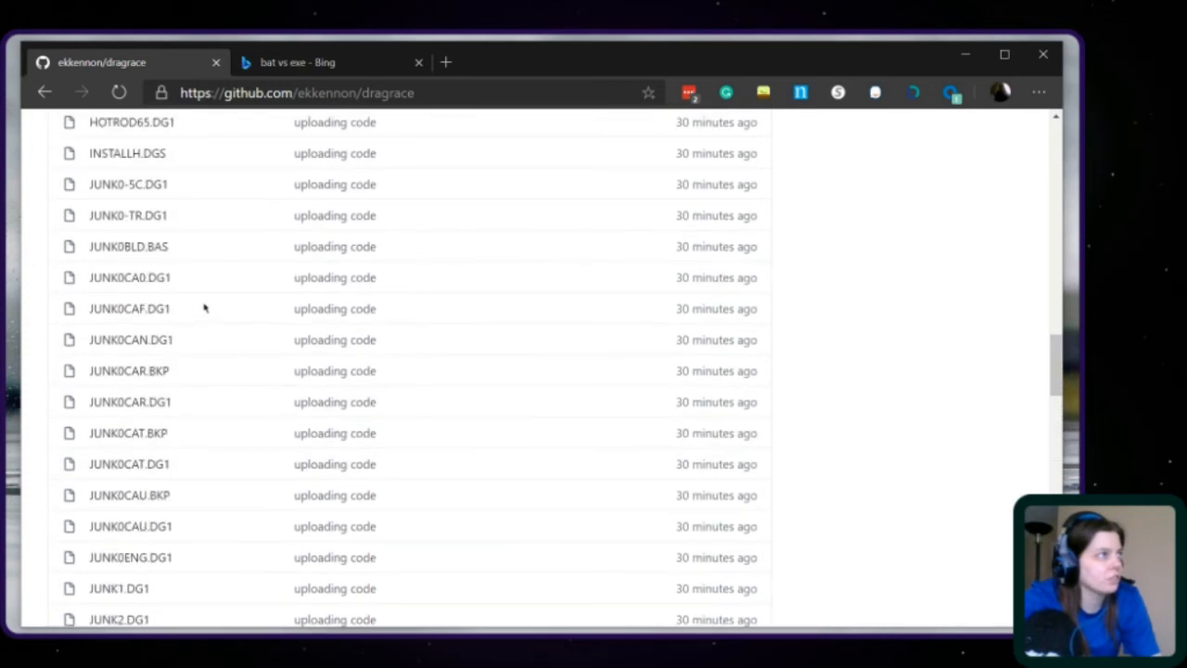
scroll(up, 3)
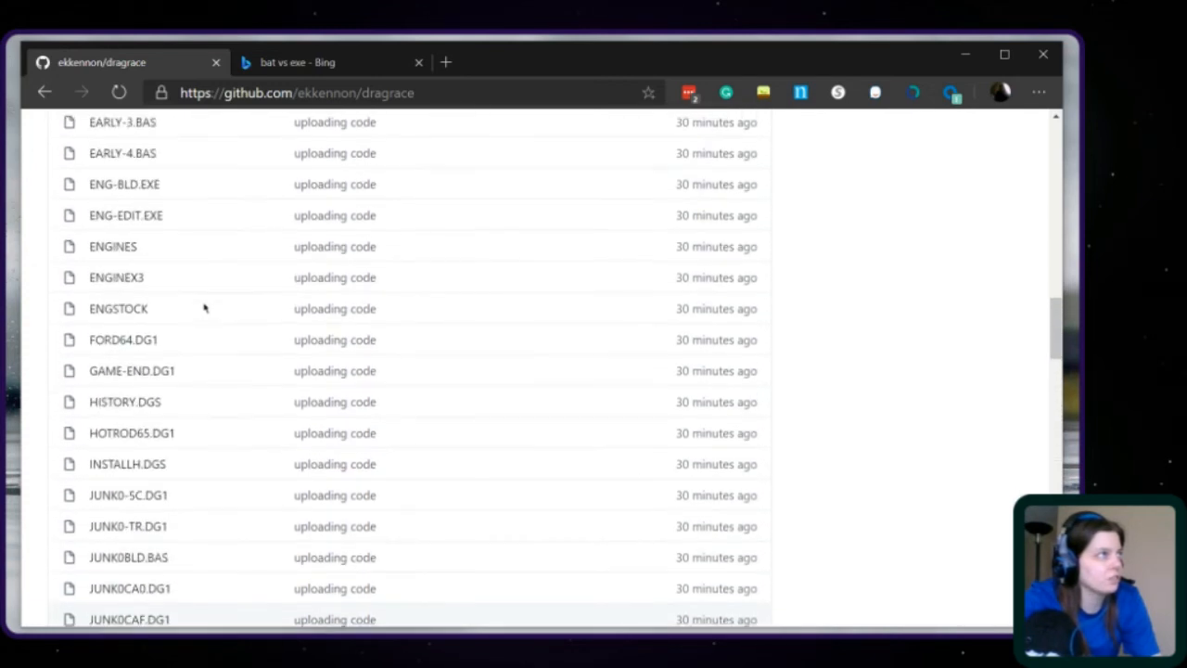
scroll(up, 3)
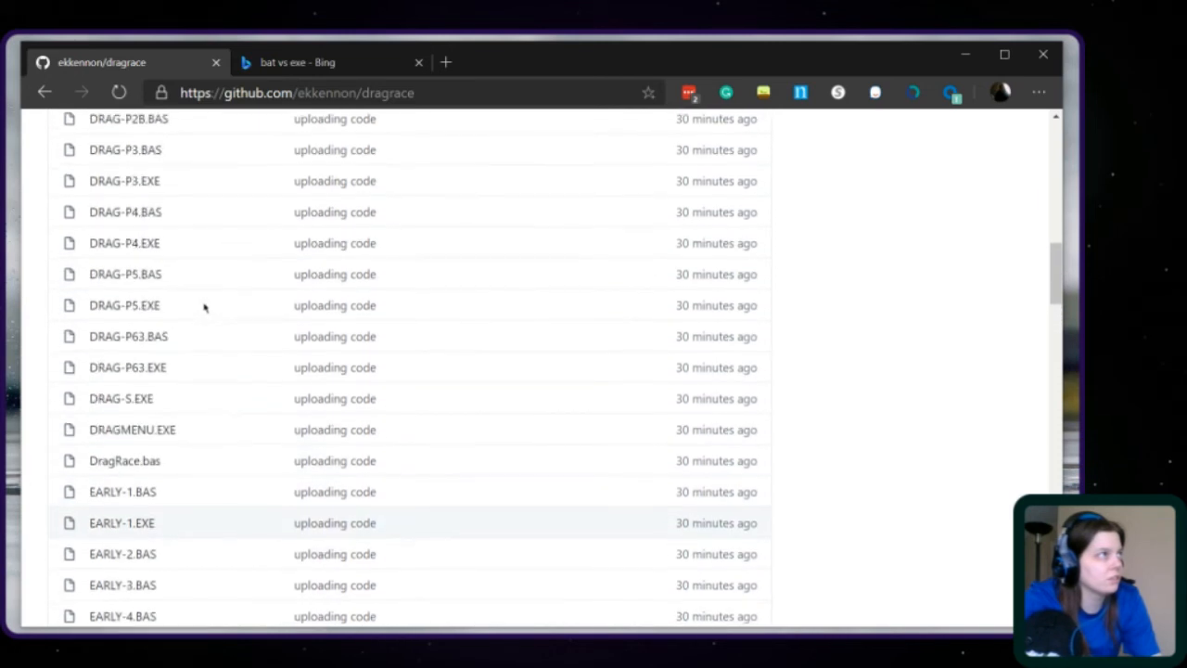
scroll(up, 3)
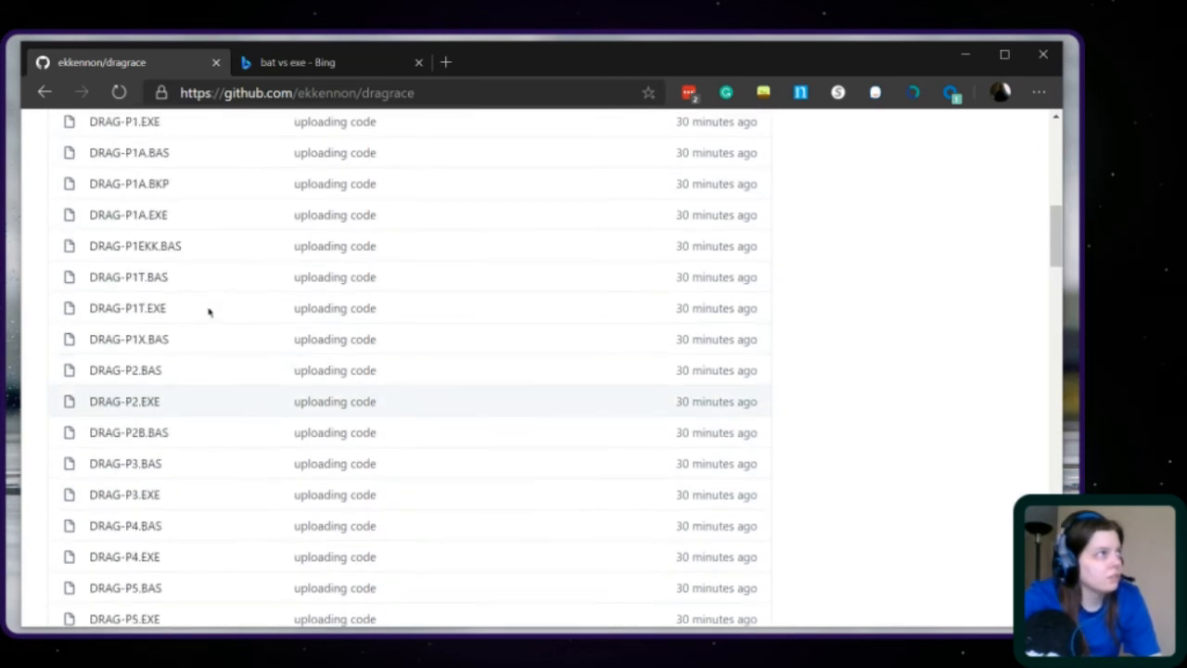
scroll(up, 3)
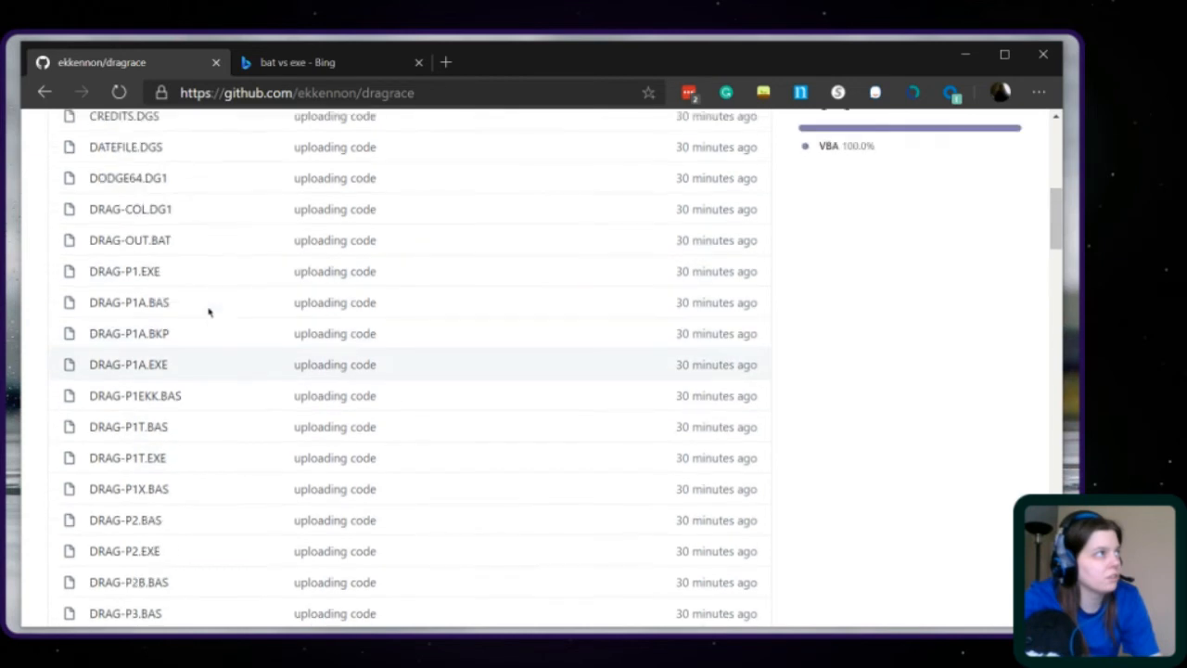
scroll(up, 3)
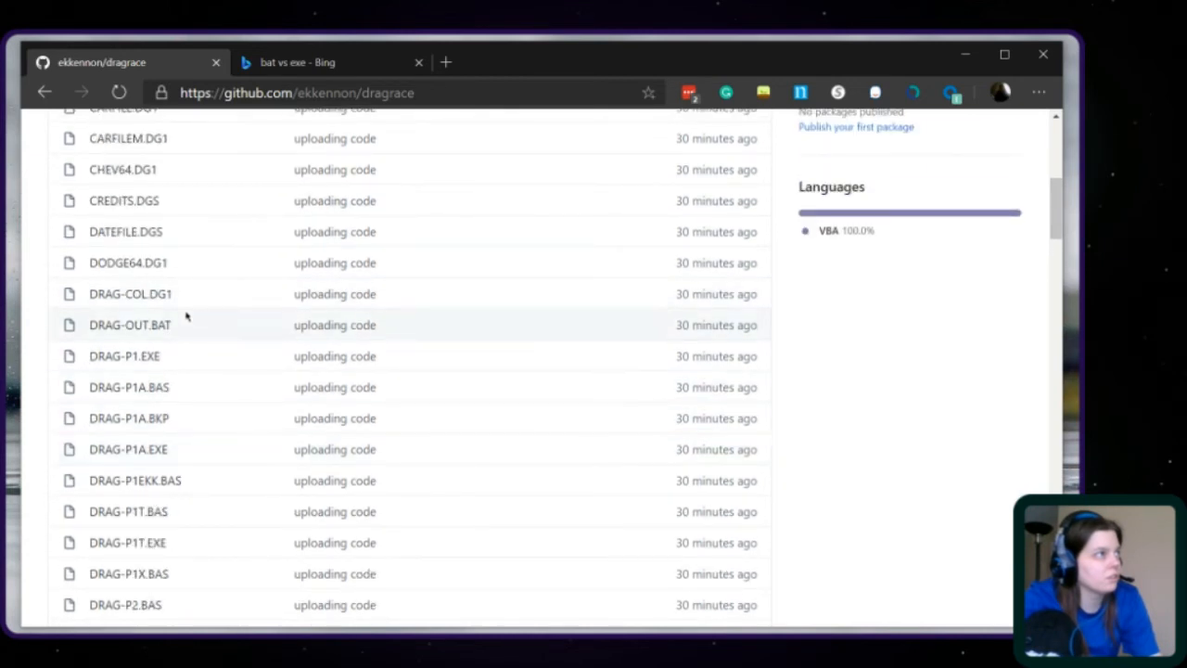
Open DRAG-OUT.BAT and read its copy commands for the dg1, dgs and exe files.
click(130, 325)
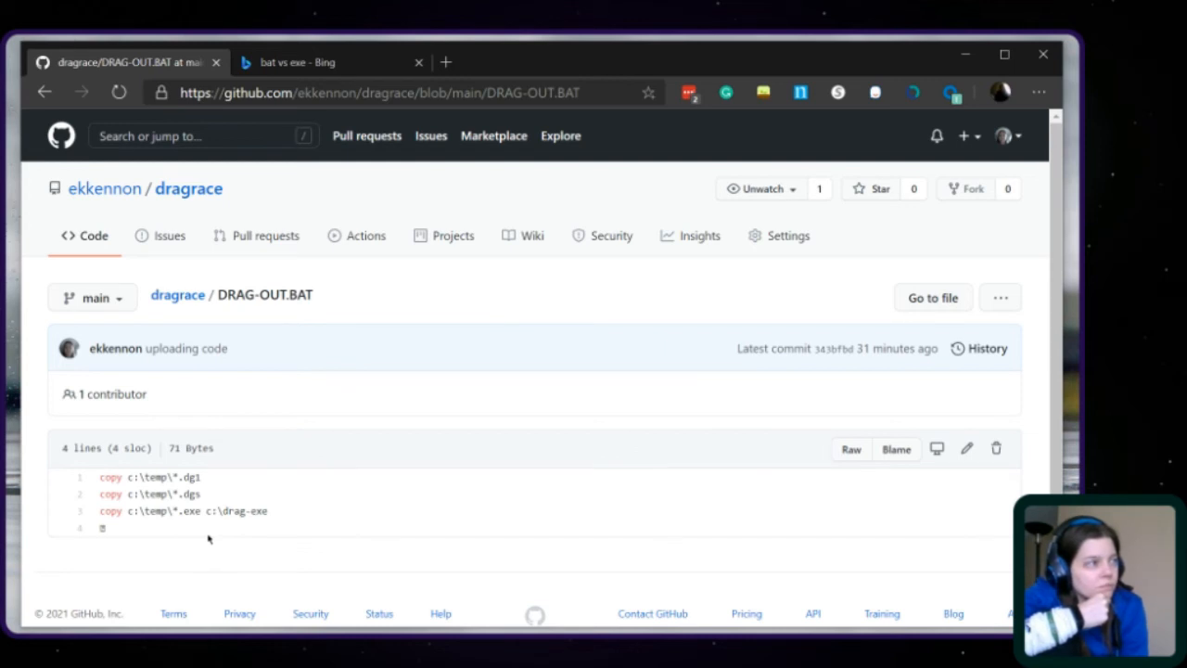
mouse_move(185, 533)
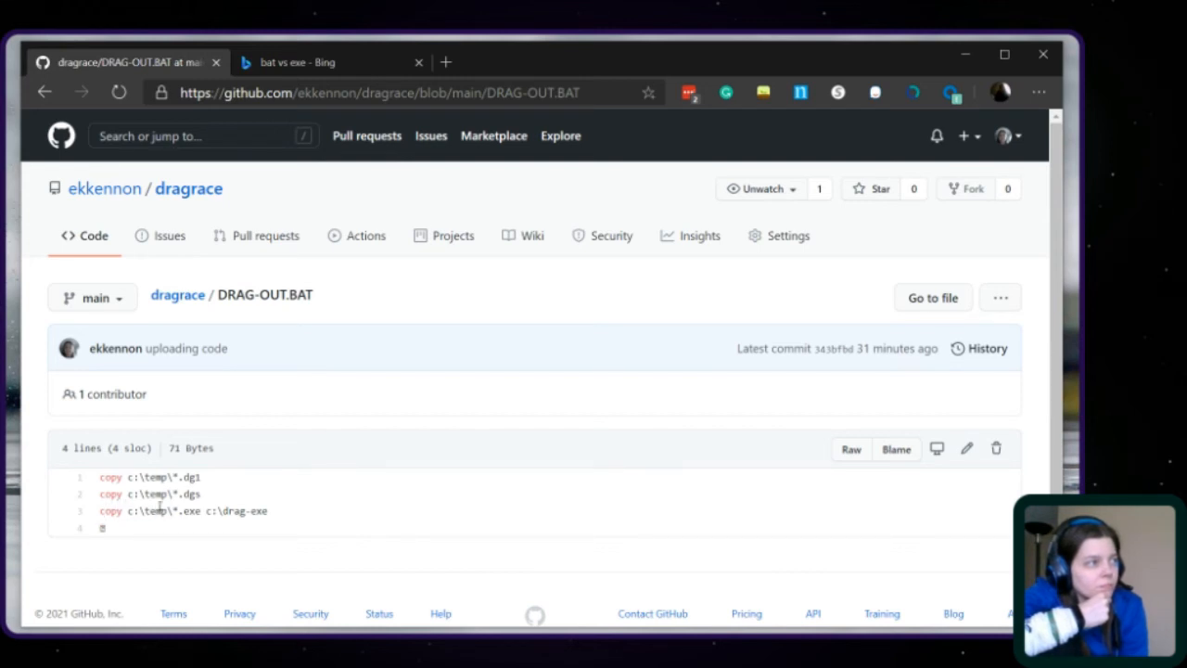
double_click(153, 511)
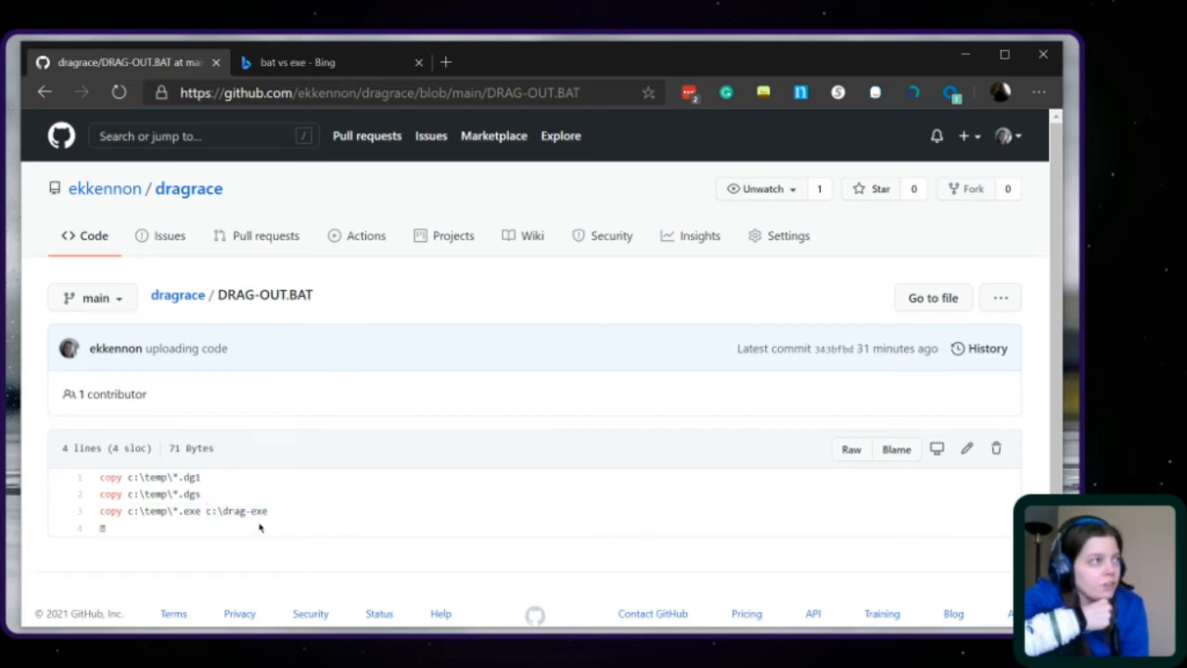
mouse_move(283, 534)
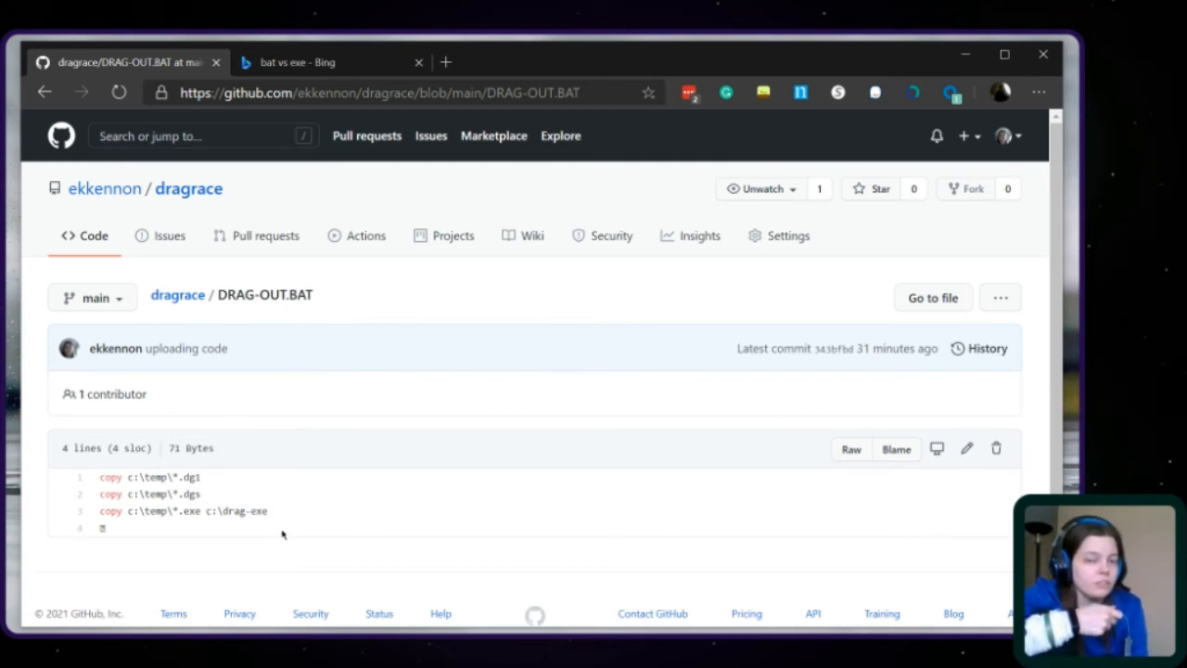
mouse_move(293, 539)
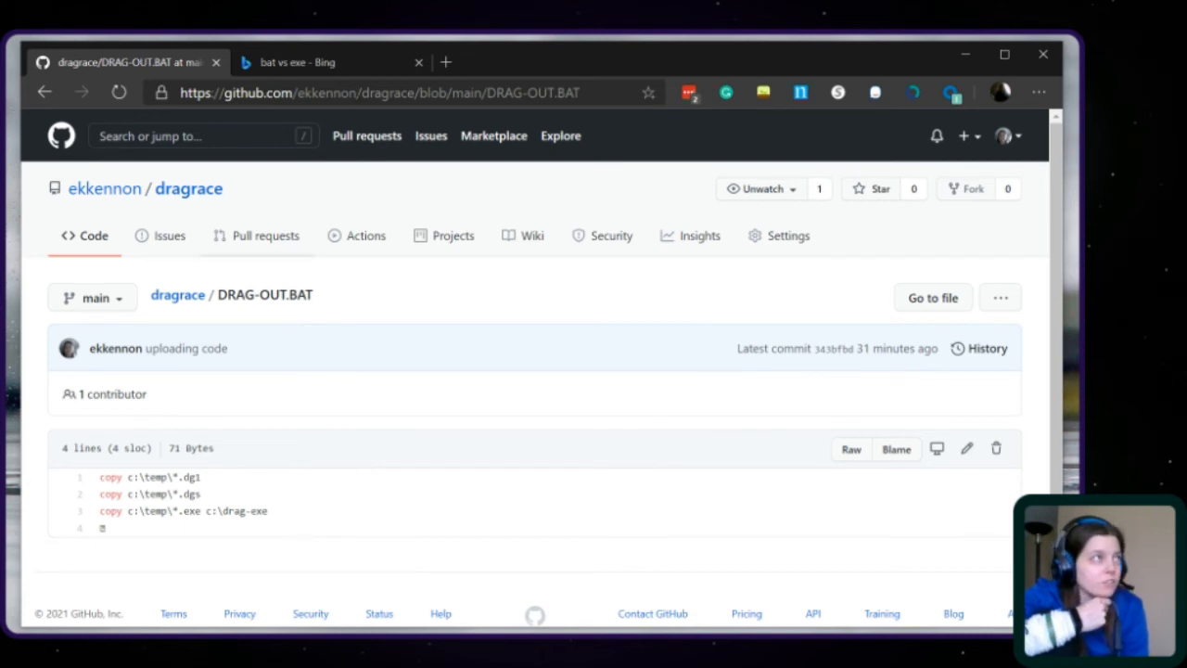
mouse_move(177, 294)
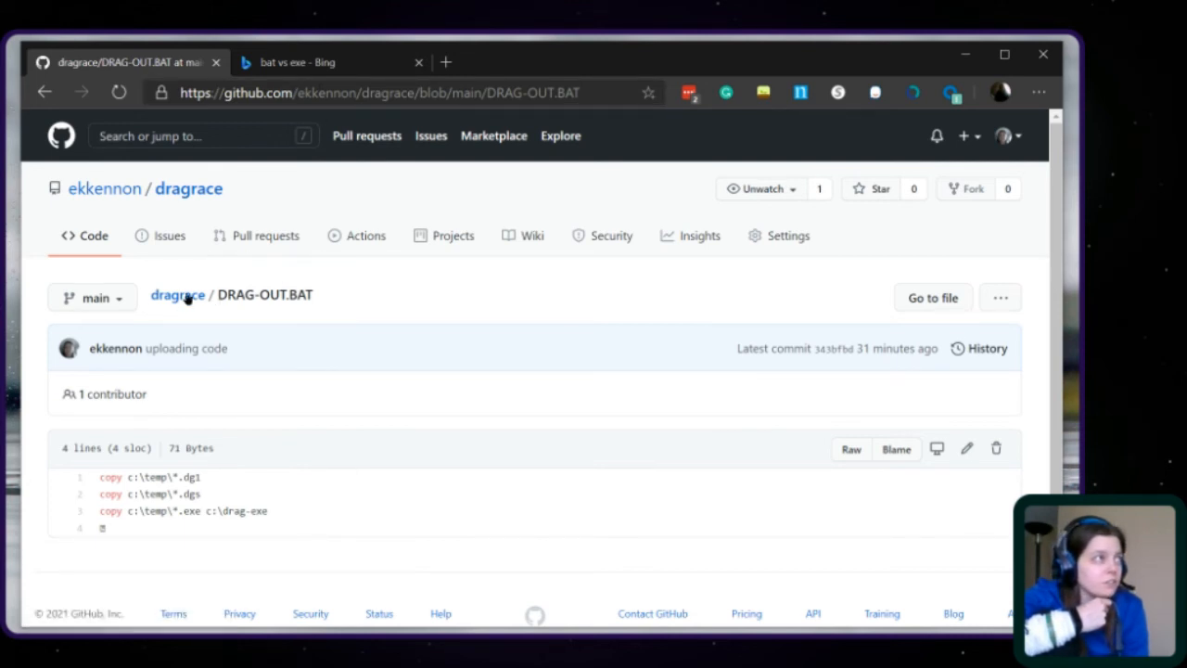
Go back to the dragrace repository root and open the vb forms folder.
click(175, 295)
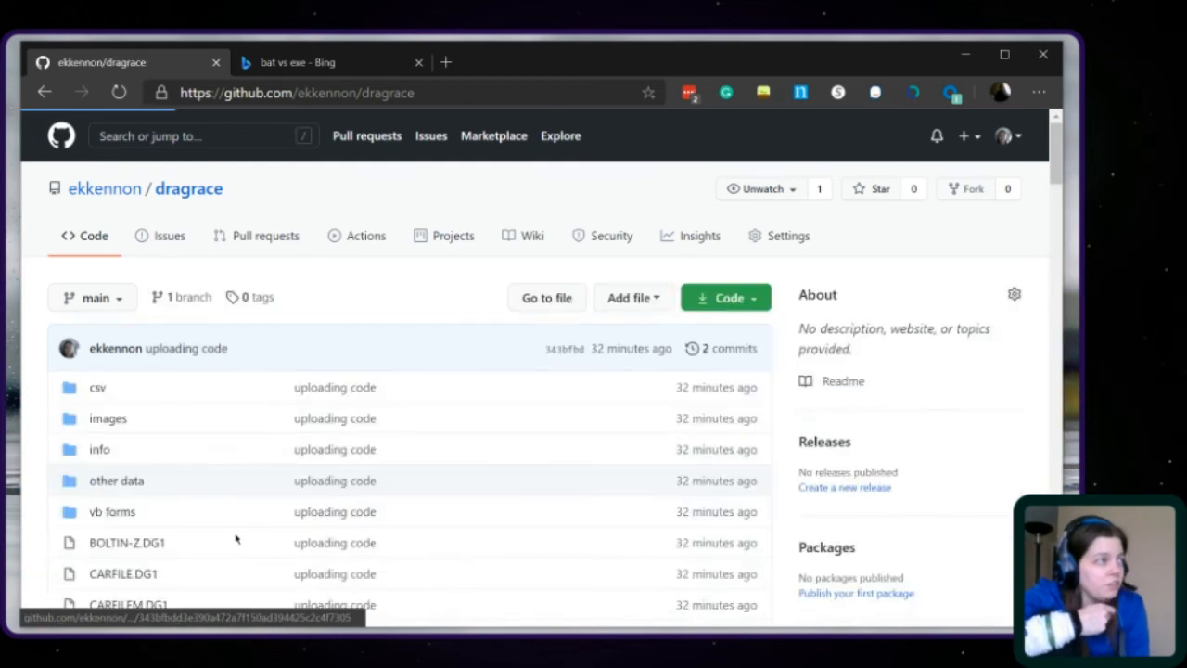
scroll(down, 3)
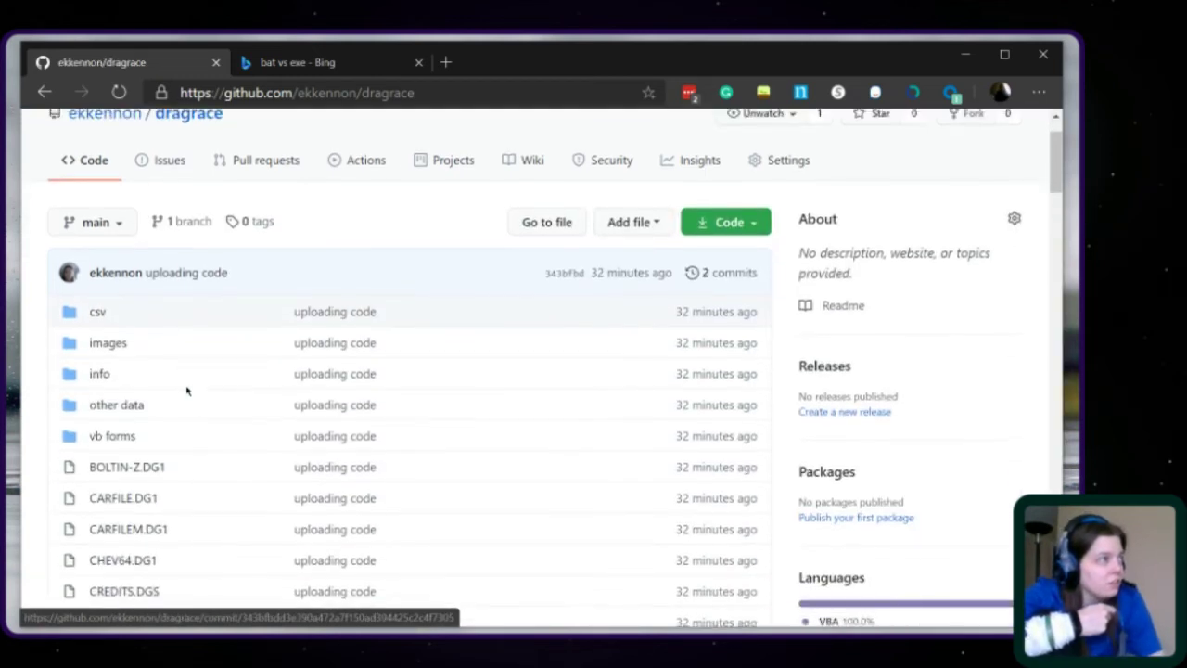
scroll(down, 3)
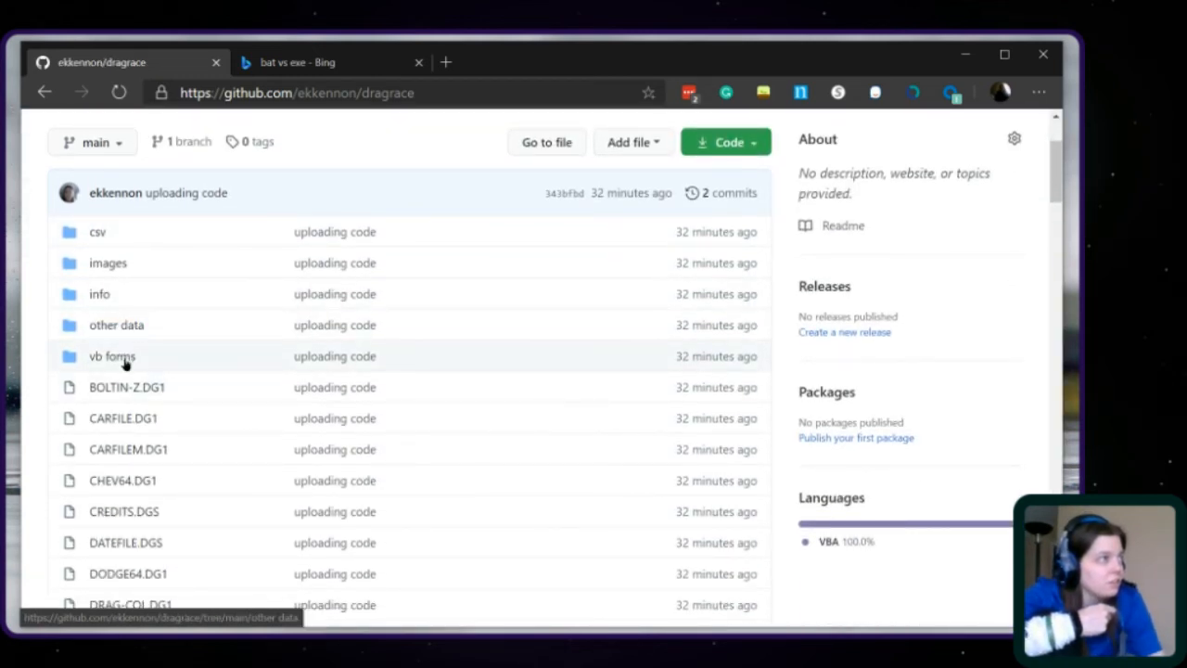
click(112, 356)
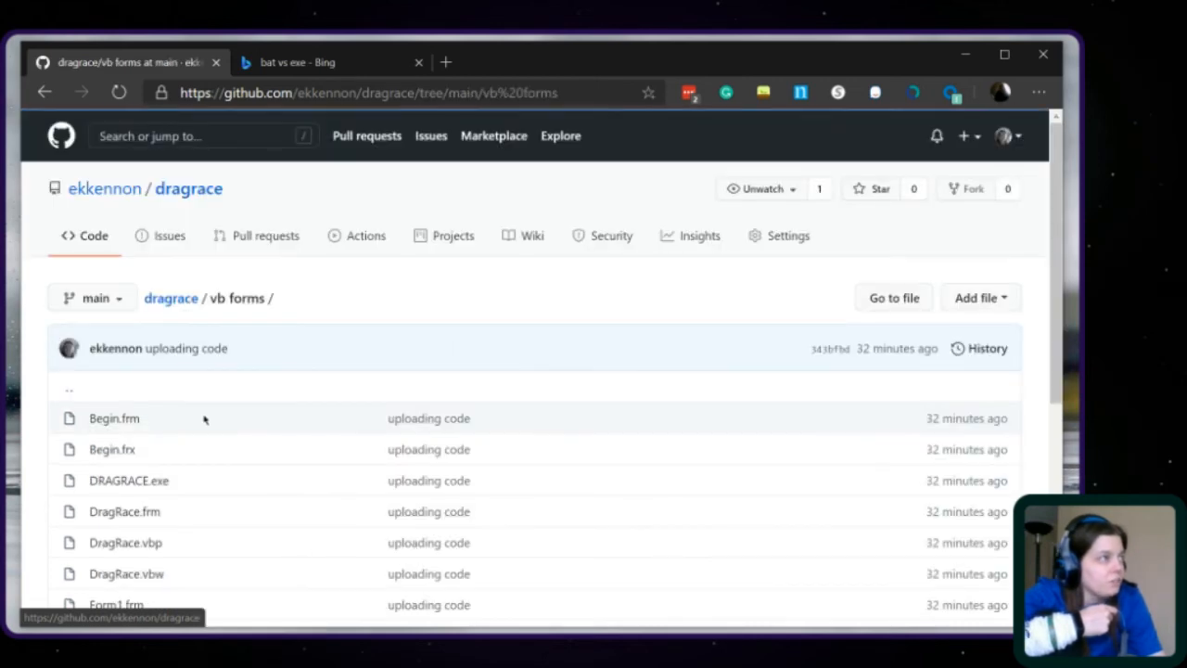
scroll(down, 3)
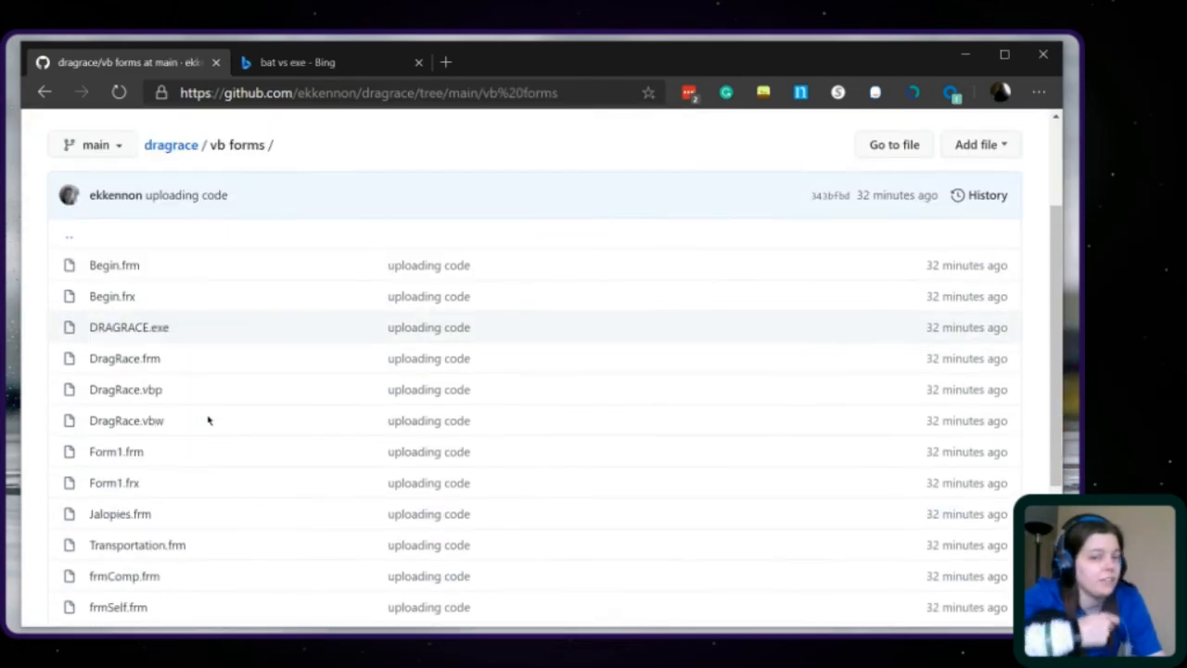
scroll(down, 3)
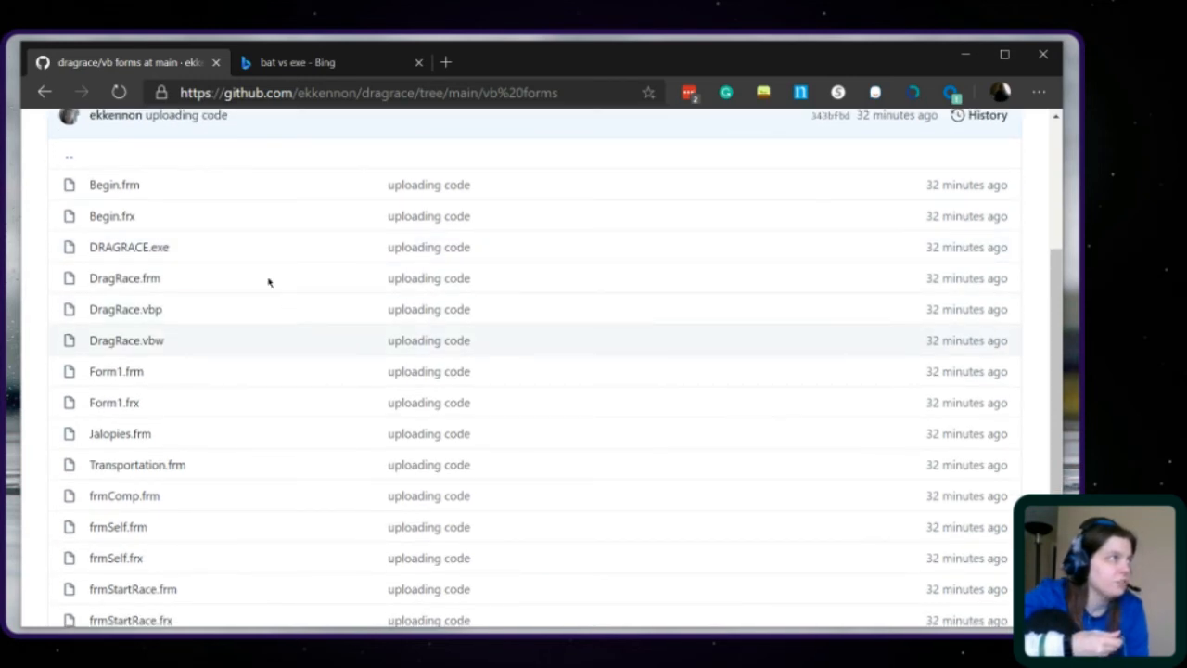
mouse_move(128, 201)
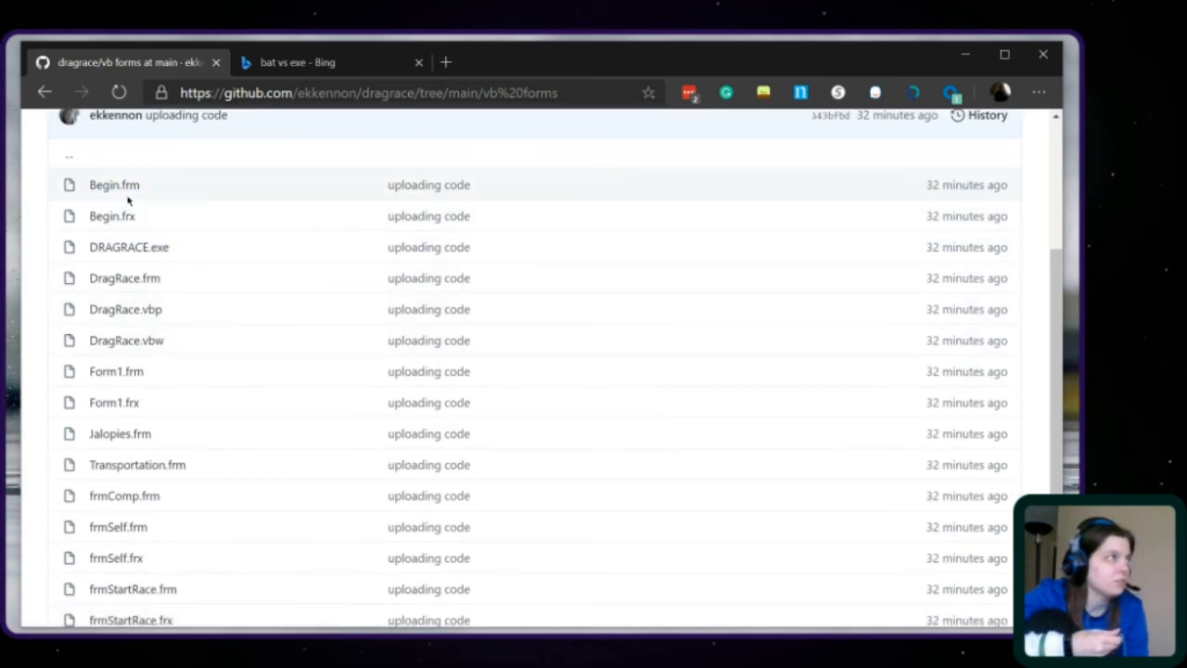
Open Begin.frm and scroll through its form properties.
click(114, 185)
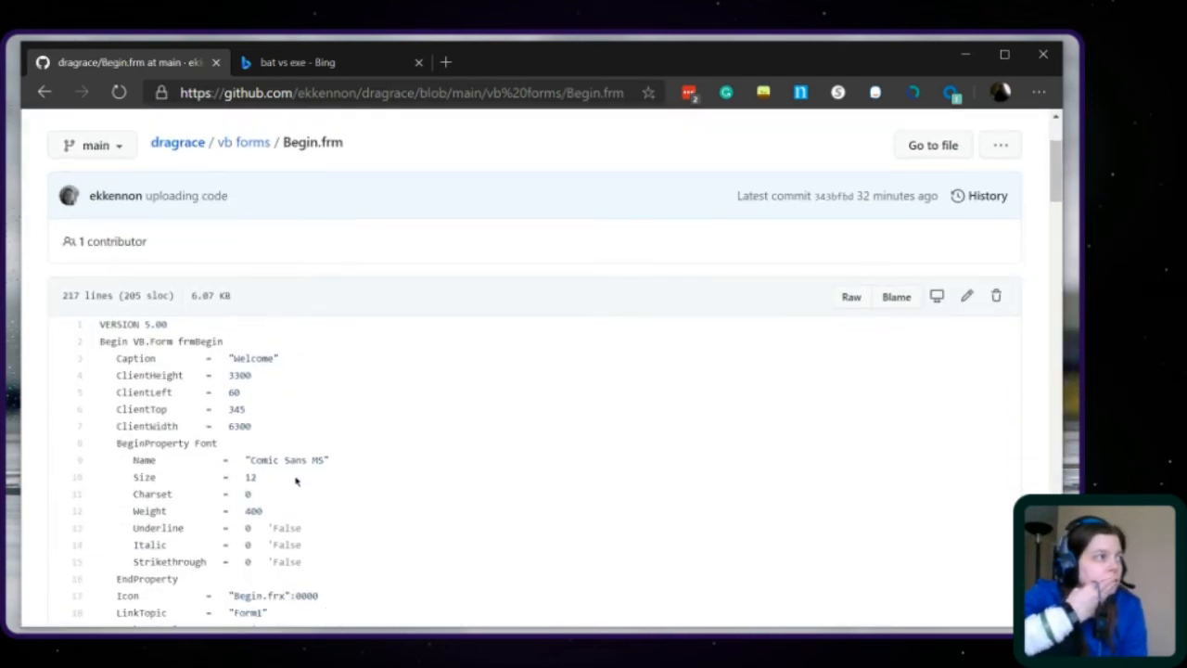
scroll(down, 3)
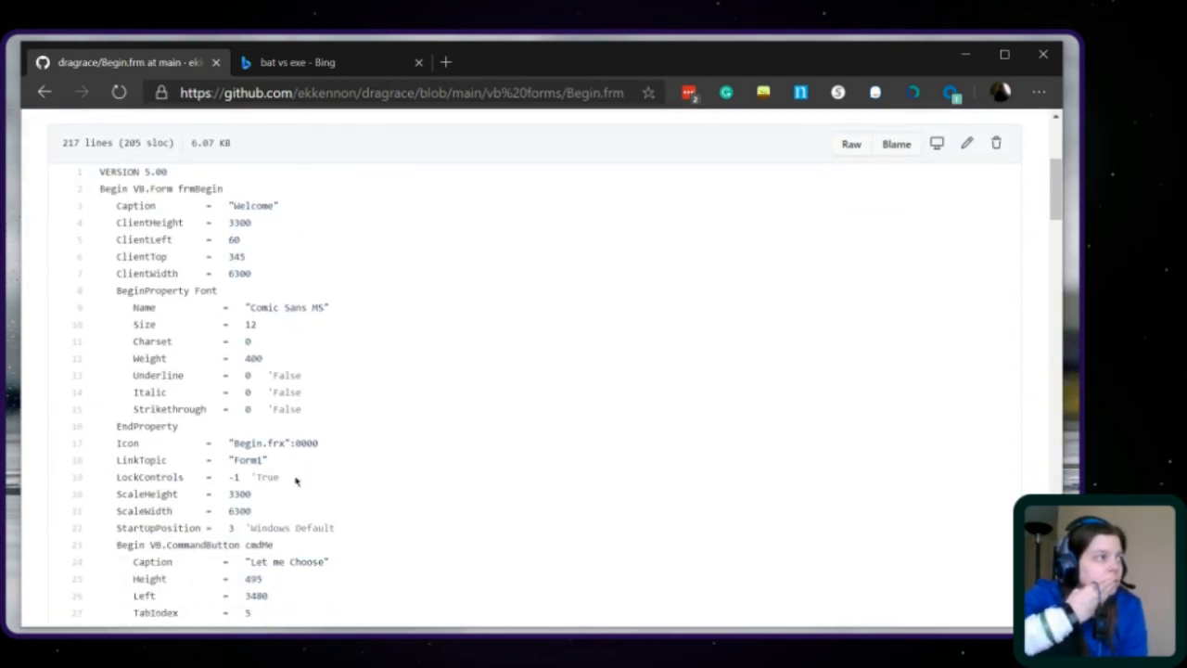
scroll(down, 3)
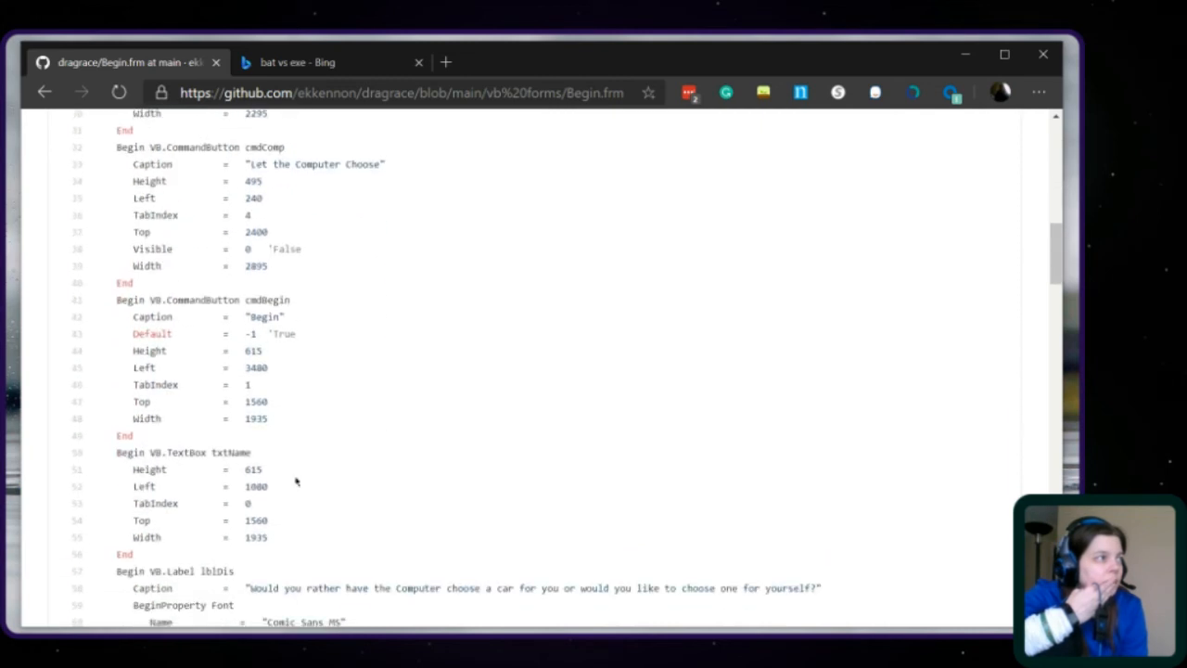
scroll(down, 3)
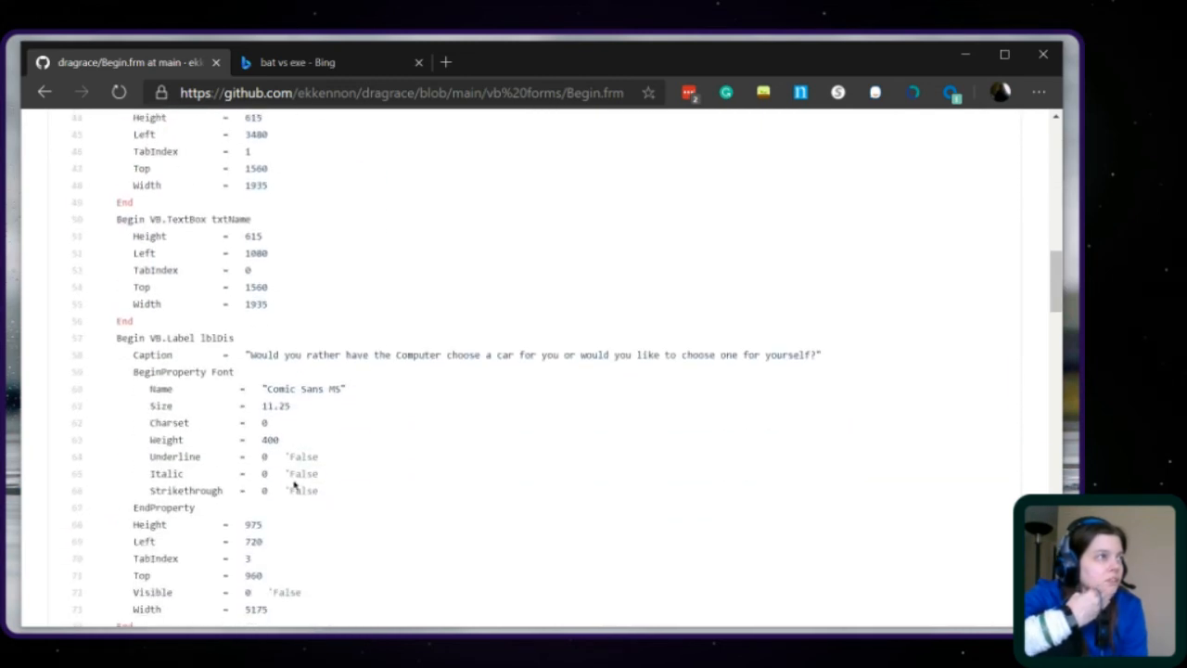
scroll(down, 3)
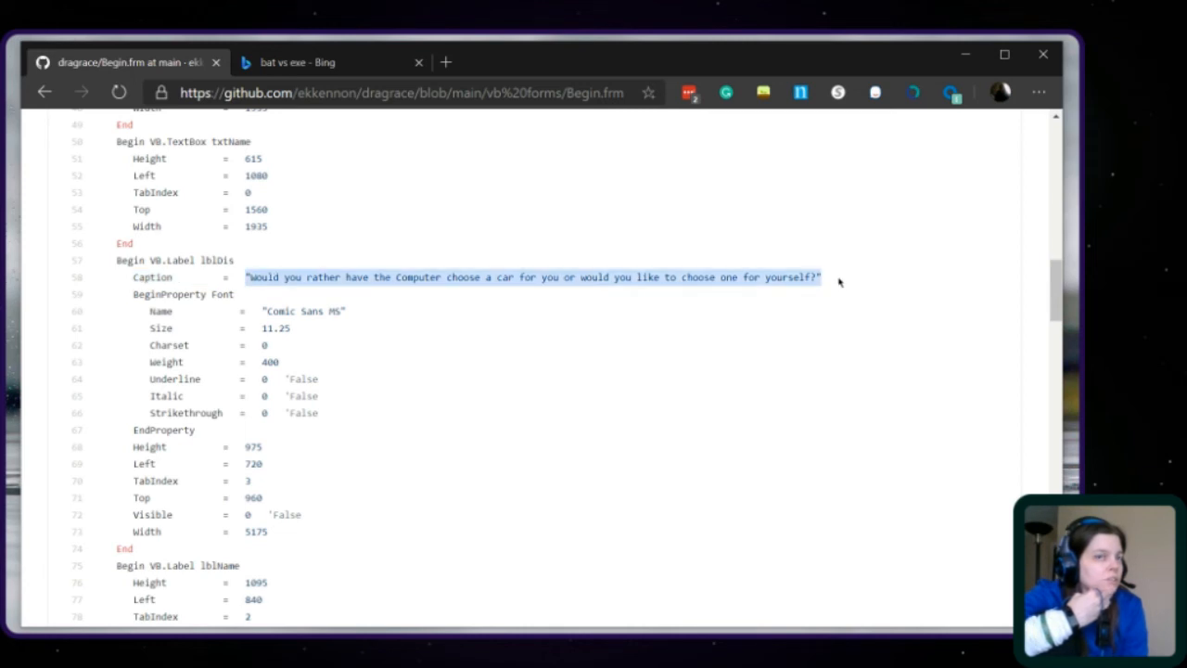
mouse_move(531, 303)
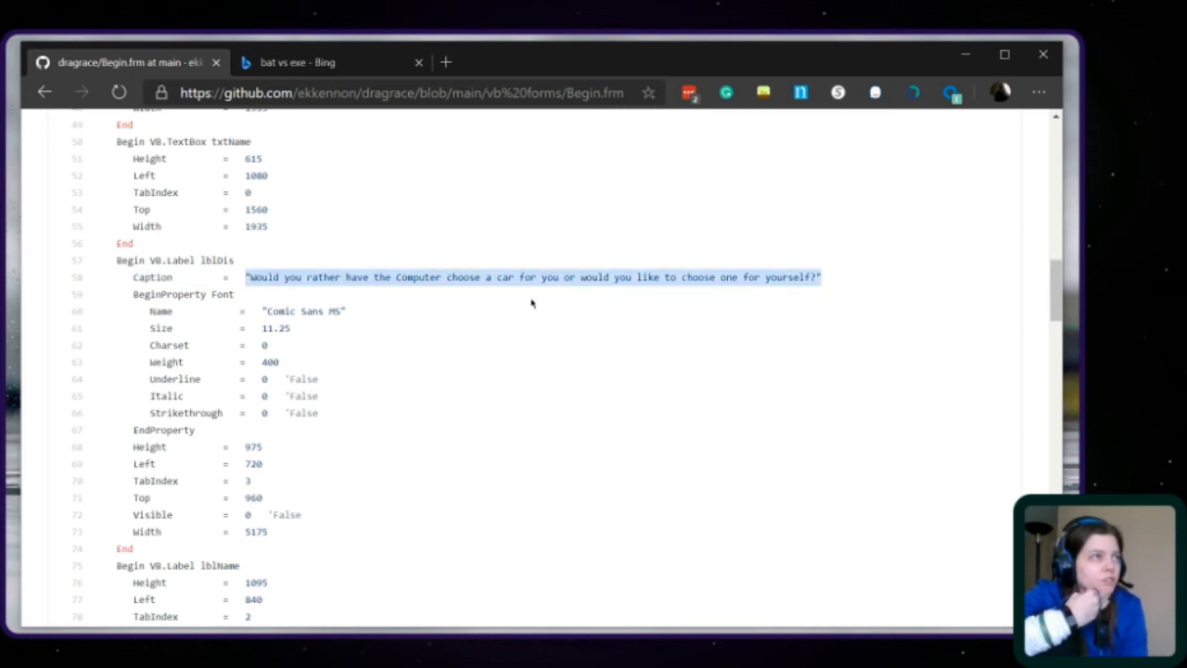
scroll(down, 3)
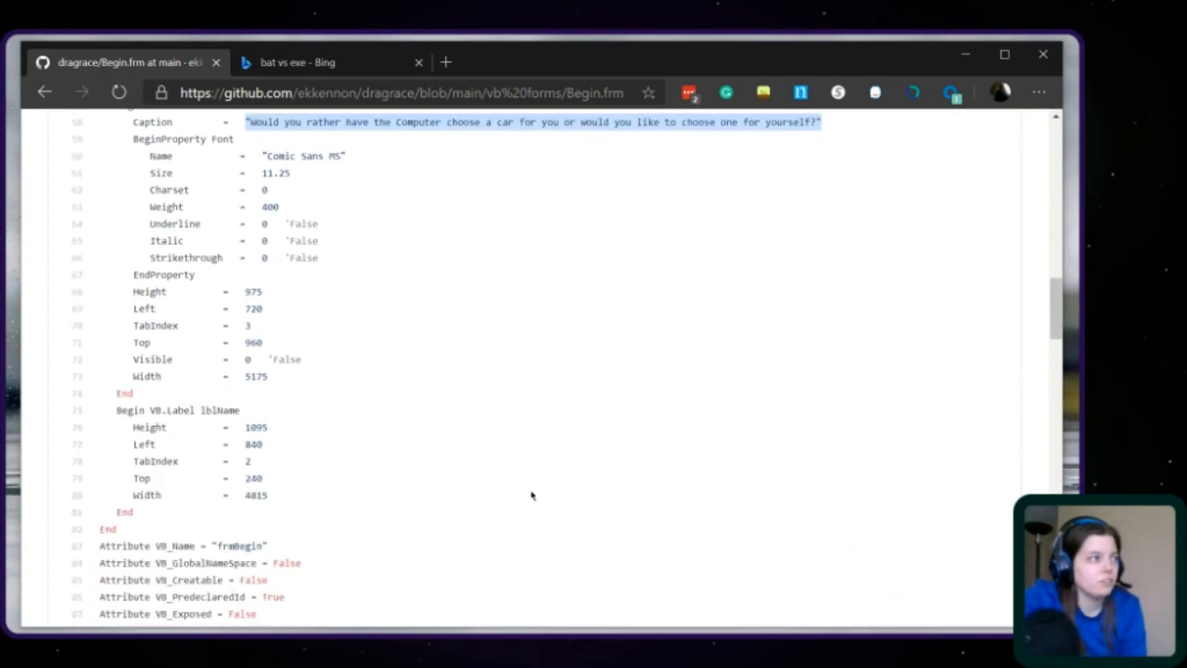
mouse_move(558, 482)
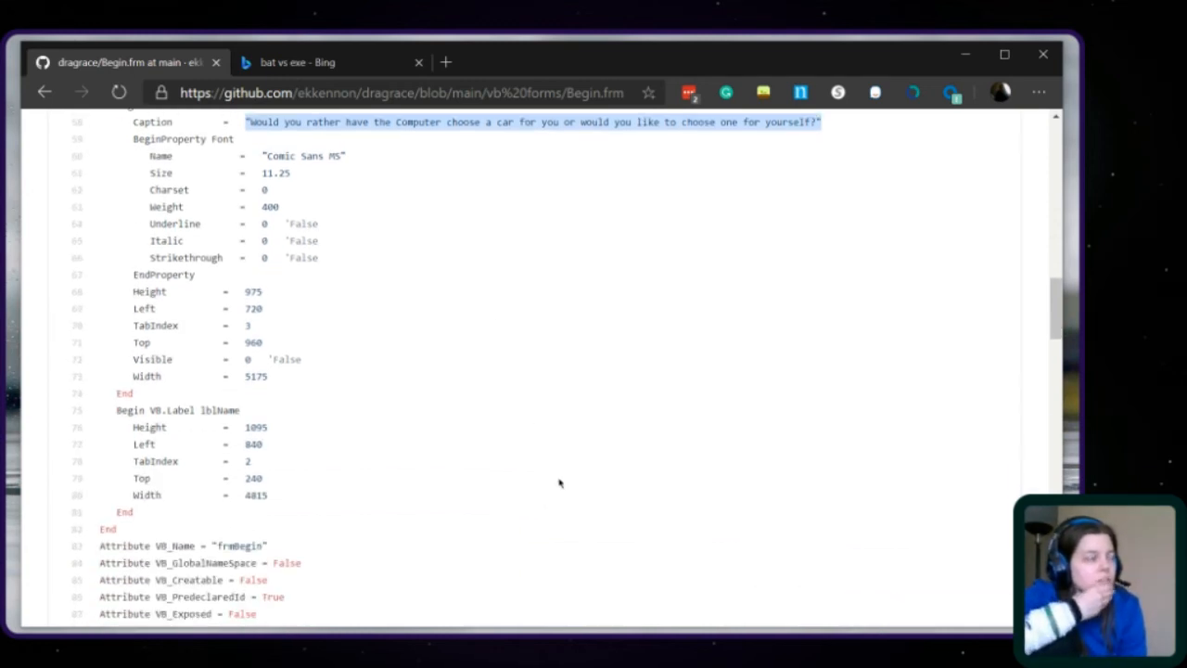
scroll(down, 3)
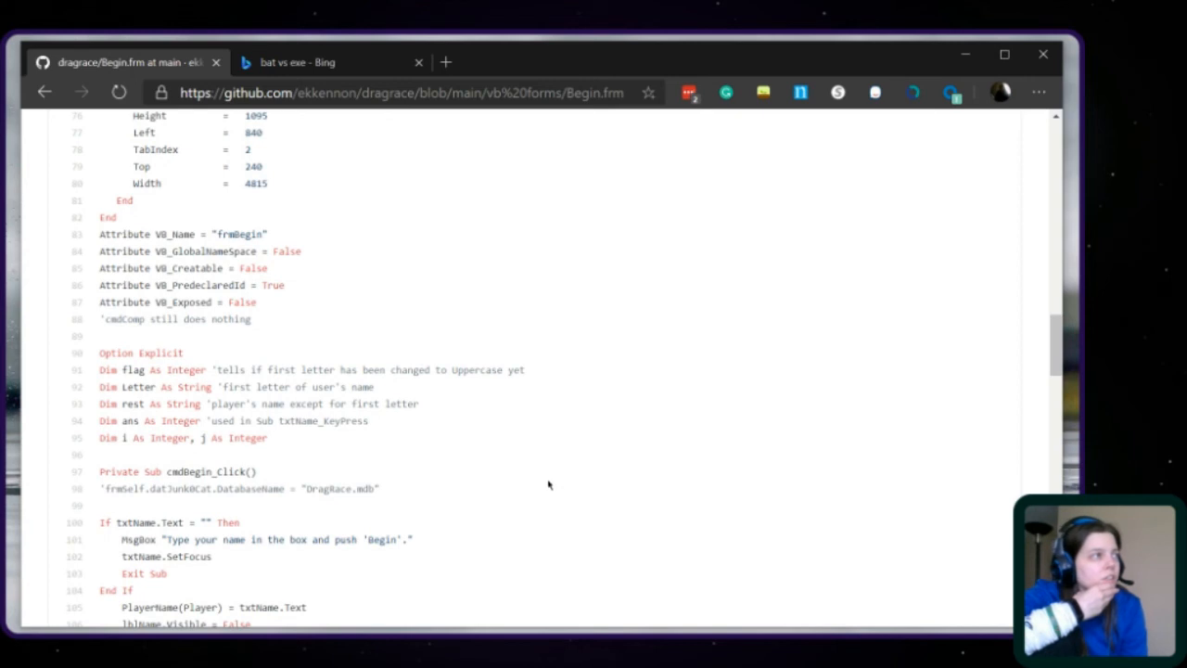
mouse_move(284, 443)
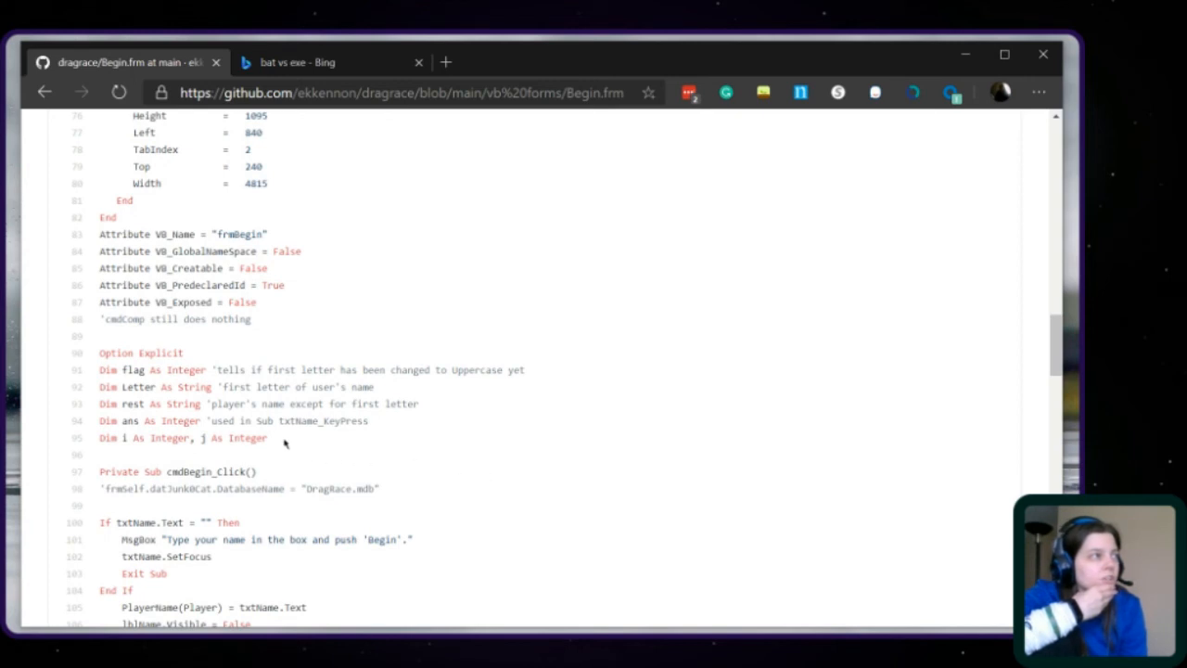
Highlight the Option Explicit and Dim declarations, then return to the top of the file.
drag(100, 369, 268, 437)
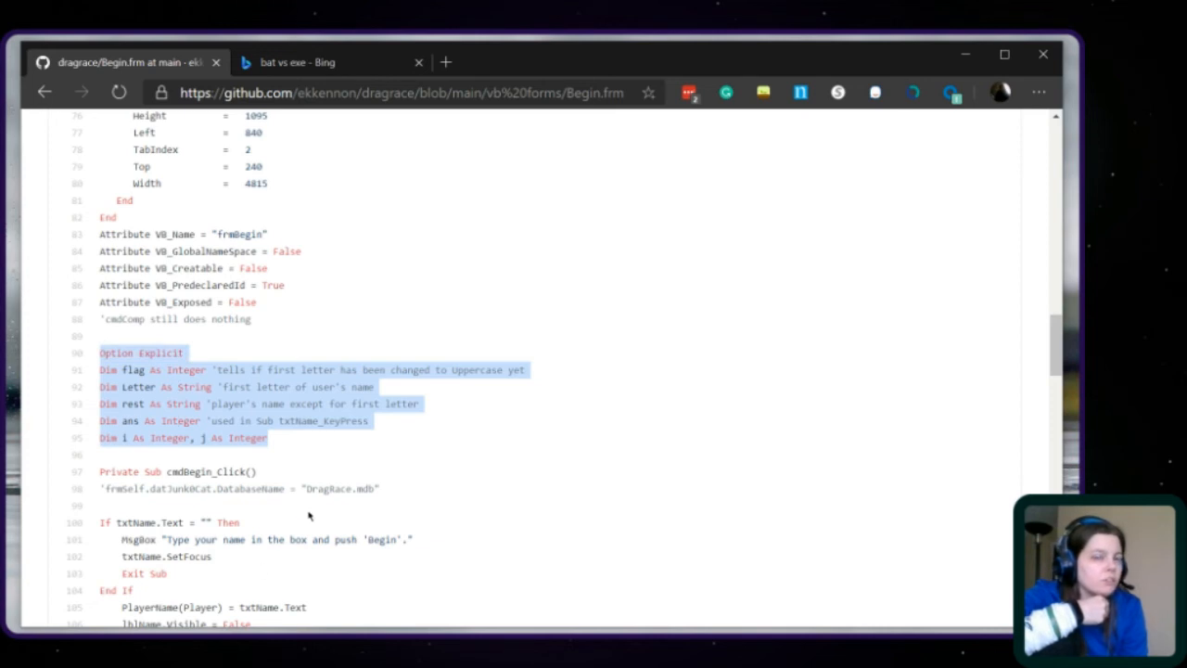
click(450, 436)
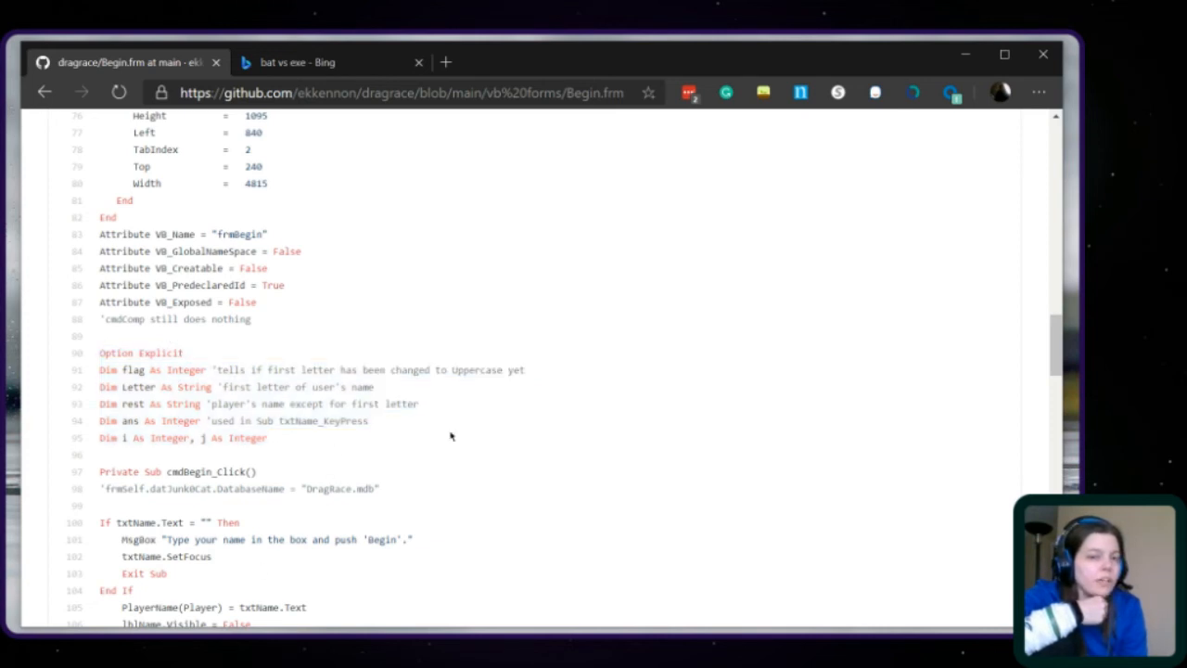
mouse_move(493, 453)
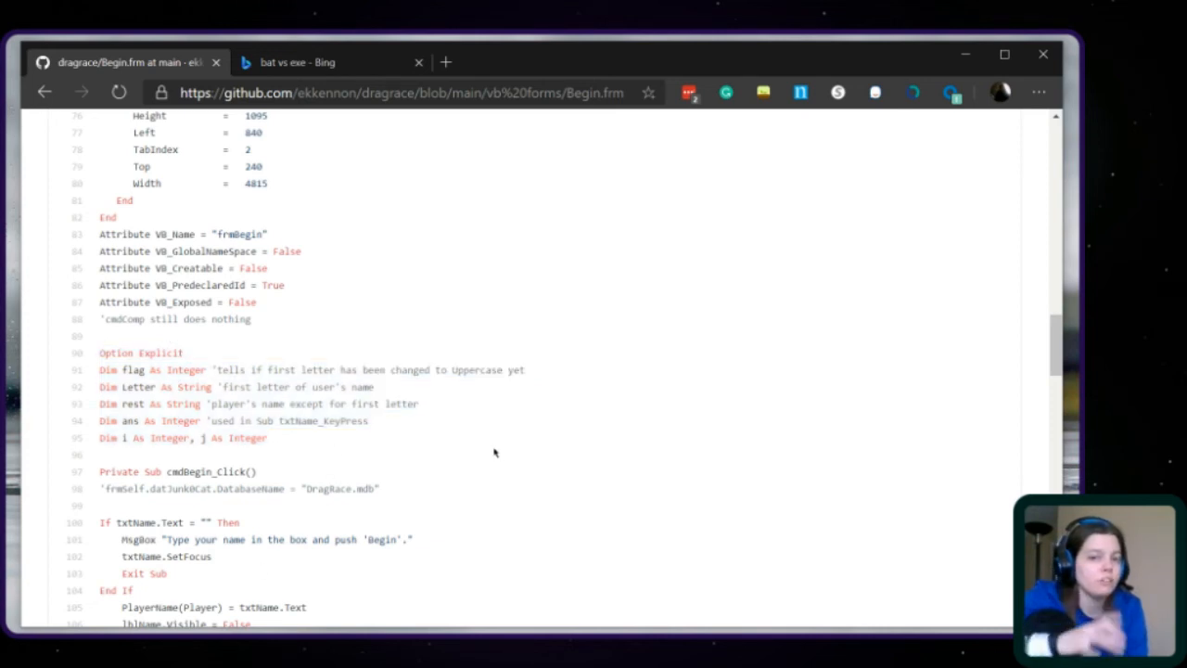
mouse_move(501, 458)
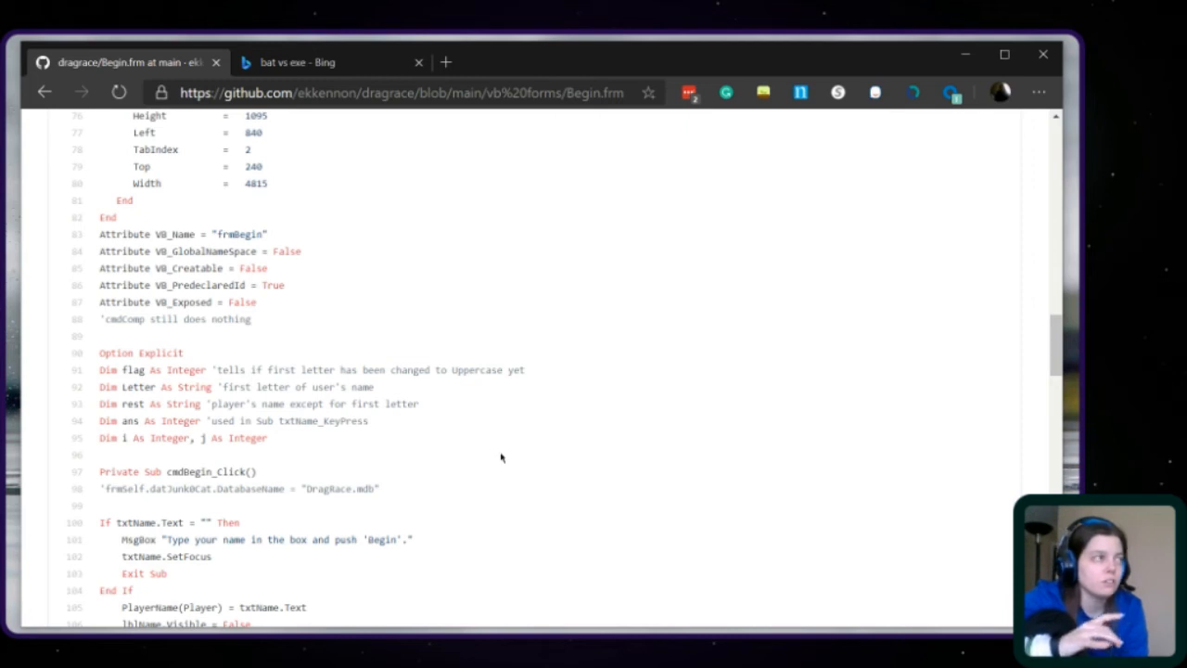
mouse_move(619, 517)
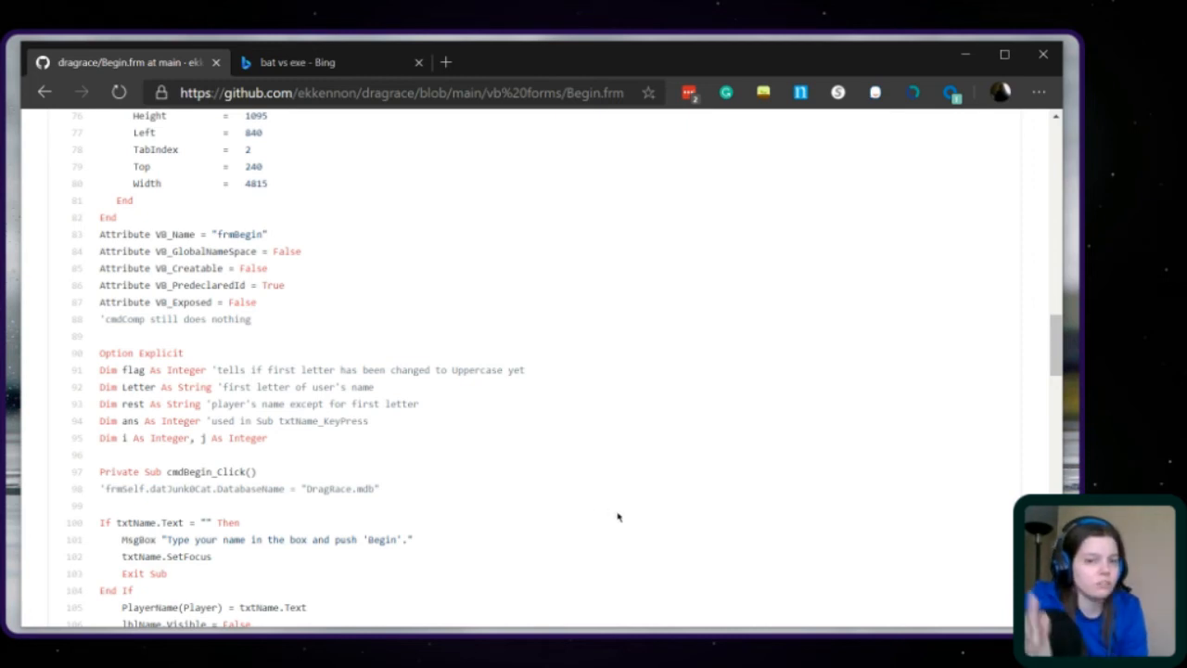
mouse_move(433, 468)
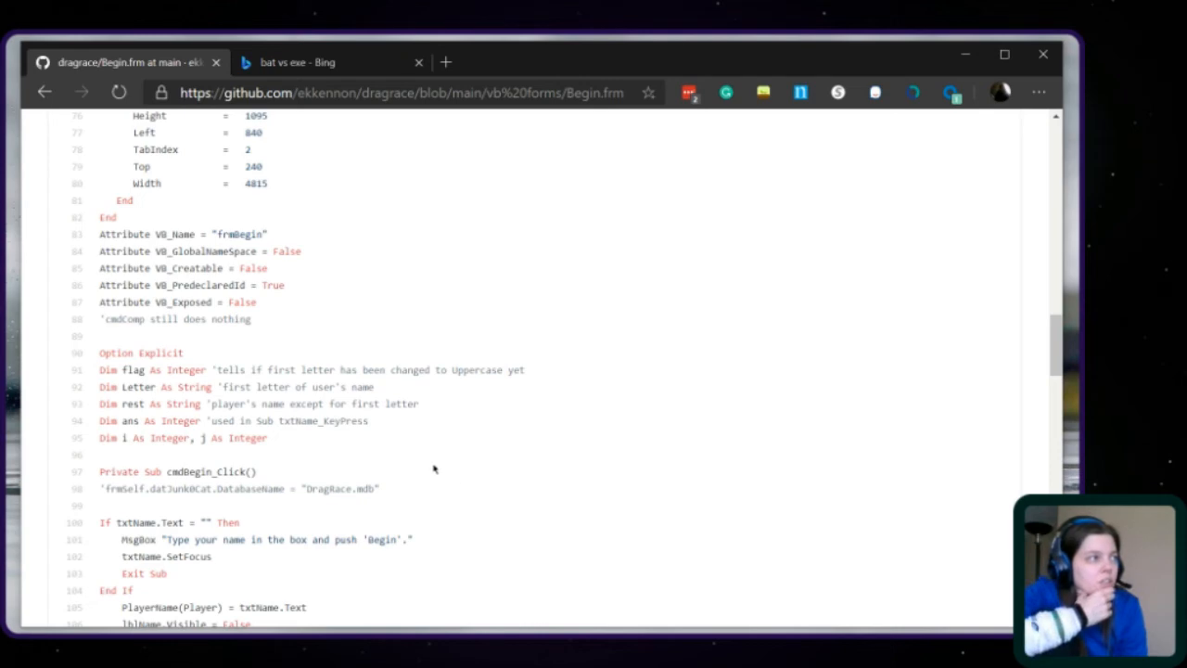
scroll(up, 3)
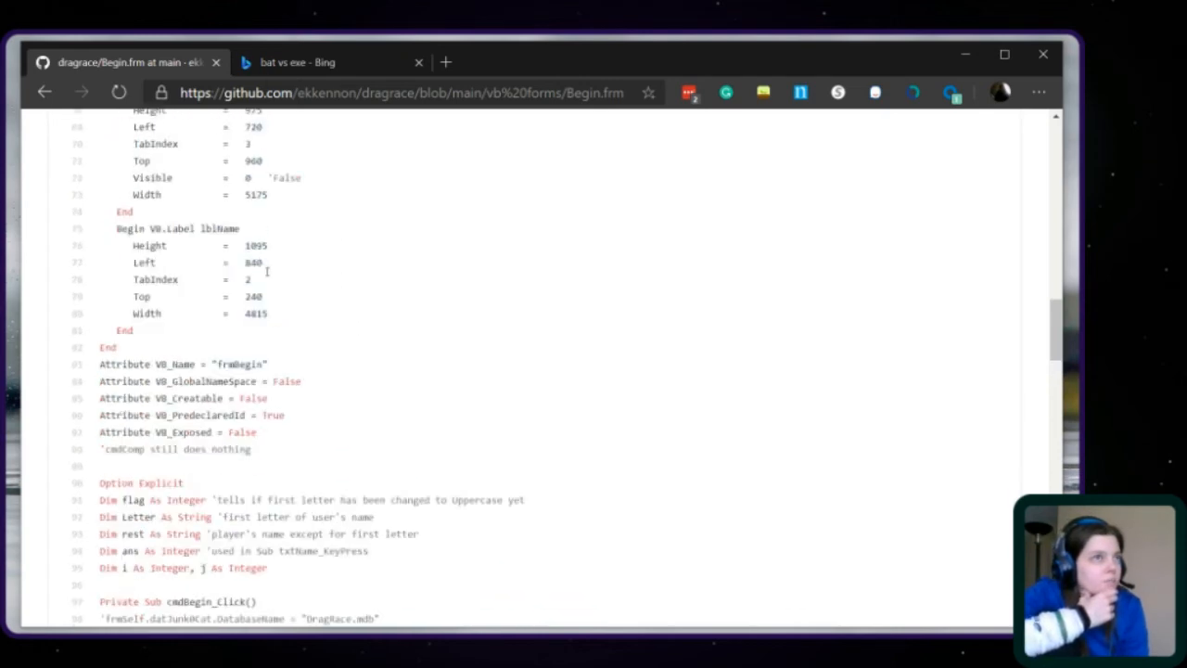
scroll(up, 3)
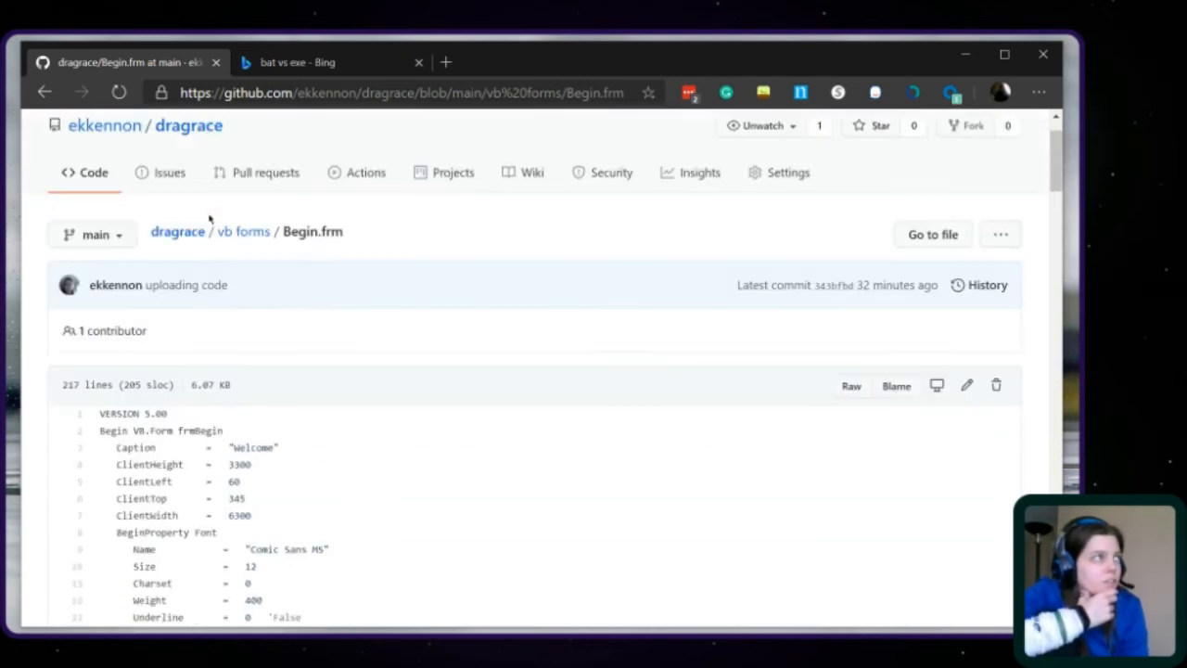
Go back to the vb forms folder and view the ekkennon owner profile page.
click(243, 231)
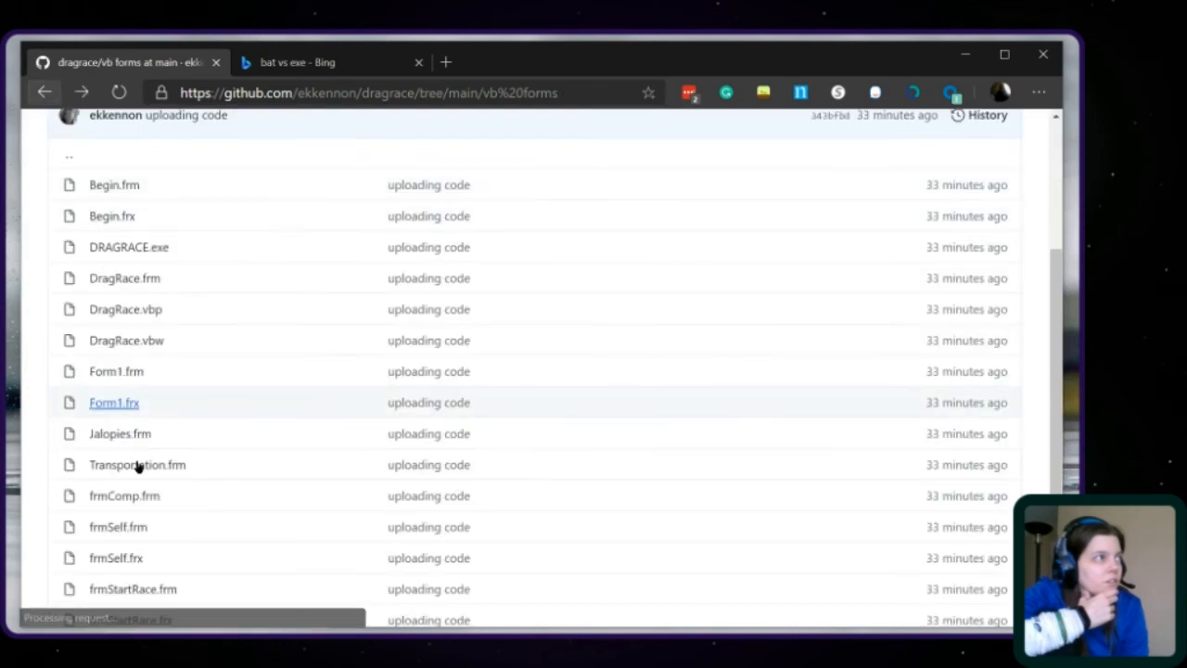
mouse_move(124, 277)
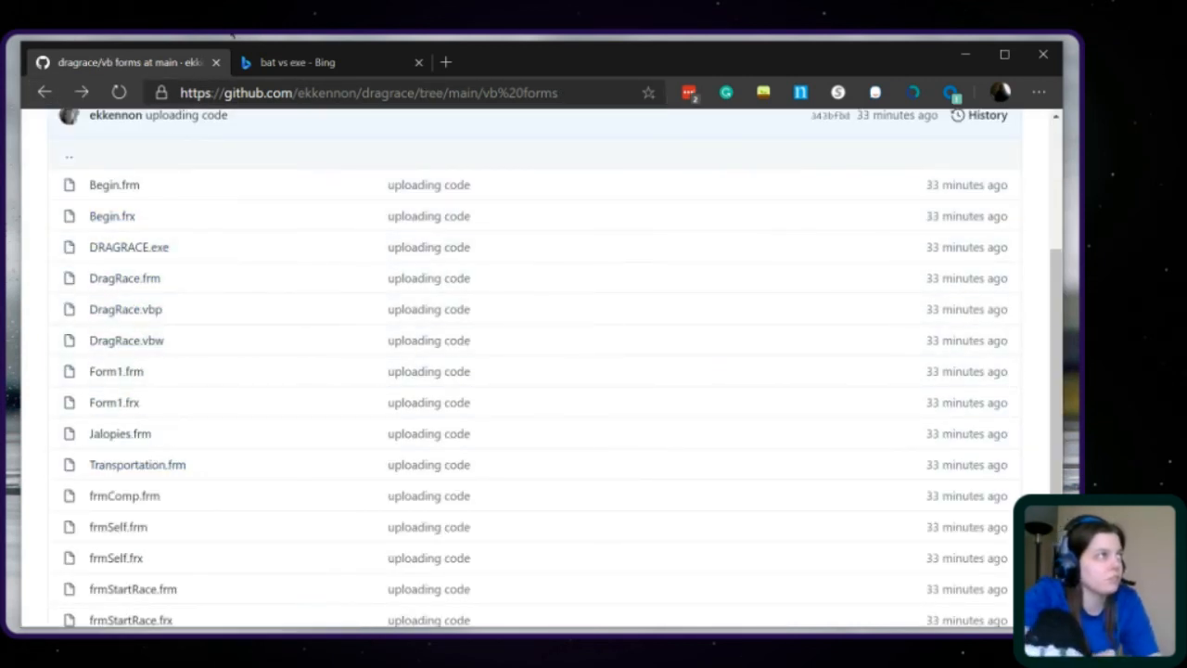
scroll(up, 3)
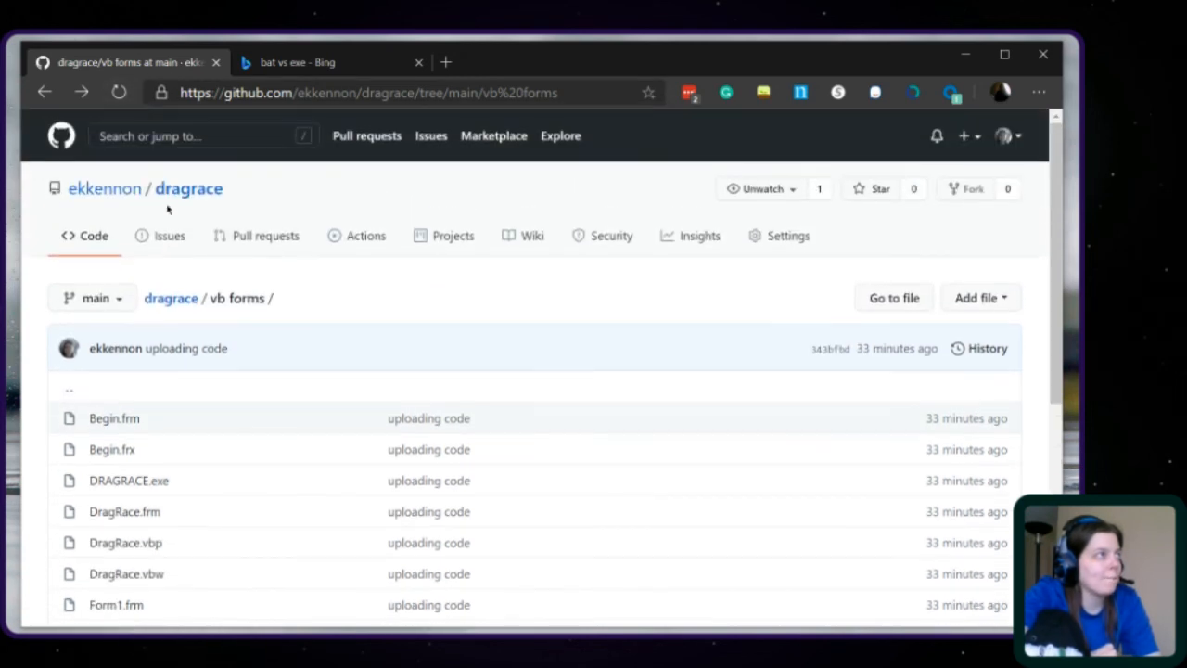
click(171, 298)
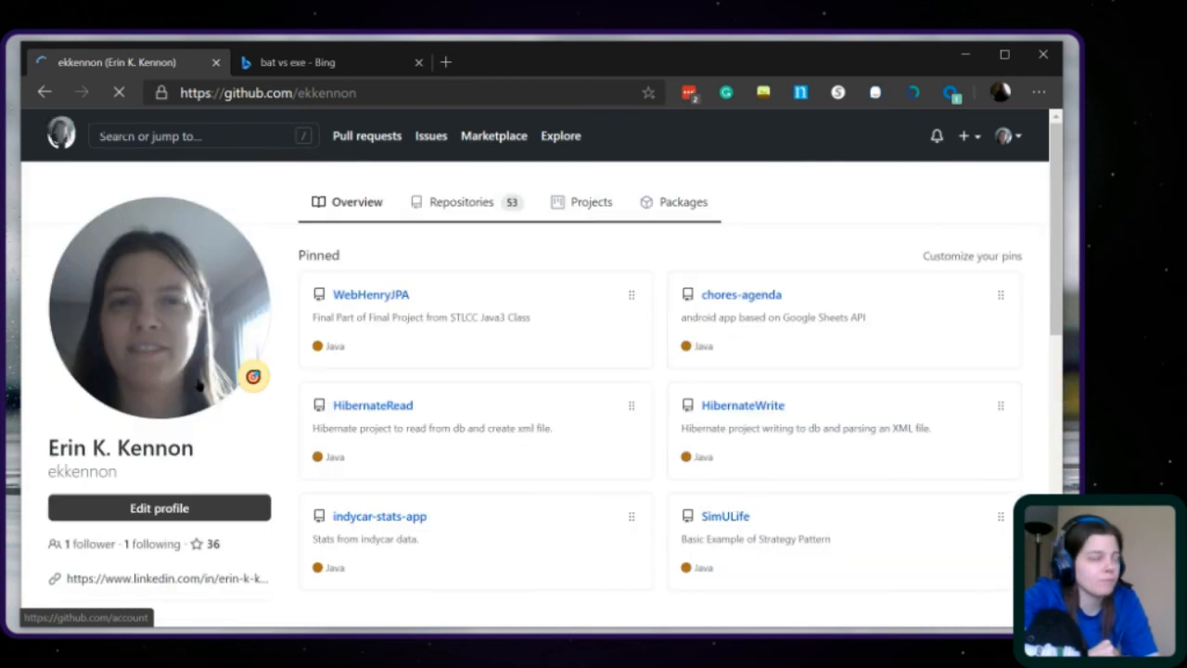
scroll(down, 3)
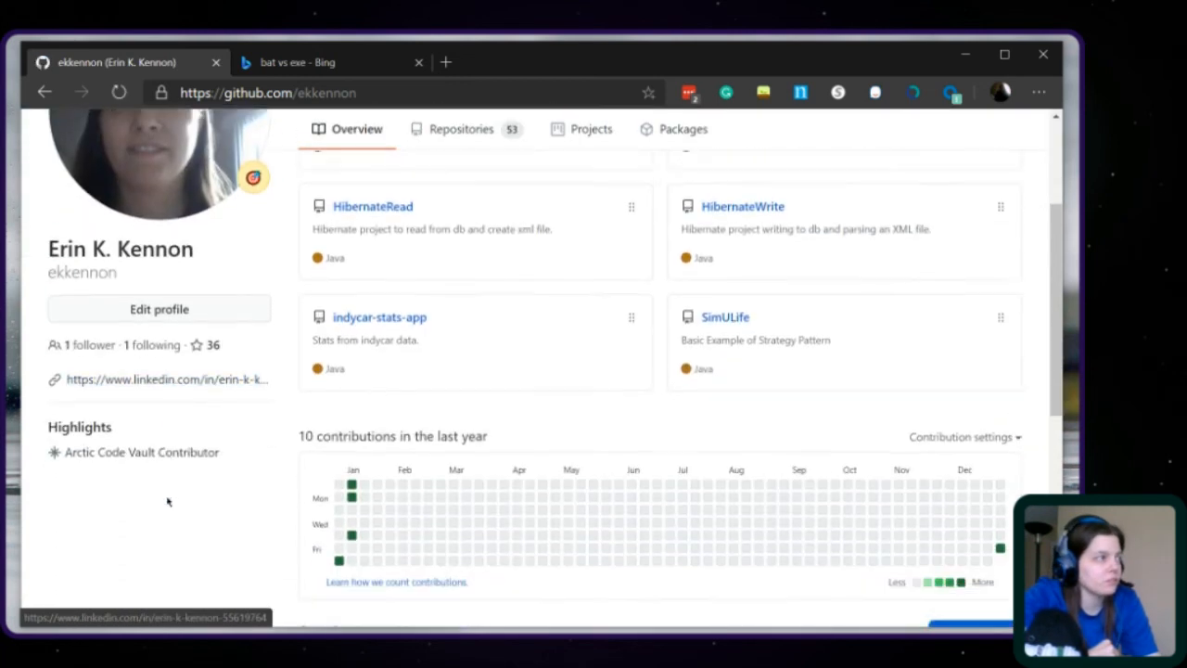
scroll(up, 3)
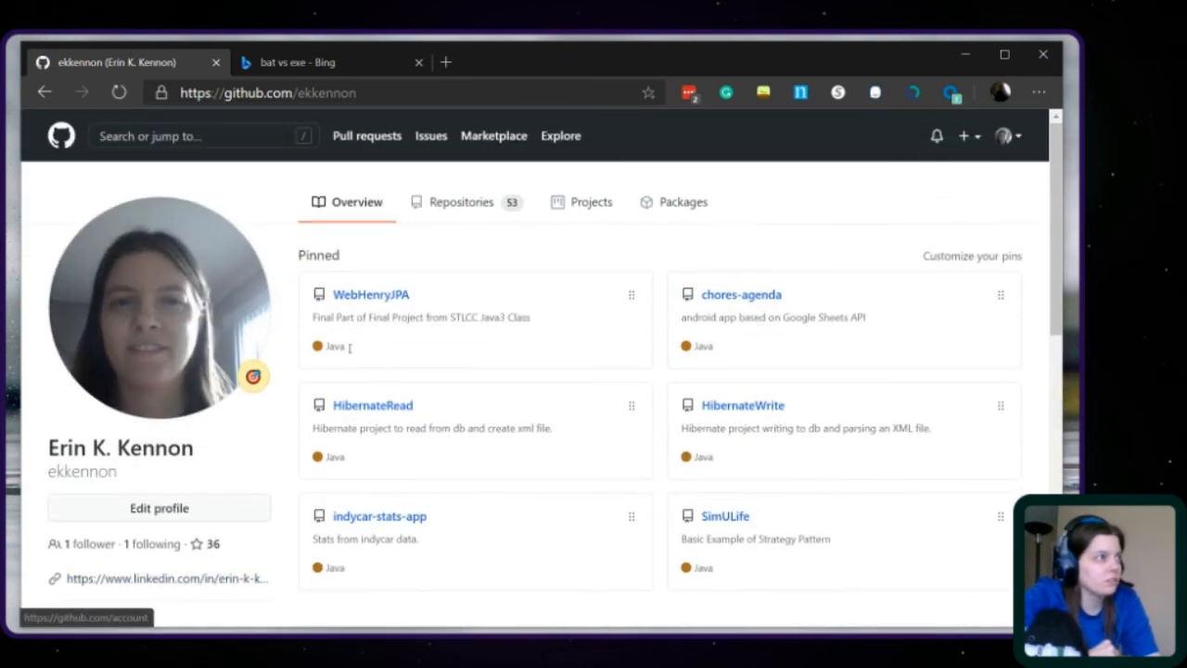
scroll(down, 3)
text(/)
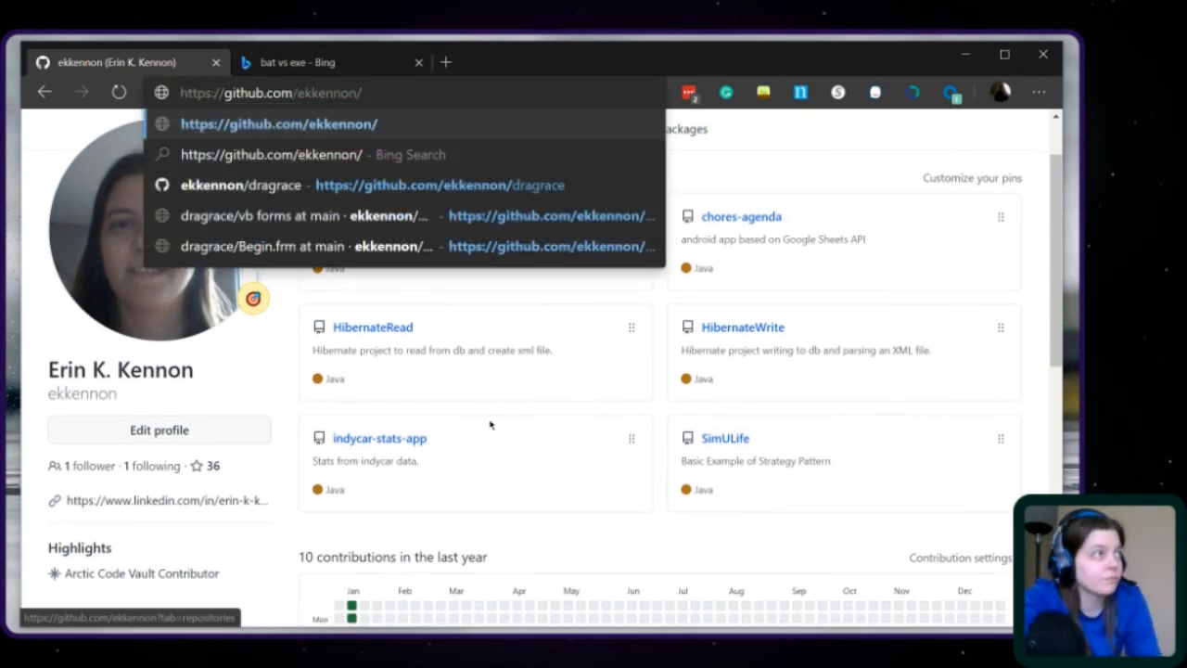
Find the EWN repository, browse its Java files, and open Car.java.
text(ewn)
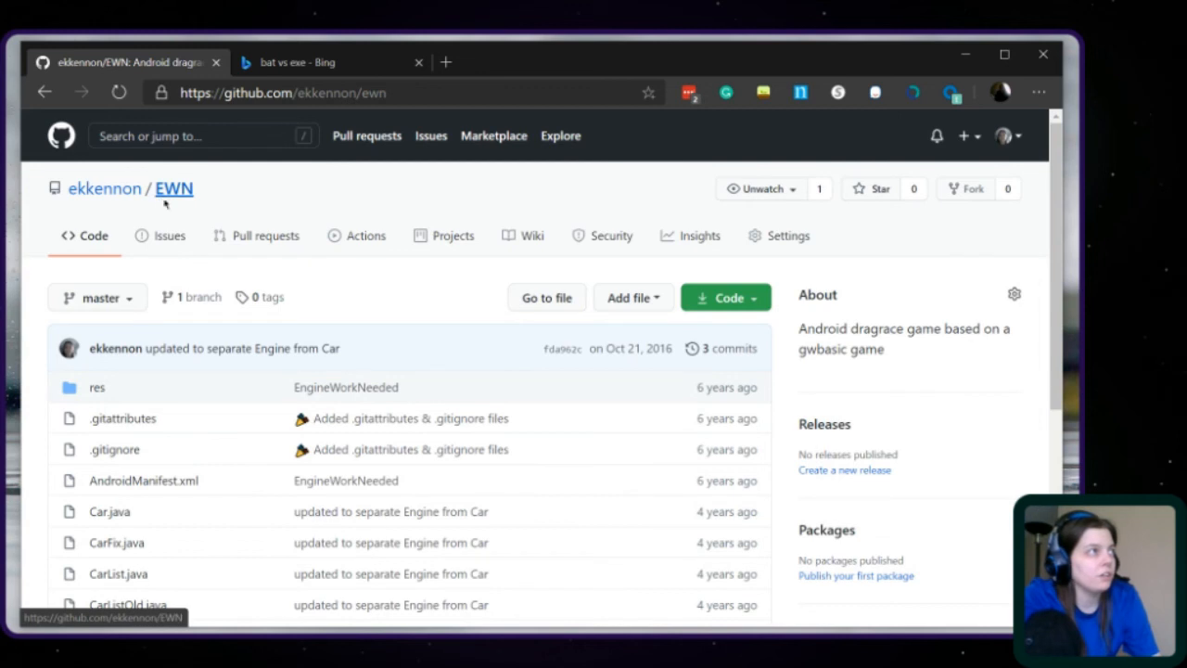
mouse_move(181, 211)
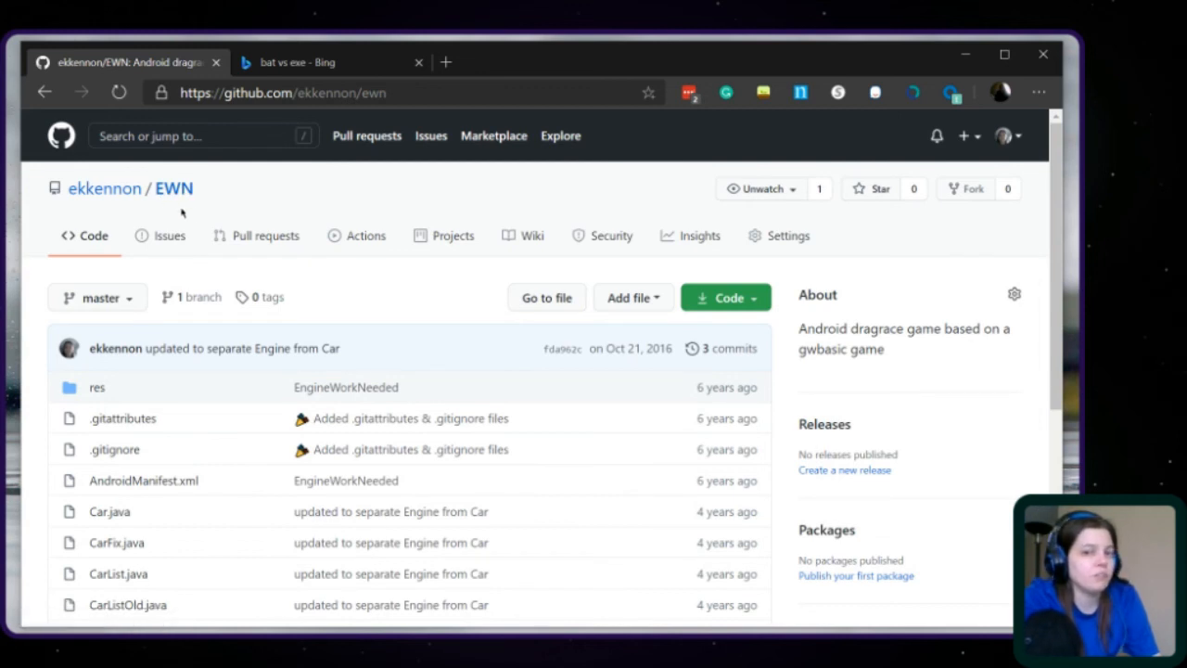
scroll(down, 3)
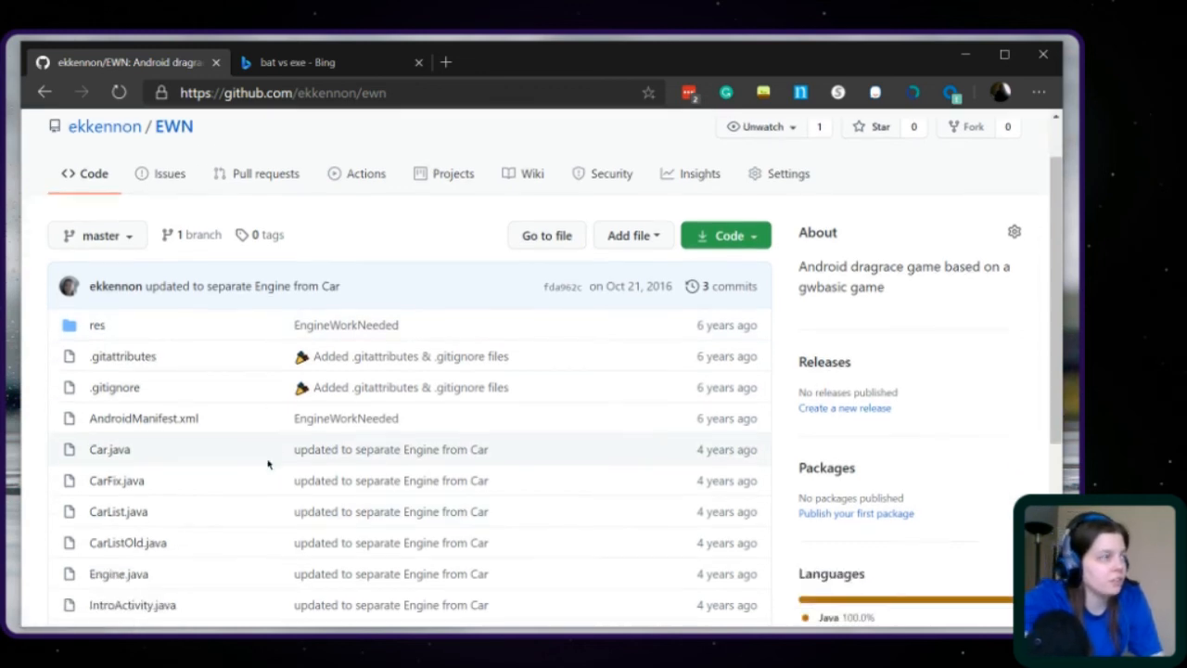
scroll(down, 3)
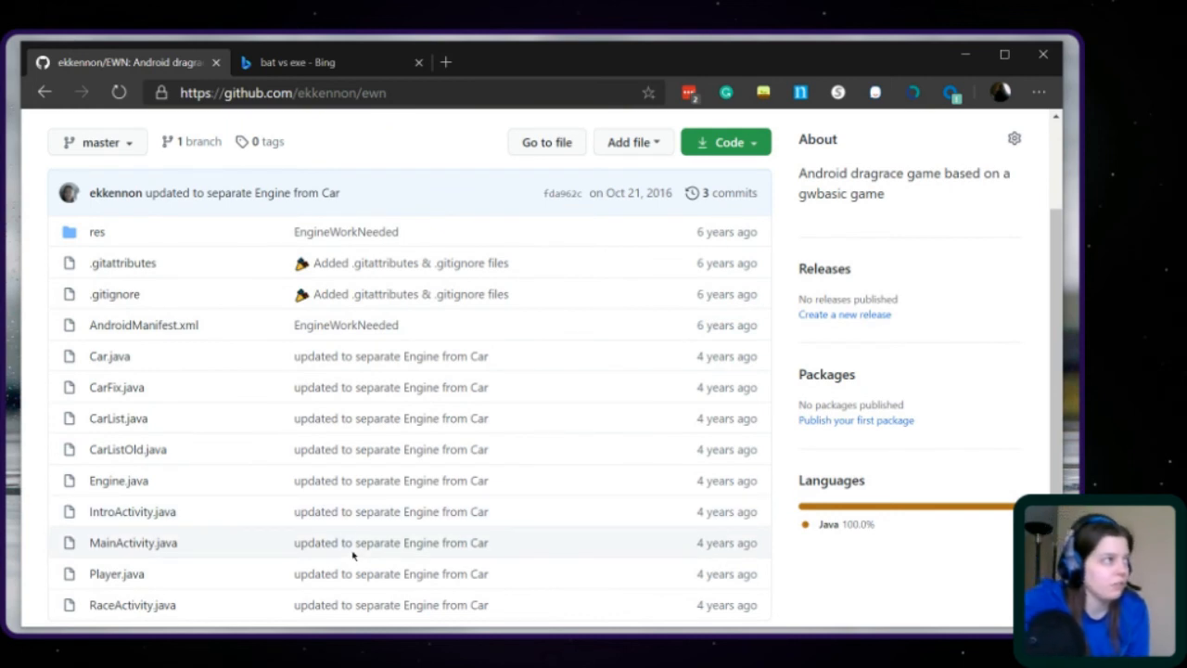
mouse_move(215, 344)
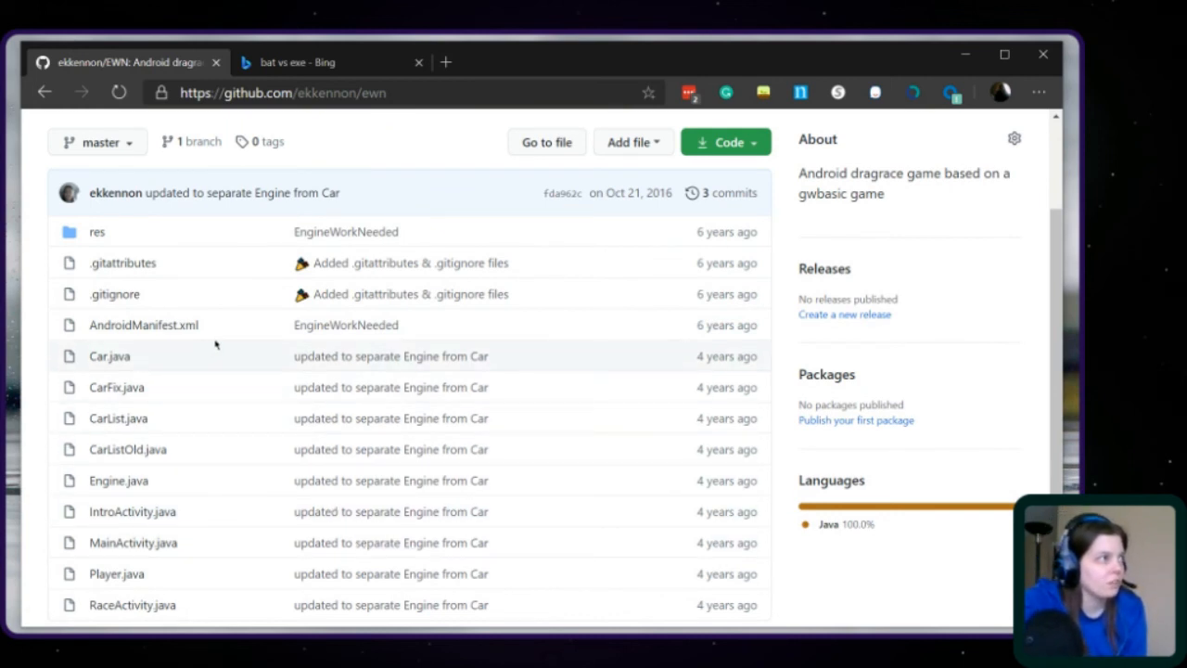
scroll(down, 3)
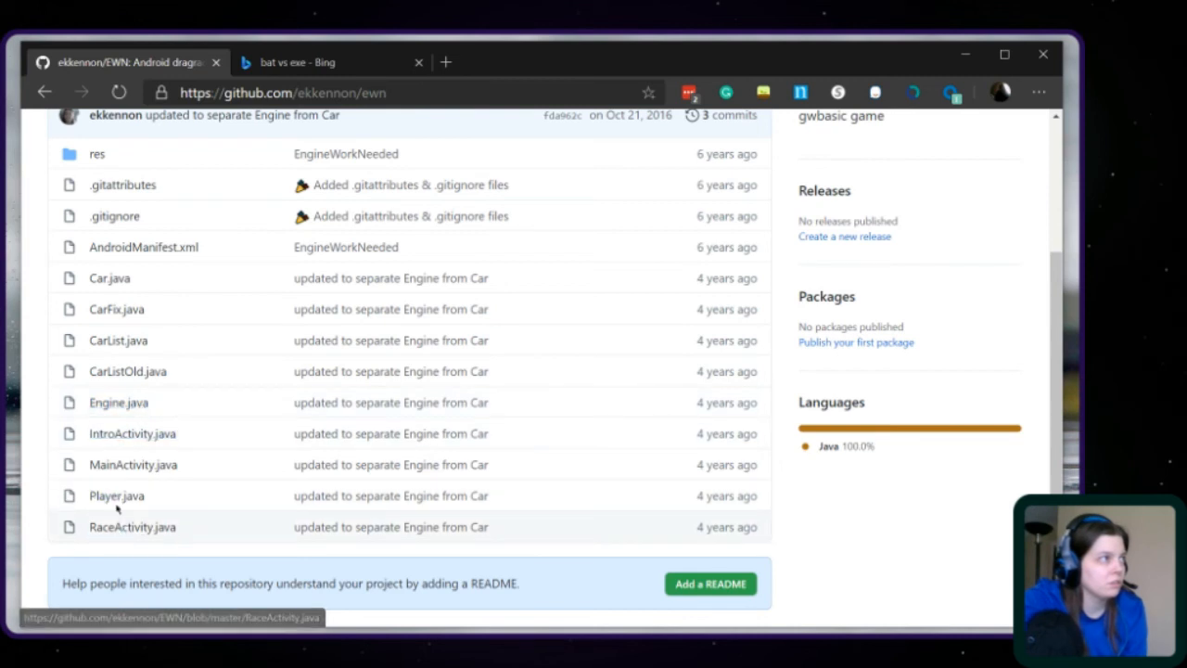
click(110, 277)
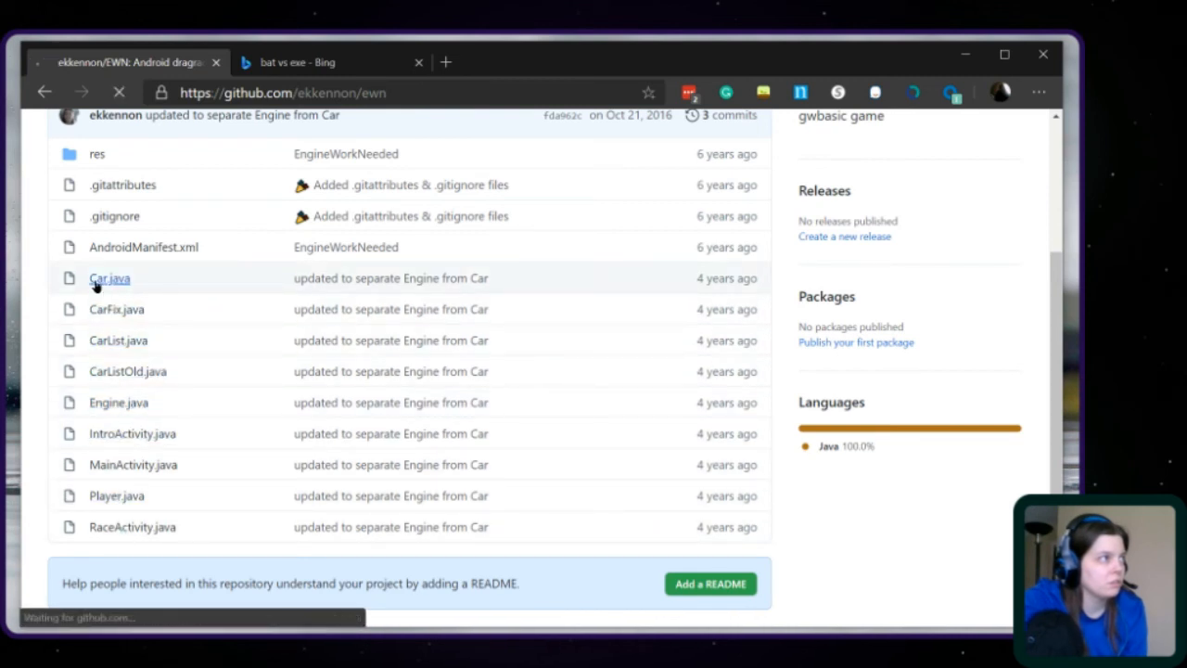
click(110, 279)
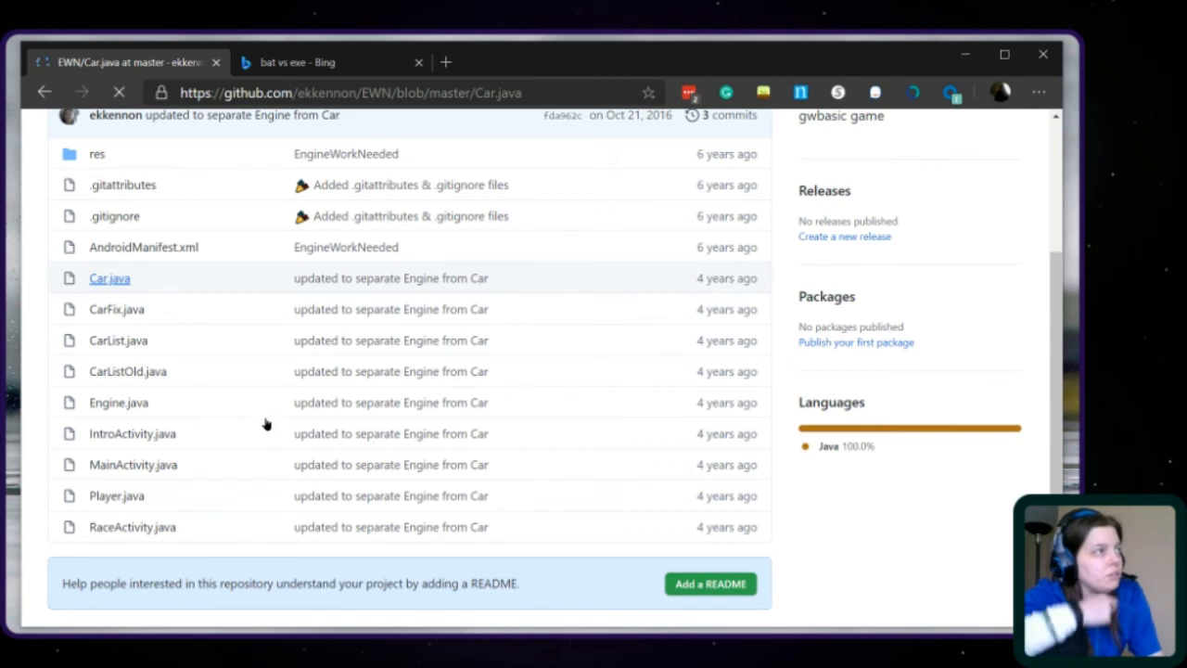
click(110, 277)
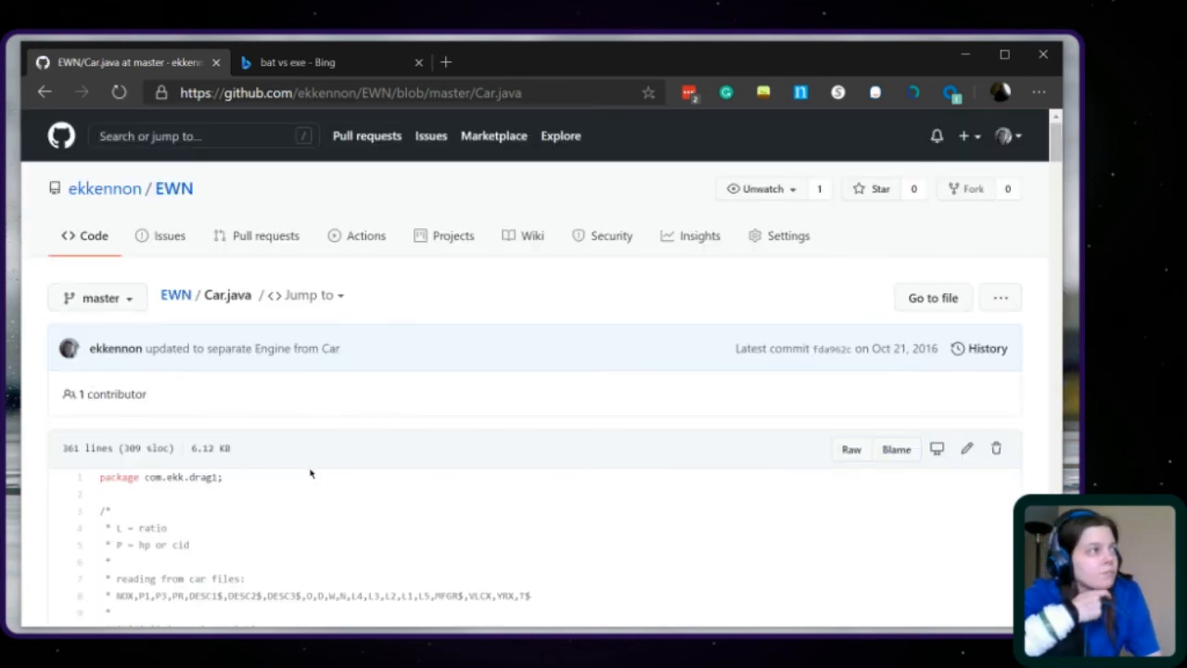
scroll(down, 3)
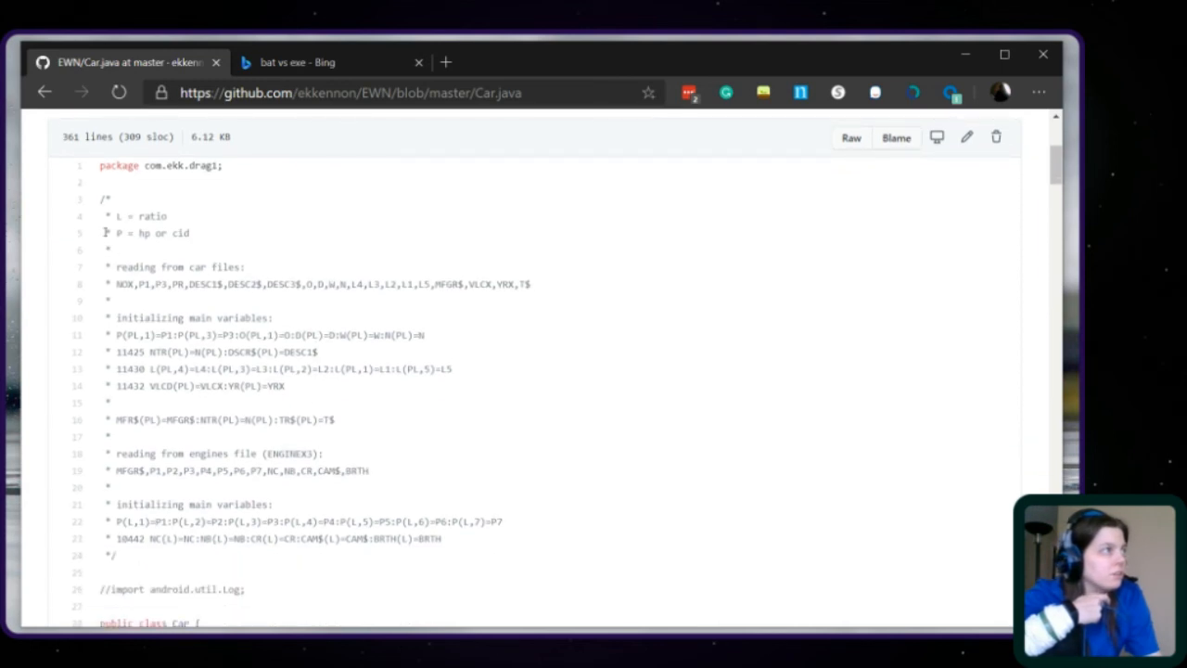
scroll(down, 3)
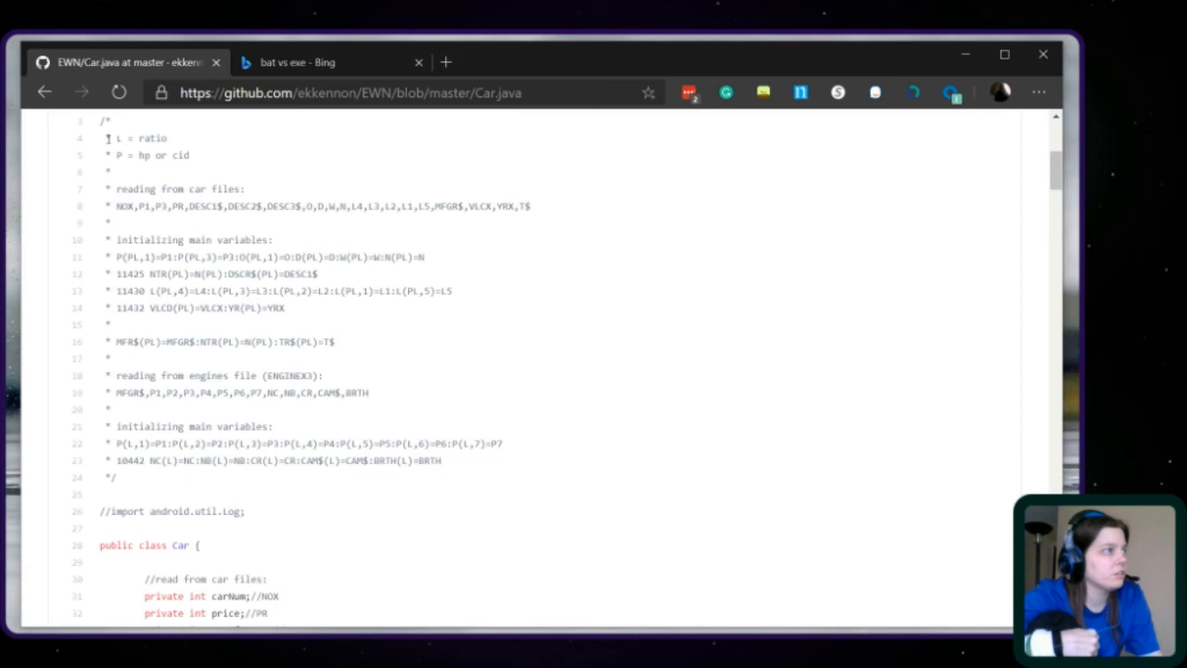
drag(109, 137, 246, 510)
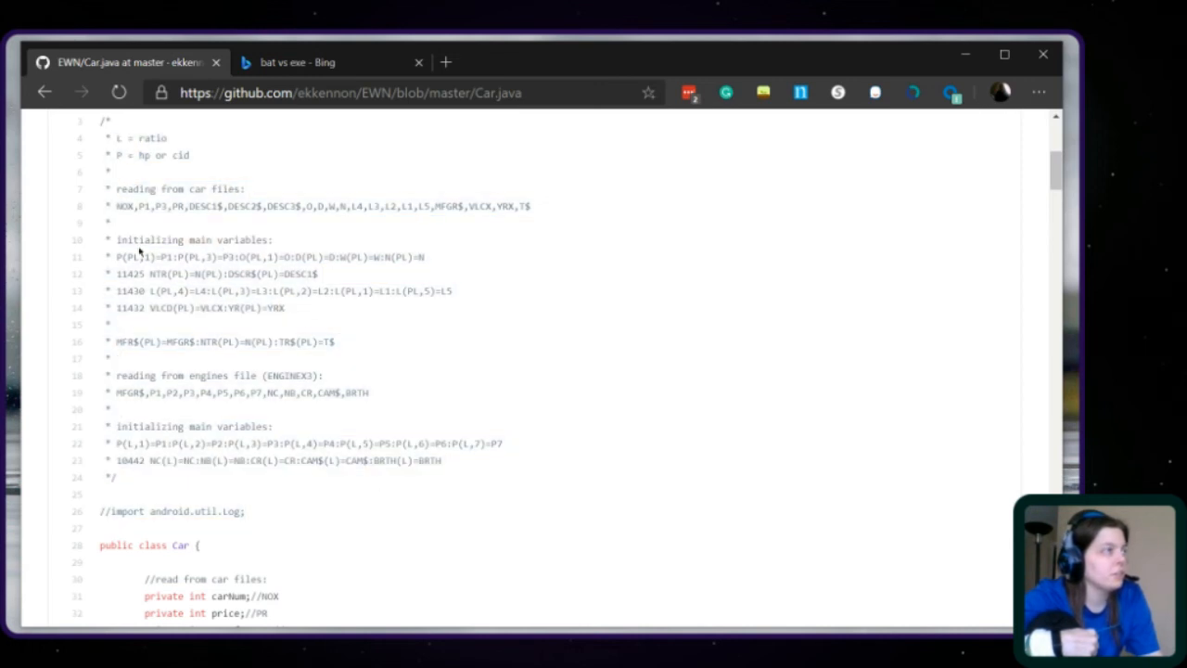
scroll(up, 3)
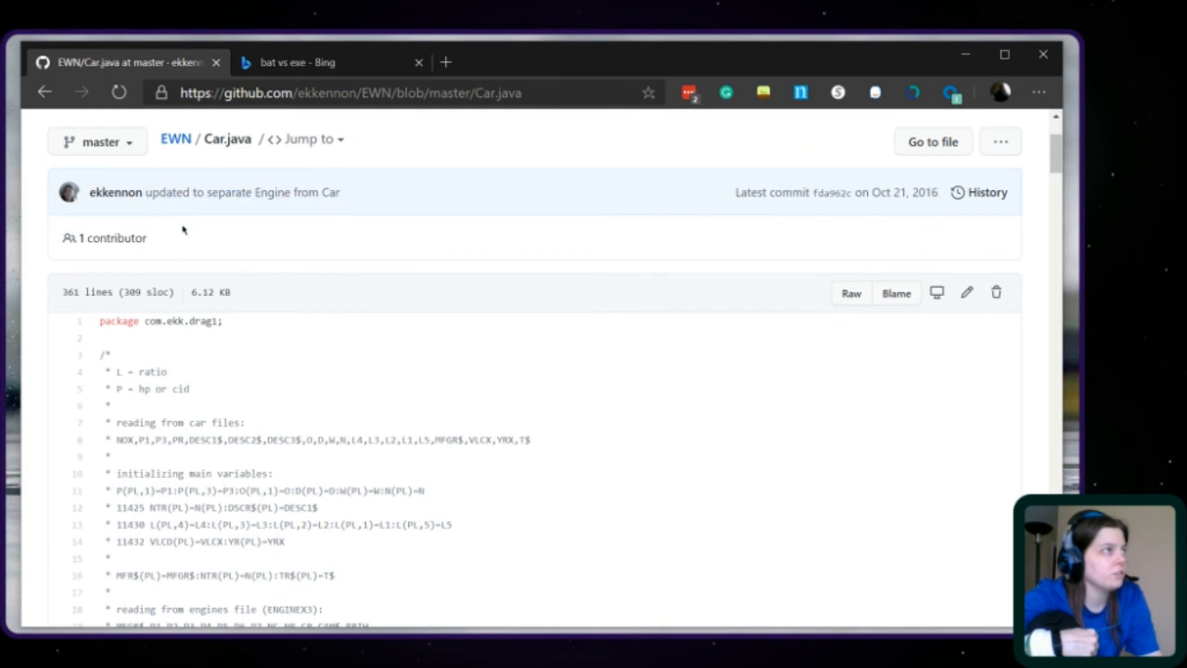
scroll(up, 3)
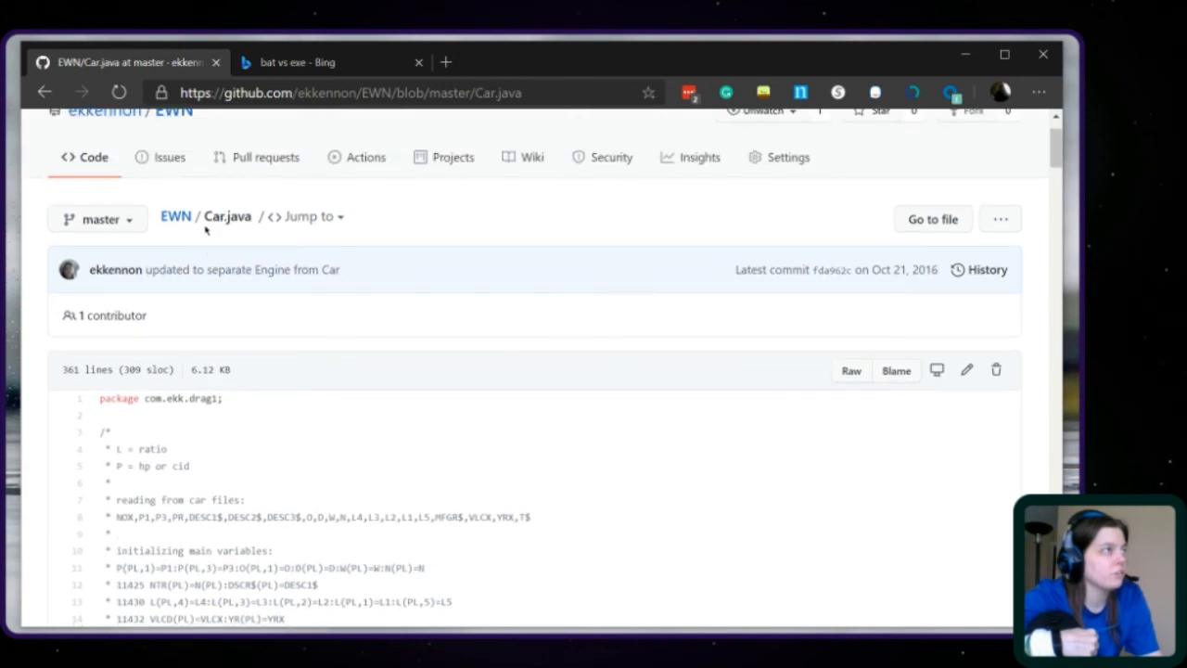
scroll(down, 3)
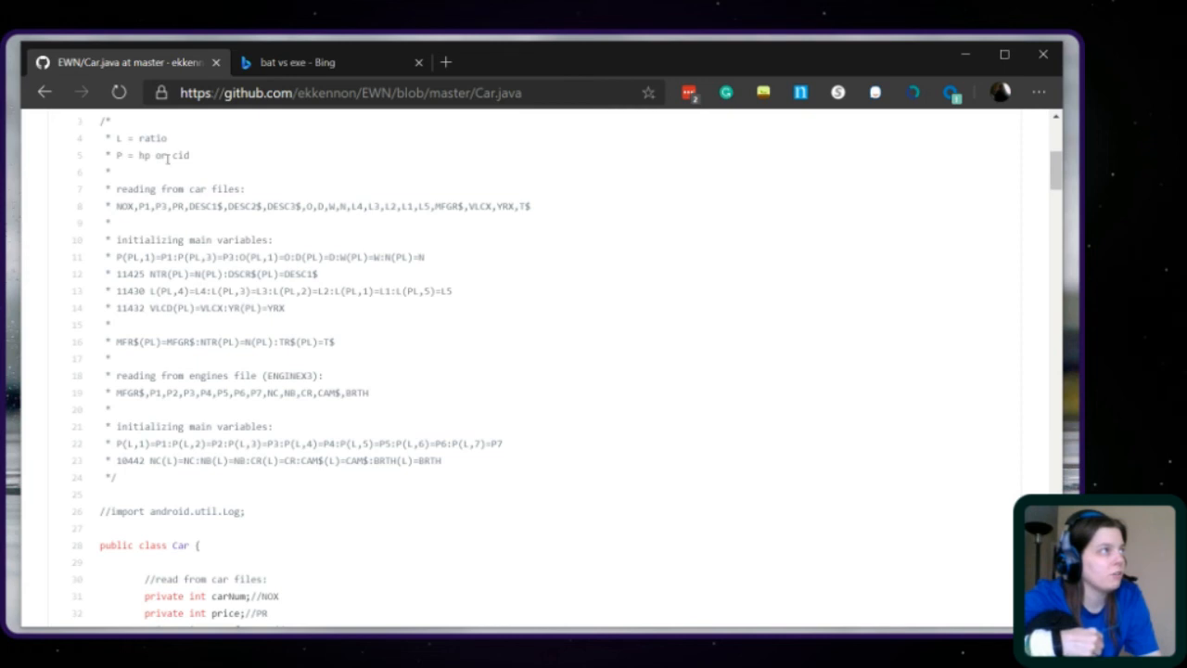
mouse_move(444, 290)
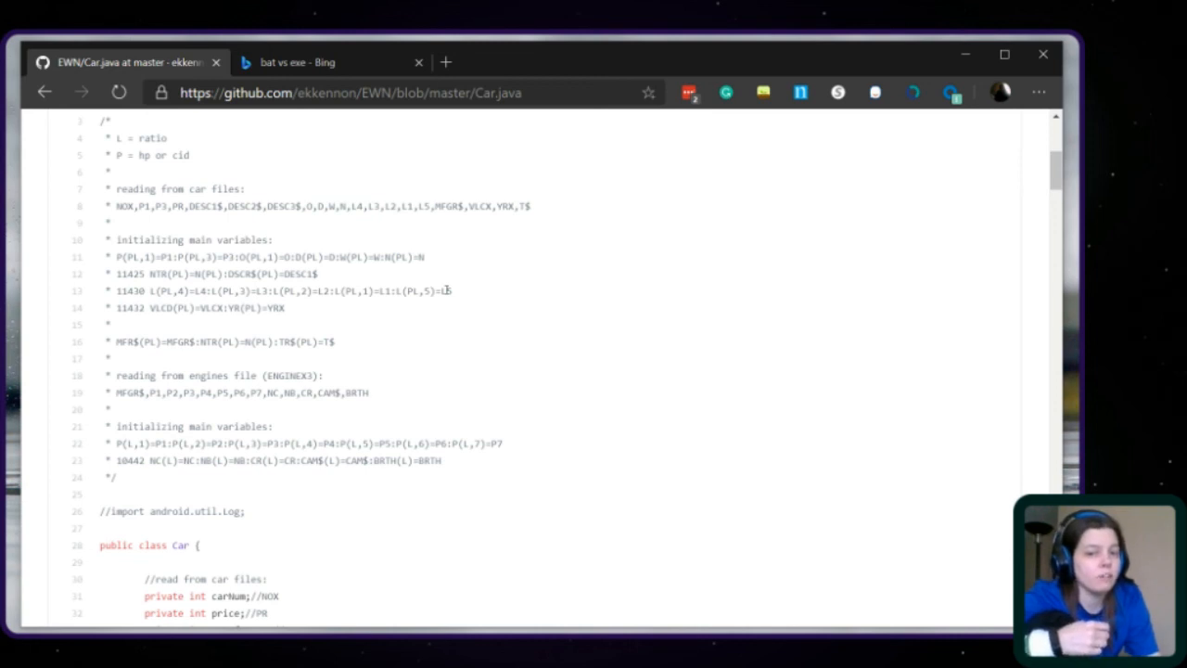
mouse_move(134, 167)
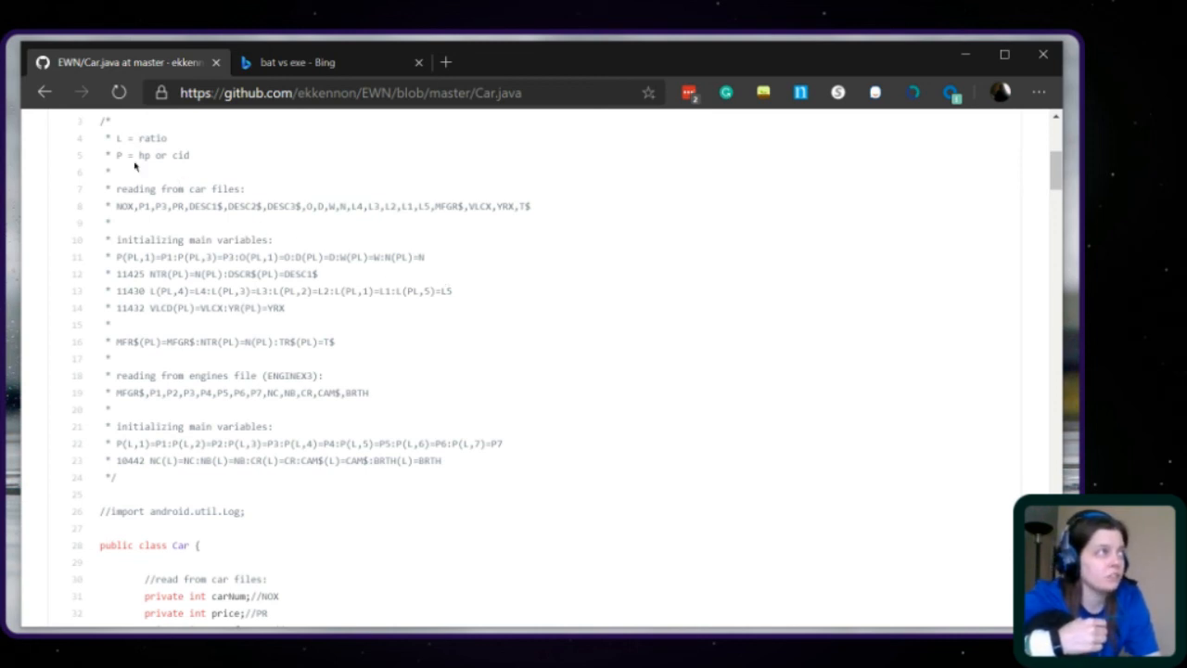
double_click(143, 155)
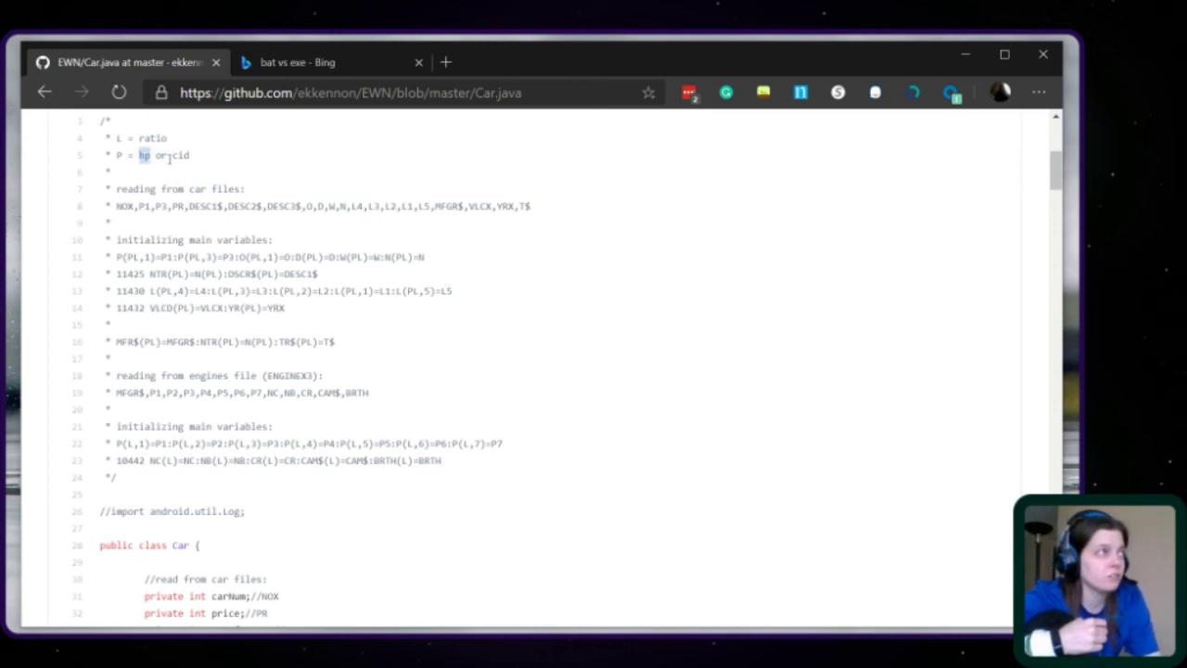
drag(137, 155, 190, 155)
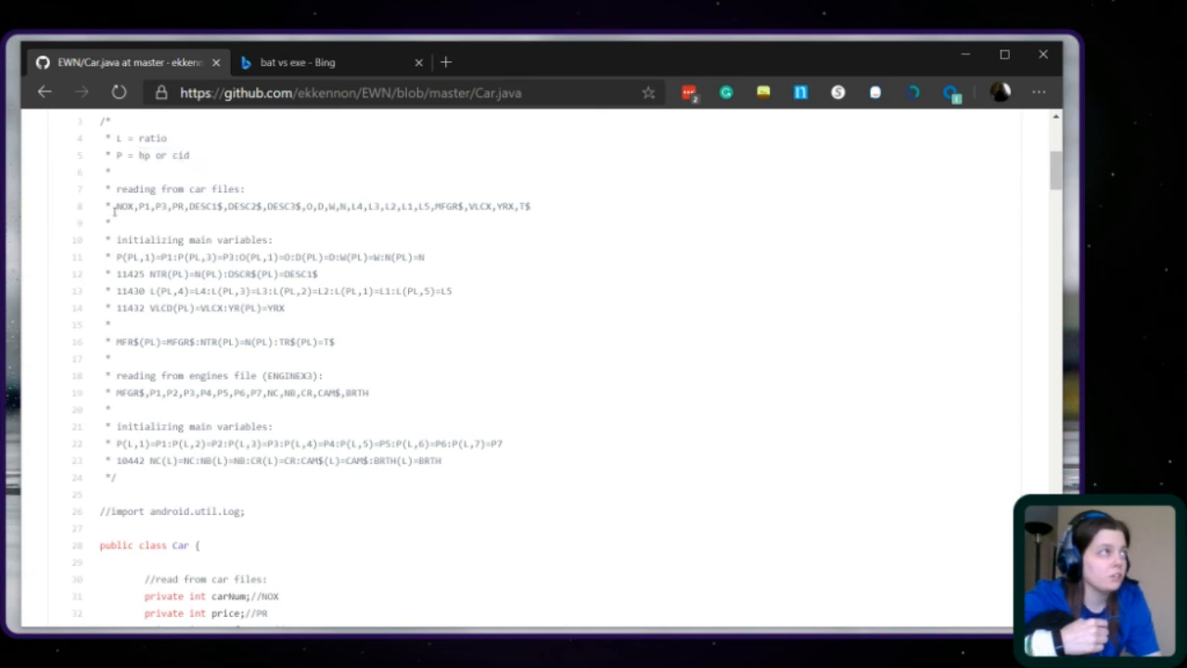
drag(115, 205, 268, 205)
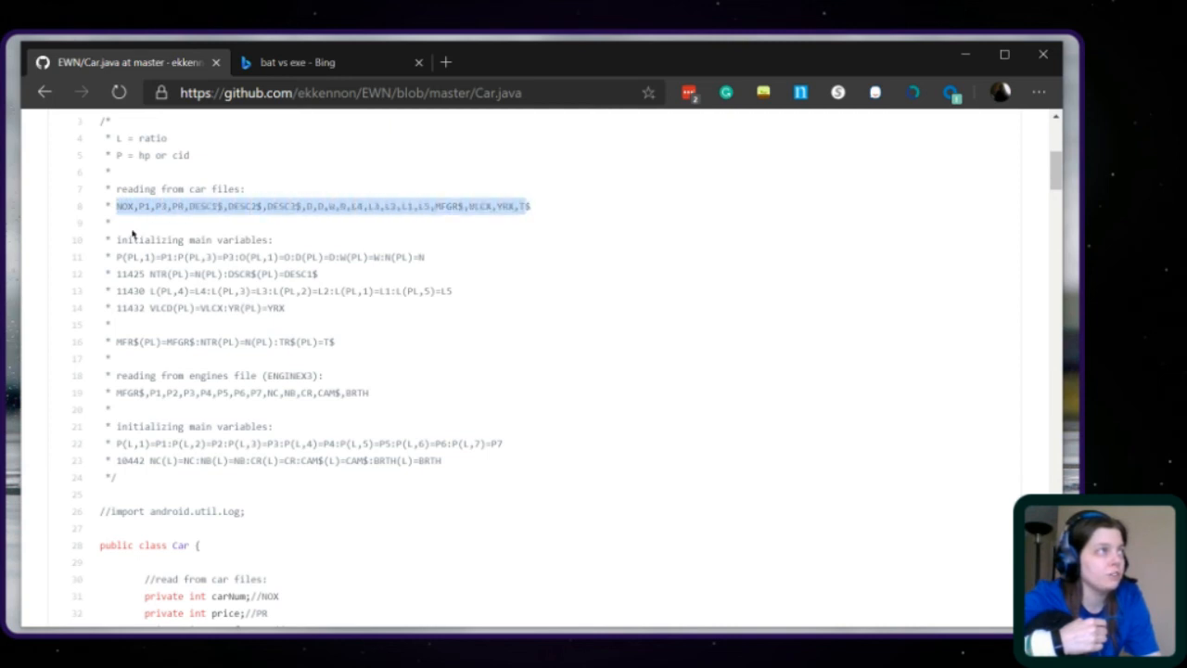
click(134, 233)
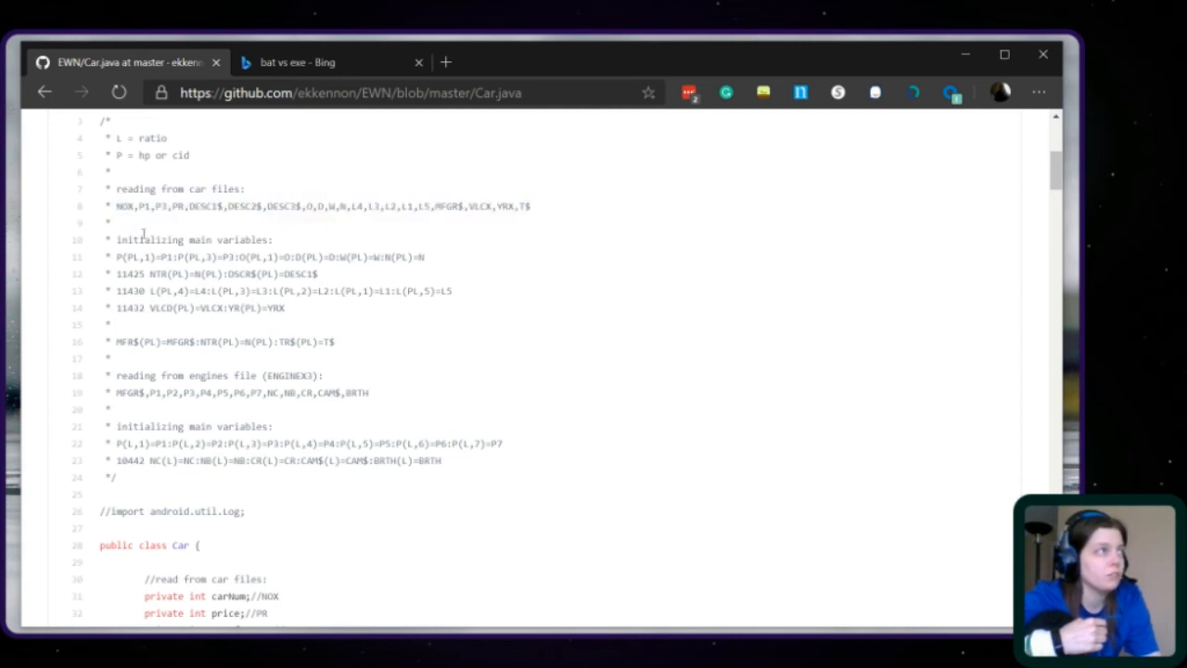
drag(117, 206, 431, 206)
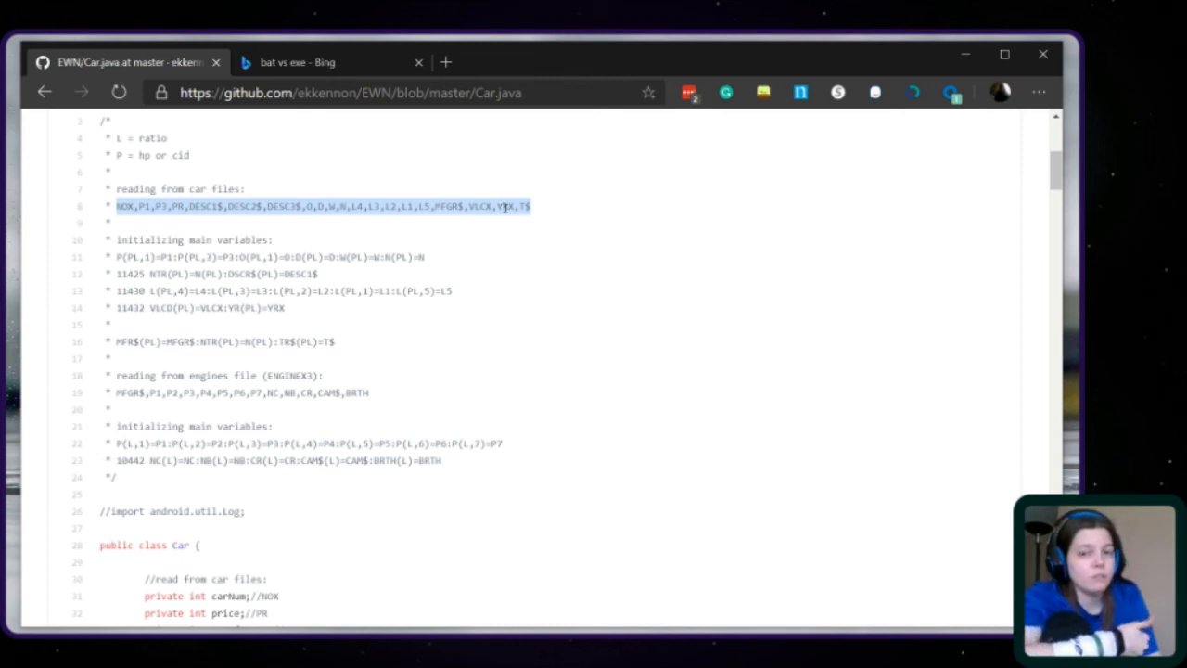
mouse_move(496, 206)
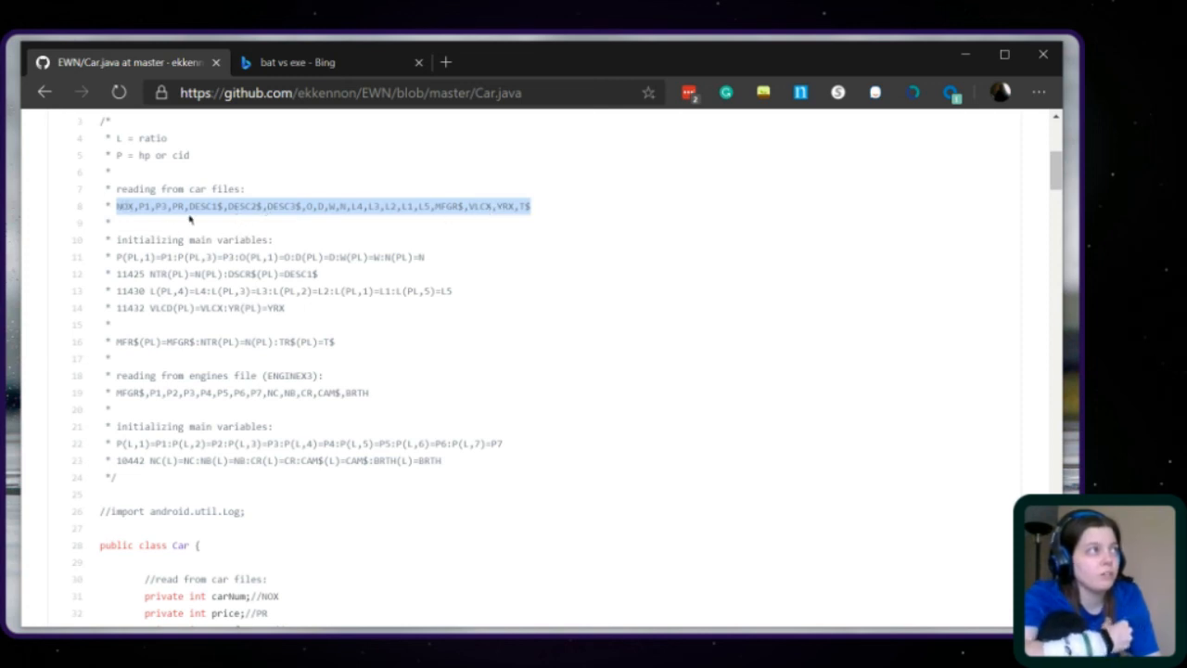
mouse_move(158, 205)
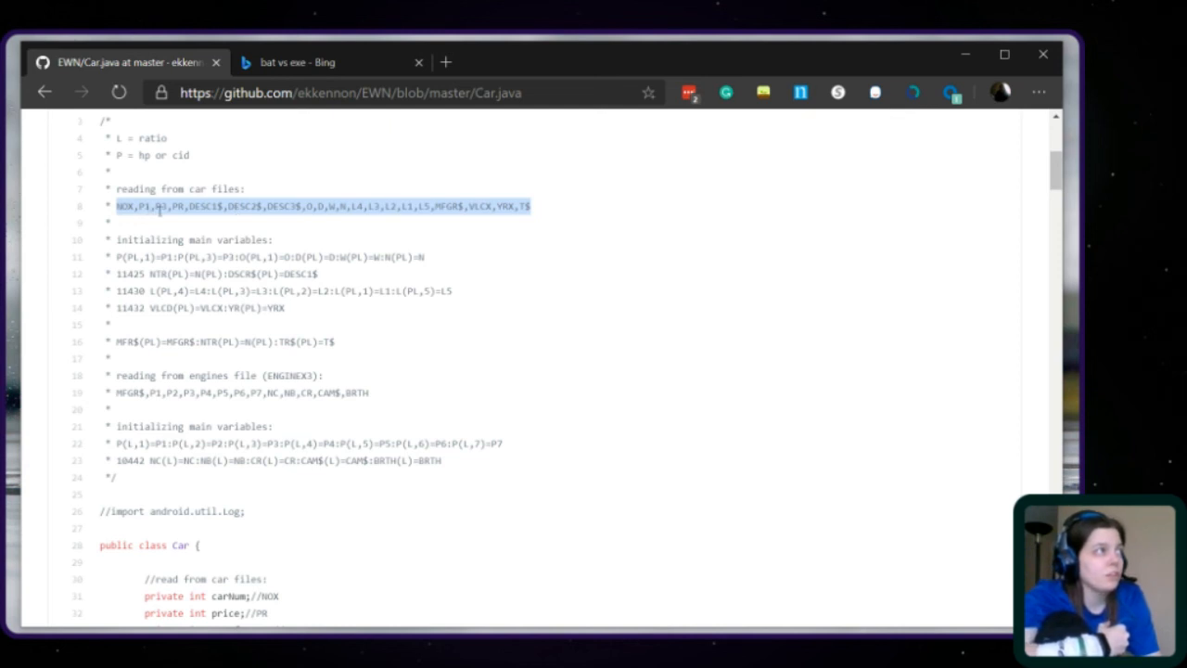
click(339, 206)
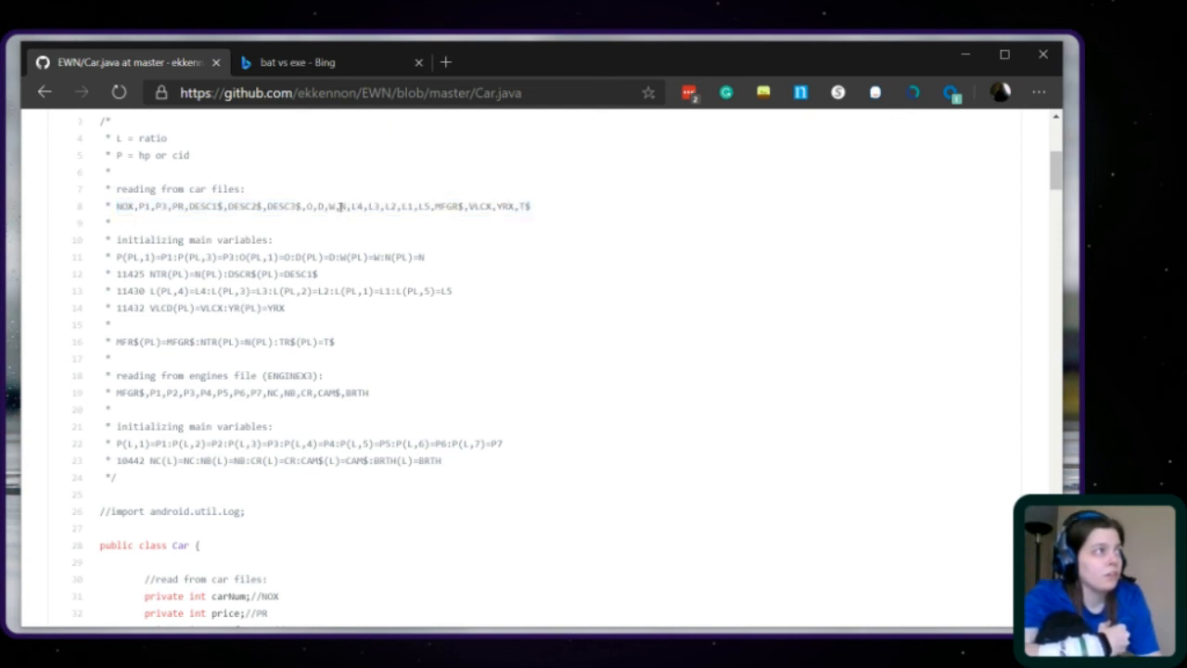
double_click(355, 205)
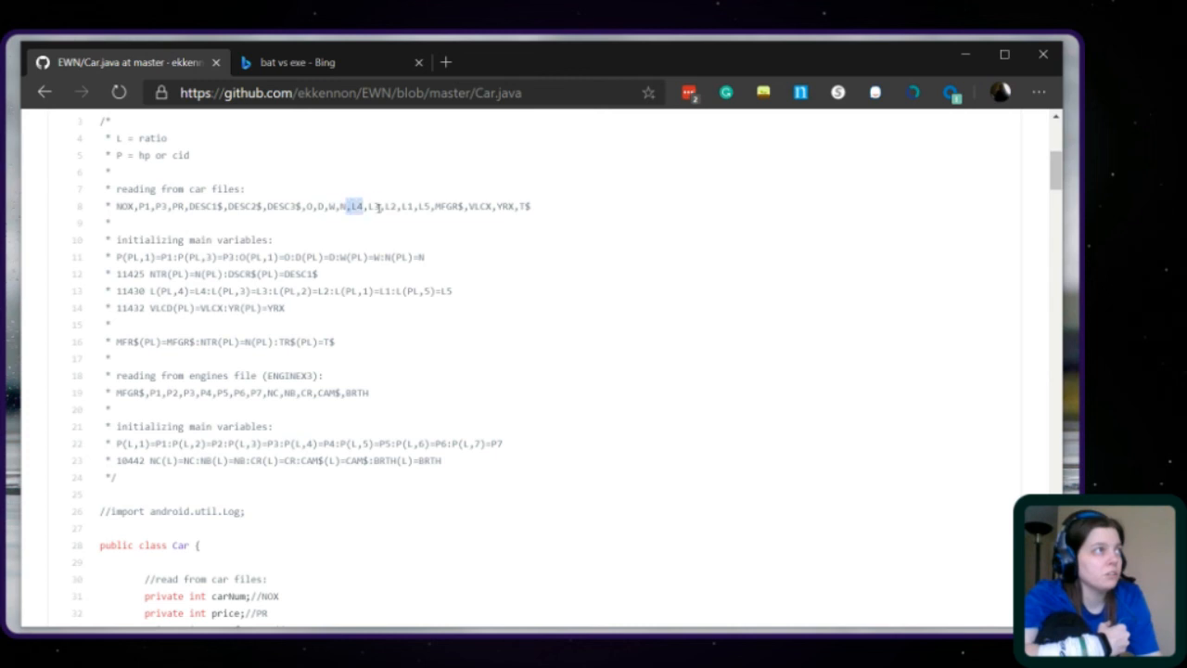
drag(350, 206, 426, 206)
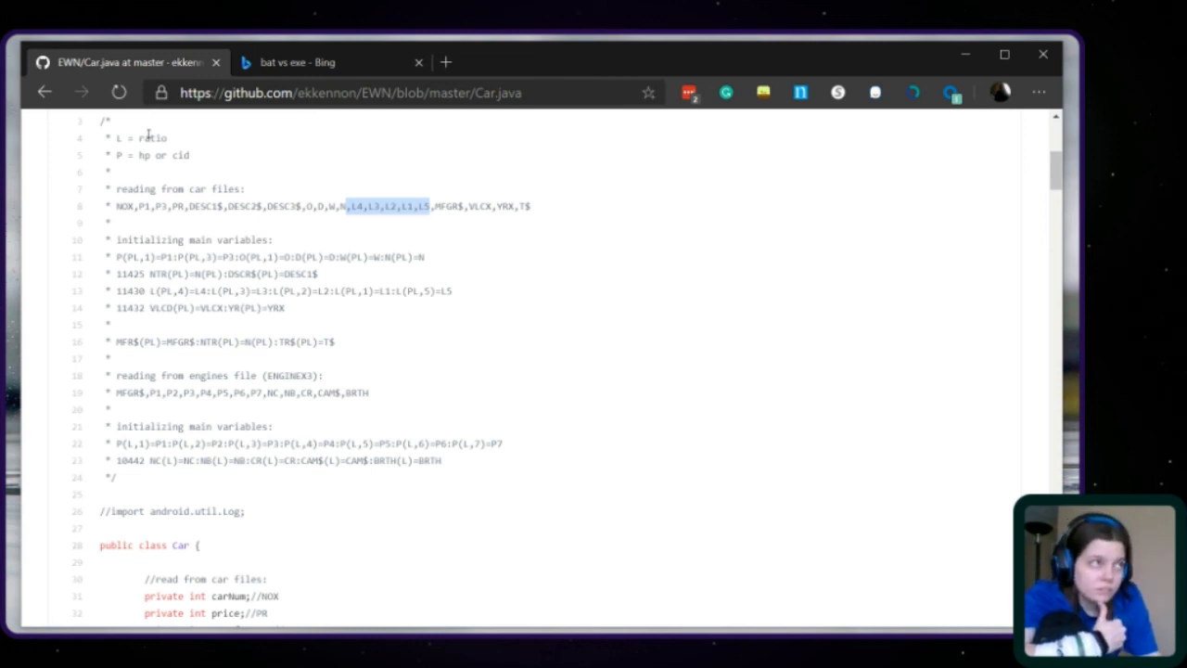
mouse_move(255, 283)
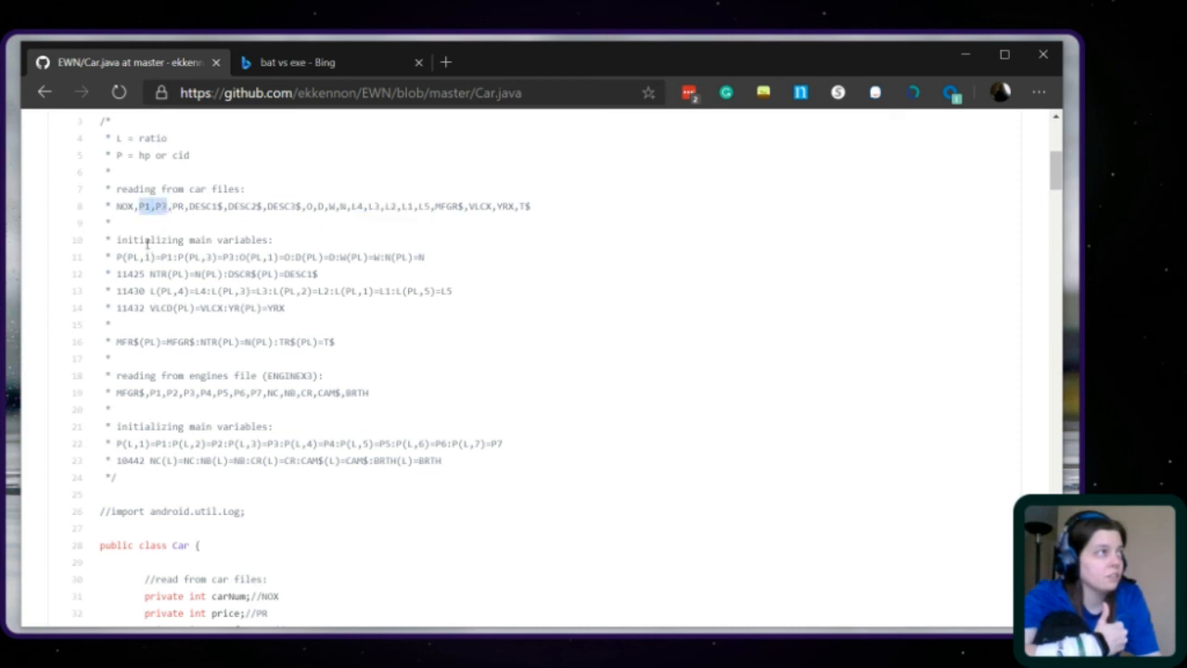
mouse_move(148, 176)
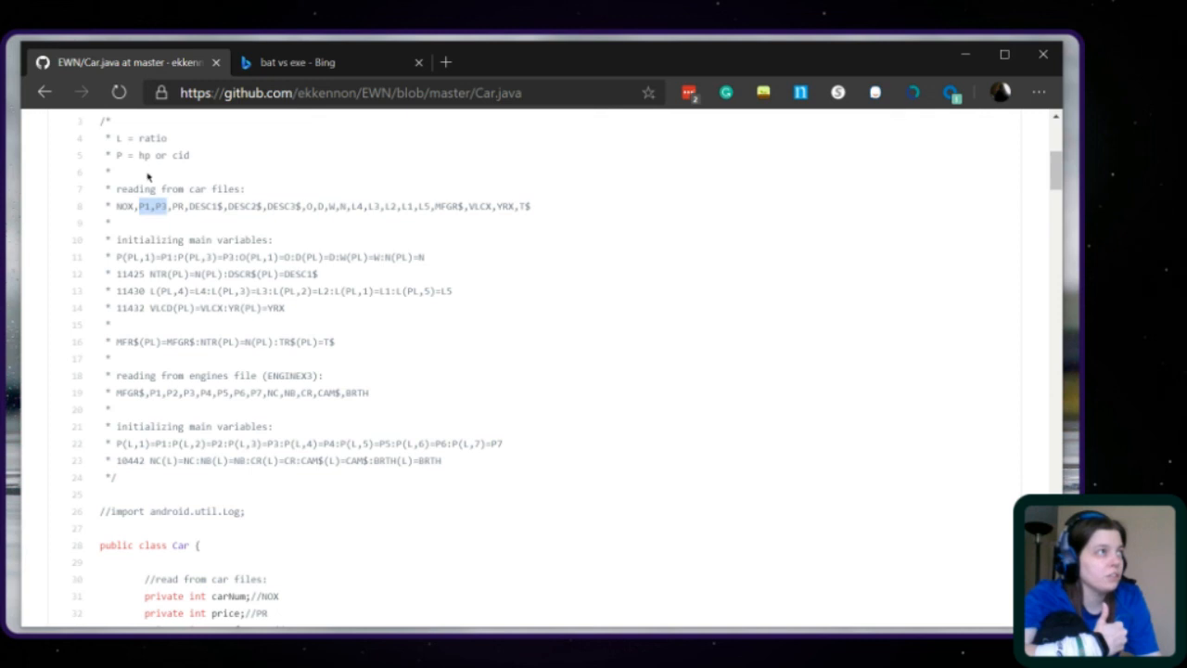
mouse_move(343, 222)
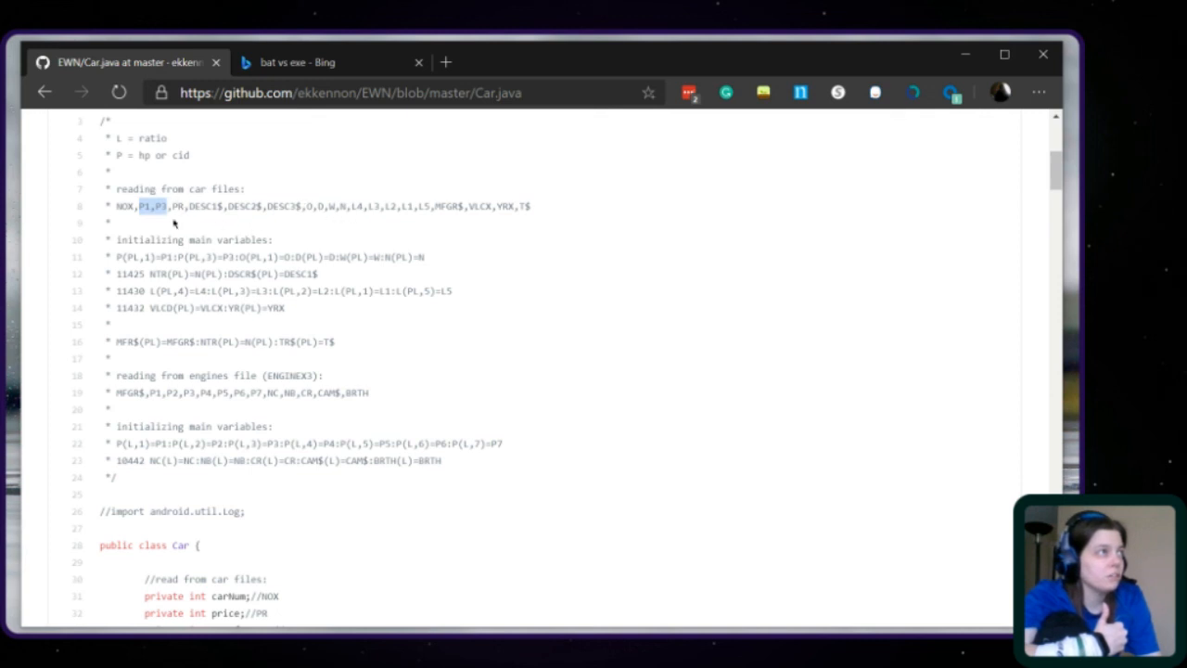
mouse_move(144, 167)
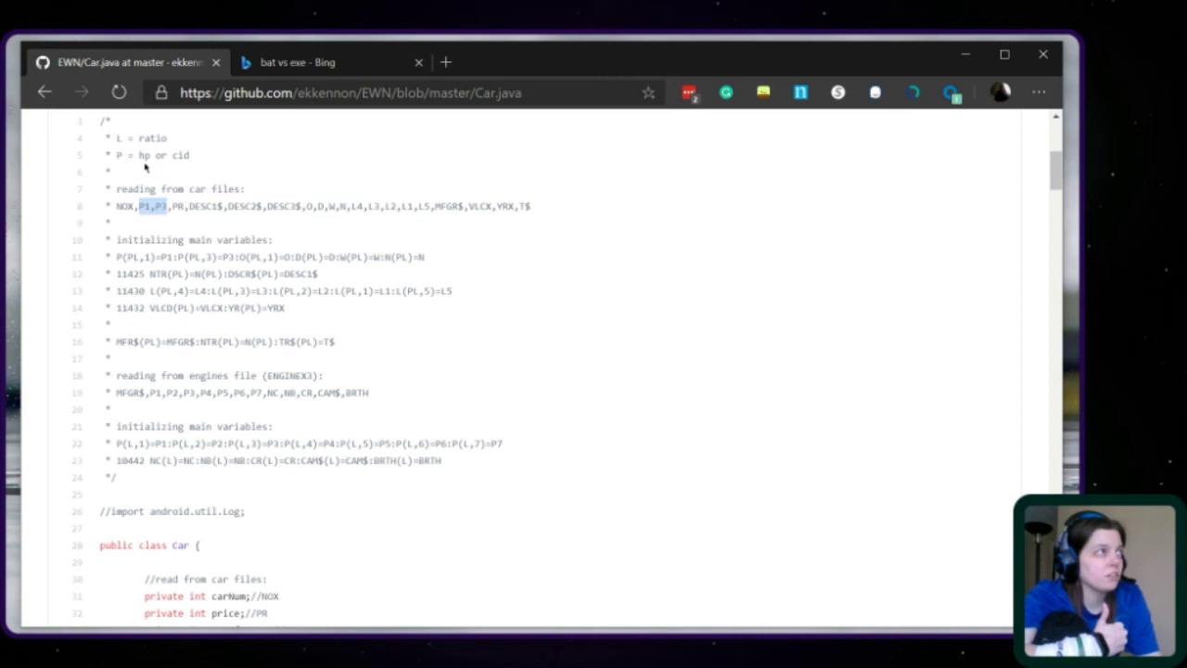
mouse_move(330, 135)
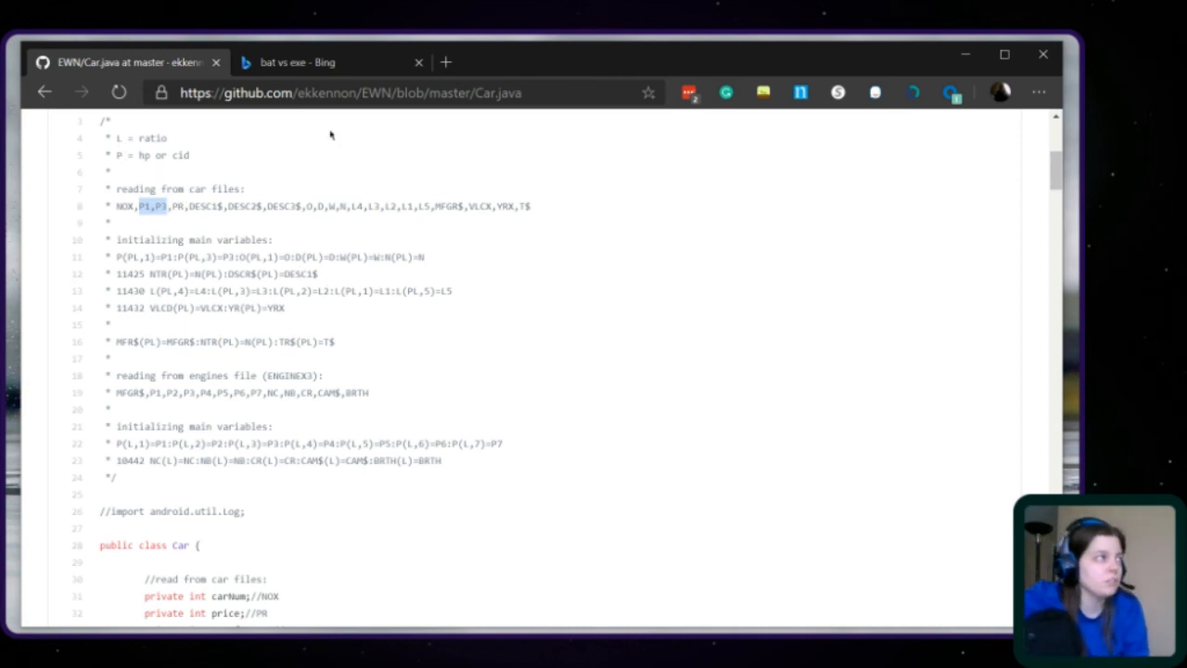
mouse_move(150, 173)
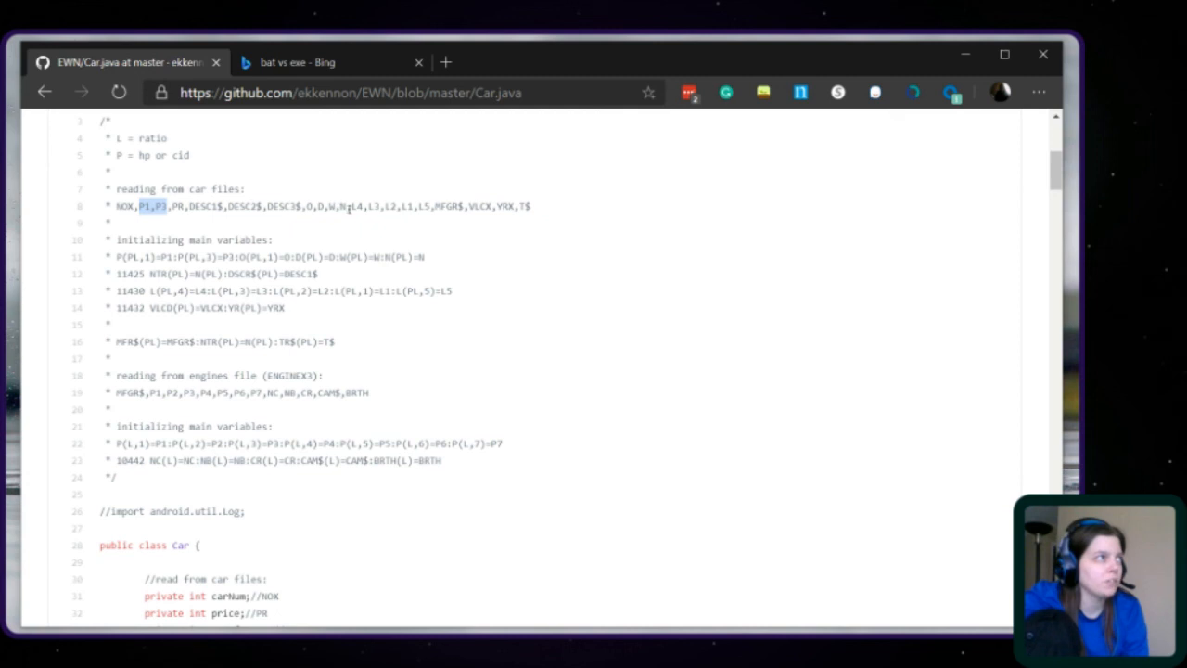
mouse_move(316, 225)
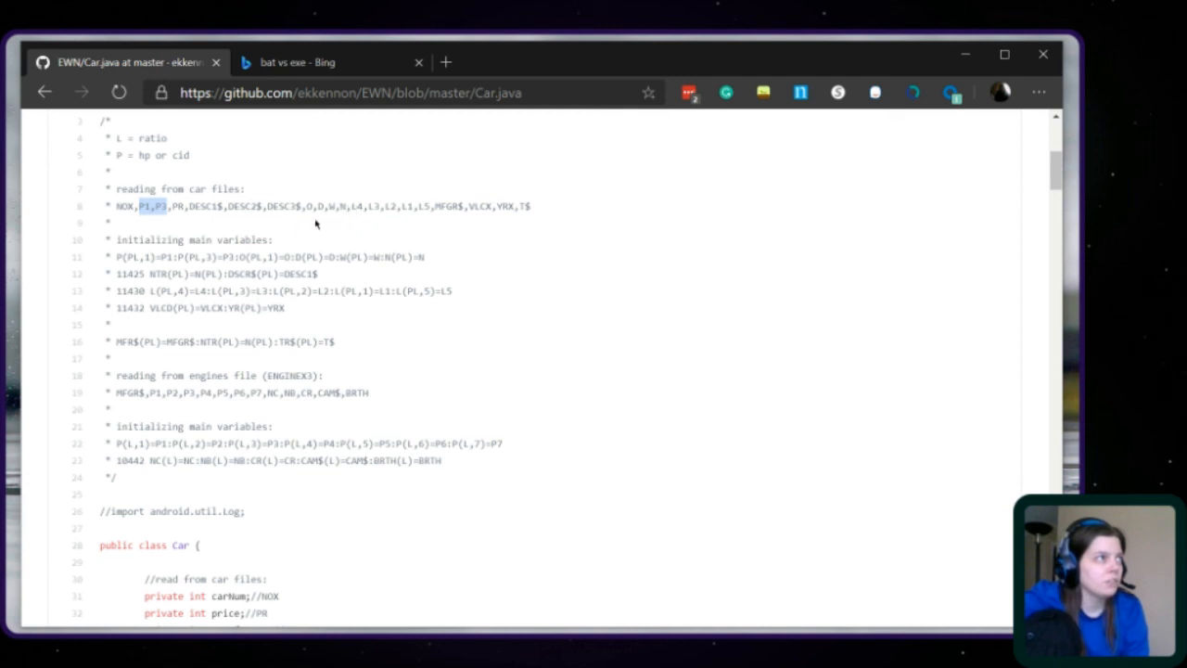
mouse_move(206, 290)
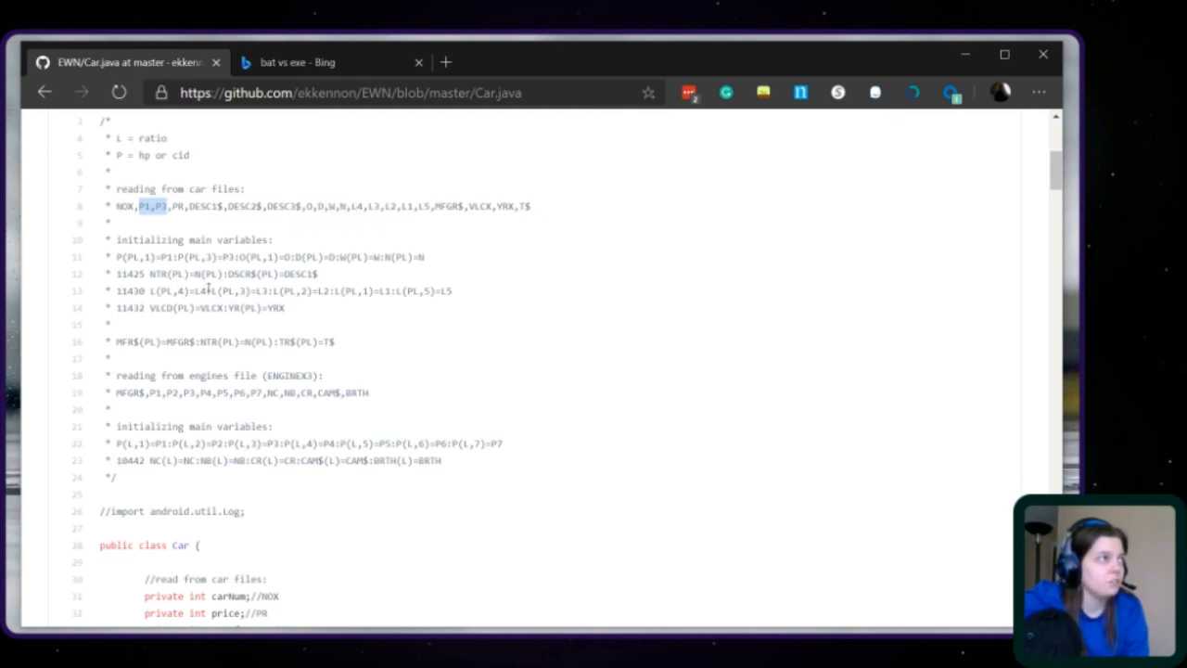
mouse_move(167, 413)
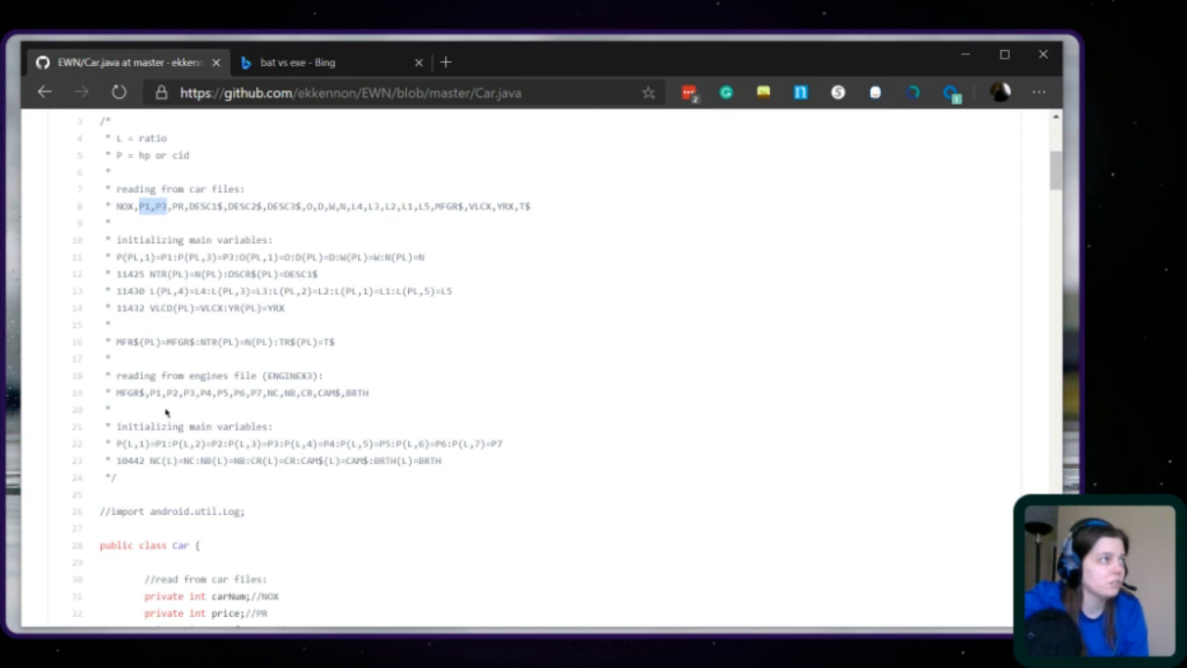
mouse_move(371, 393)
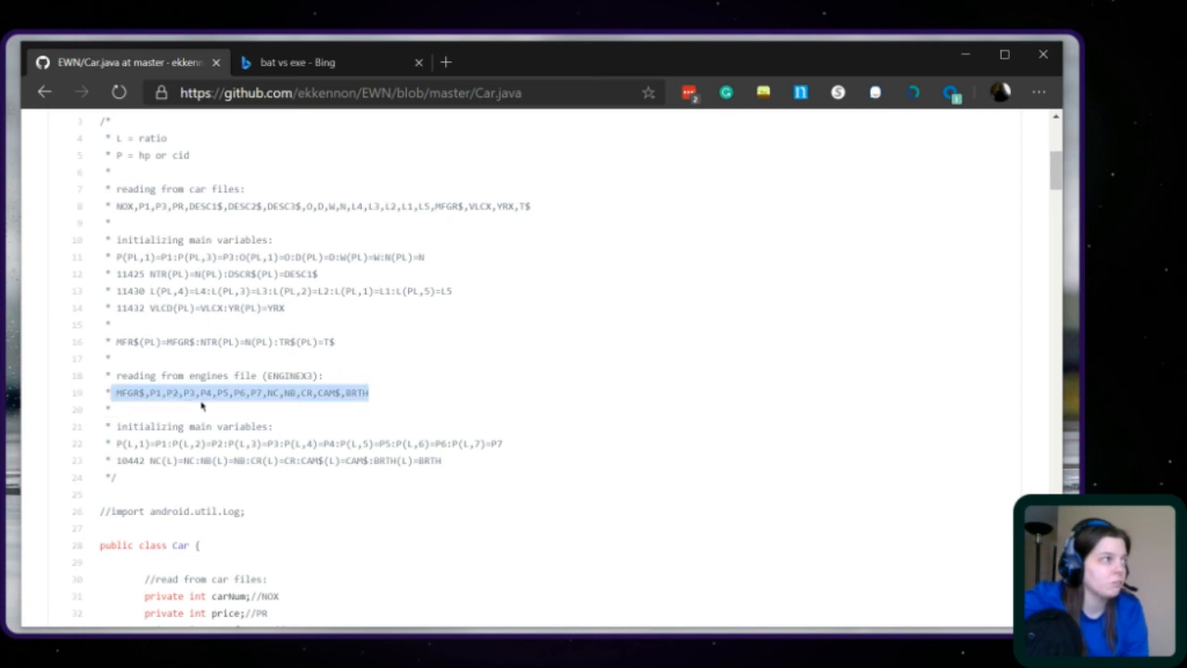
mouse_move(268, 409)
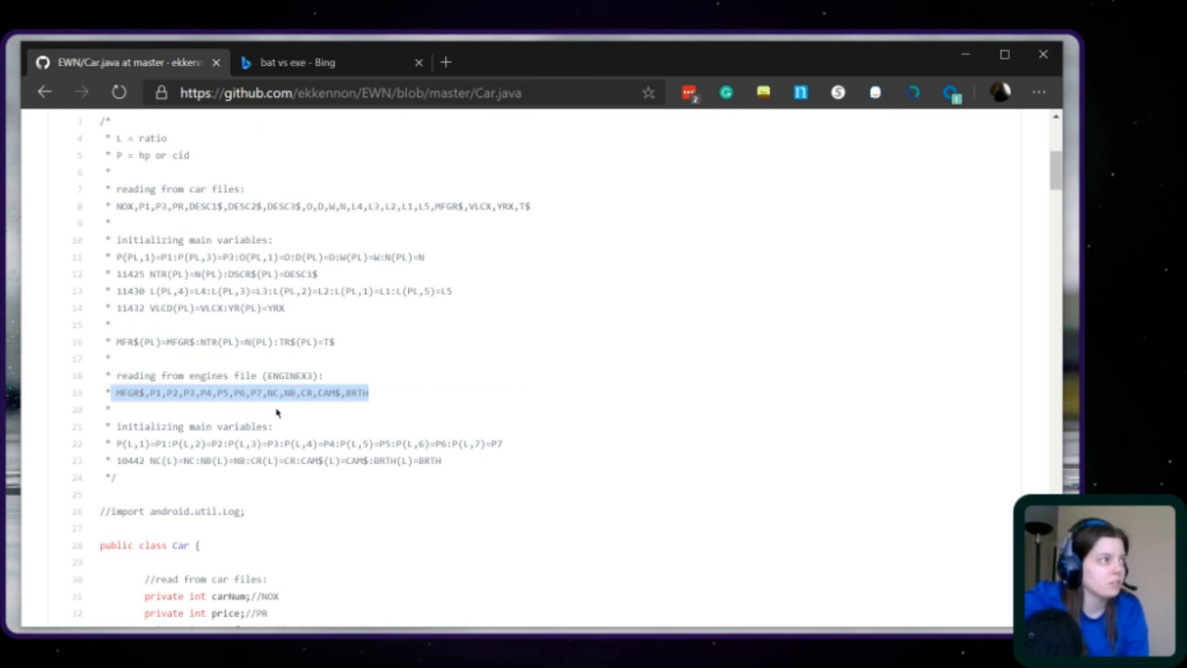
mouse_move(285, 408)
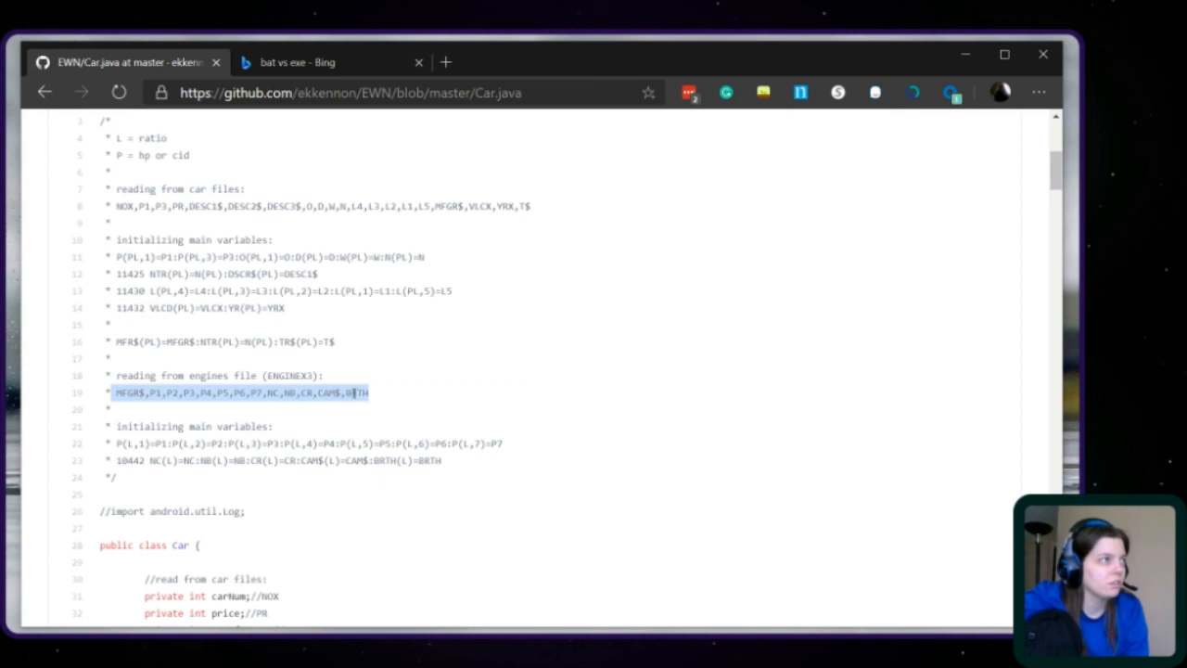
click(246, 484)
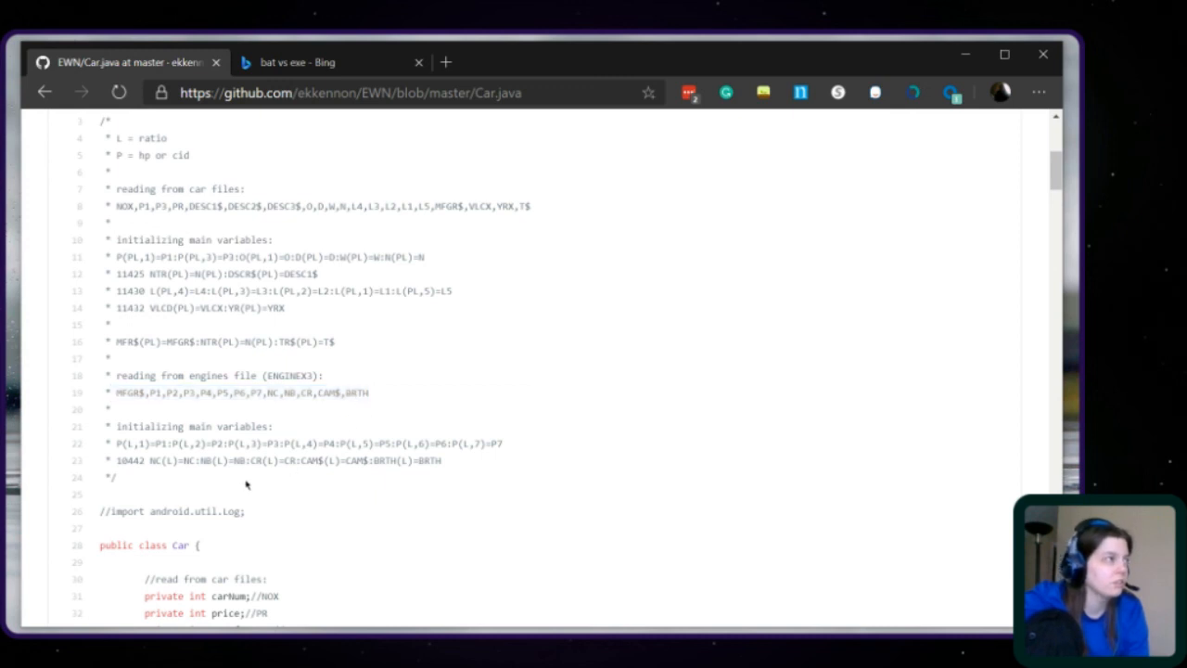
Read Car.java's commented private fields, then view the ekkennon profile with its pinned repositories.
scroll(down, 3)
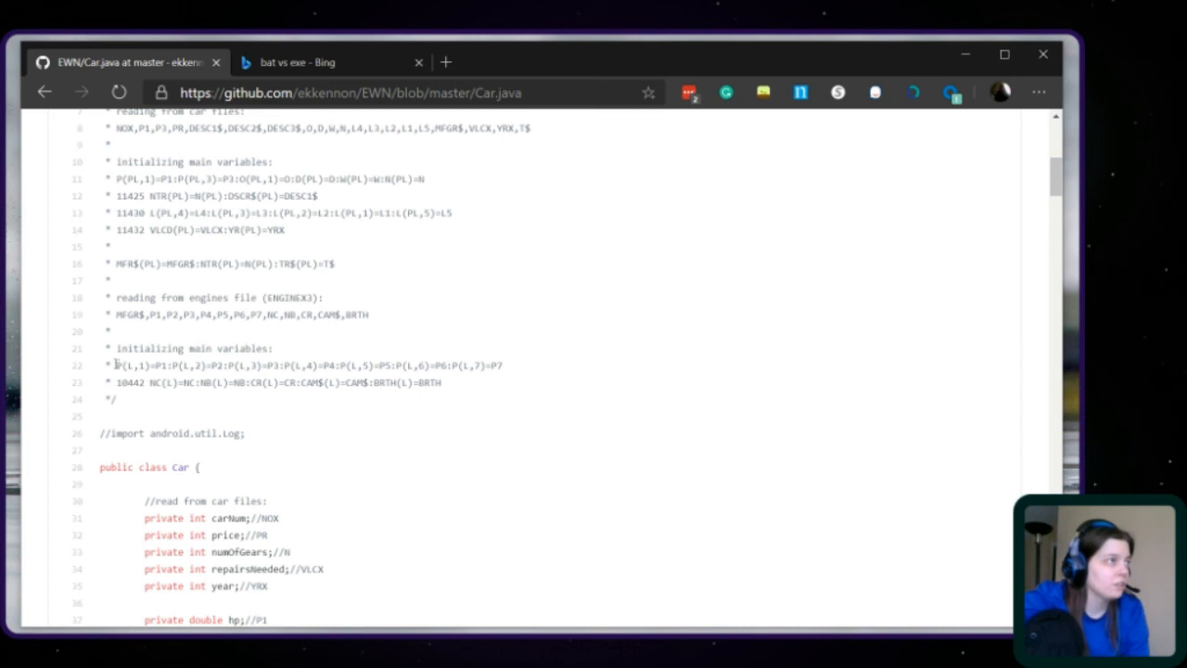
mouse_move(580, 364)
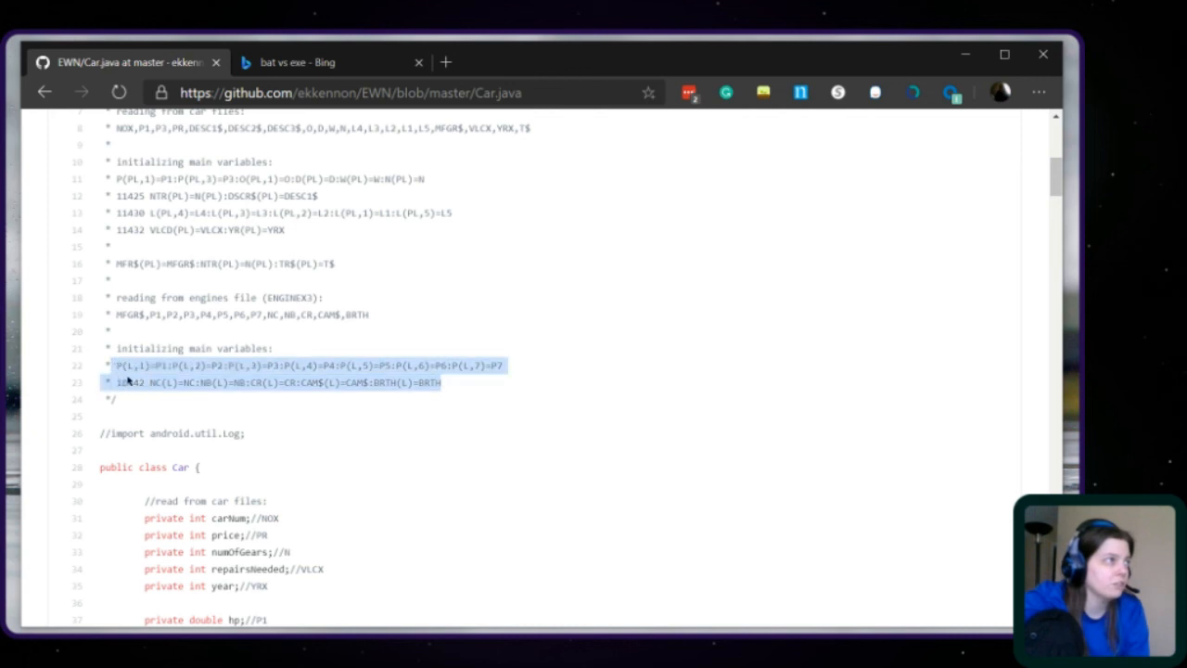
mouse_move(156, 383)
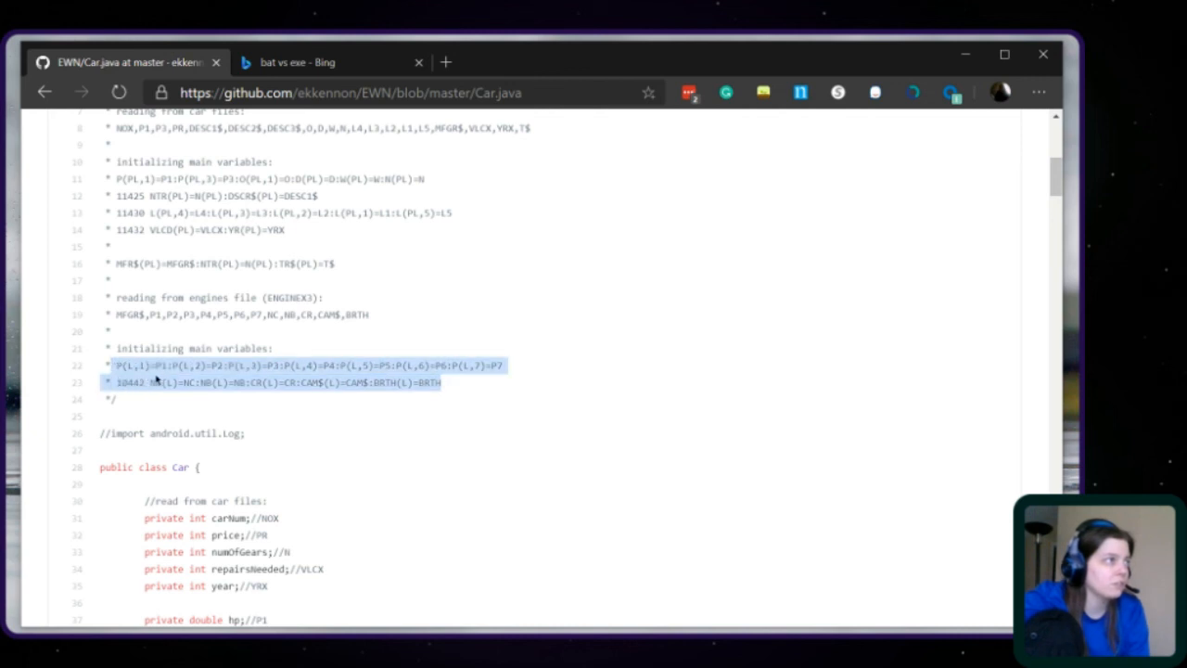
mouse_move(259, 383)
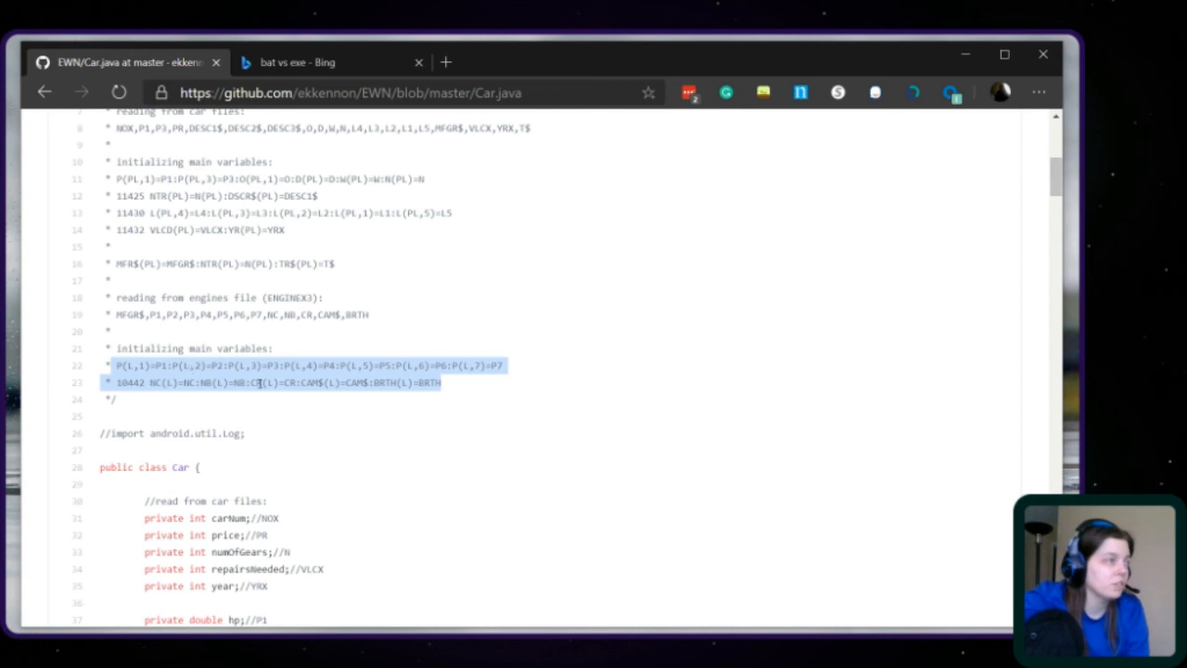
scroll(down, 3)
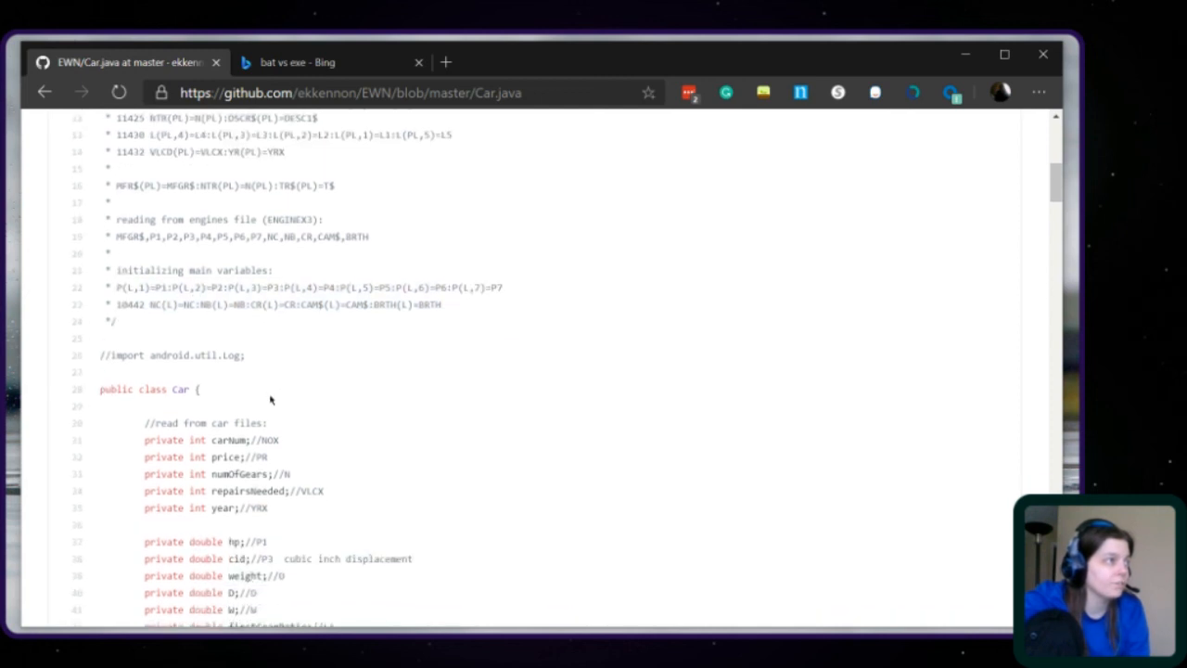
scroll(down, 3)
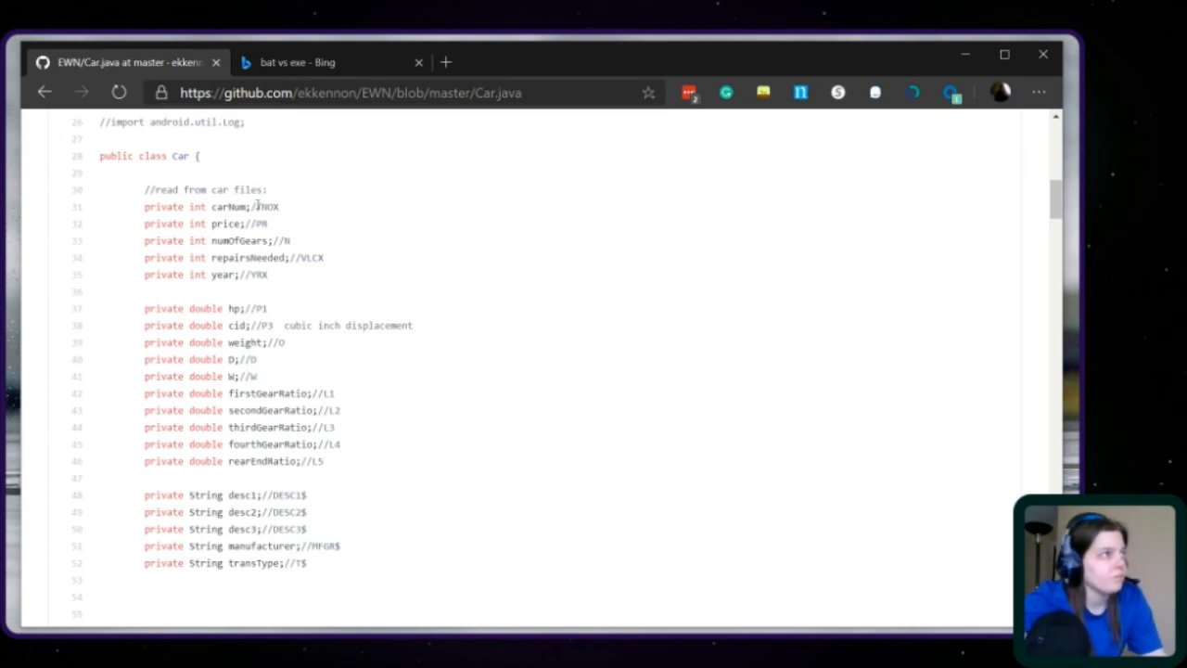
mouse_move(269, 228)
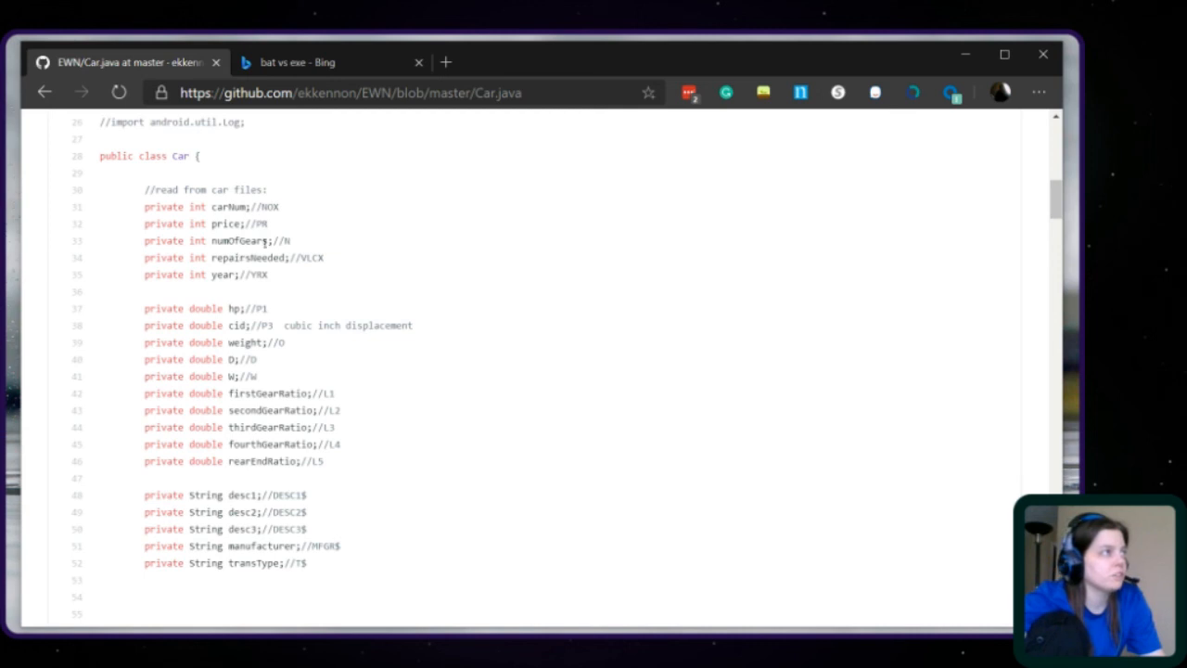
scroll(down, 3)
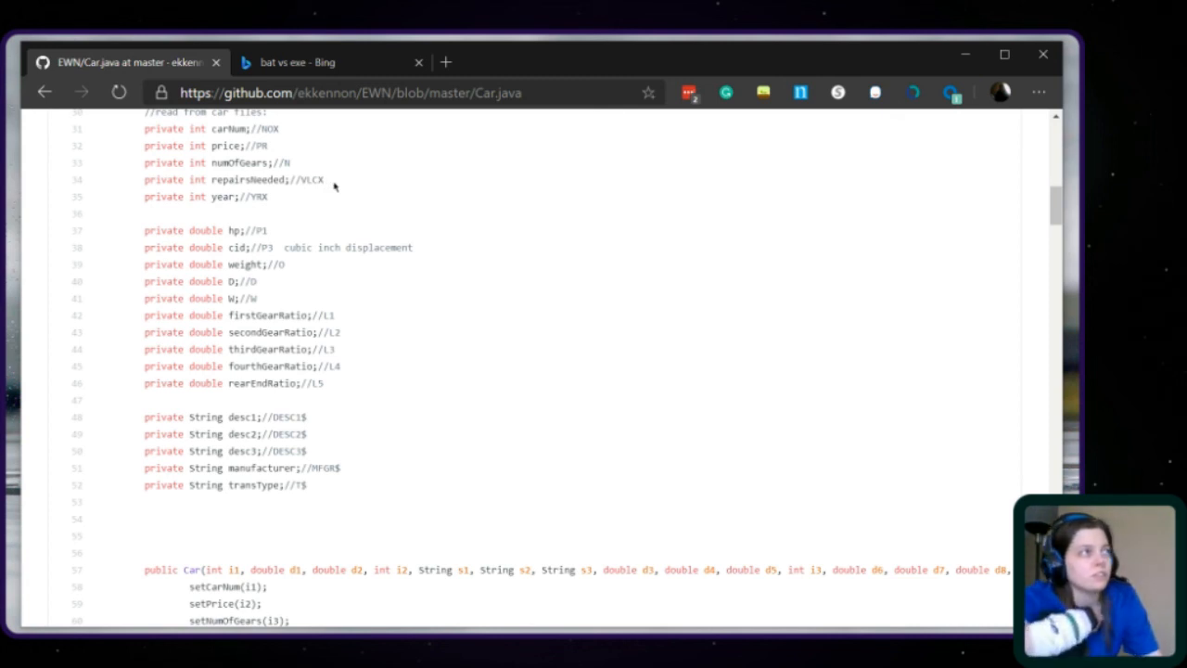
mouse_move(199, 180)
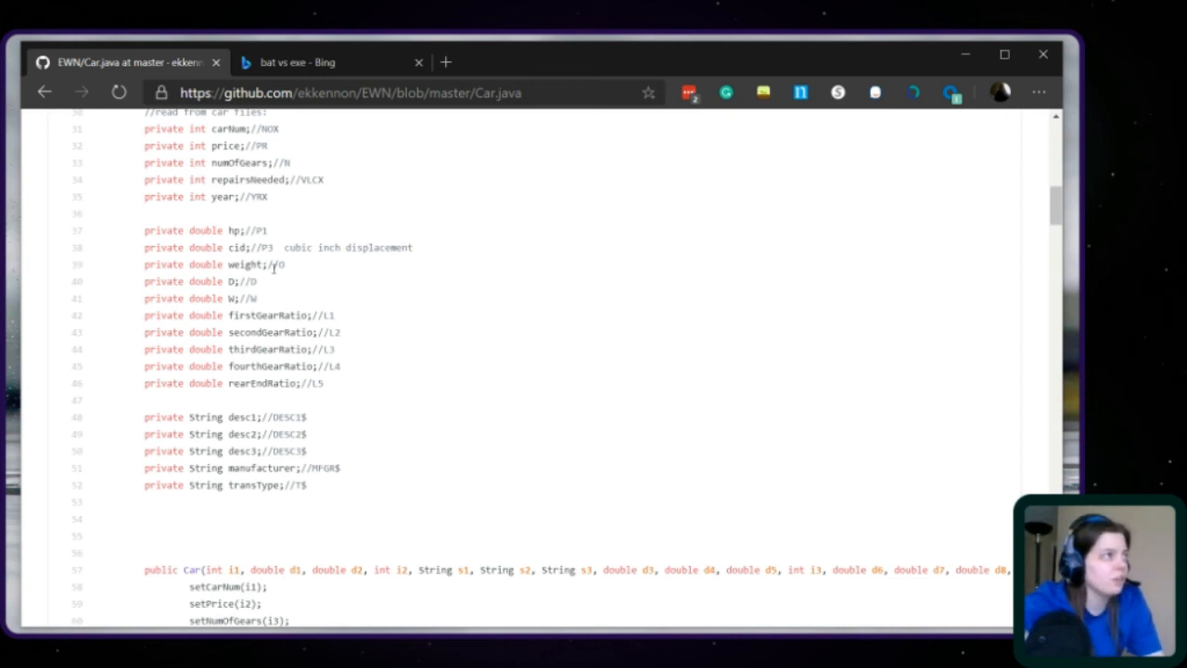
mouse_move(261, 299)
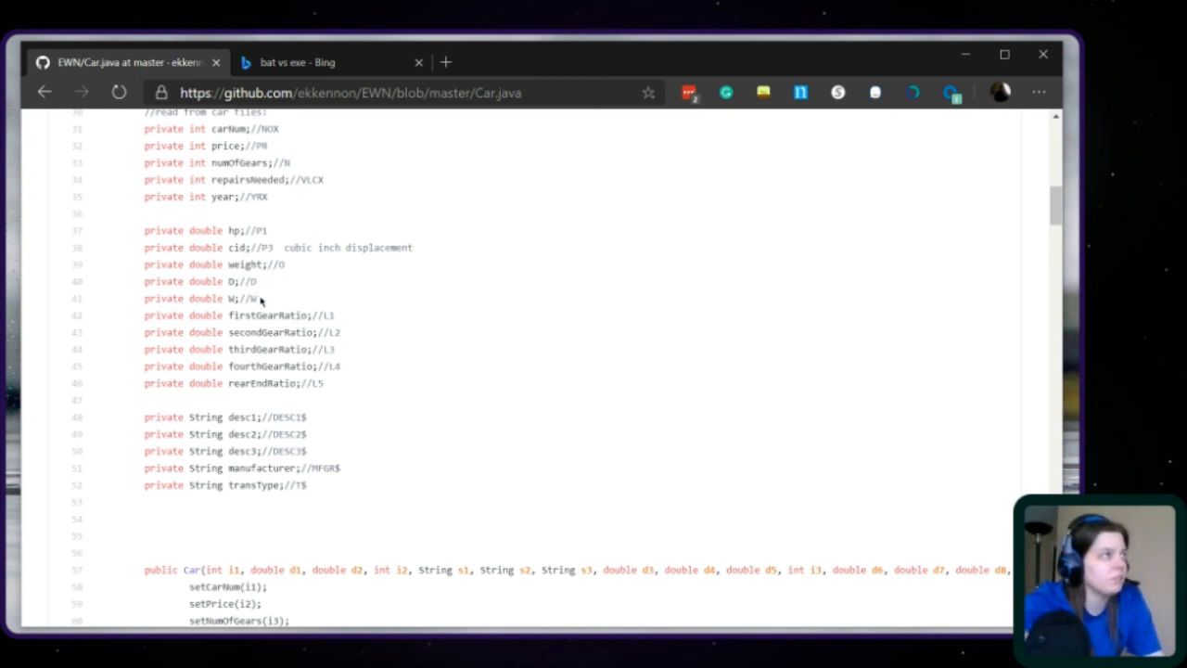
mouse_move(278, 320)
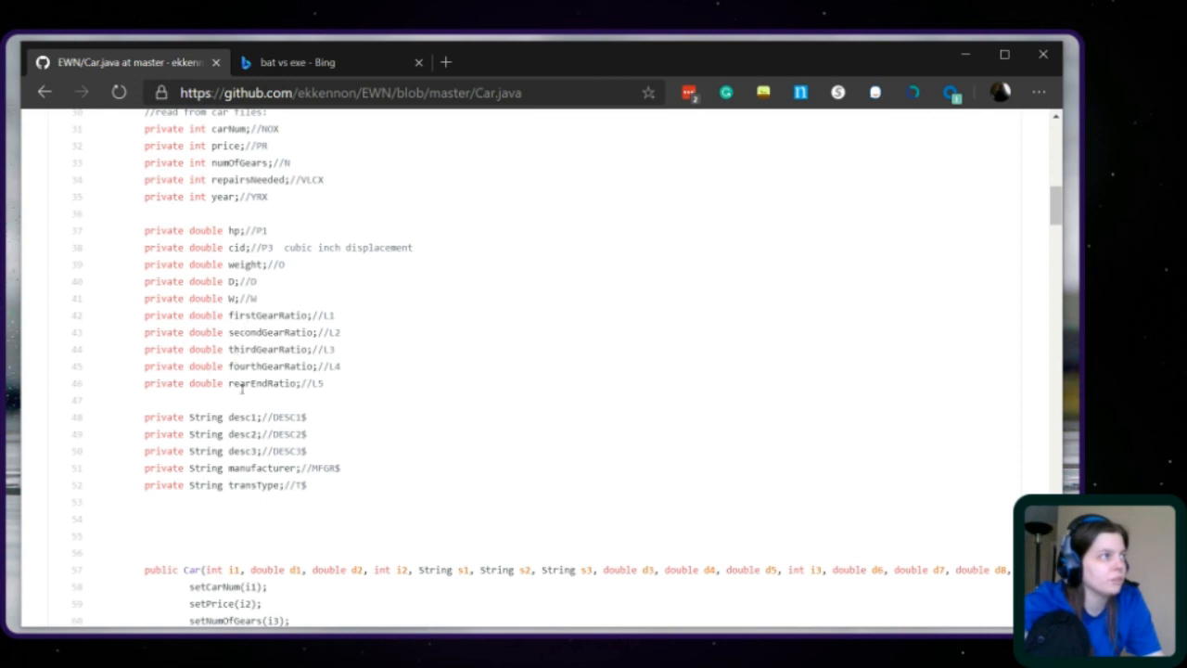
mouse_move(239, 393)
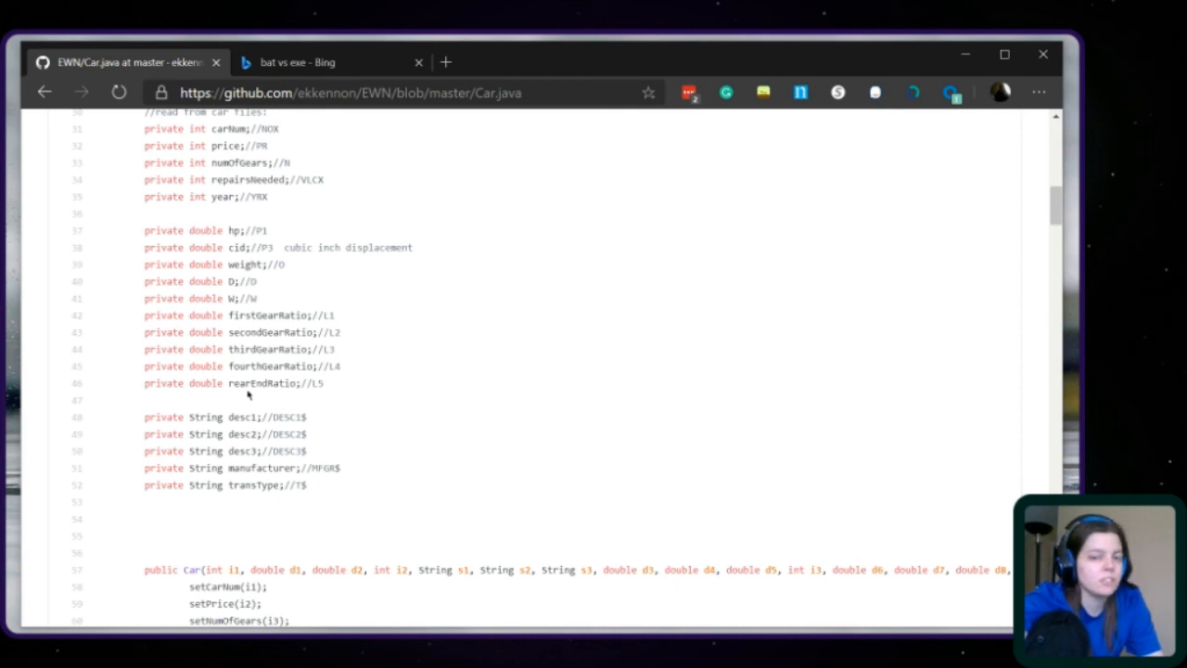
mouse_move(262, 382)
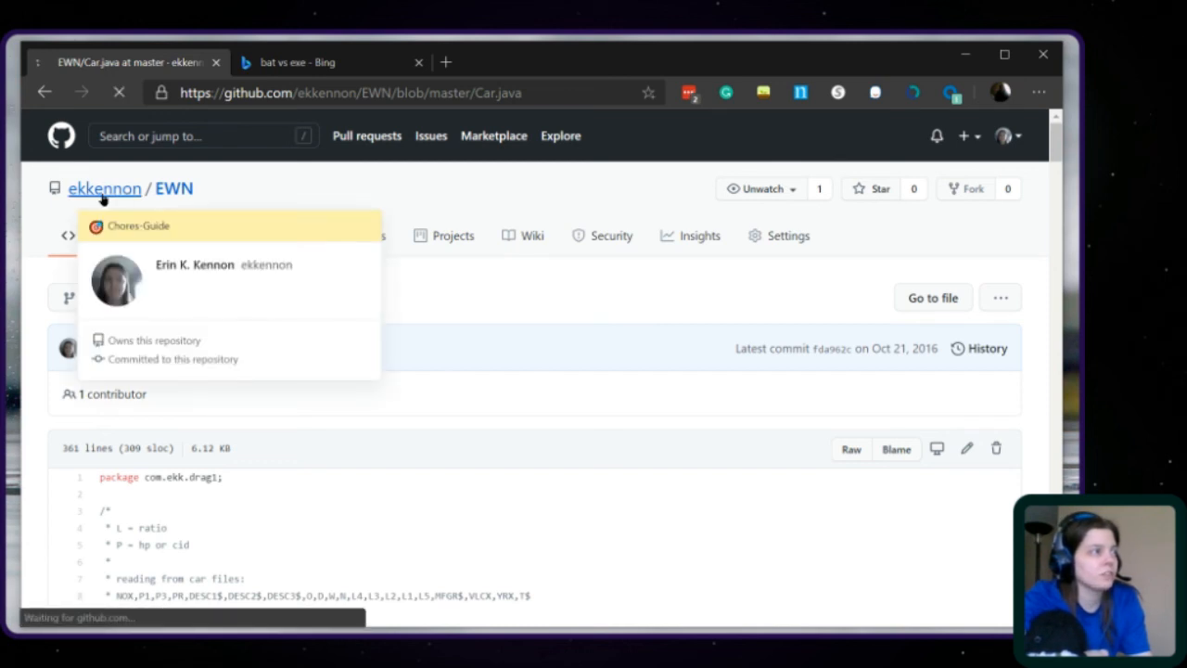
click(104, 188)
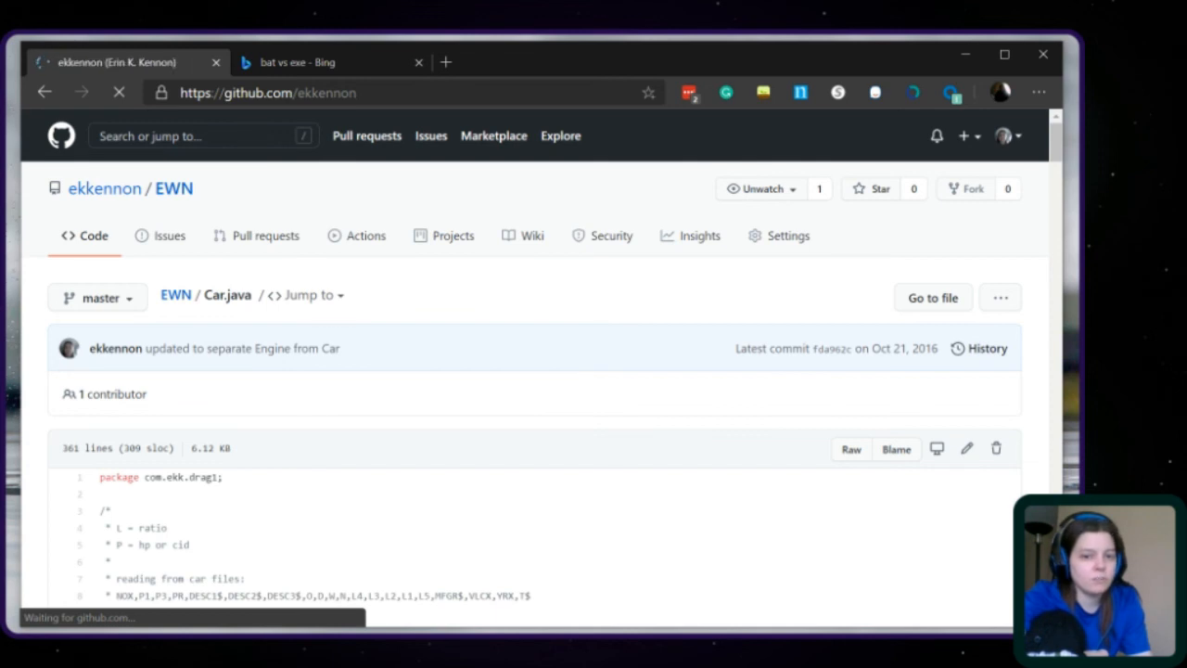
click(104, 188)
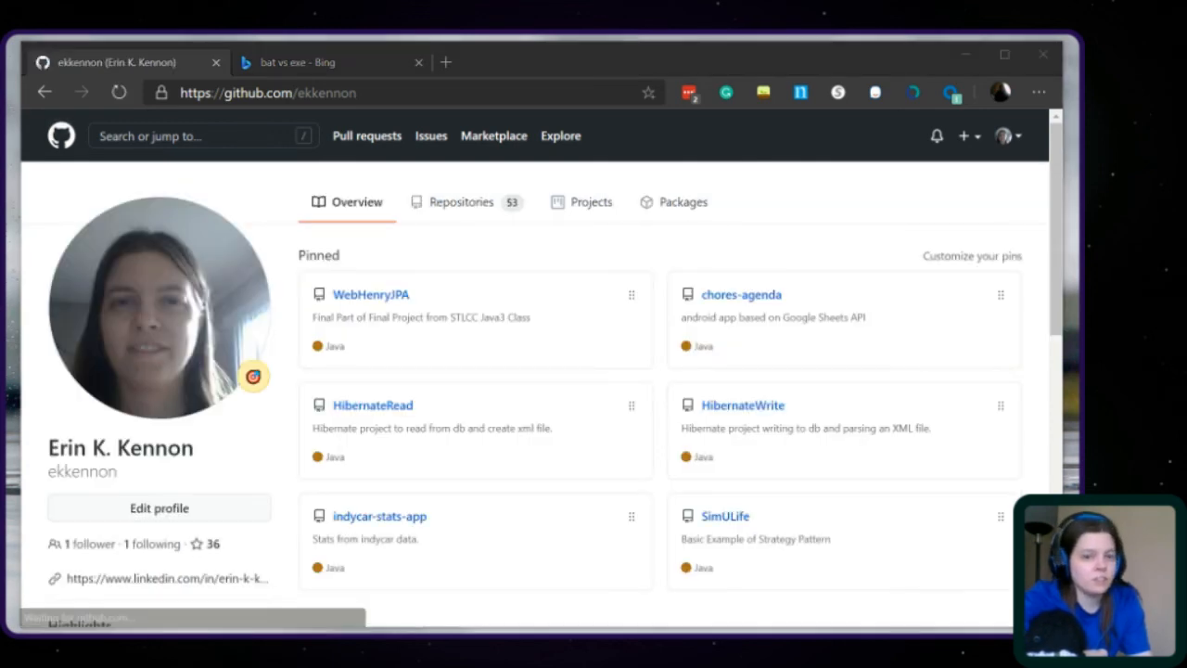